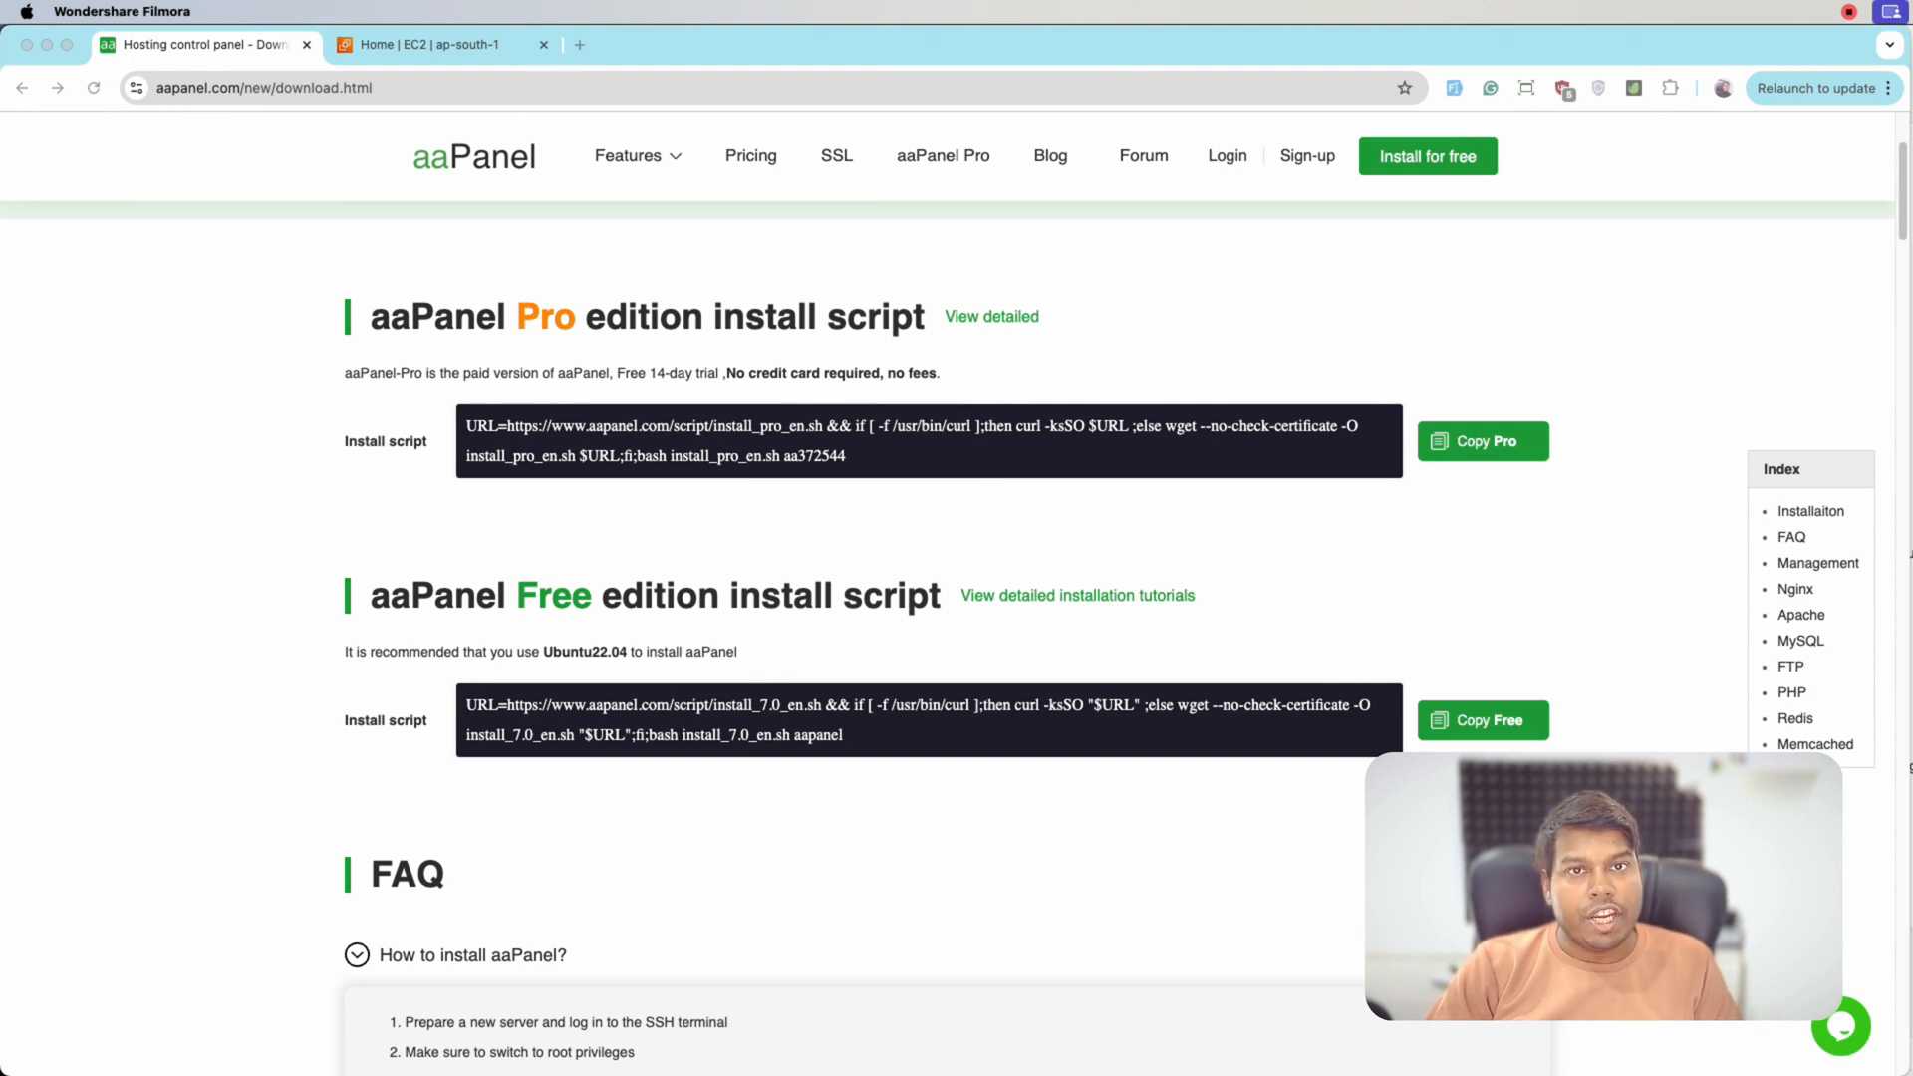
{"action": "mouse_move", "coordinate": [1605, 417]}
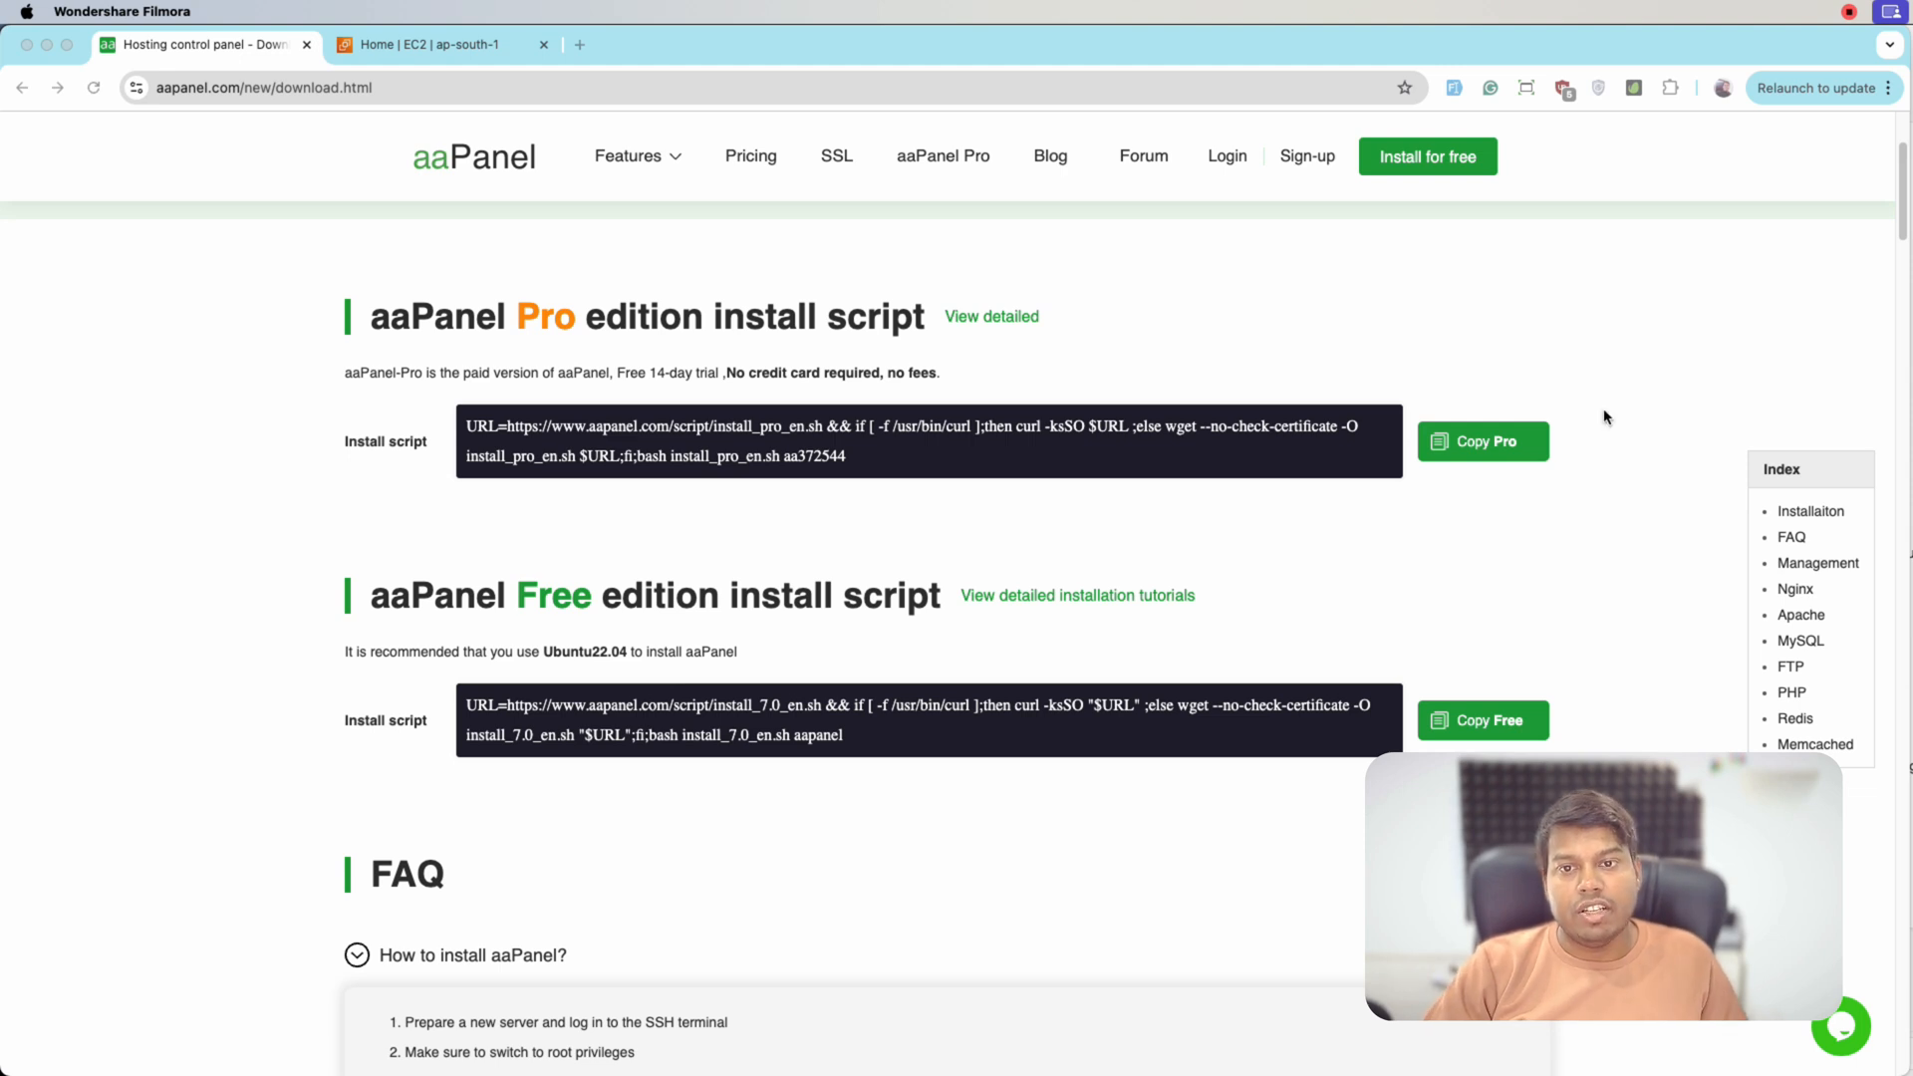
Open the aaPanel free edition install scripts page
{"action": "scroll", "scroll_direction": "up", "scroll_amount": 3}
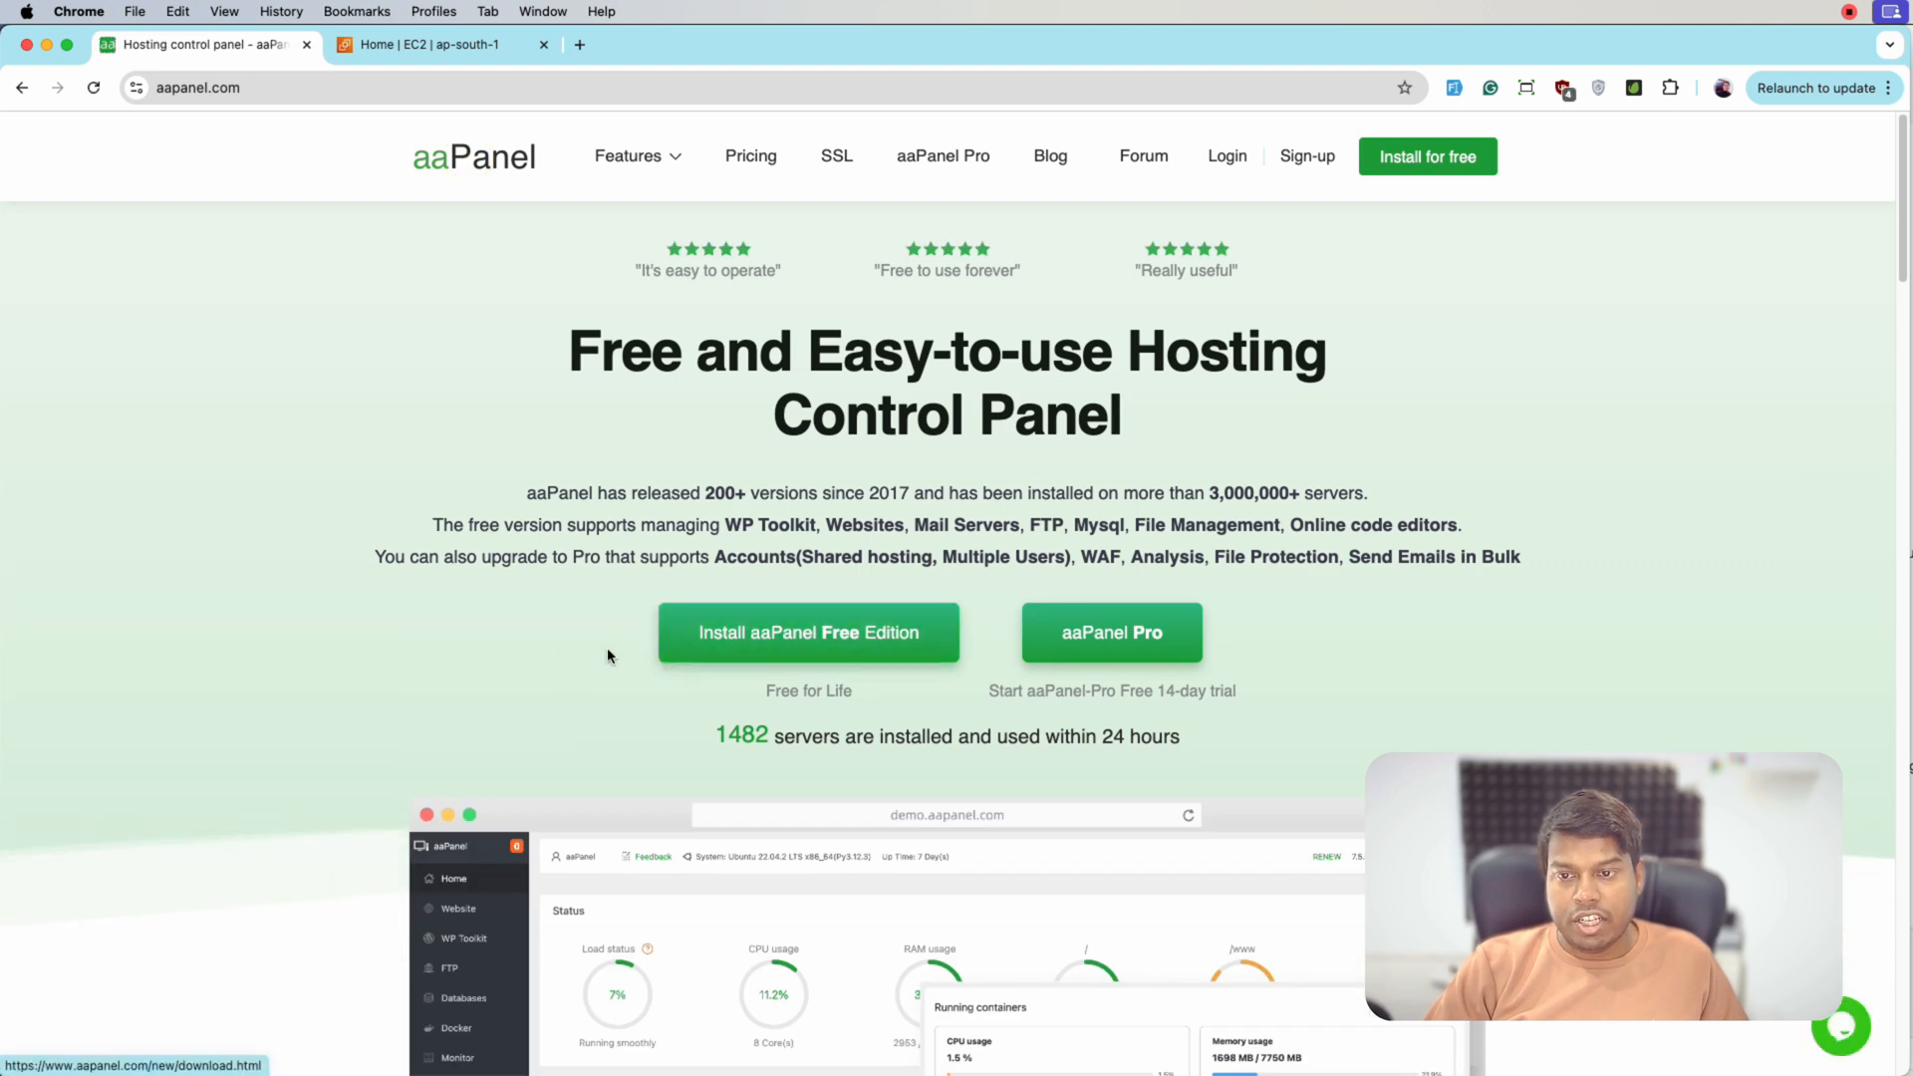
{"action": "left_click", "coordinate": [808, 632]}
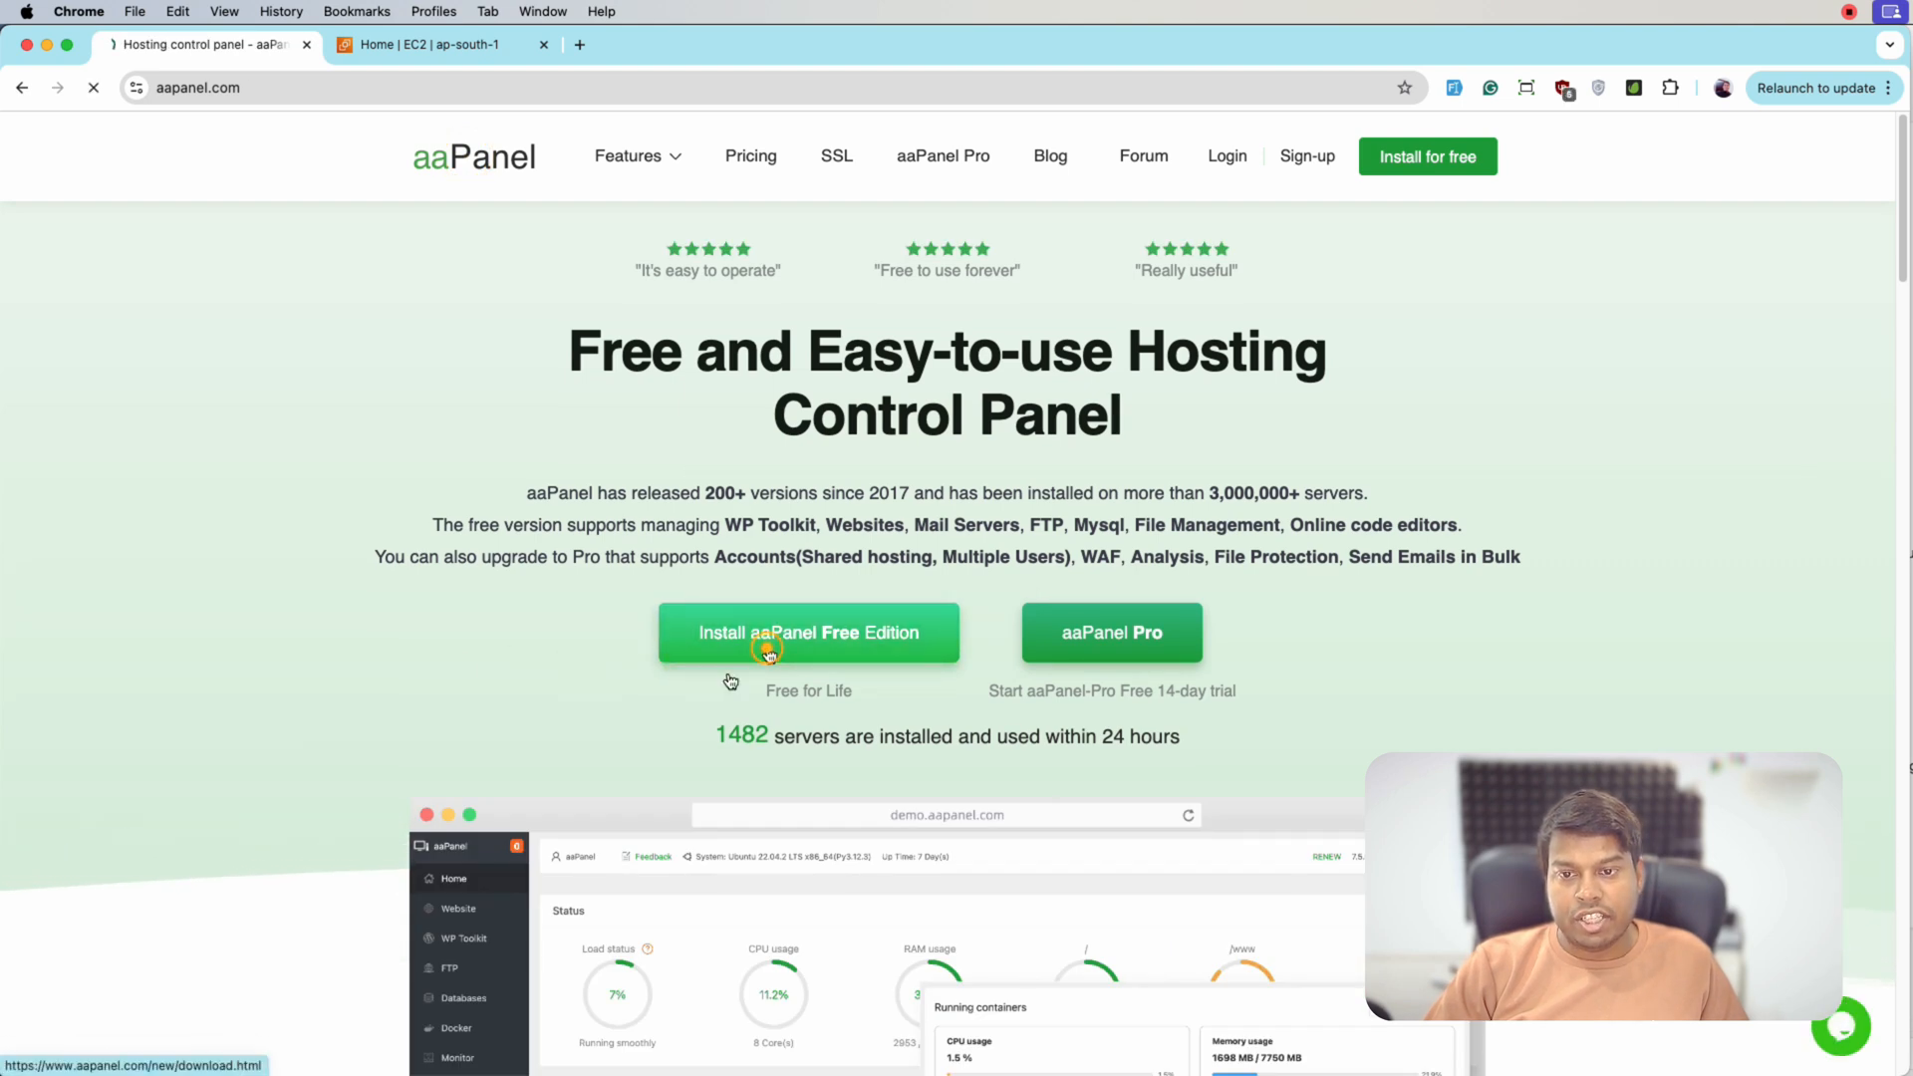
{"action": "left_click", "coordinate": [808, 632]}
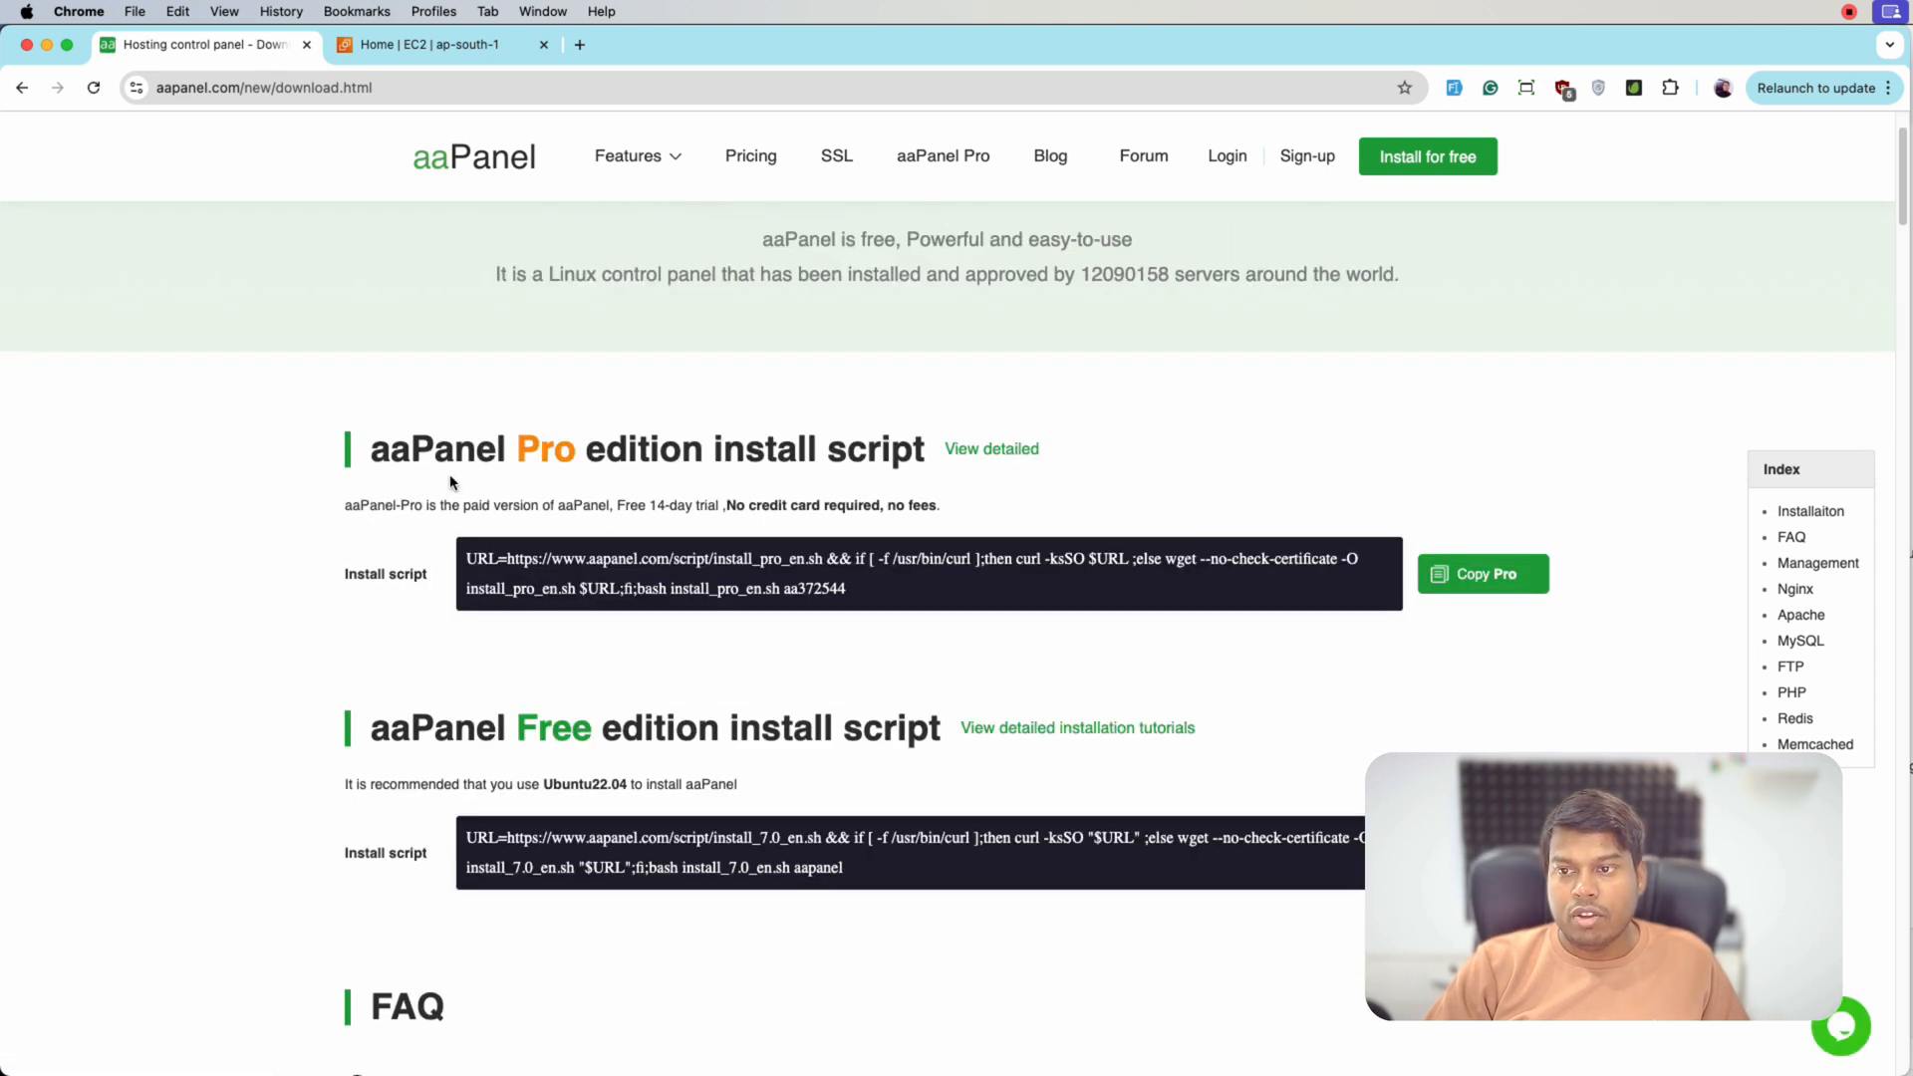
{"action": "scroll", "scroll_direction": "down", "scroll_amount": 3}
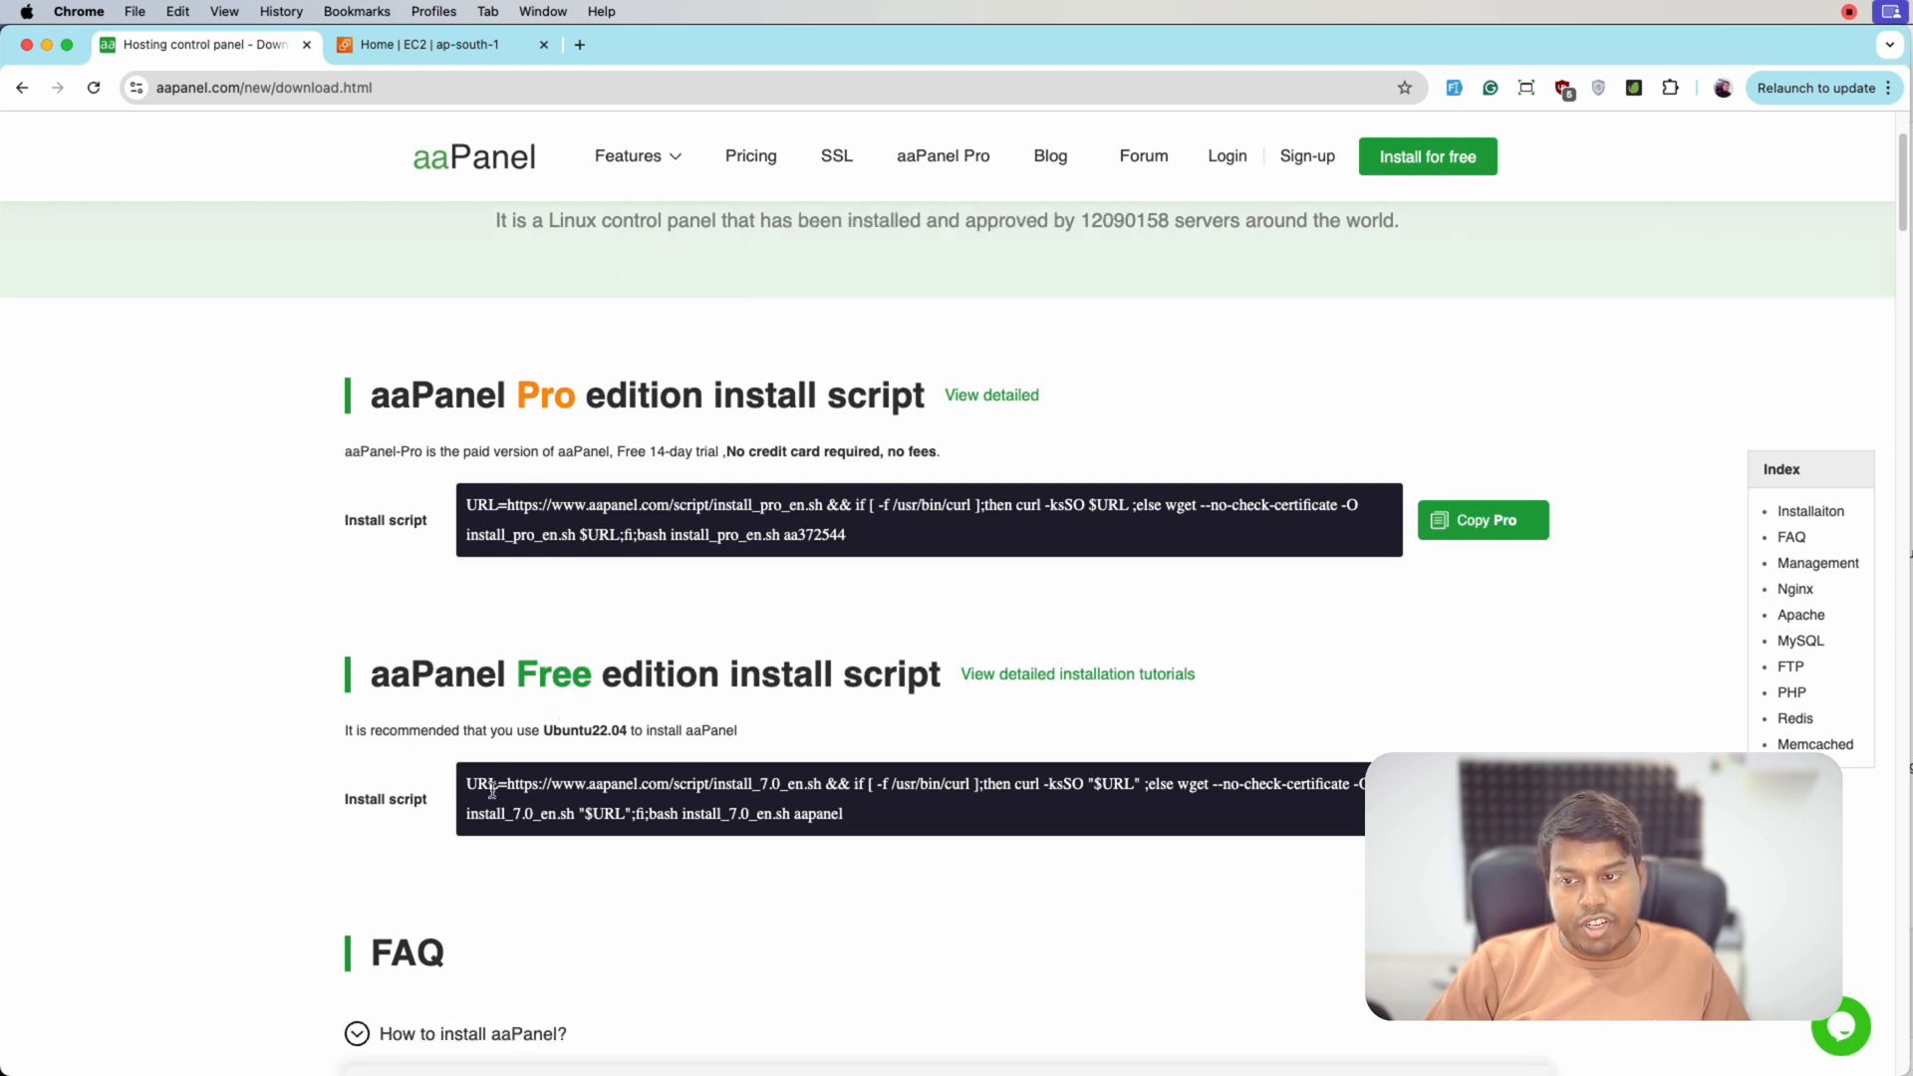
{"action": "mouse_move", "coordinate": [435, 226]}
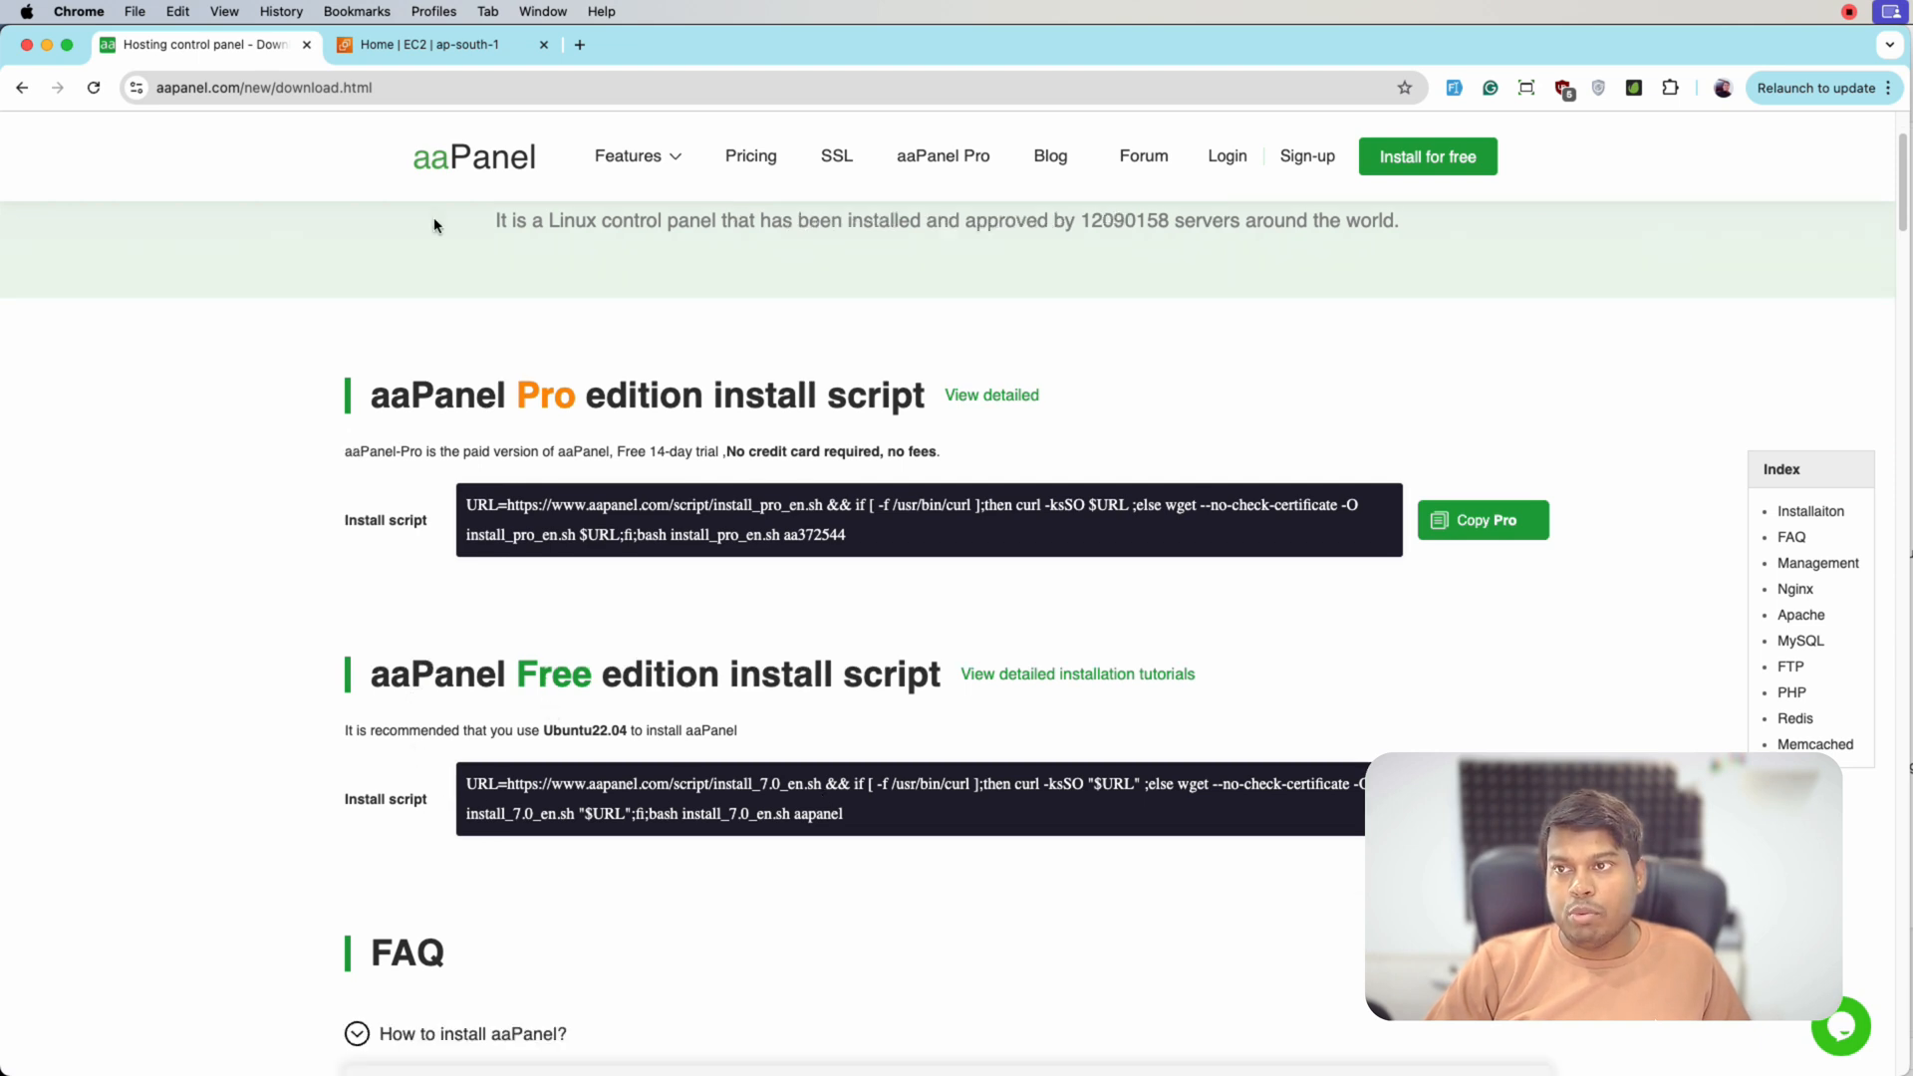
Return to the EC2 console and show the empty Mumbai Instances list
{"action": "left_click", "coordinate": [439, 43]}
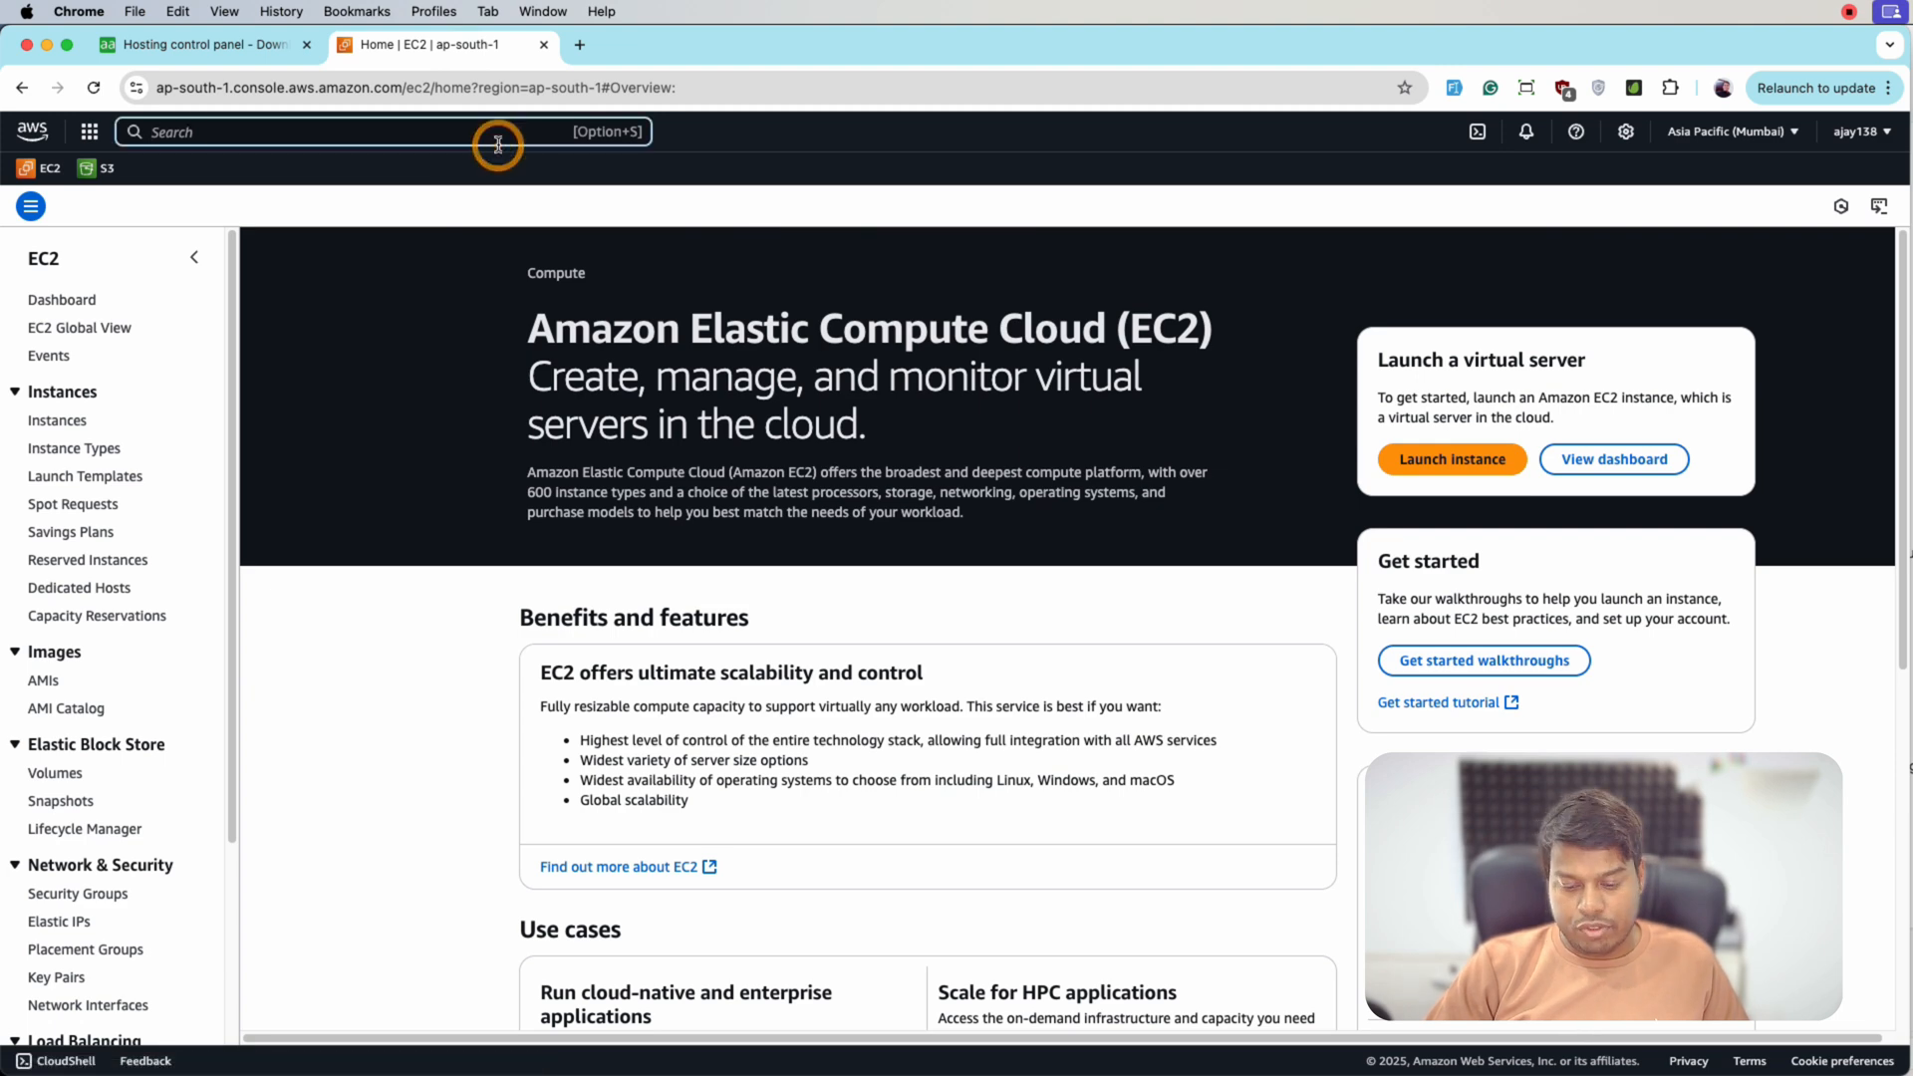
{"action": "type", "text": "ec2"}
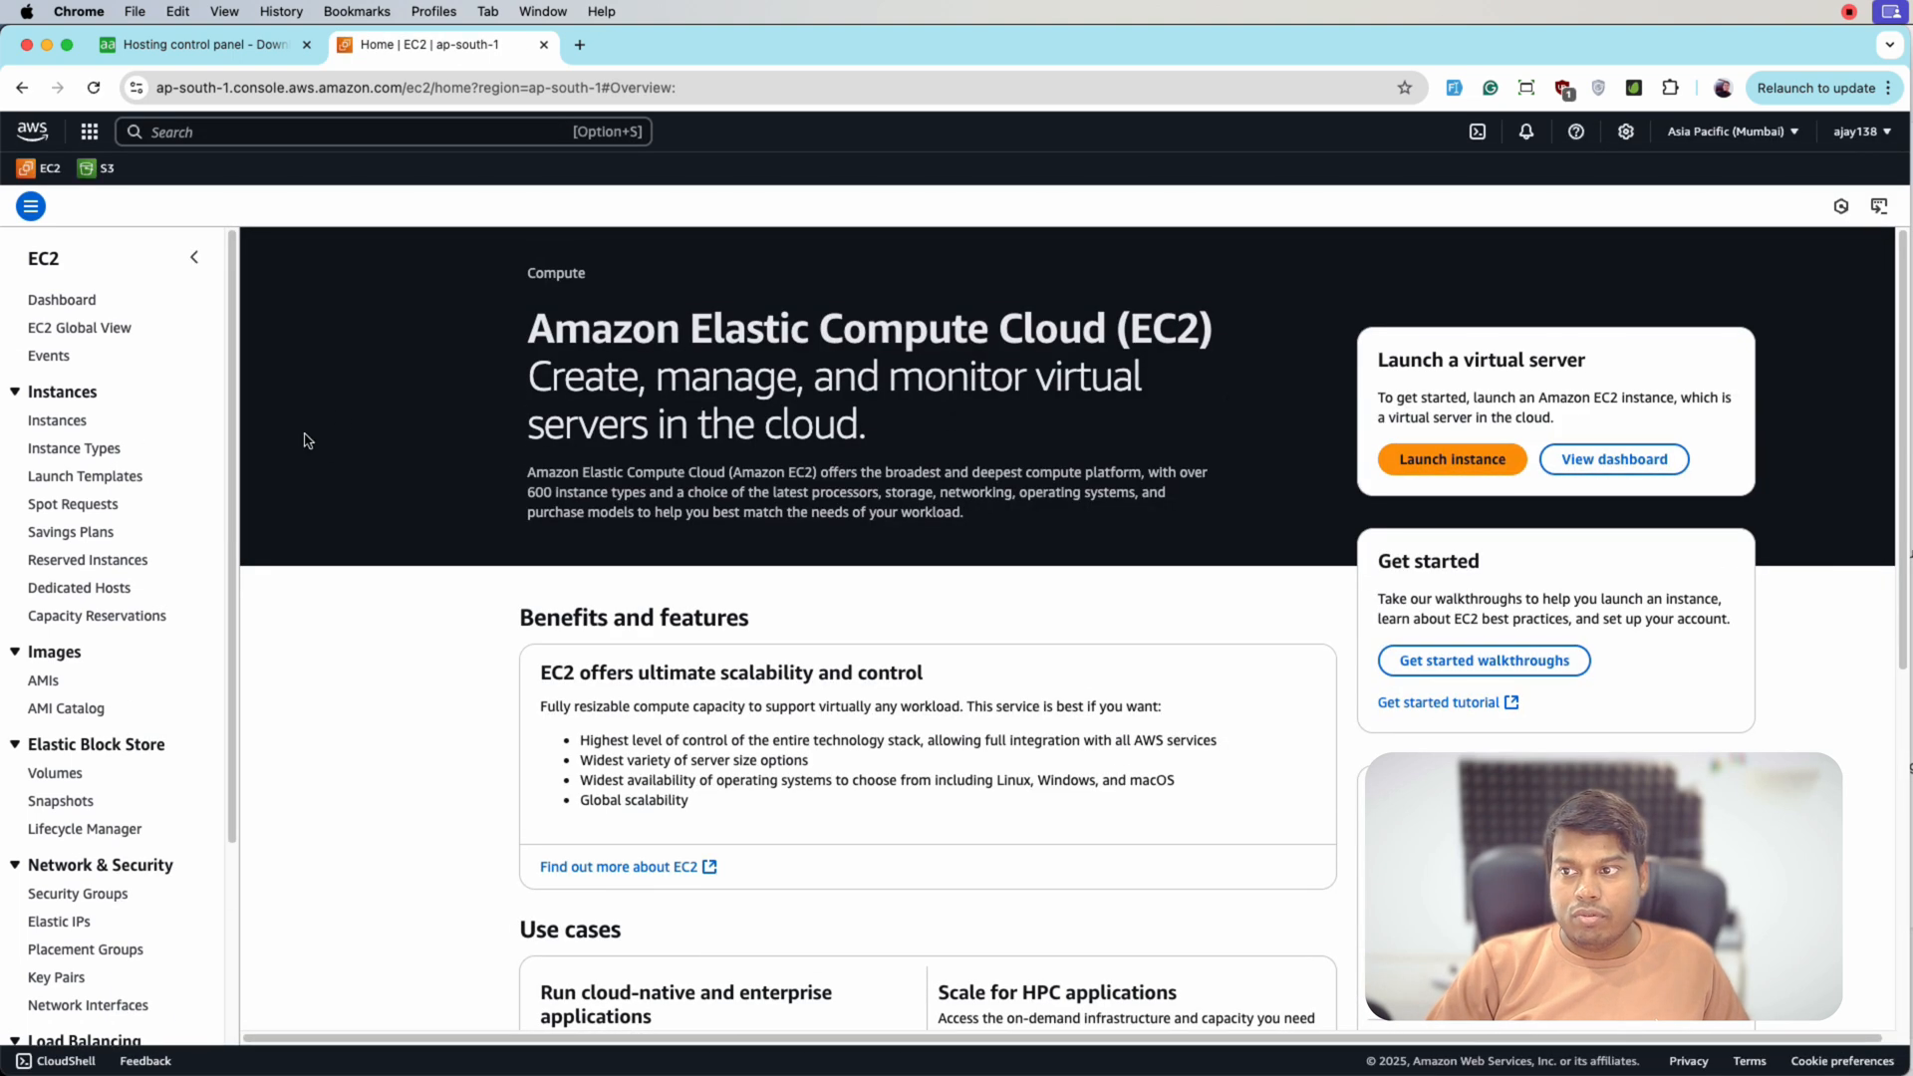
{"action": "mouse_move", "coordinate": [1335, 489]}
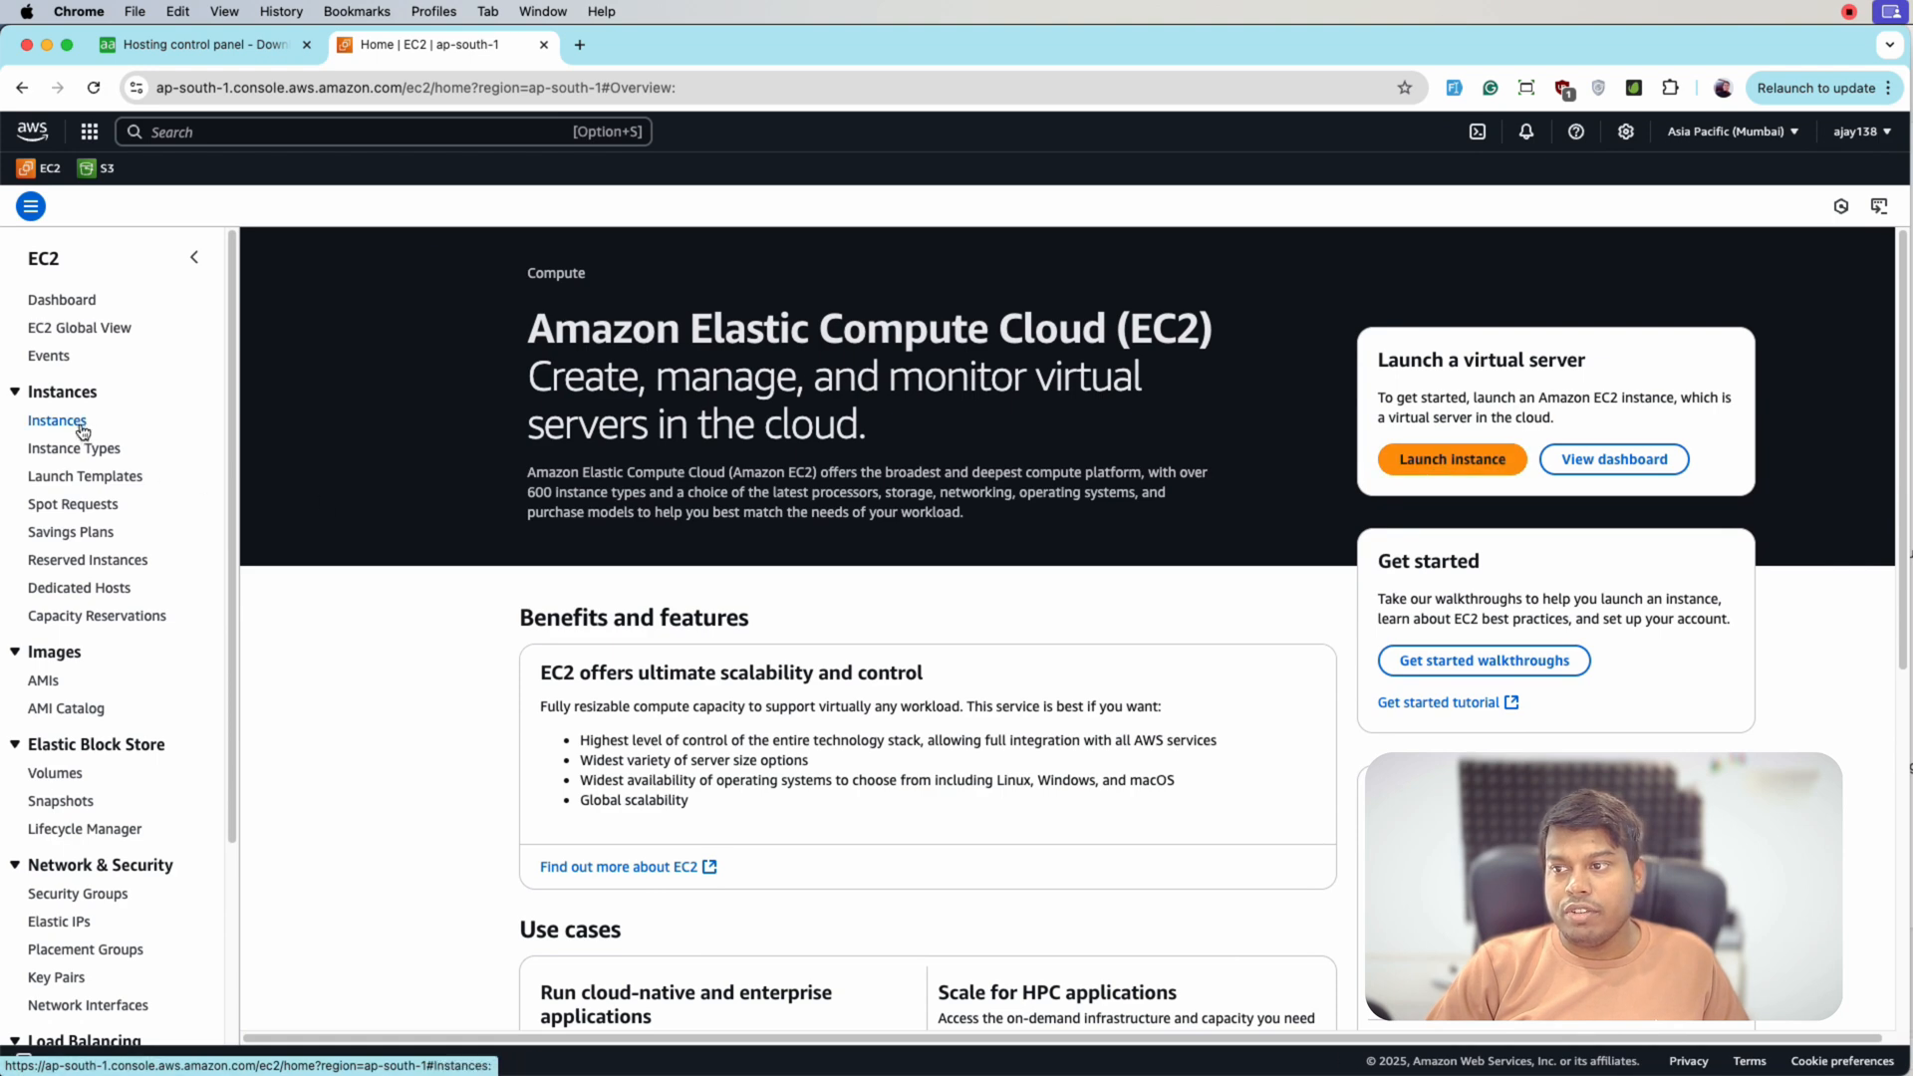
{"action": "left_click", "coordinate": [57, 420]}
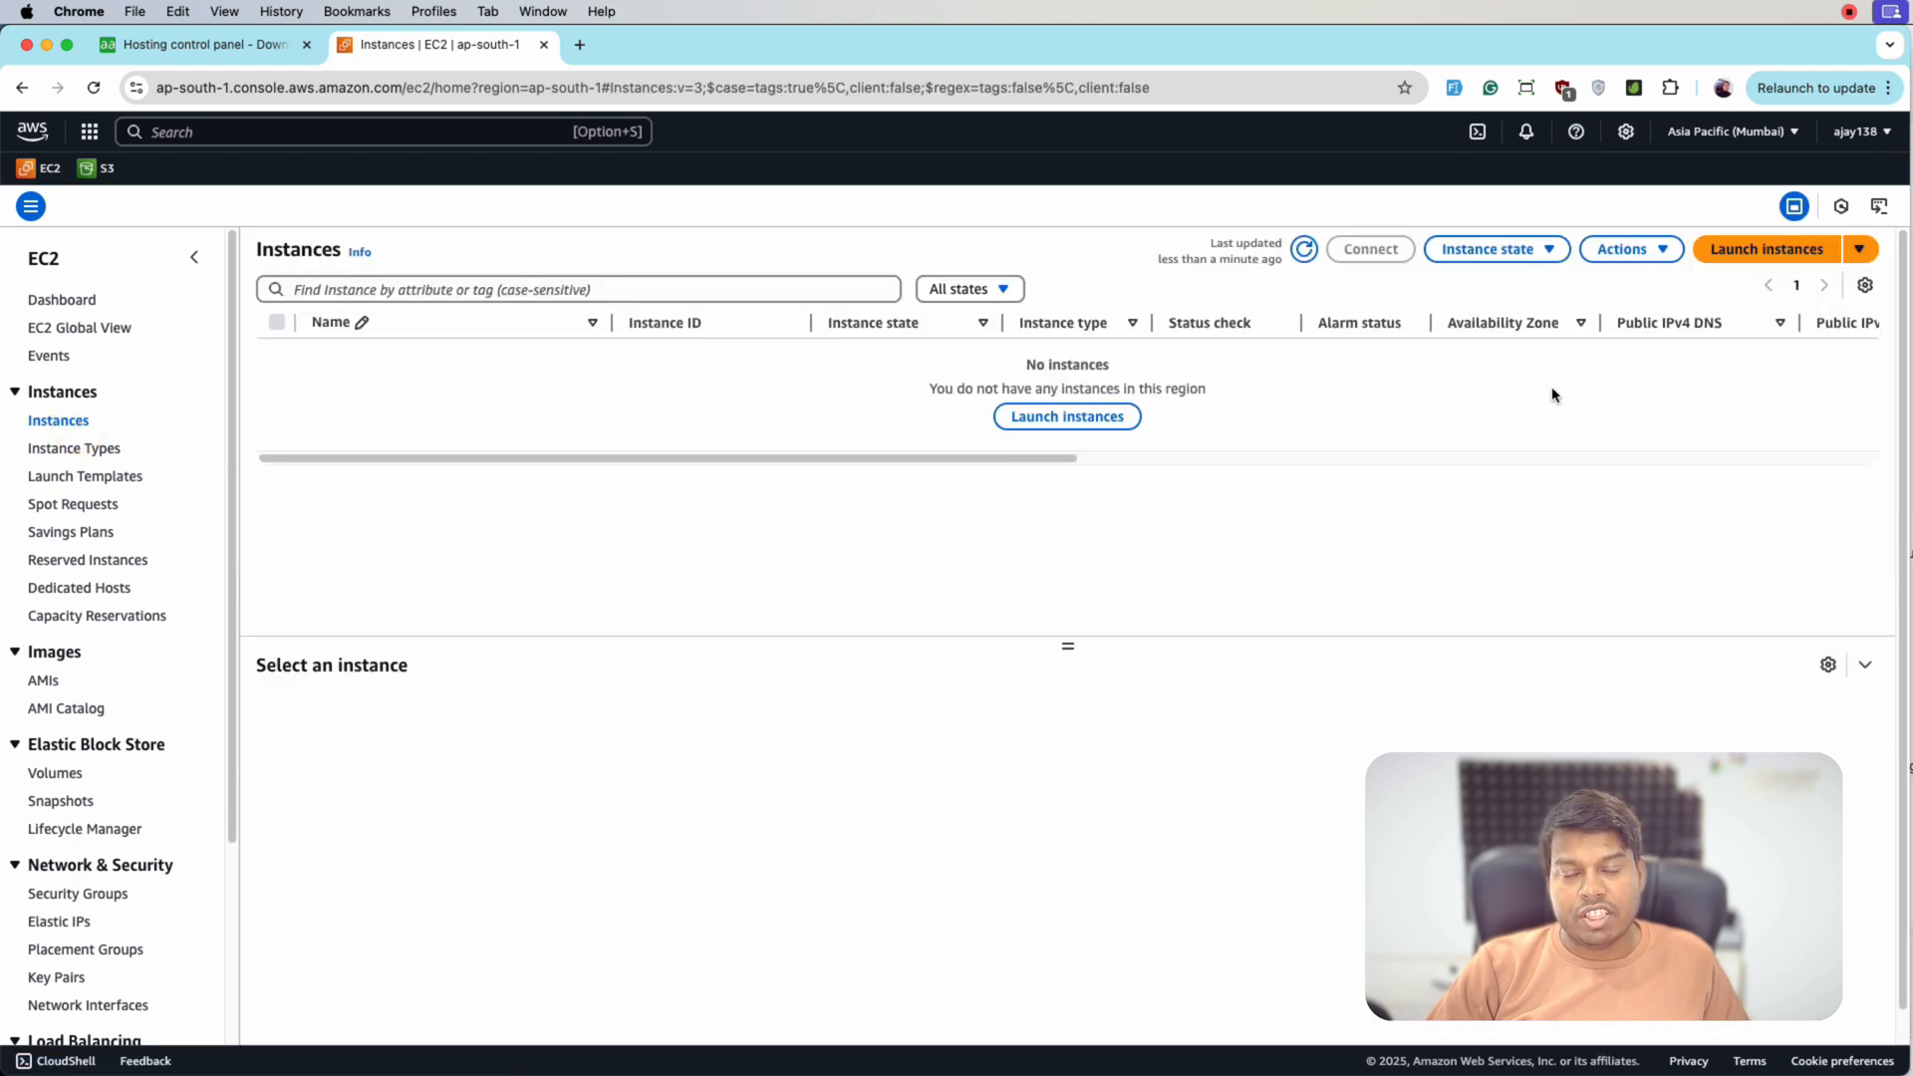
{"action": "mouse_move", "coordinate": [1243, 360]}
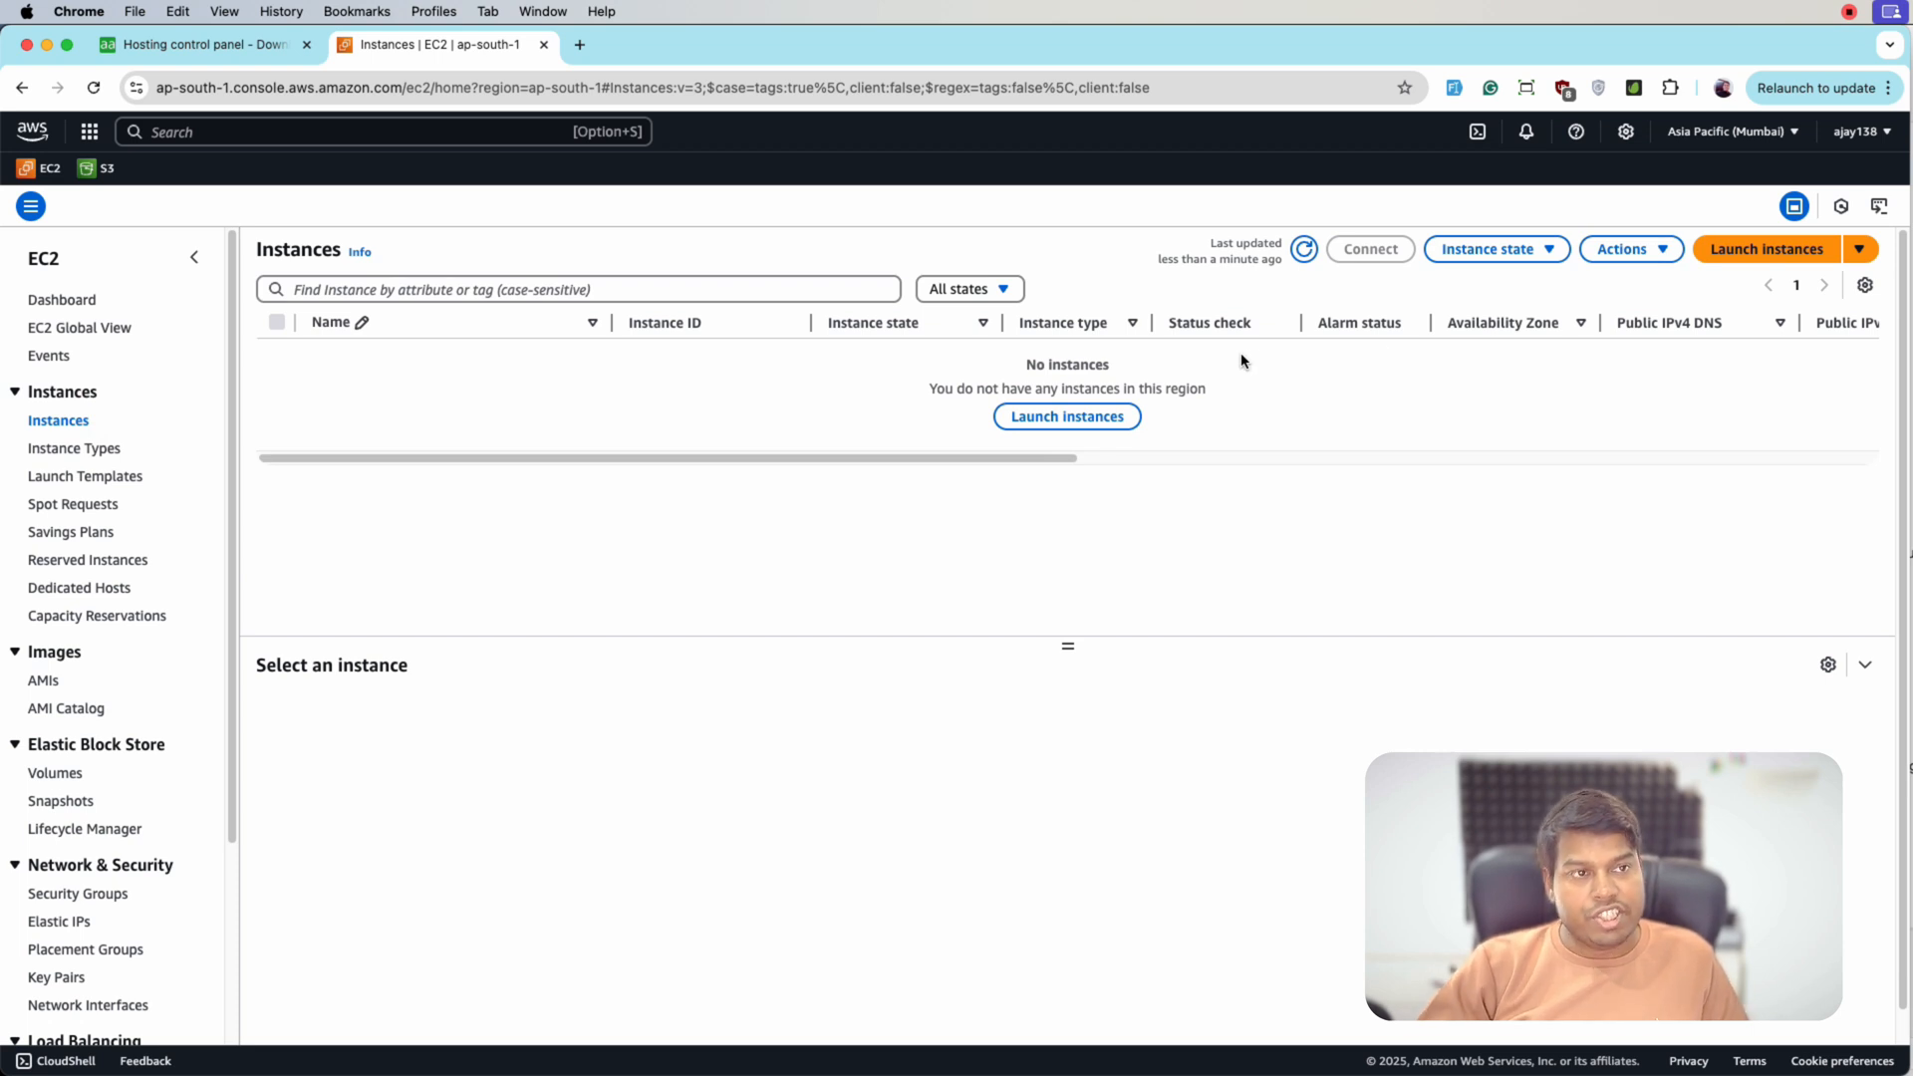
{"action": "mouse_move", "coordinate": [1065, 416]}
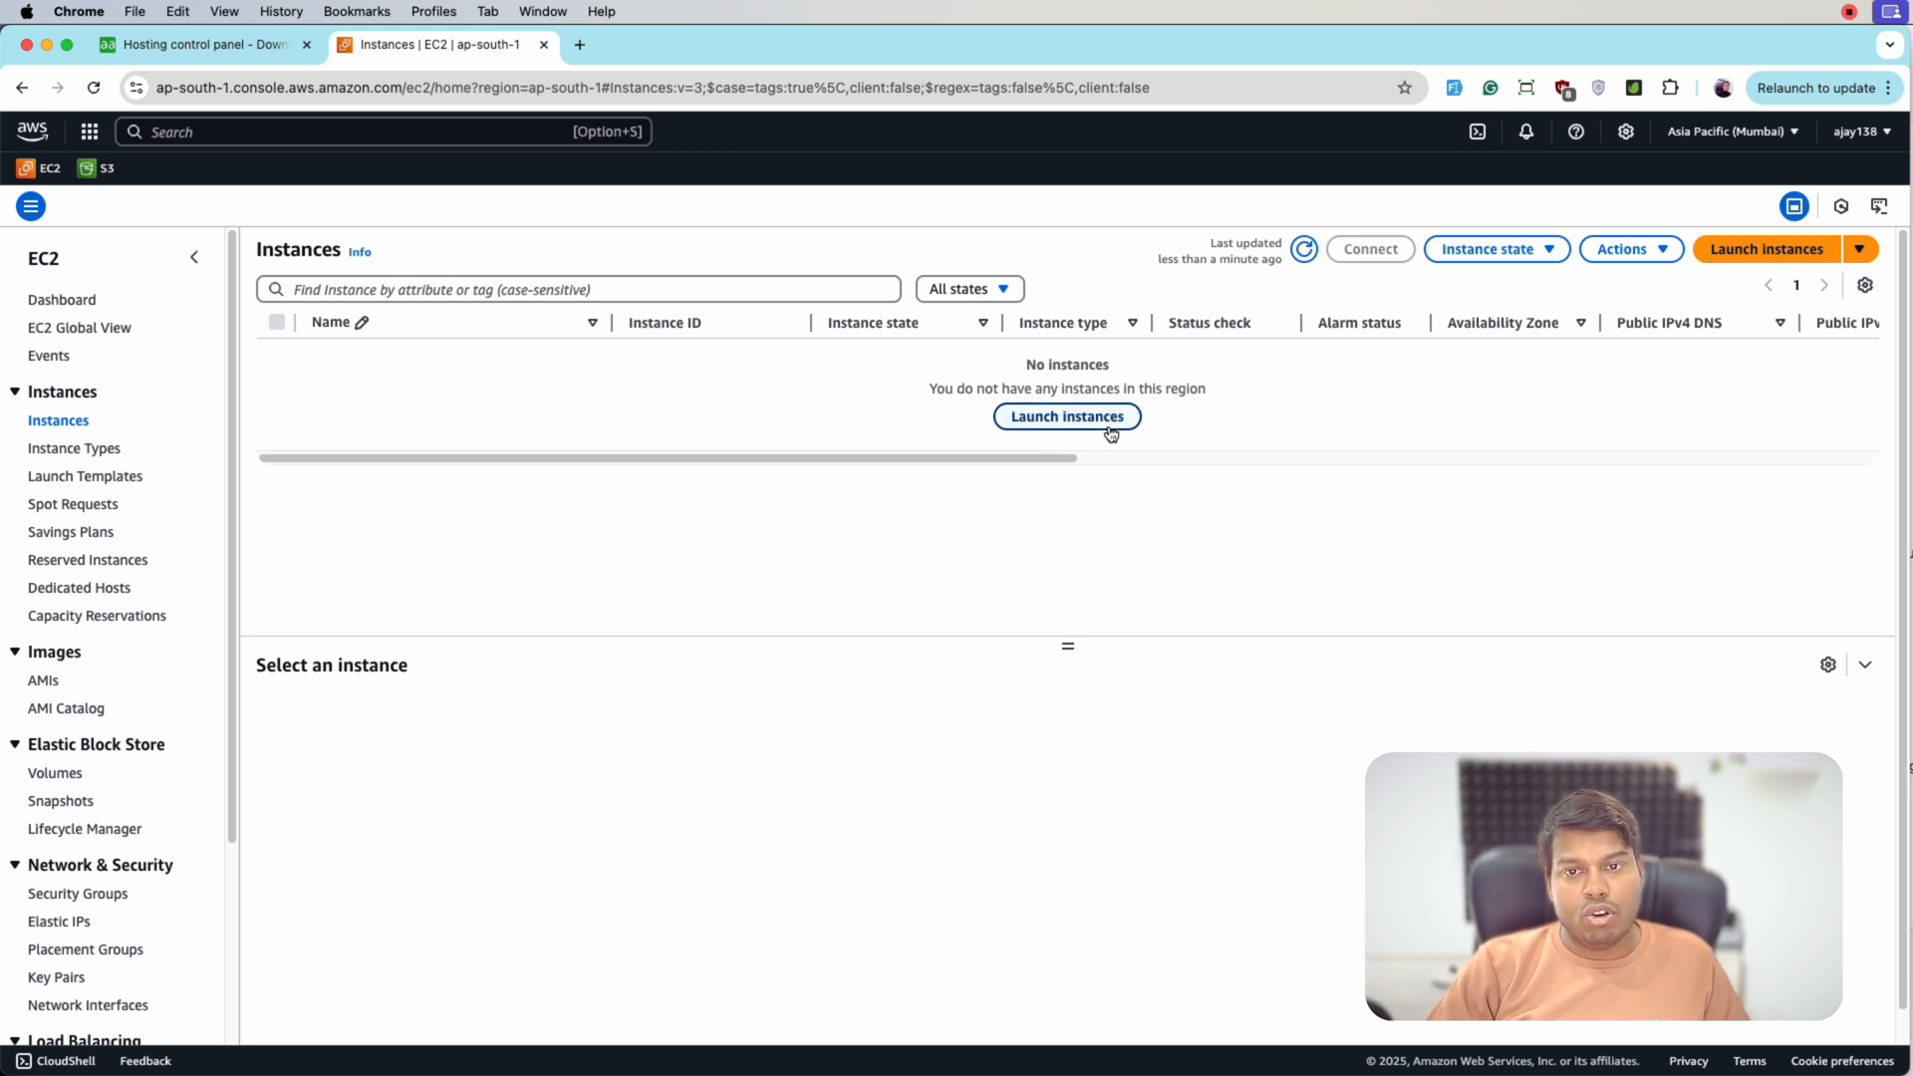
Start a new instance named AAP and choose Ubuntu as its OS
{"action": "left_click", "coordinate": [1065, 417]}
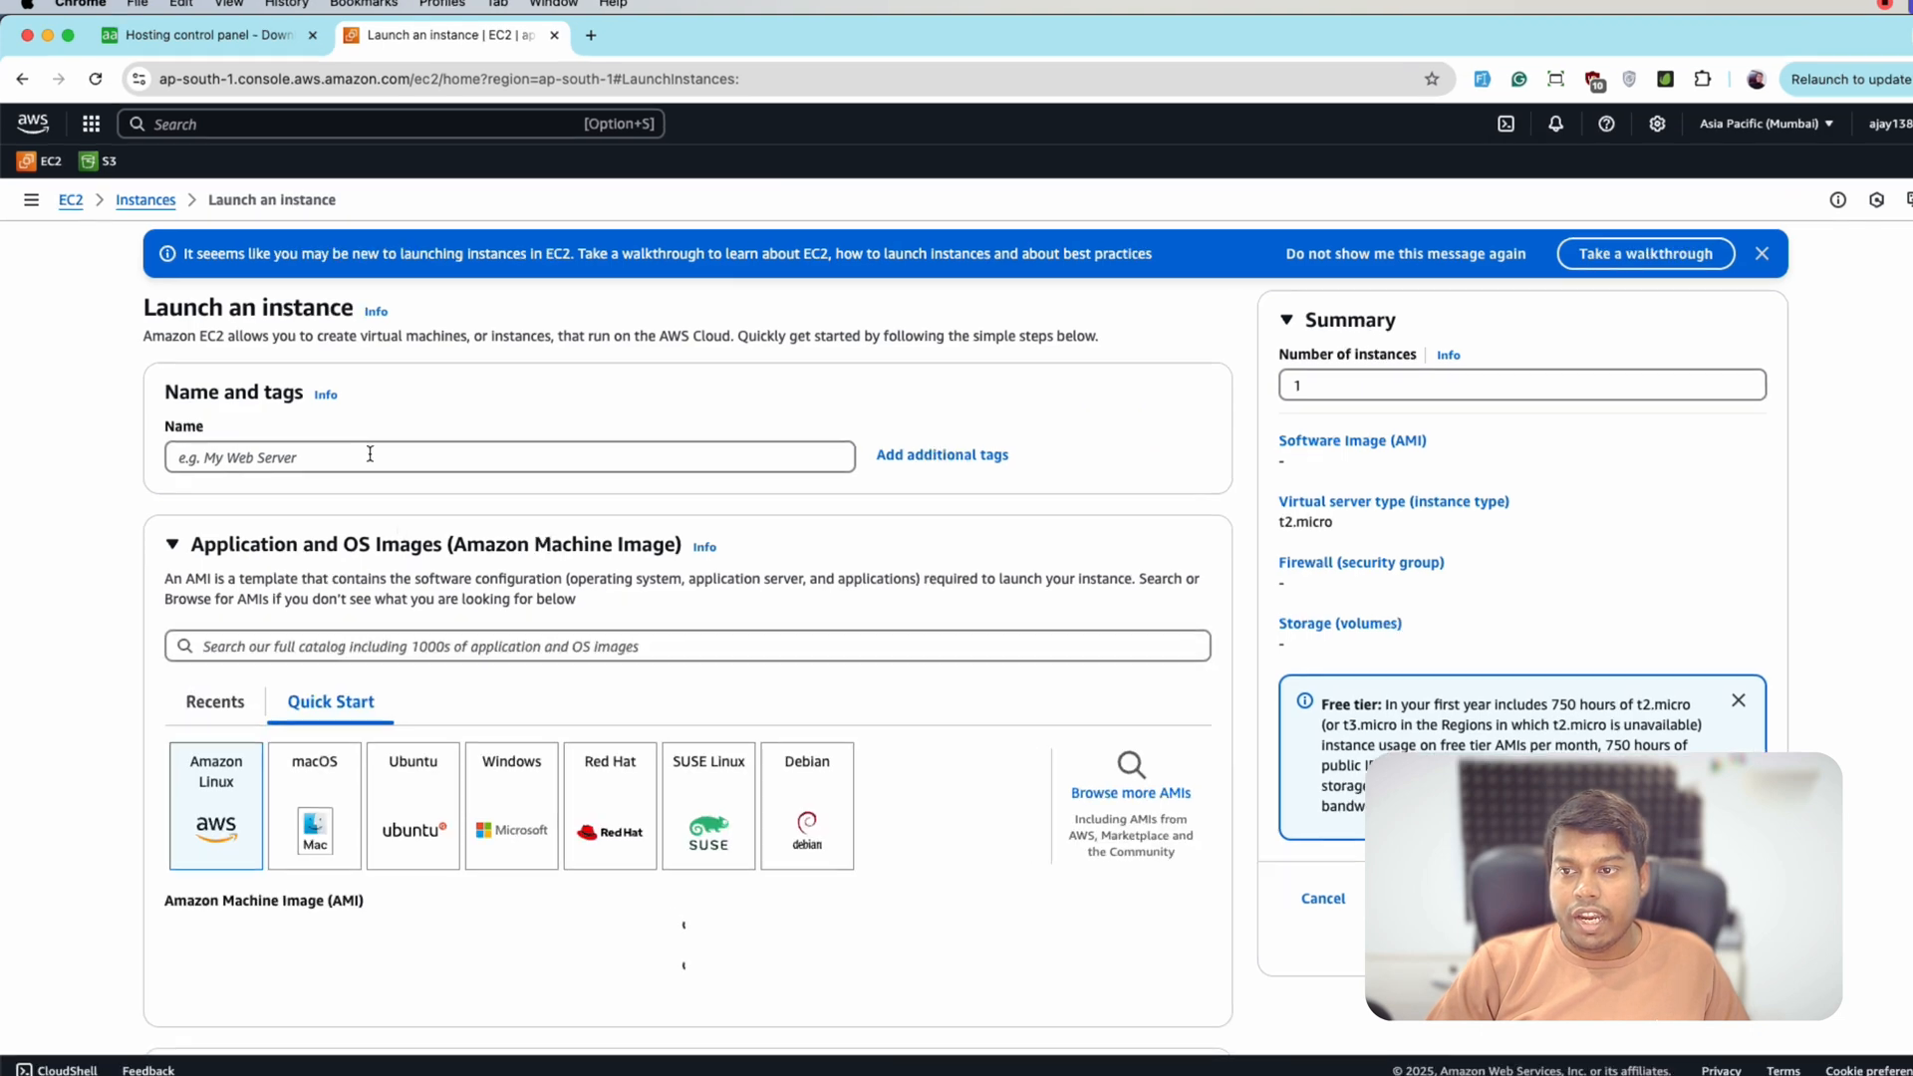
{"action": "type", "text": "AAP"}
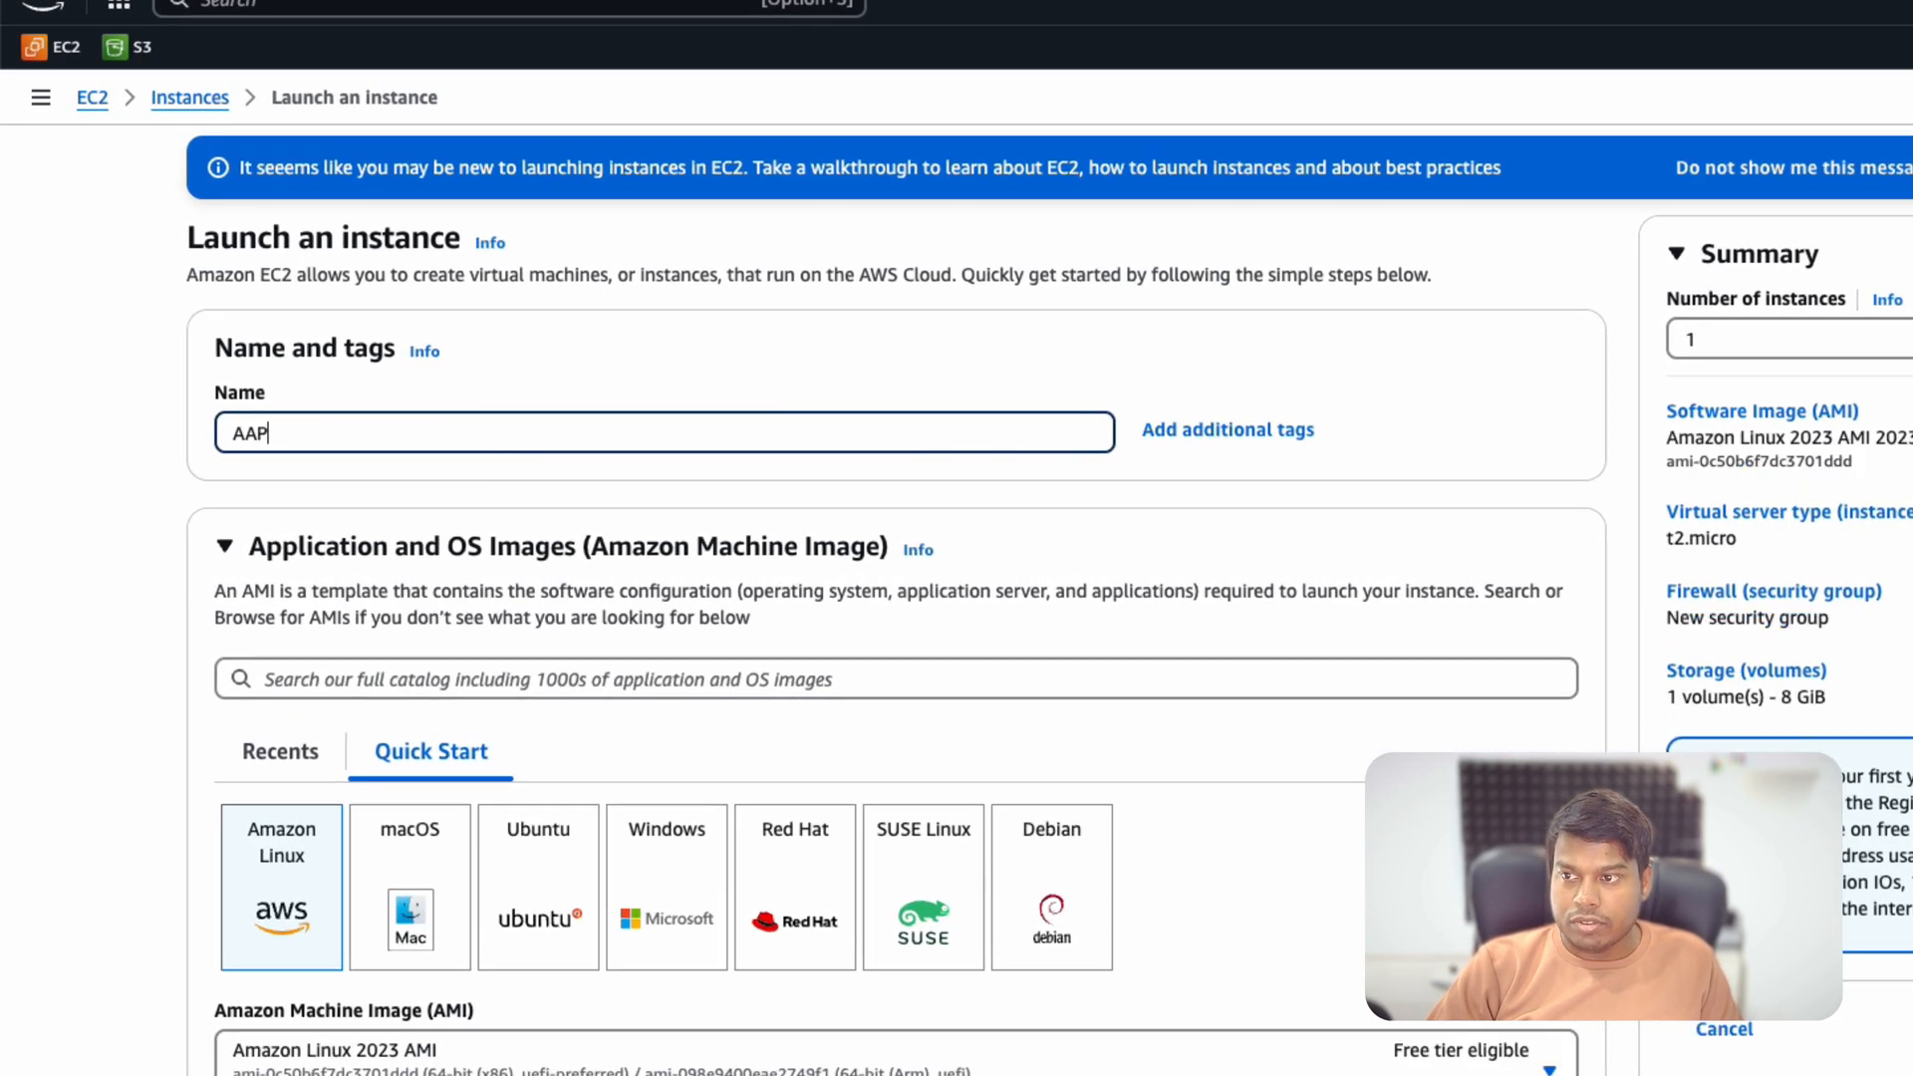
{"action": "scroll", "scroll_direction": "down", "scroll_amount": 3}
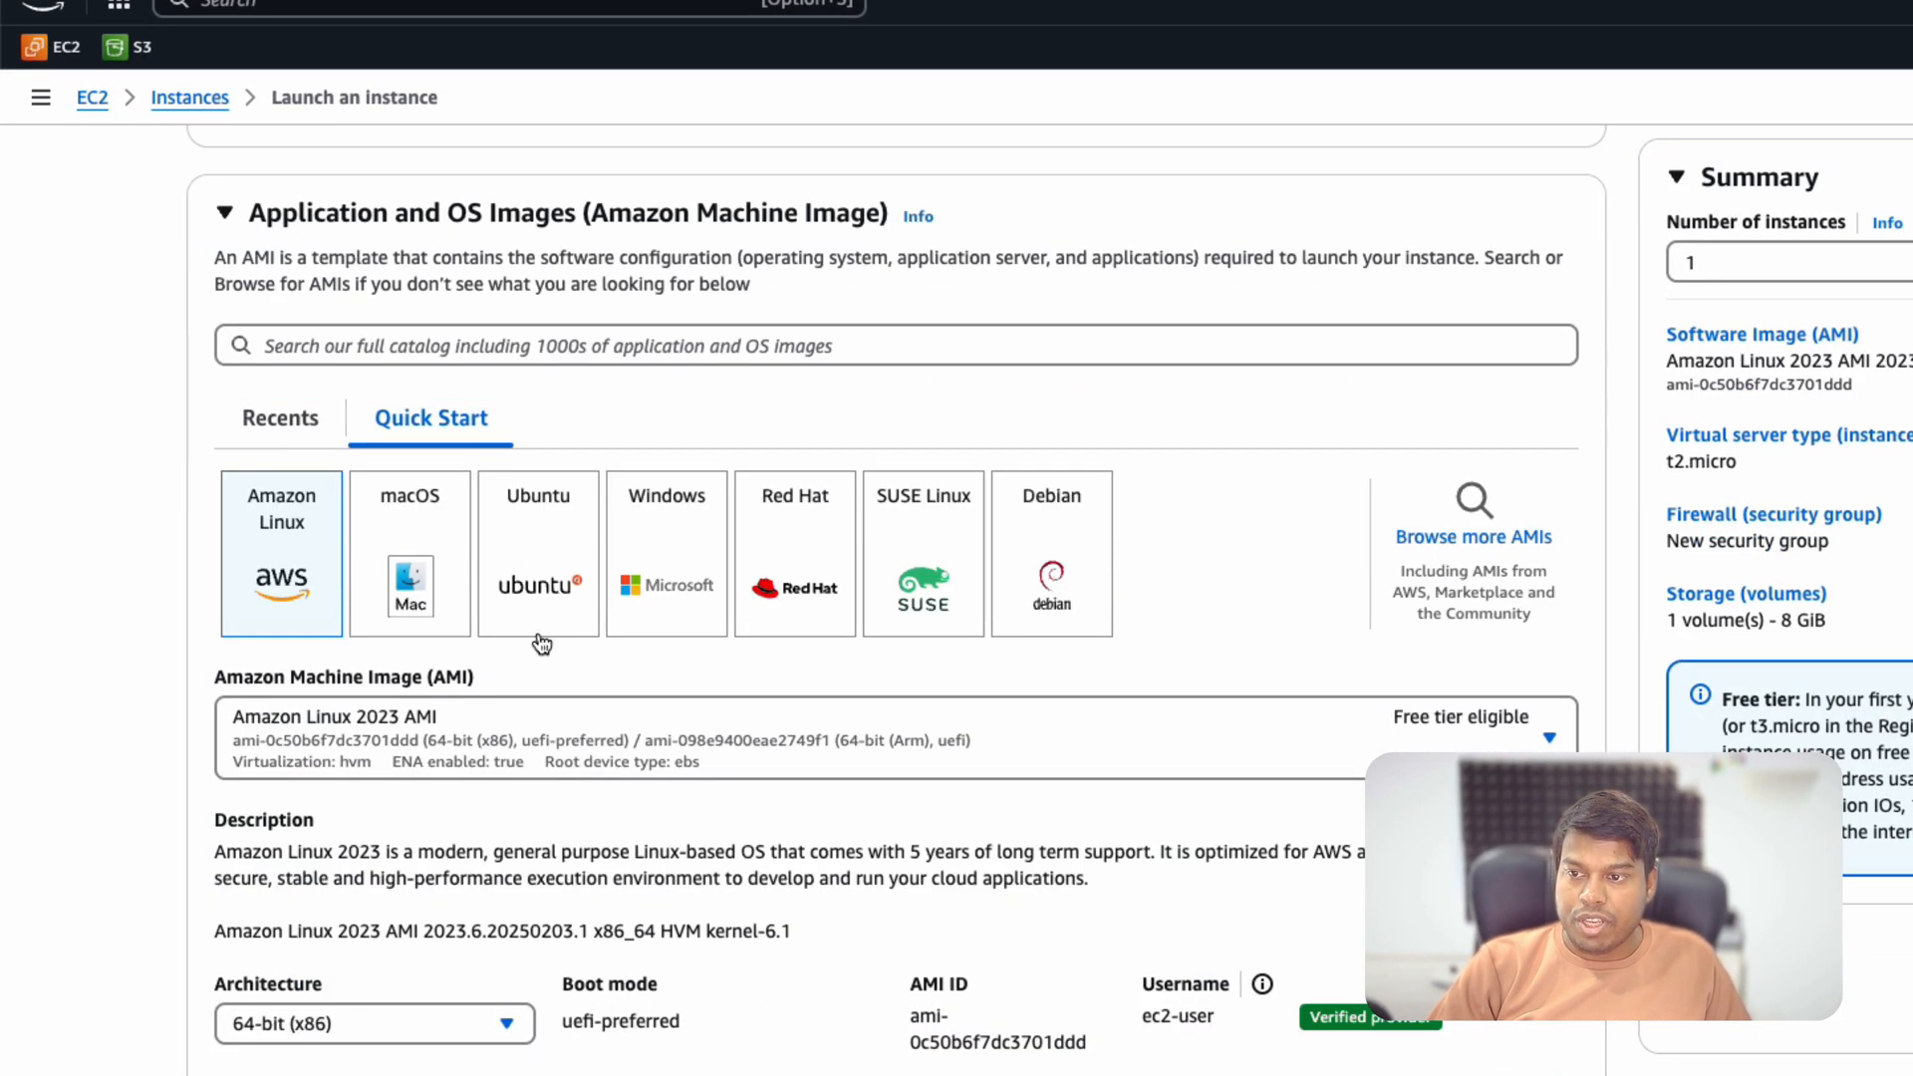
{"action": "left_click", "coordinate": [537, 553]}
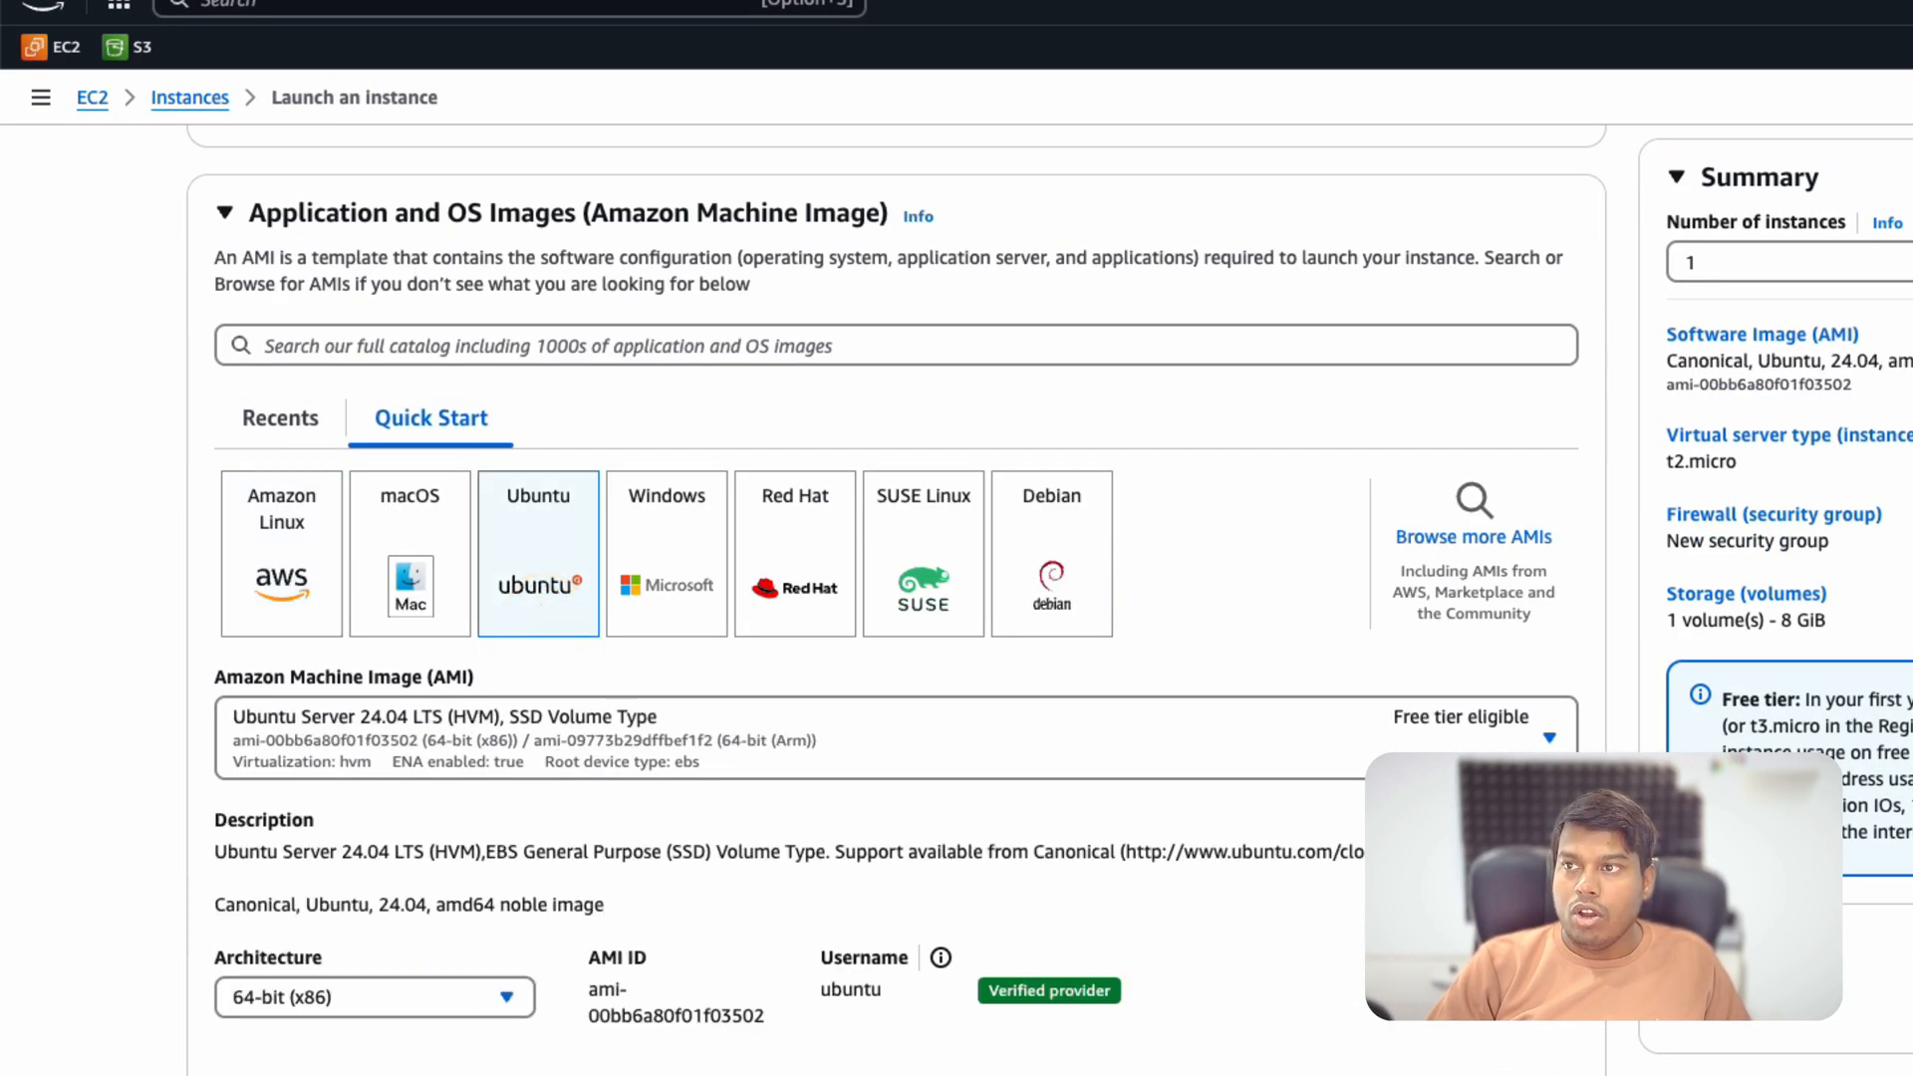
Check aaPanel's recommended Ubuntu version and confirm the Ubuntu Server 22.04 LTS image
{"action": "left_click", "coordinate": [195, 45]}
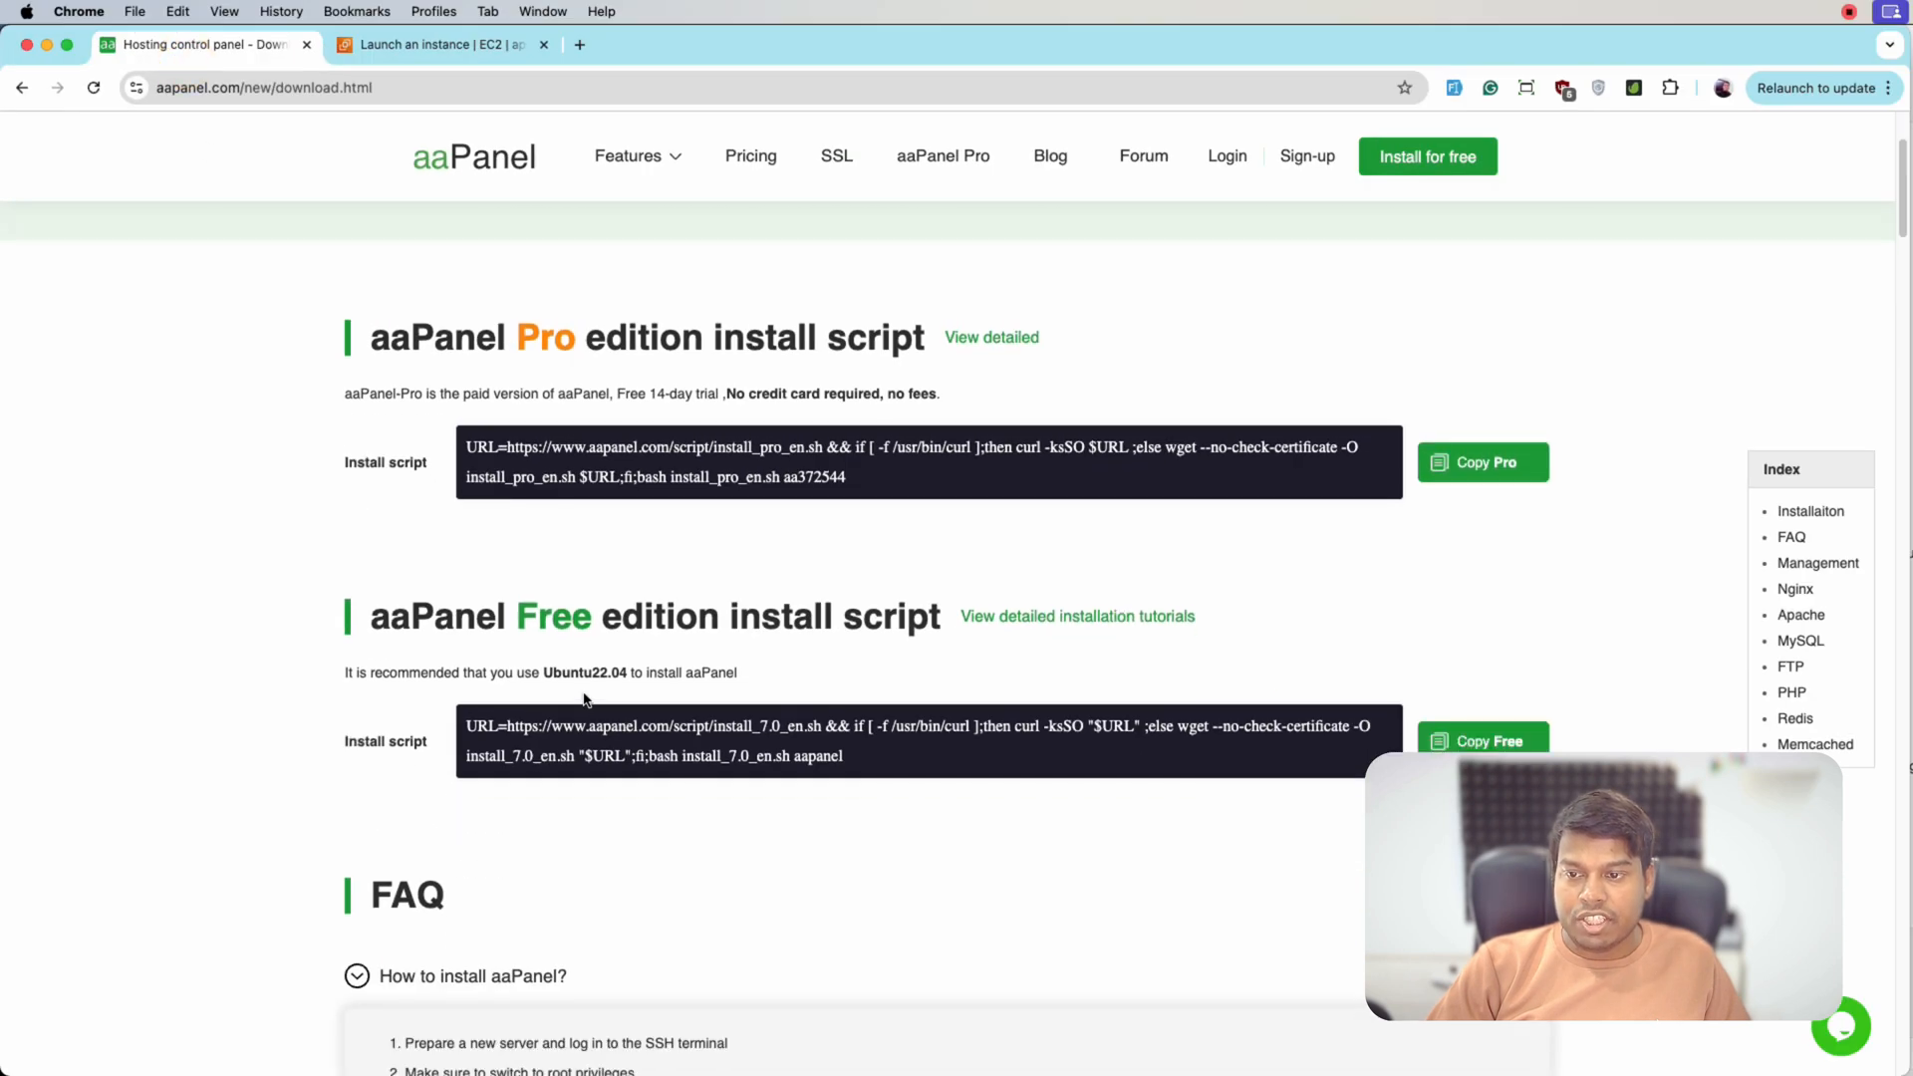
{"action": "mouse_move", "coordinate": [477, 297]}
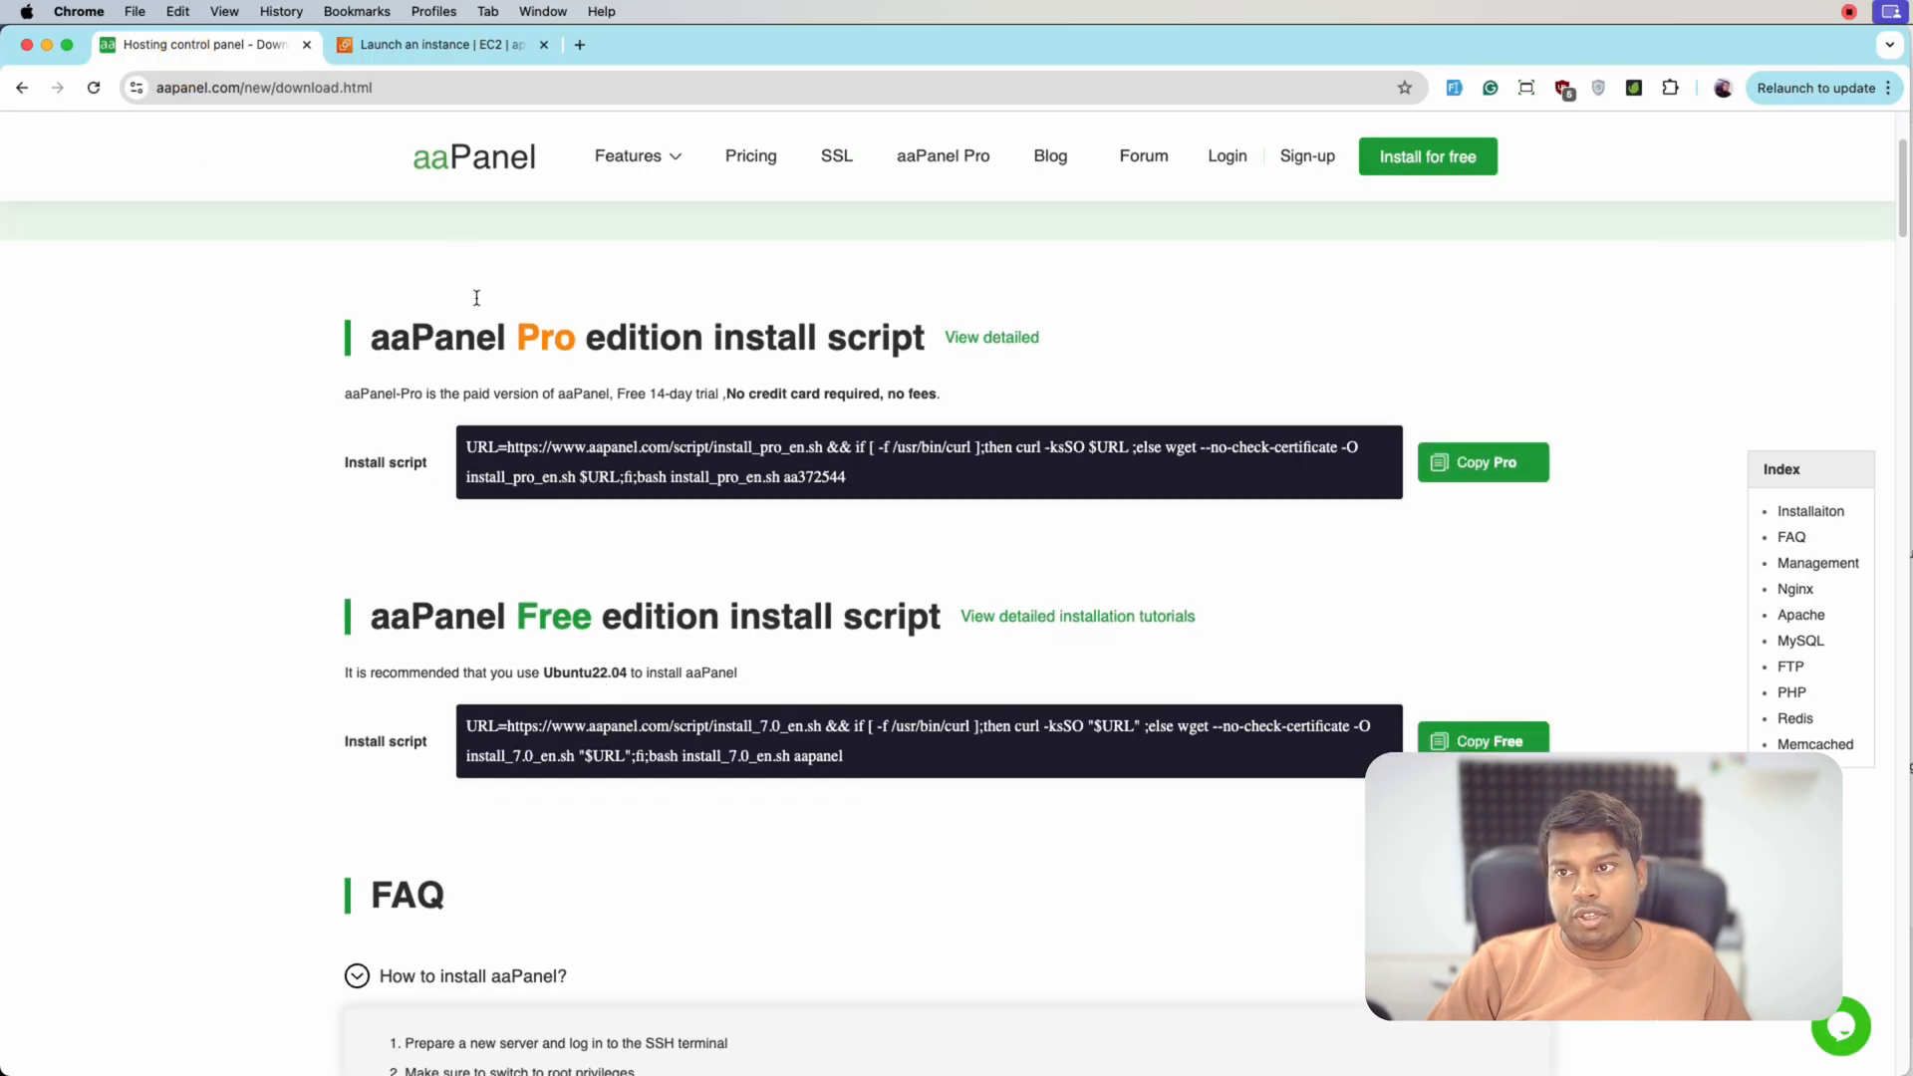
{"action": "left_click", "coordinate": [439, 44]}
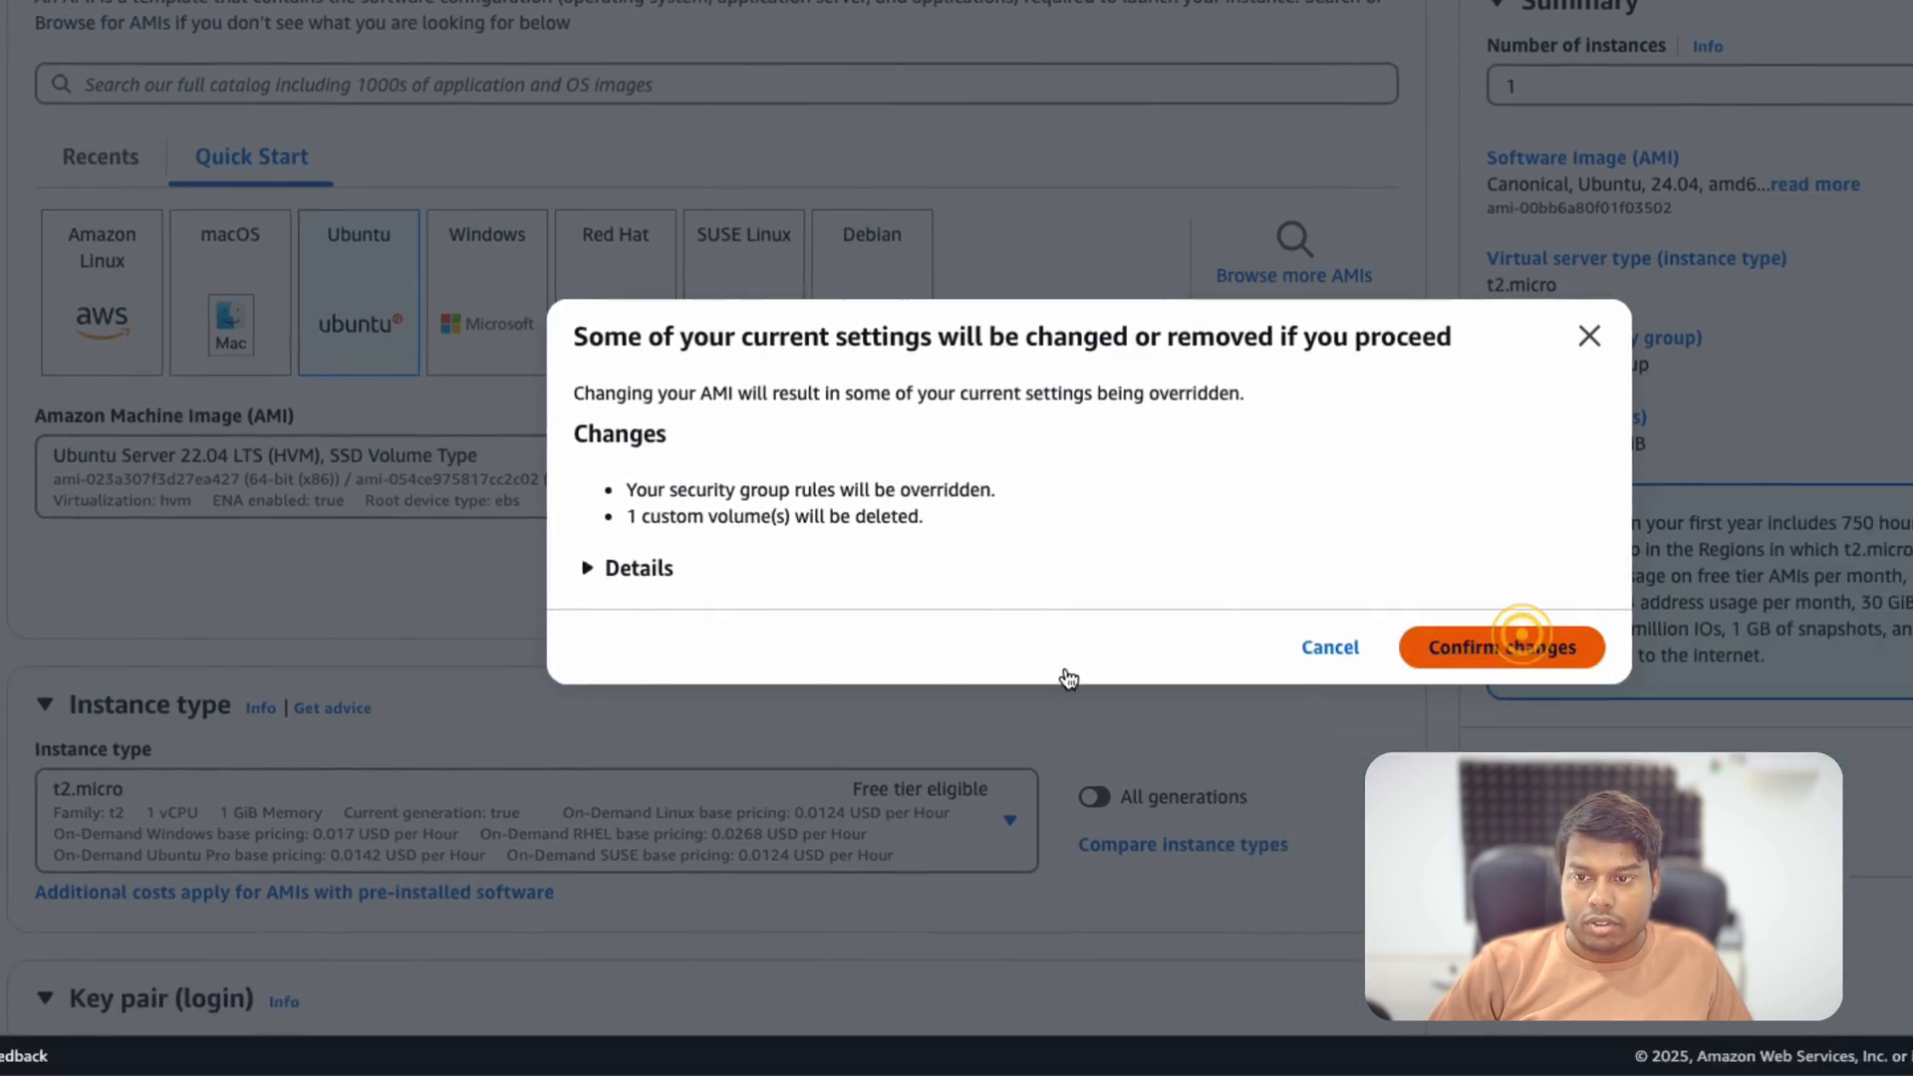
{"action": "left_click", "coordinate": [1502, 646]}
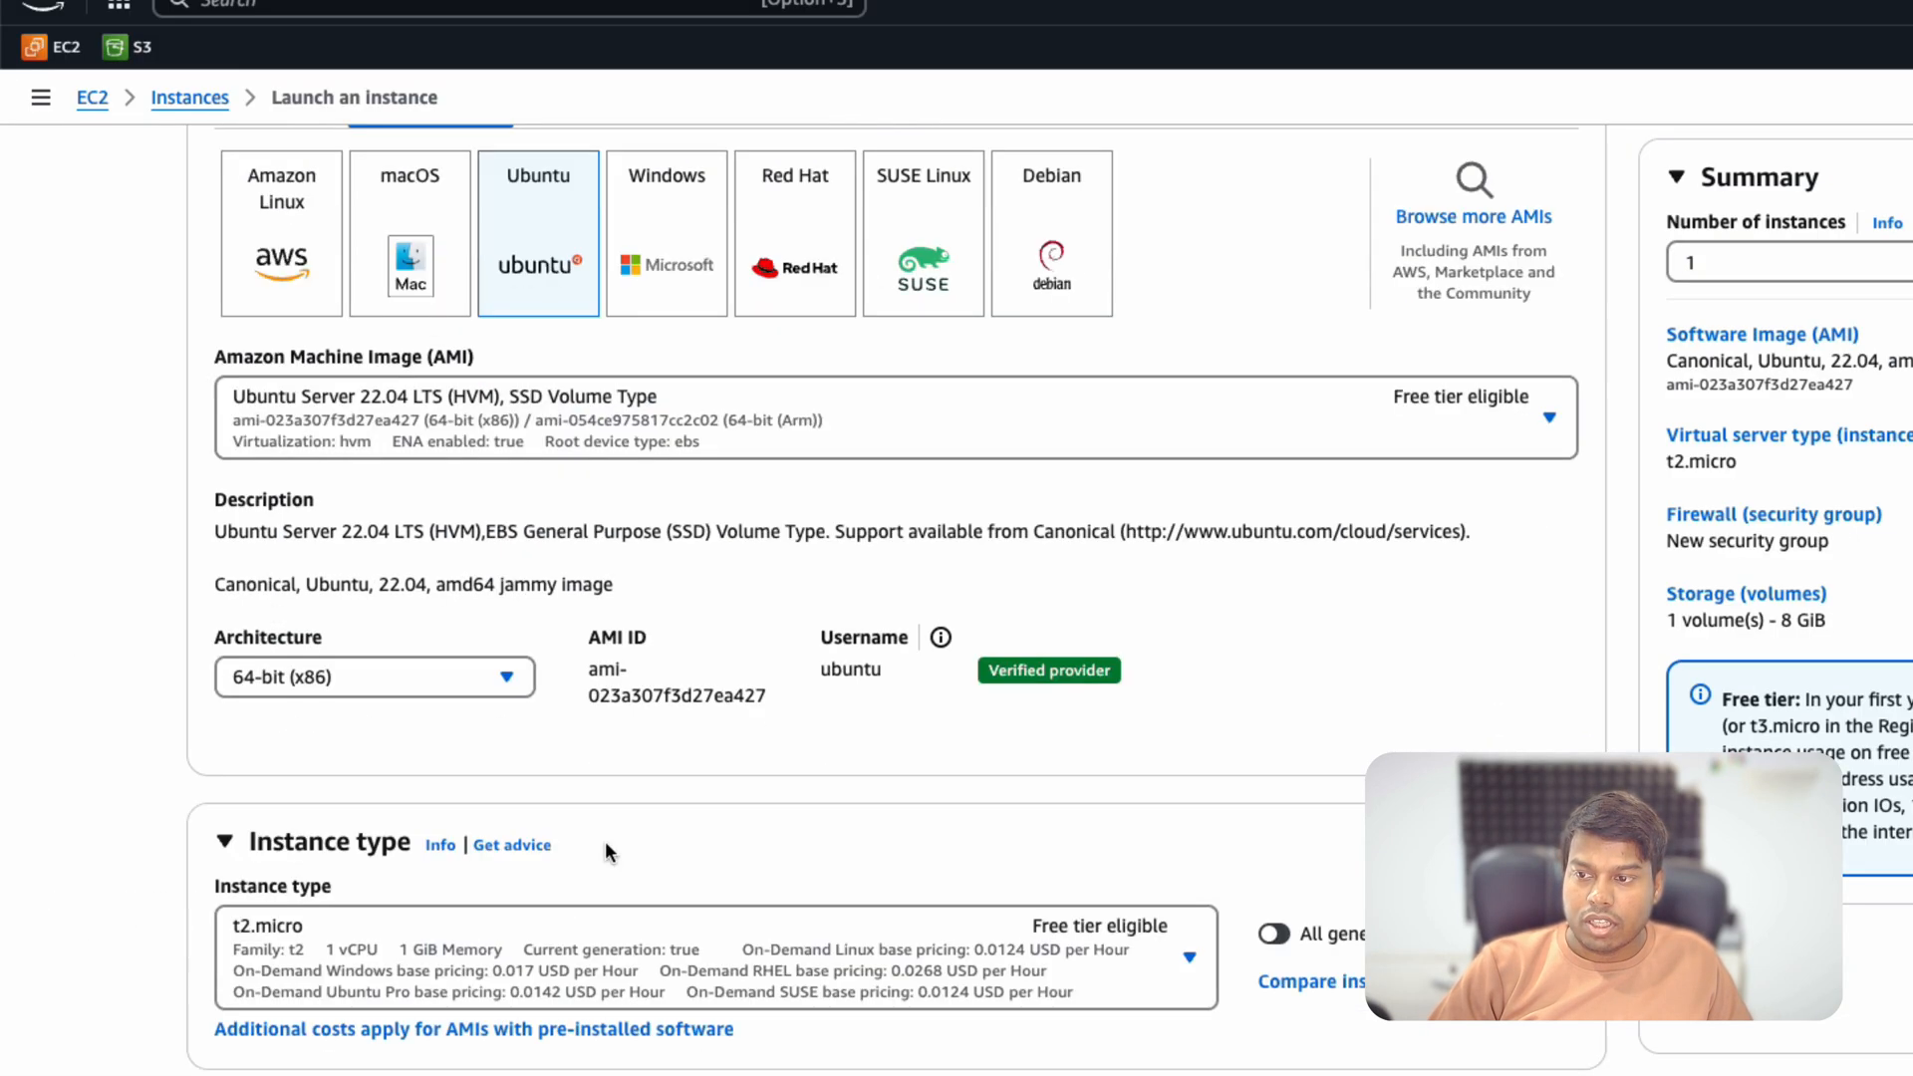
Search 't2' and select t2.medium (2 vCPUs, 4 GiB) as the instance type
{"action": "scroll", "scroll_direction": "down", "scroll_amount": 3}
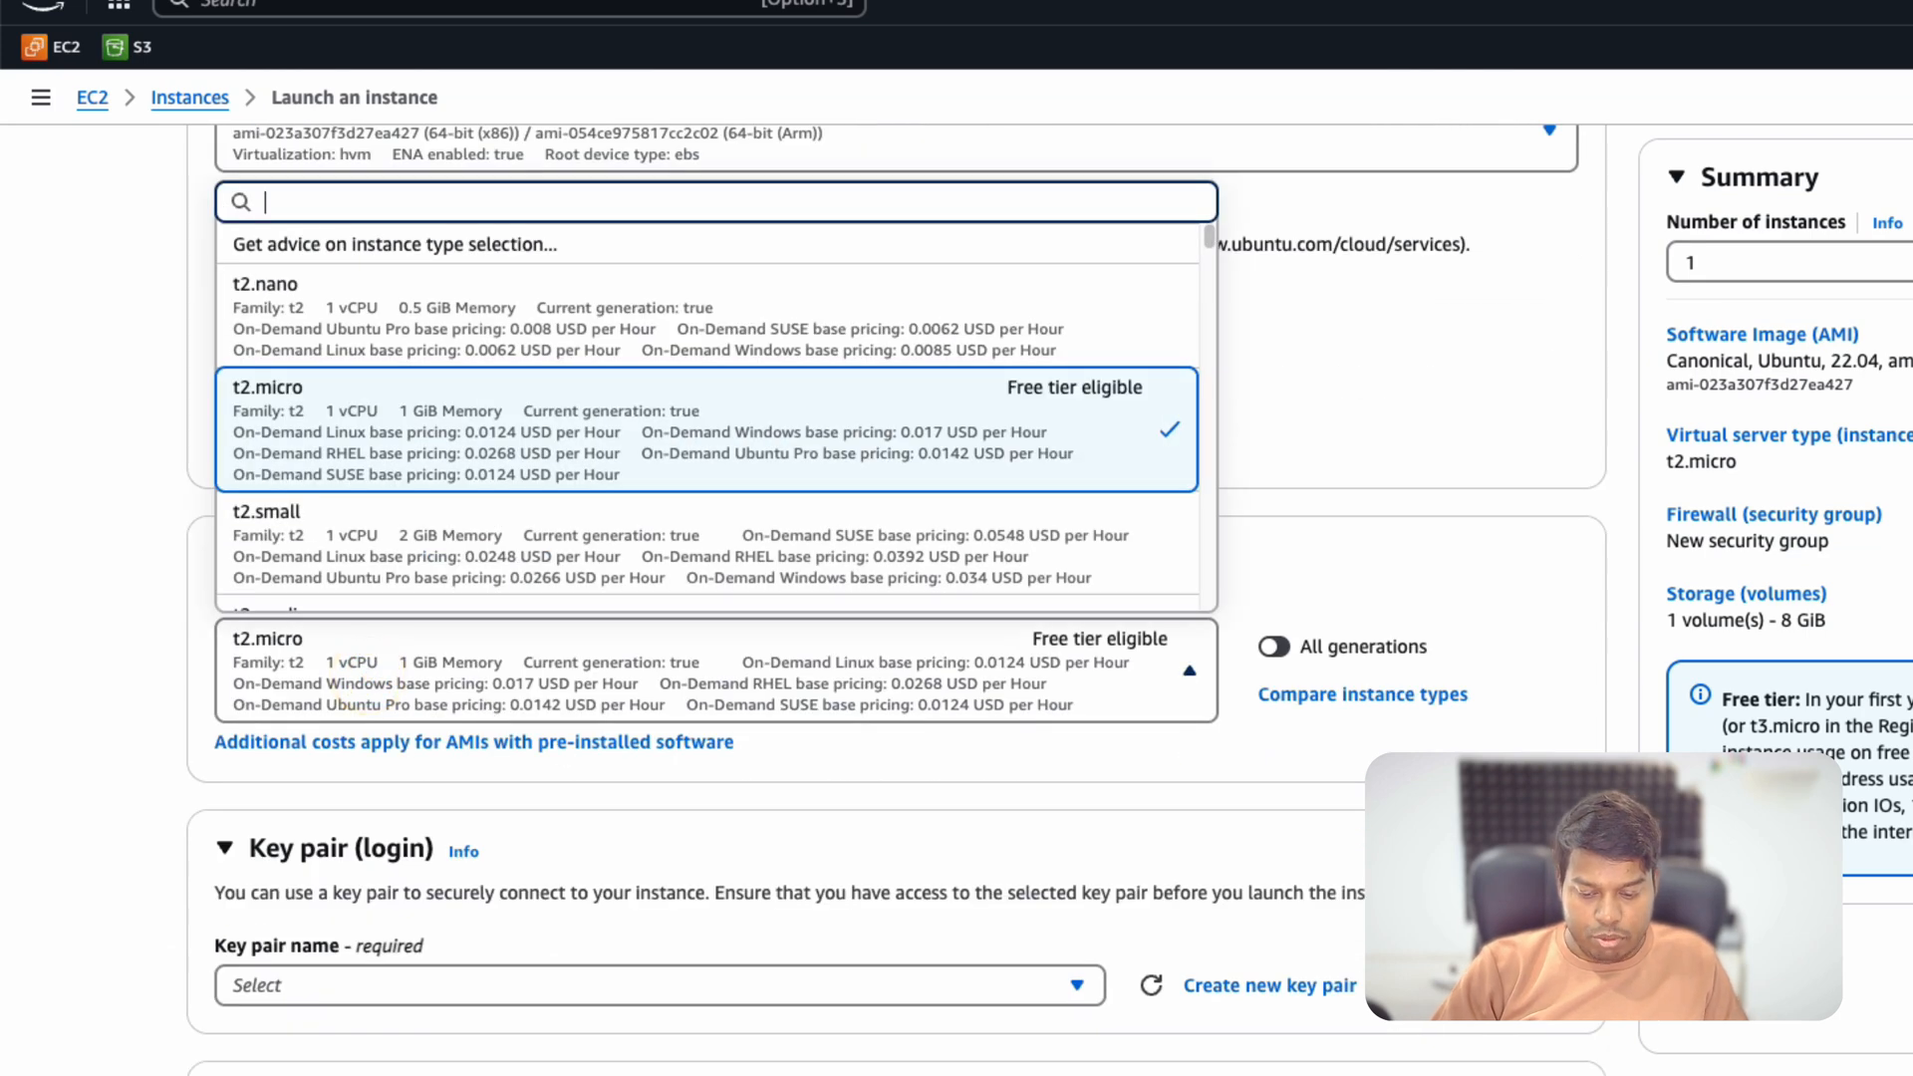
{"action": "type", "text": "t2.med"}
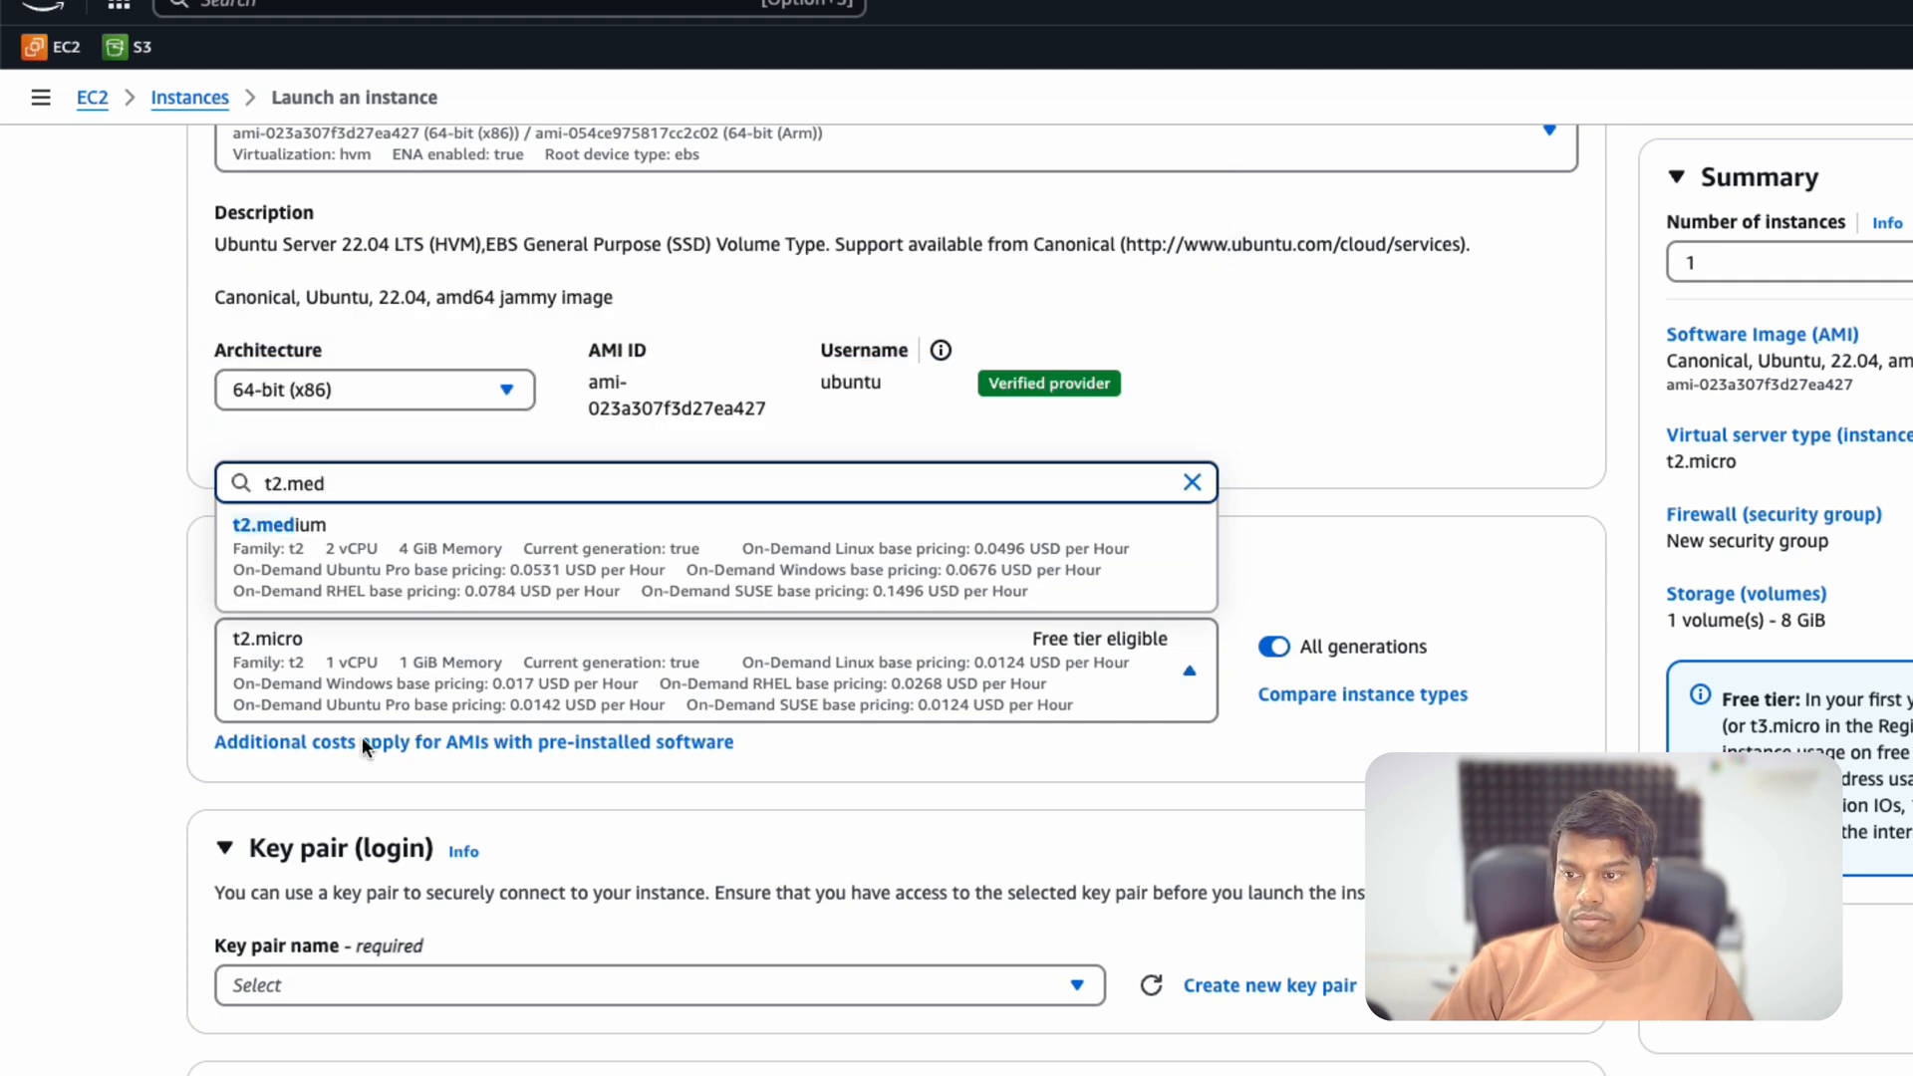
{"action": "left_click", "coordinate": [278, 525]}
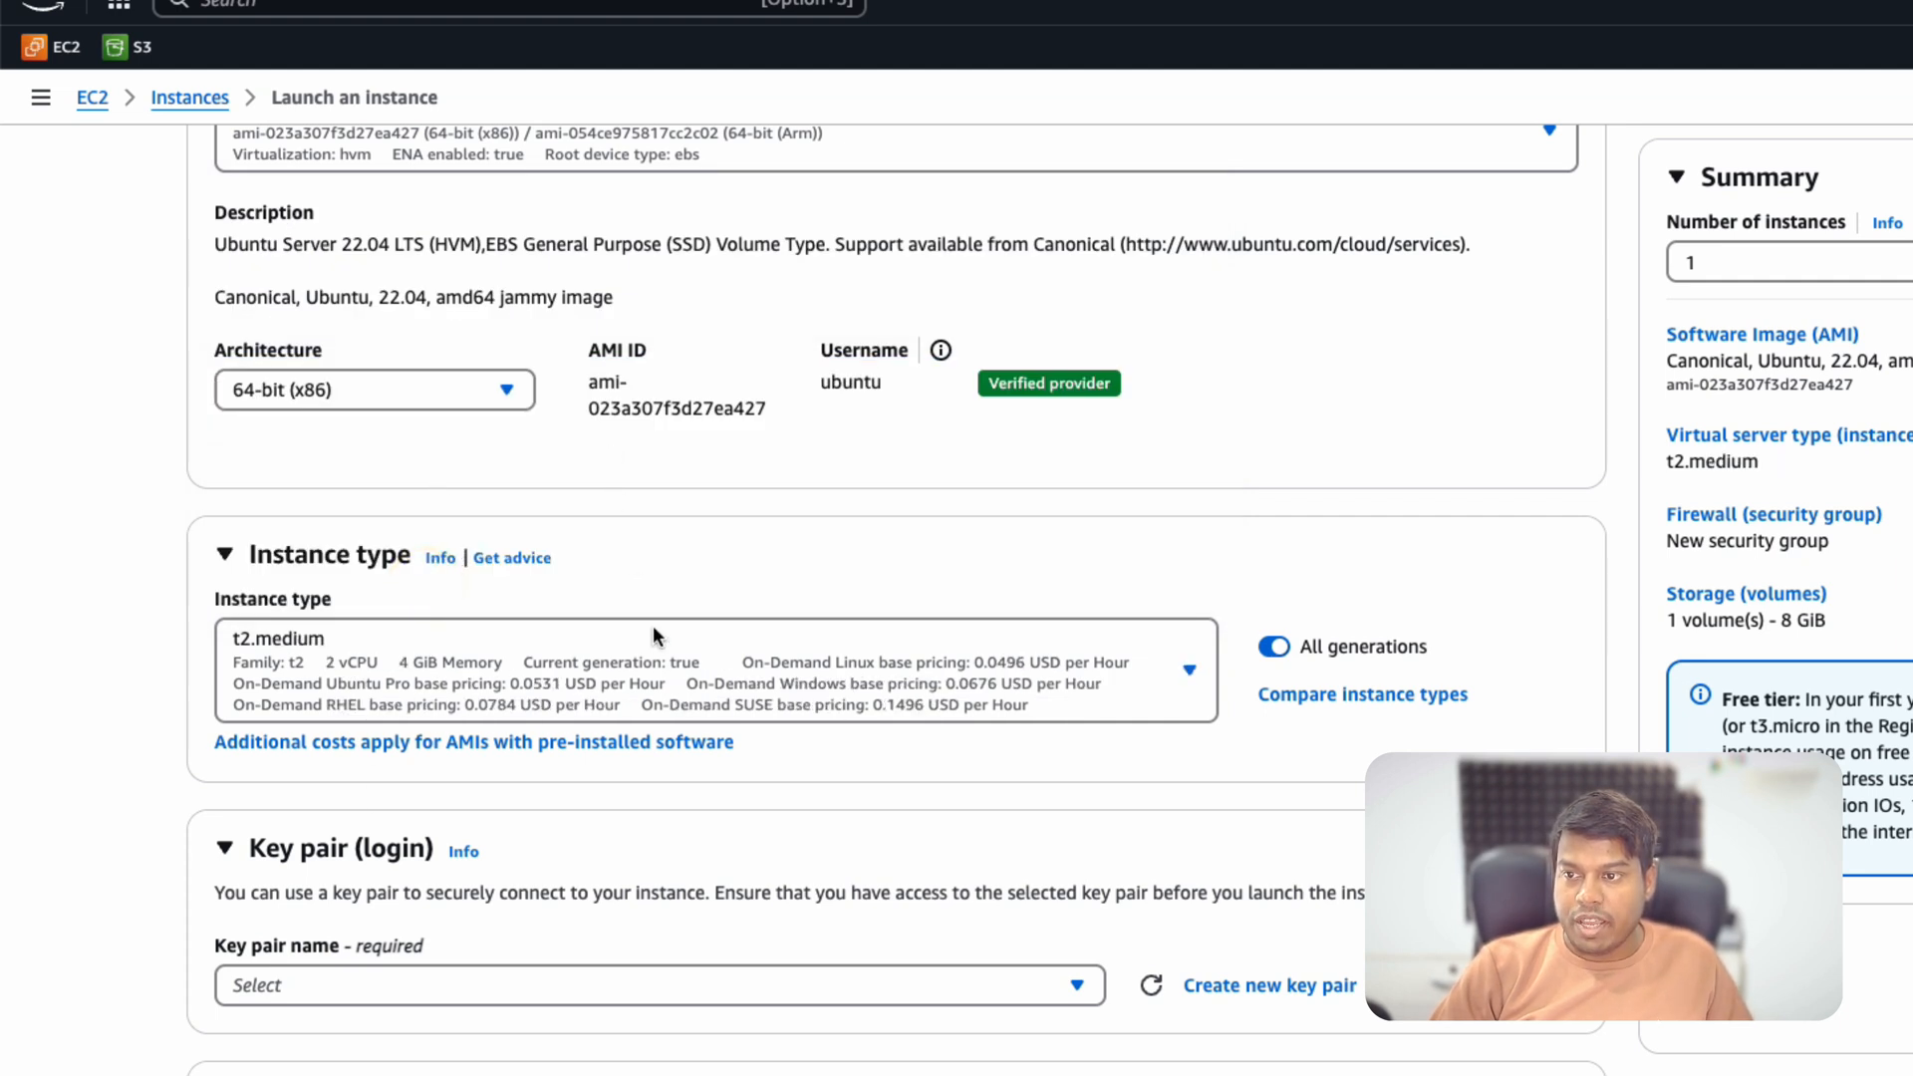
{"action": "mouse_move", "coordinate": [408, 680]}
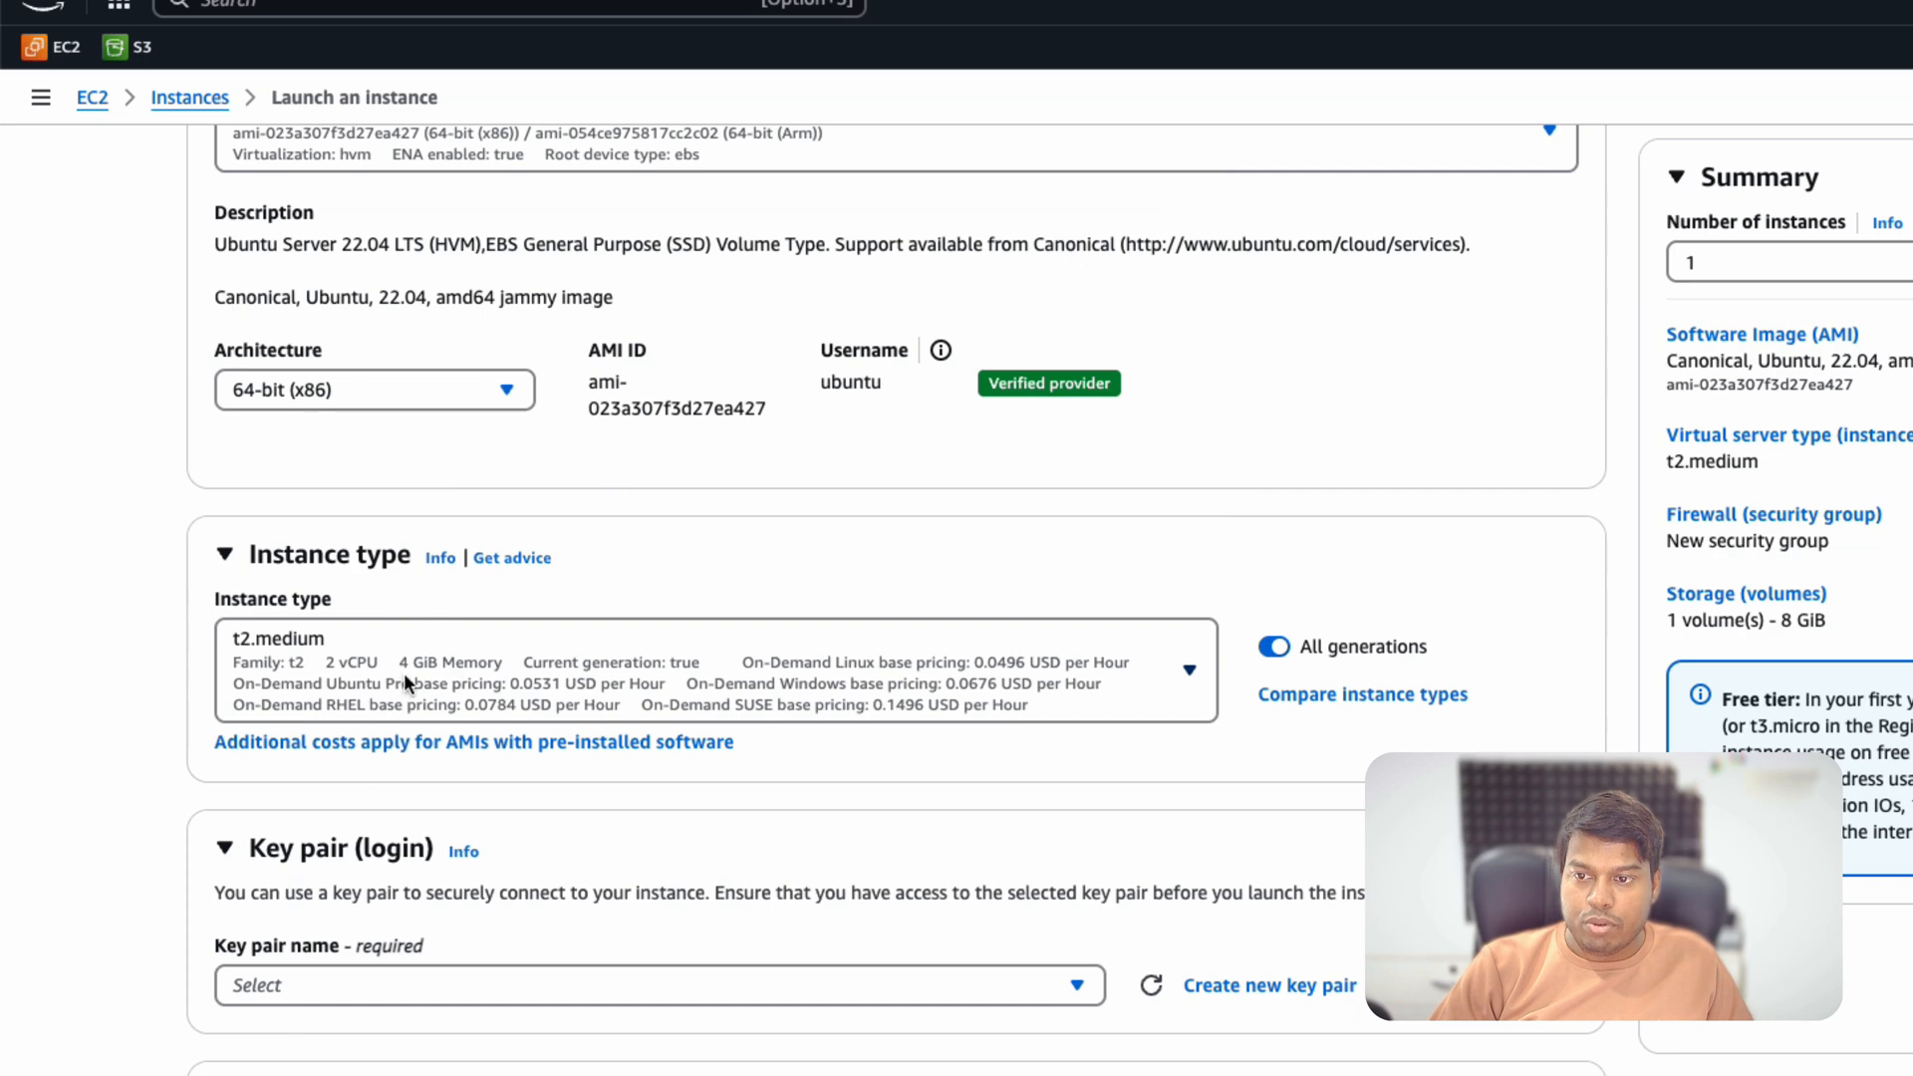
{"action": "scroll", "scroll_direction": "down", "scroll_amount": 3}
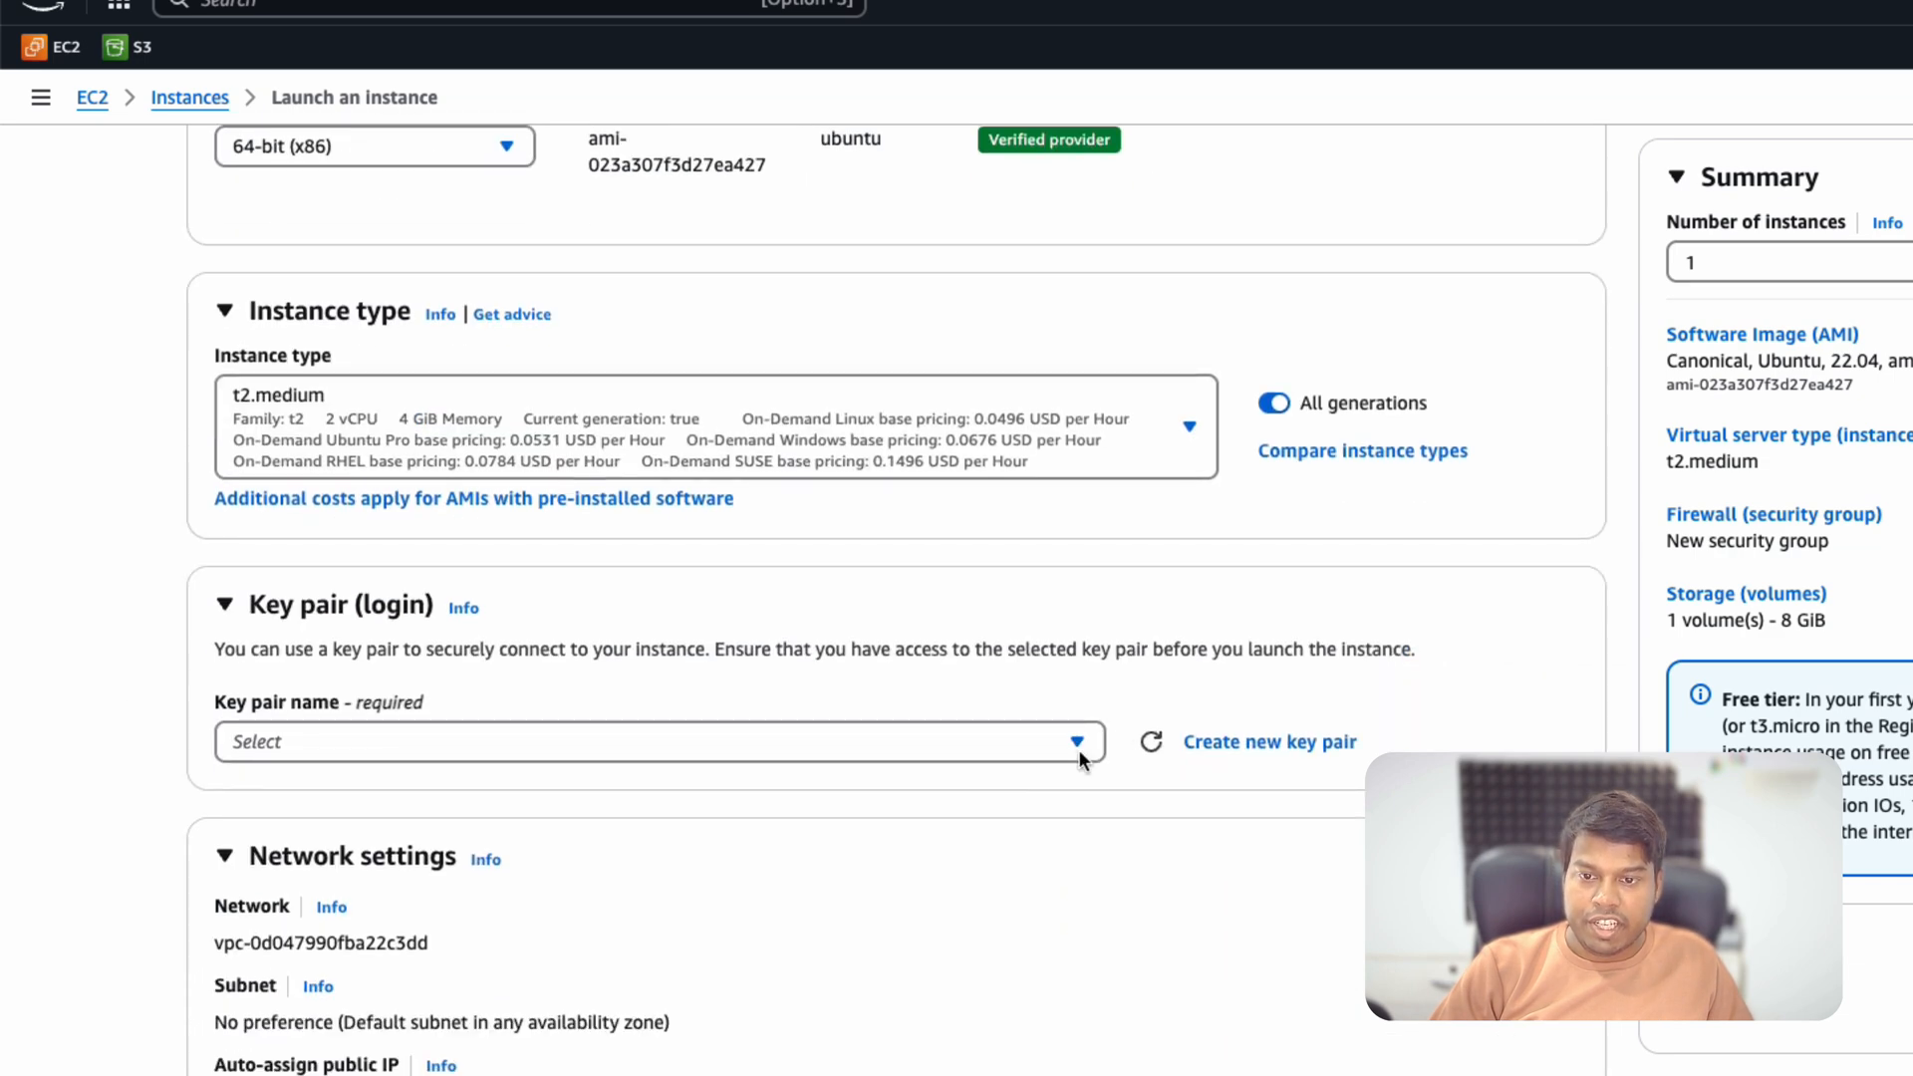
Create a new RSA .pem key pair named 'aapanel' and use it for the instance
{"action": "left_click", "coordinate": [1074, 740]}
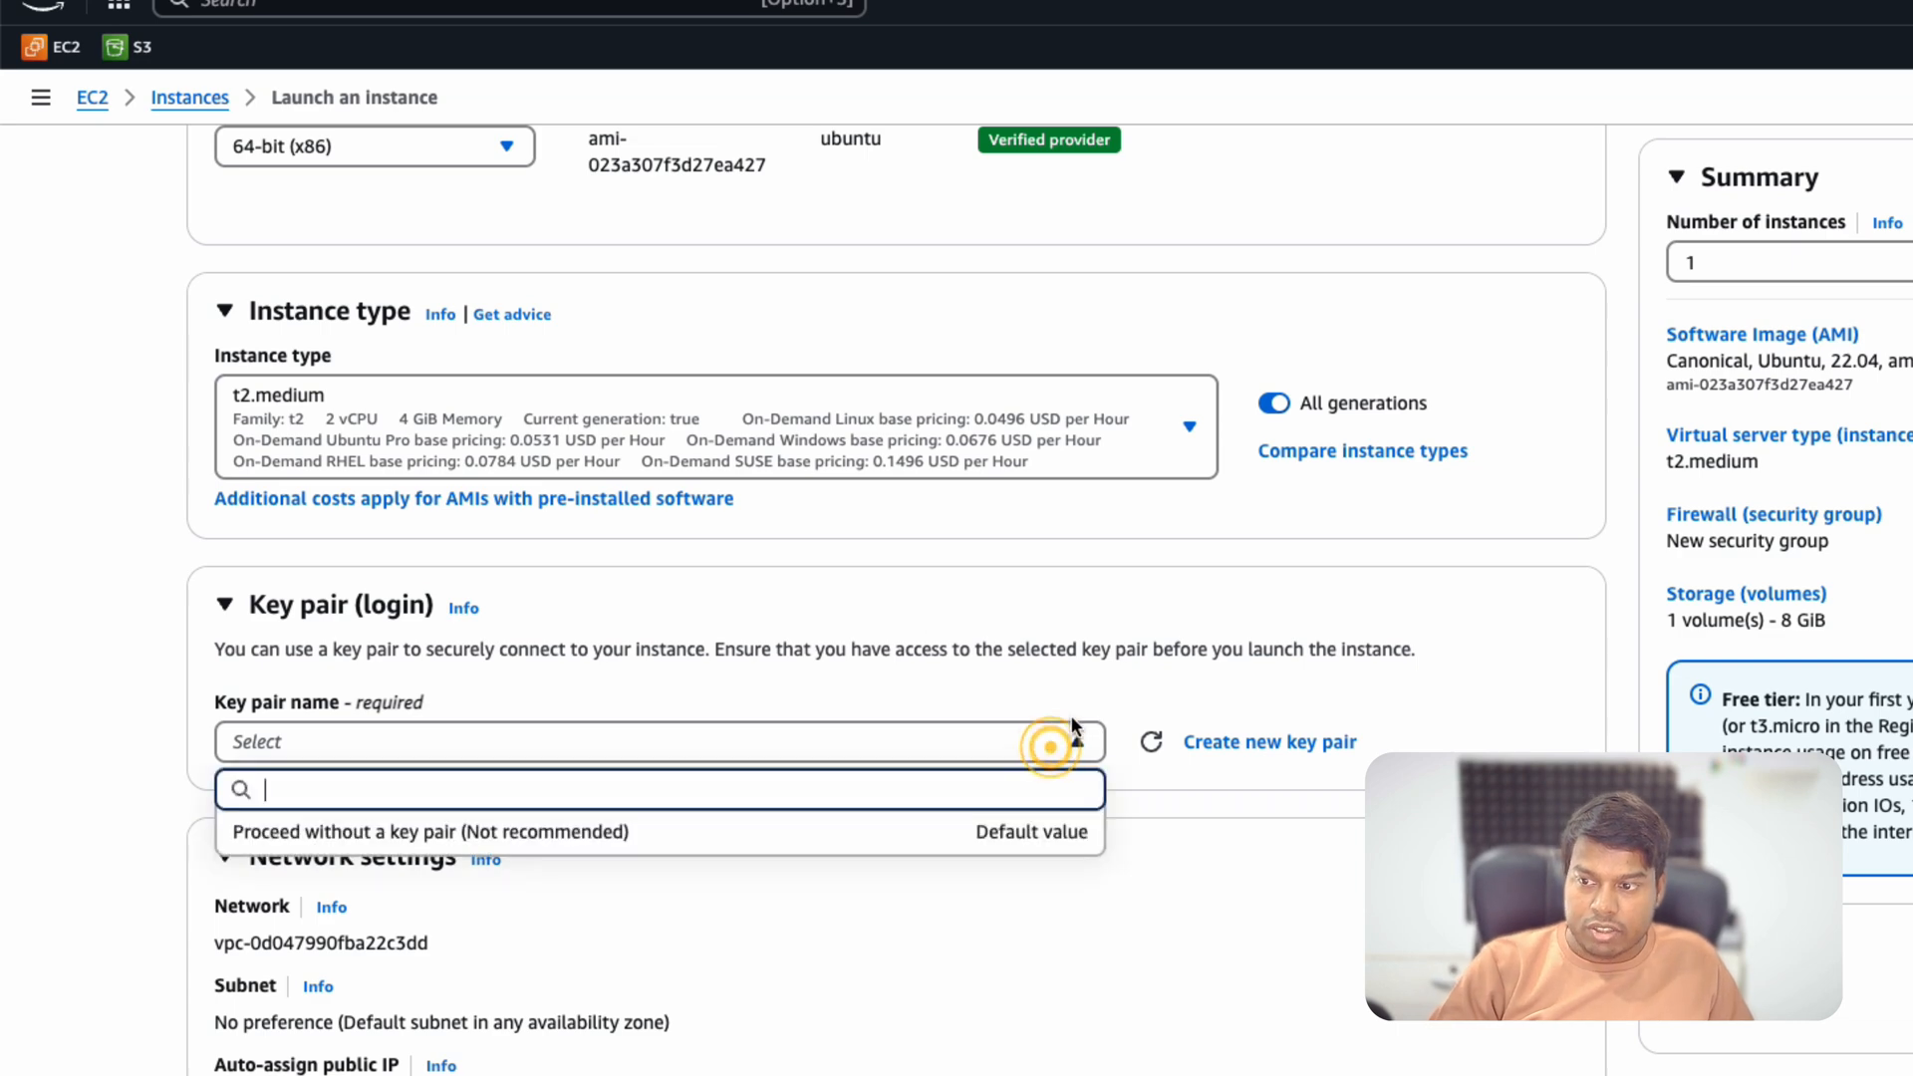
{"action": "left_click", "coordinate": [1268, 741]}
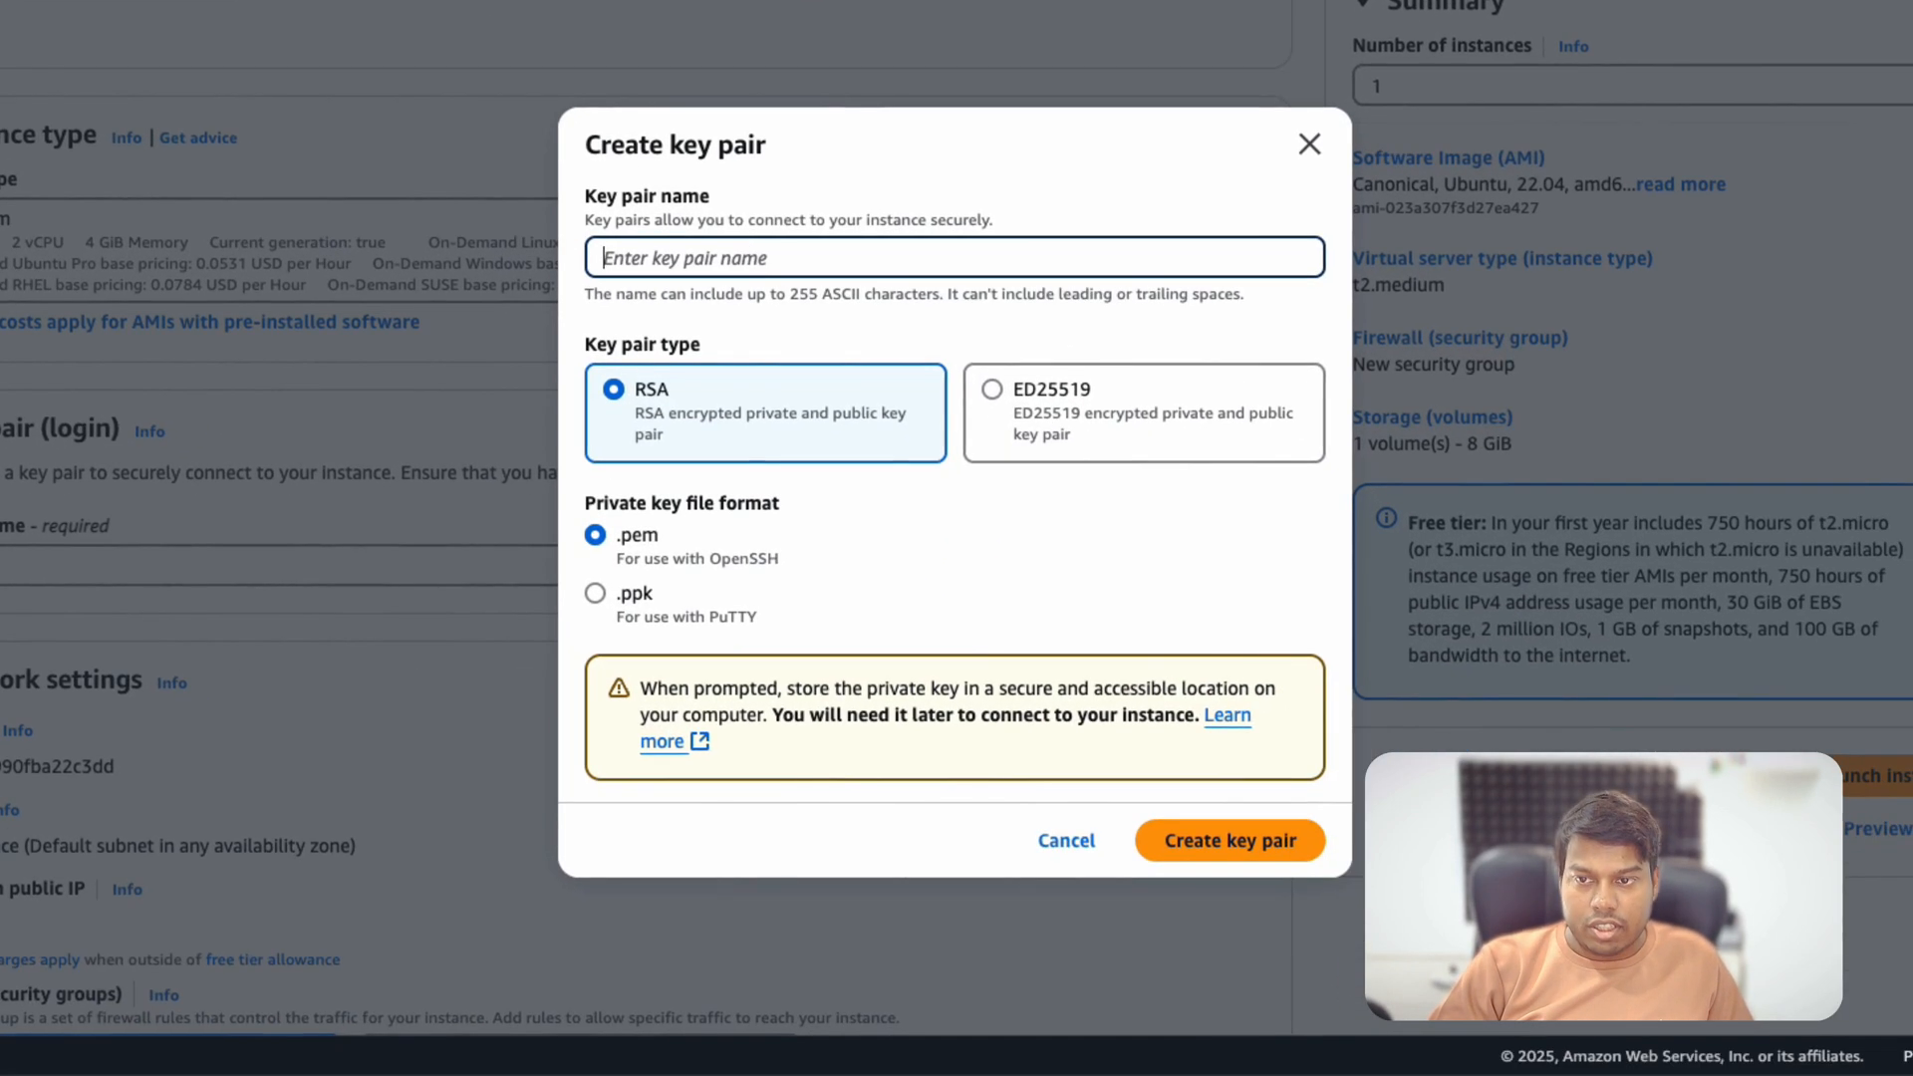
{"action": "type", "text": "aapanel"}
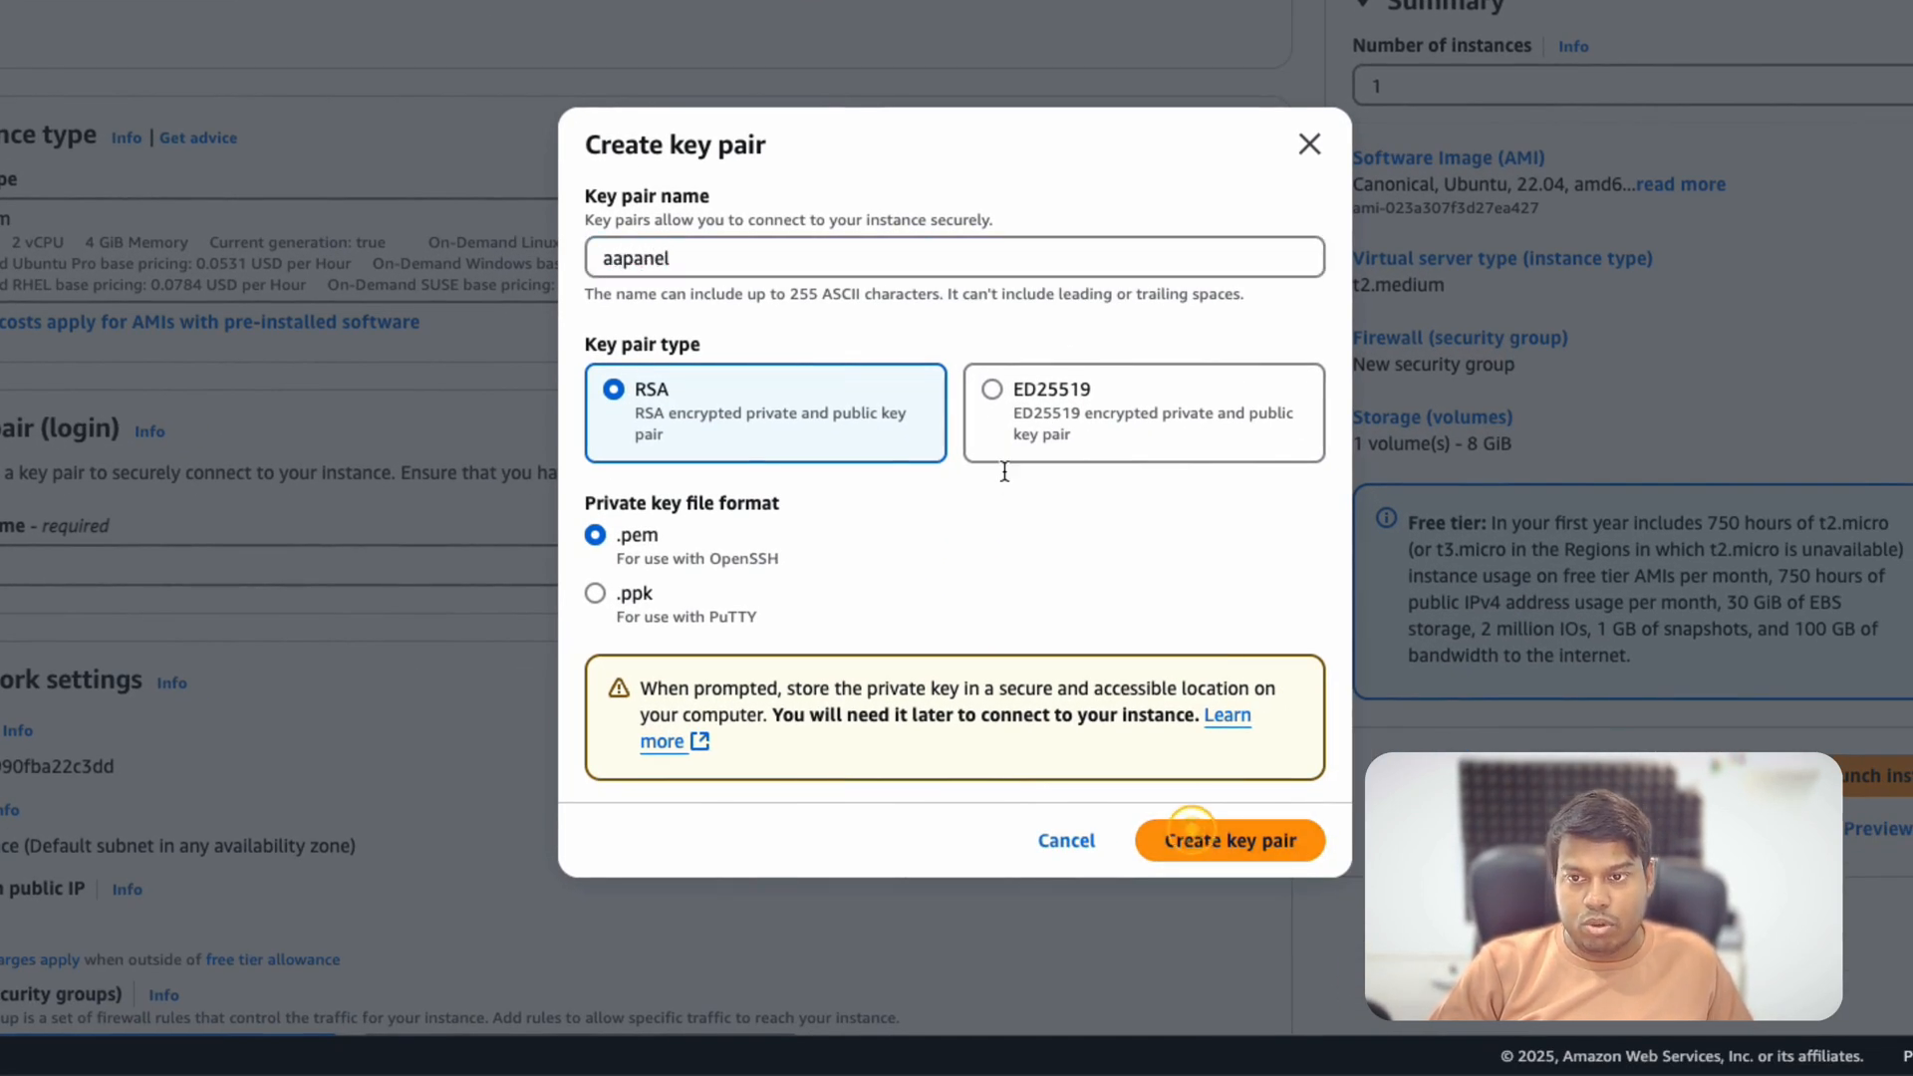
{"action": "left_click", "coordinate": [1227, 839]}
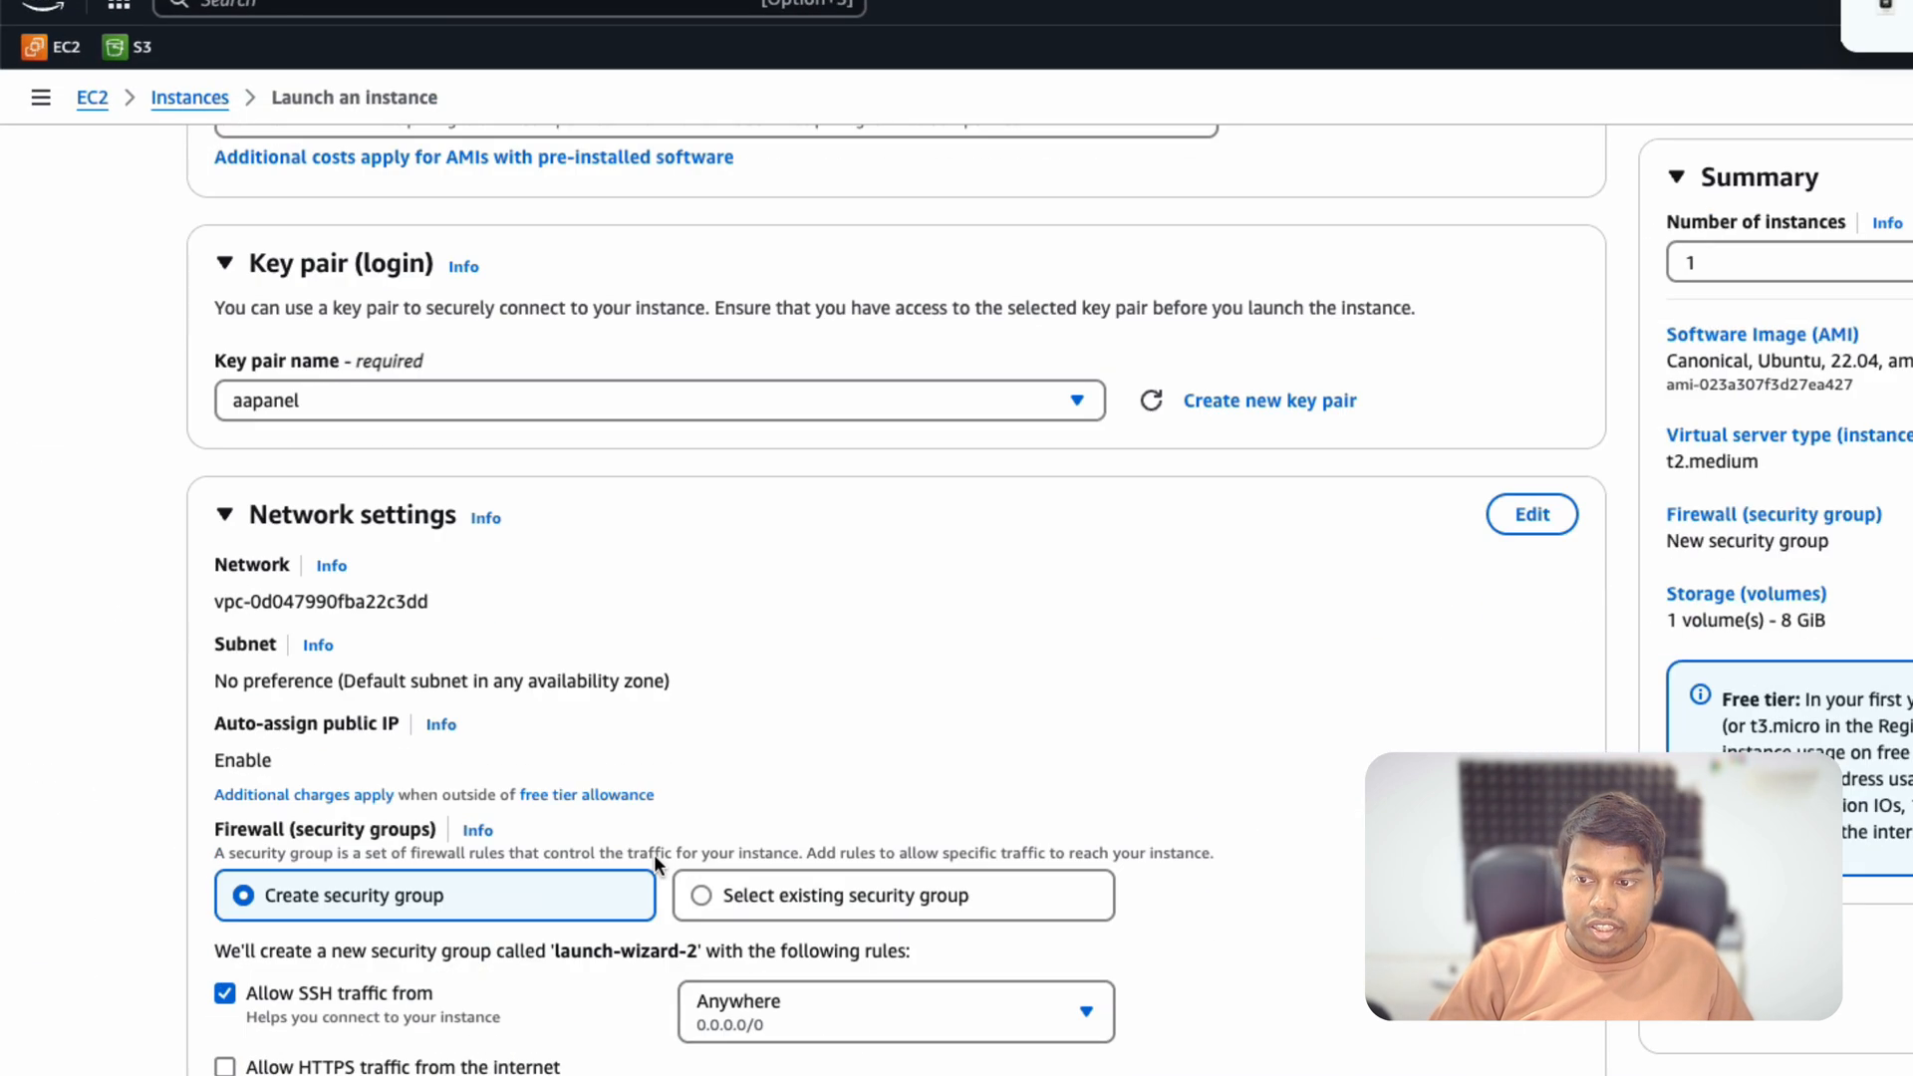
Change the root volume size in Configure storage from 8 to 30 GiB
{"action": "scroll", "scroll_direction": "down", "scroll_amount": 3}
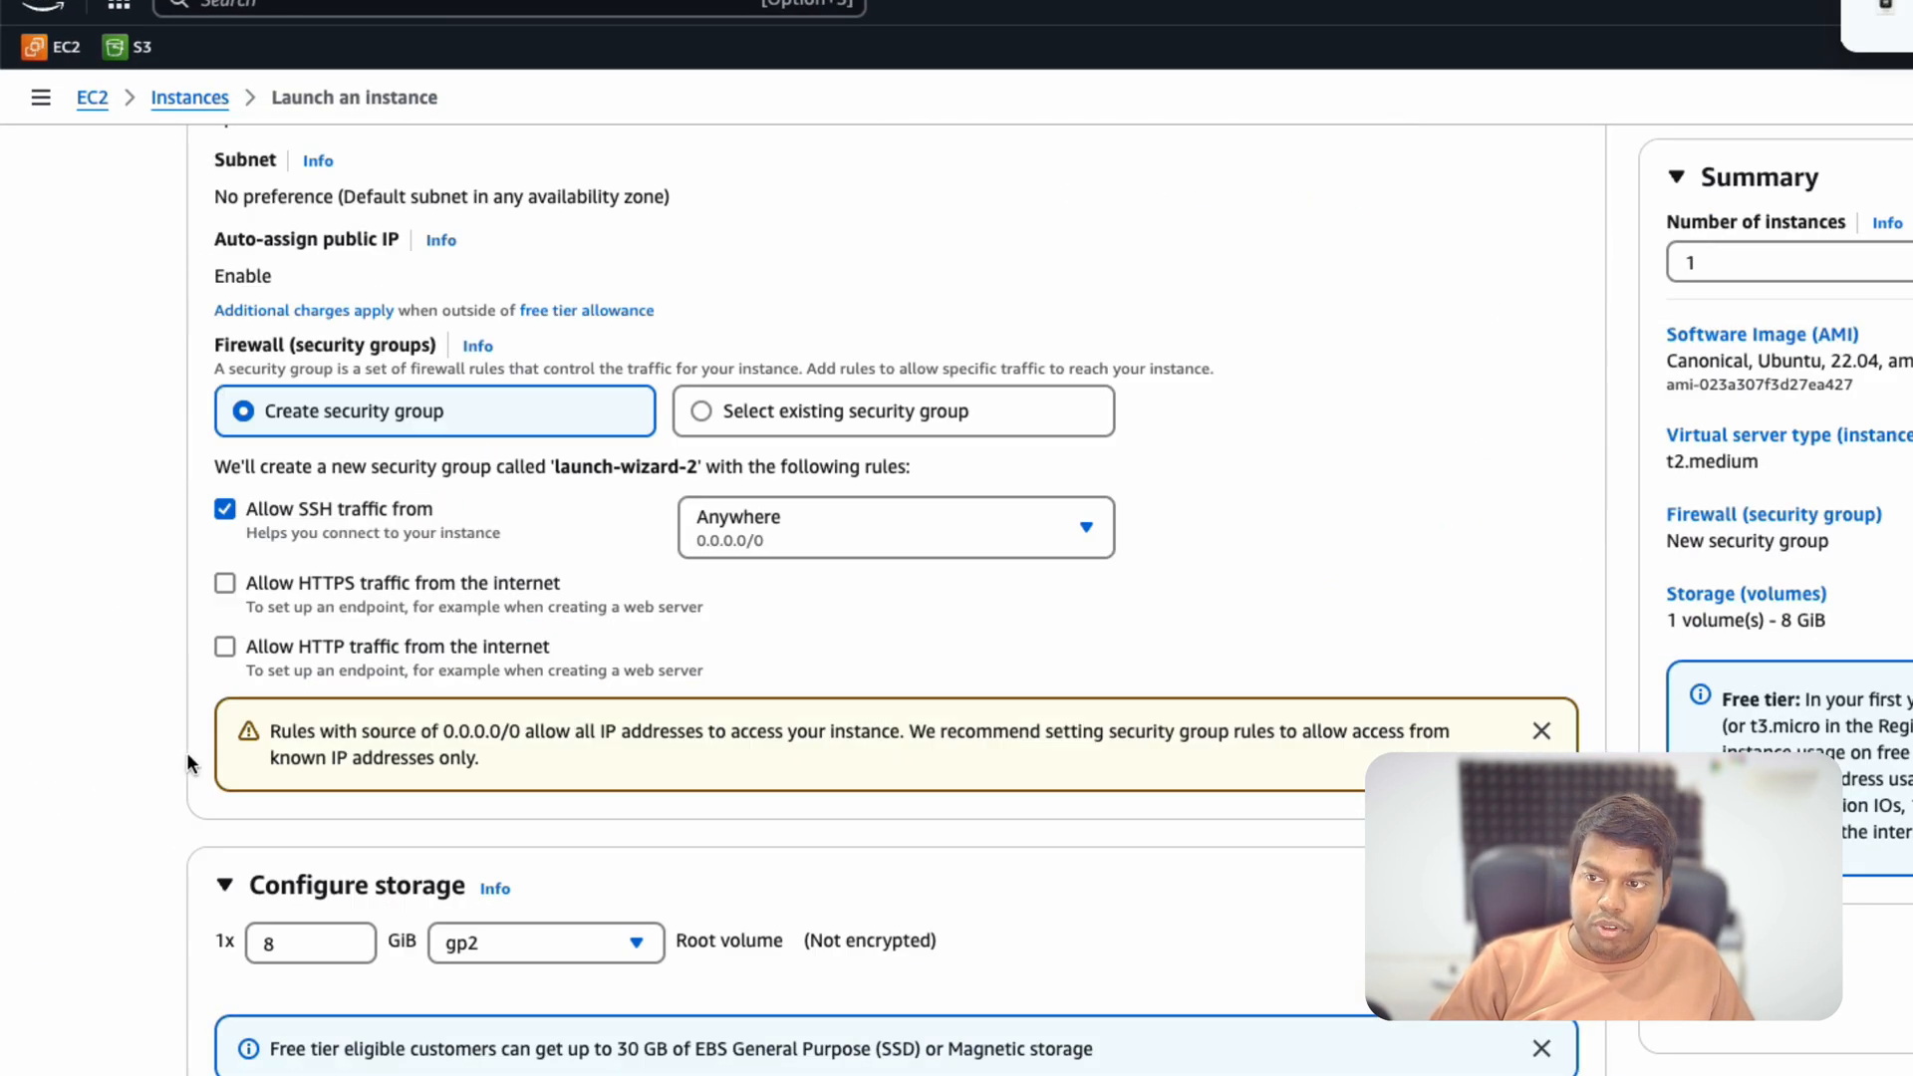
{"action": "mouse_move", "coordinate": [277, 533]}
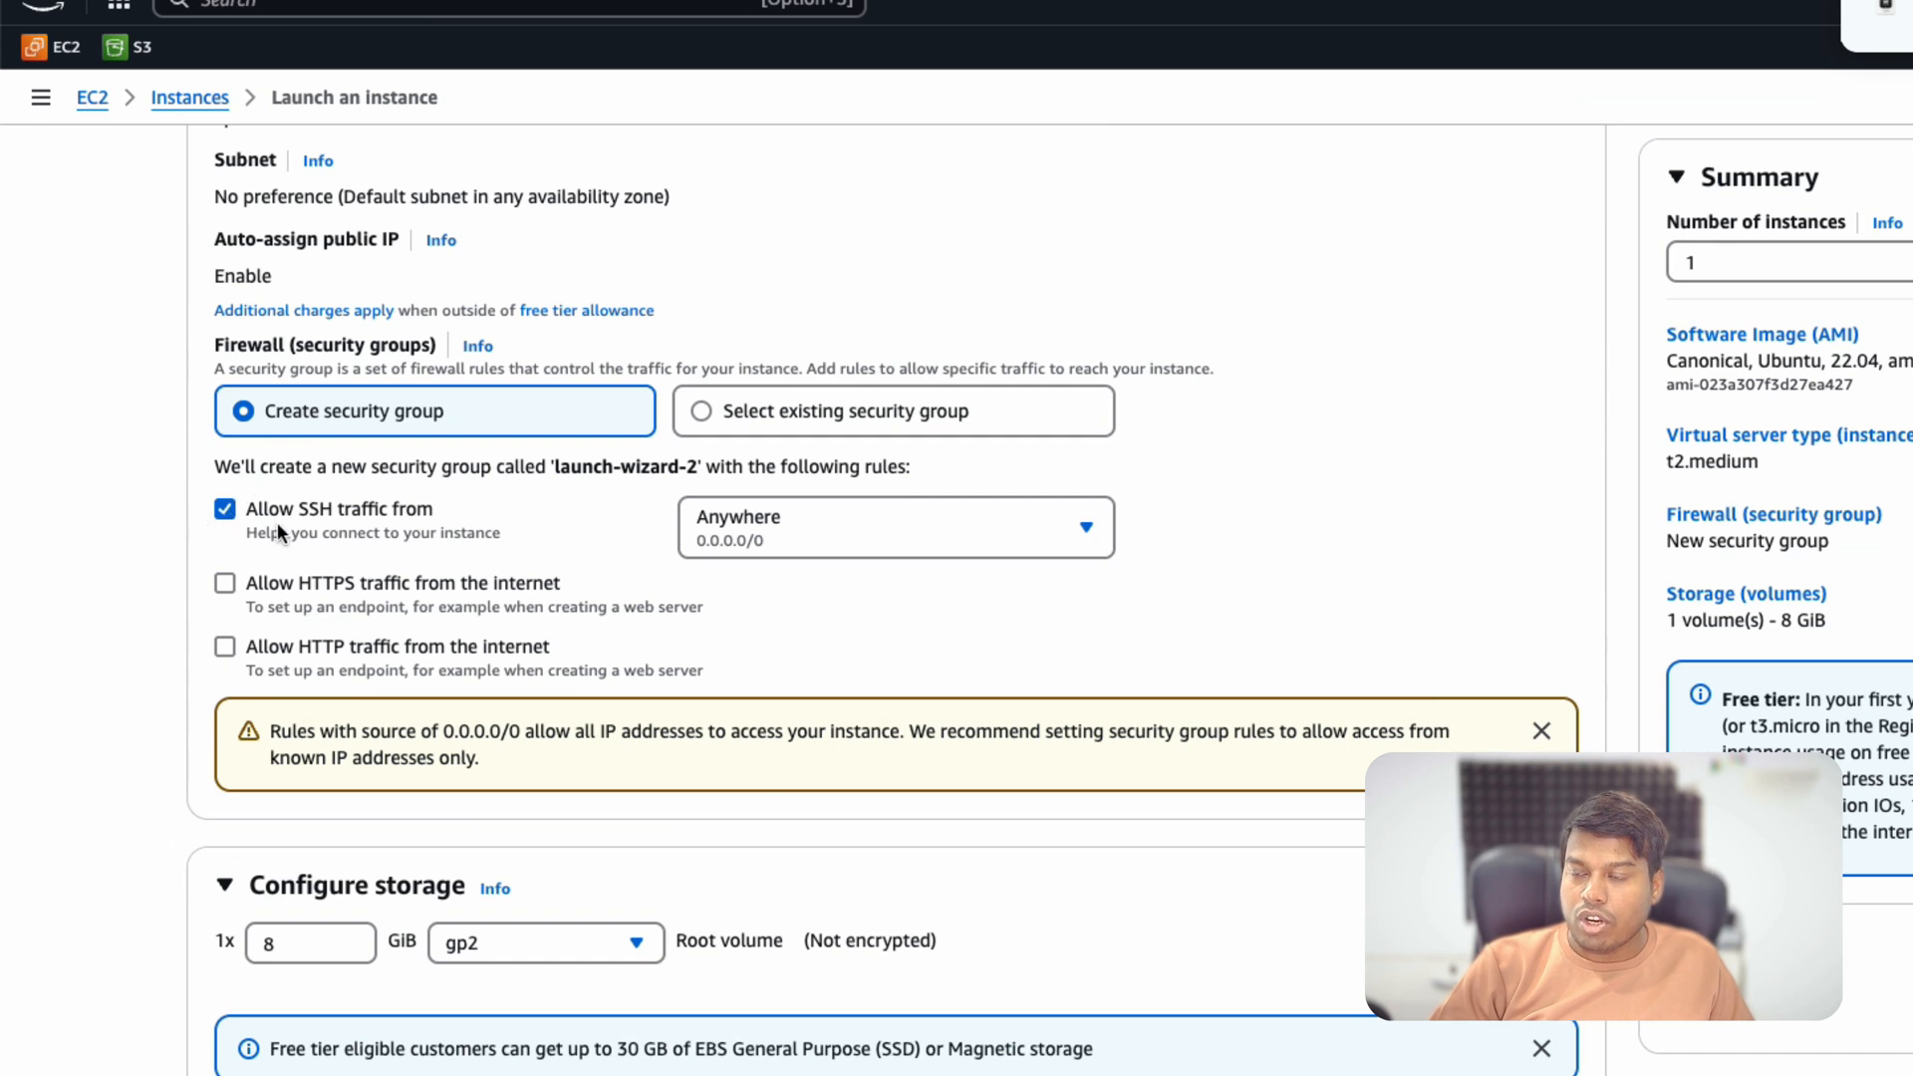
{"action": "mouse_move", "coordinate": [104, 699]}
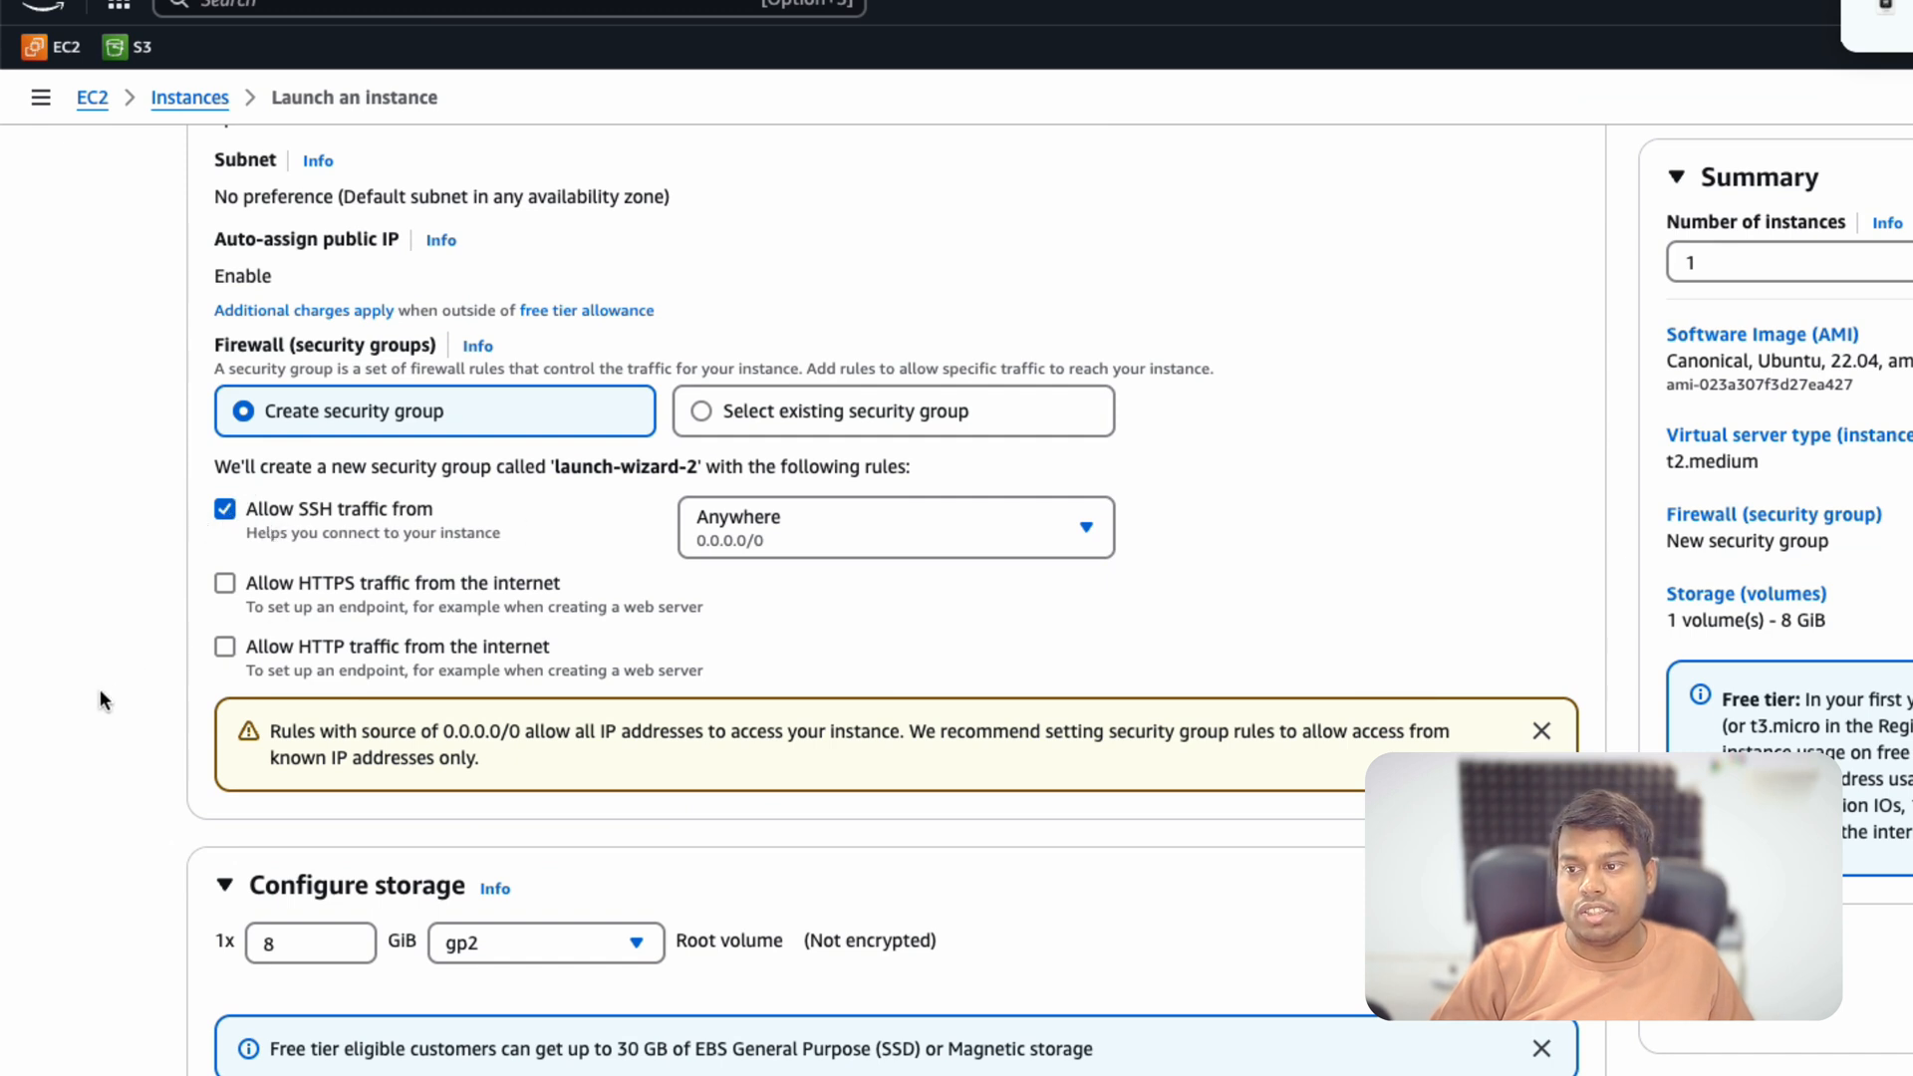
{"action": "mouse_move", "coordinate": [1436, 624]}
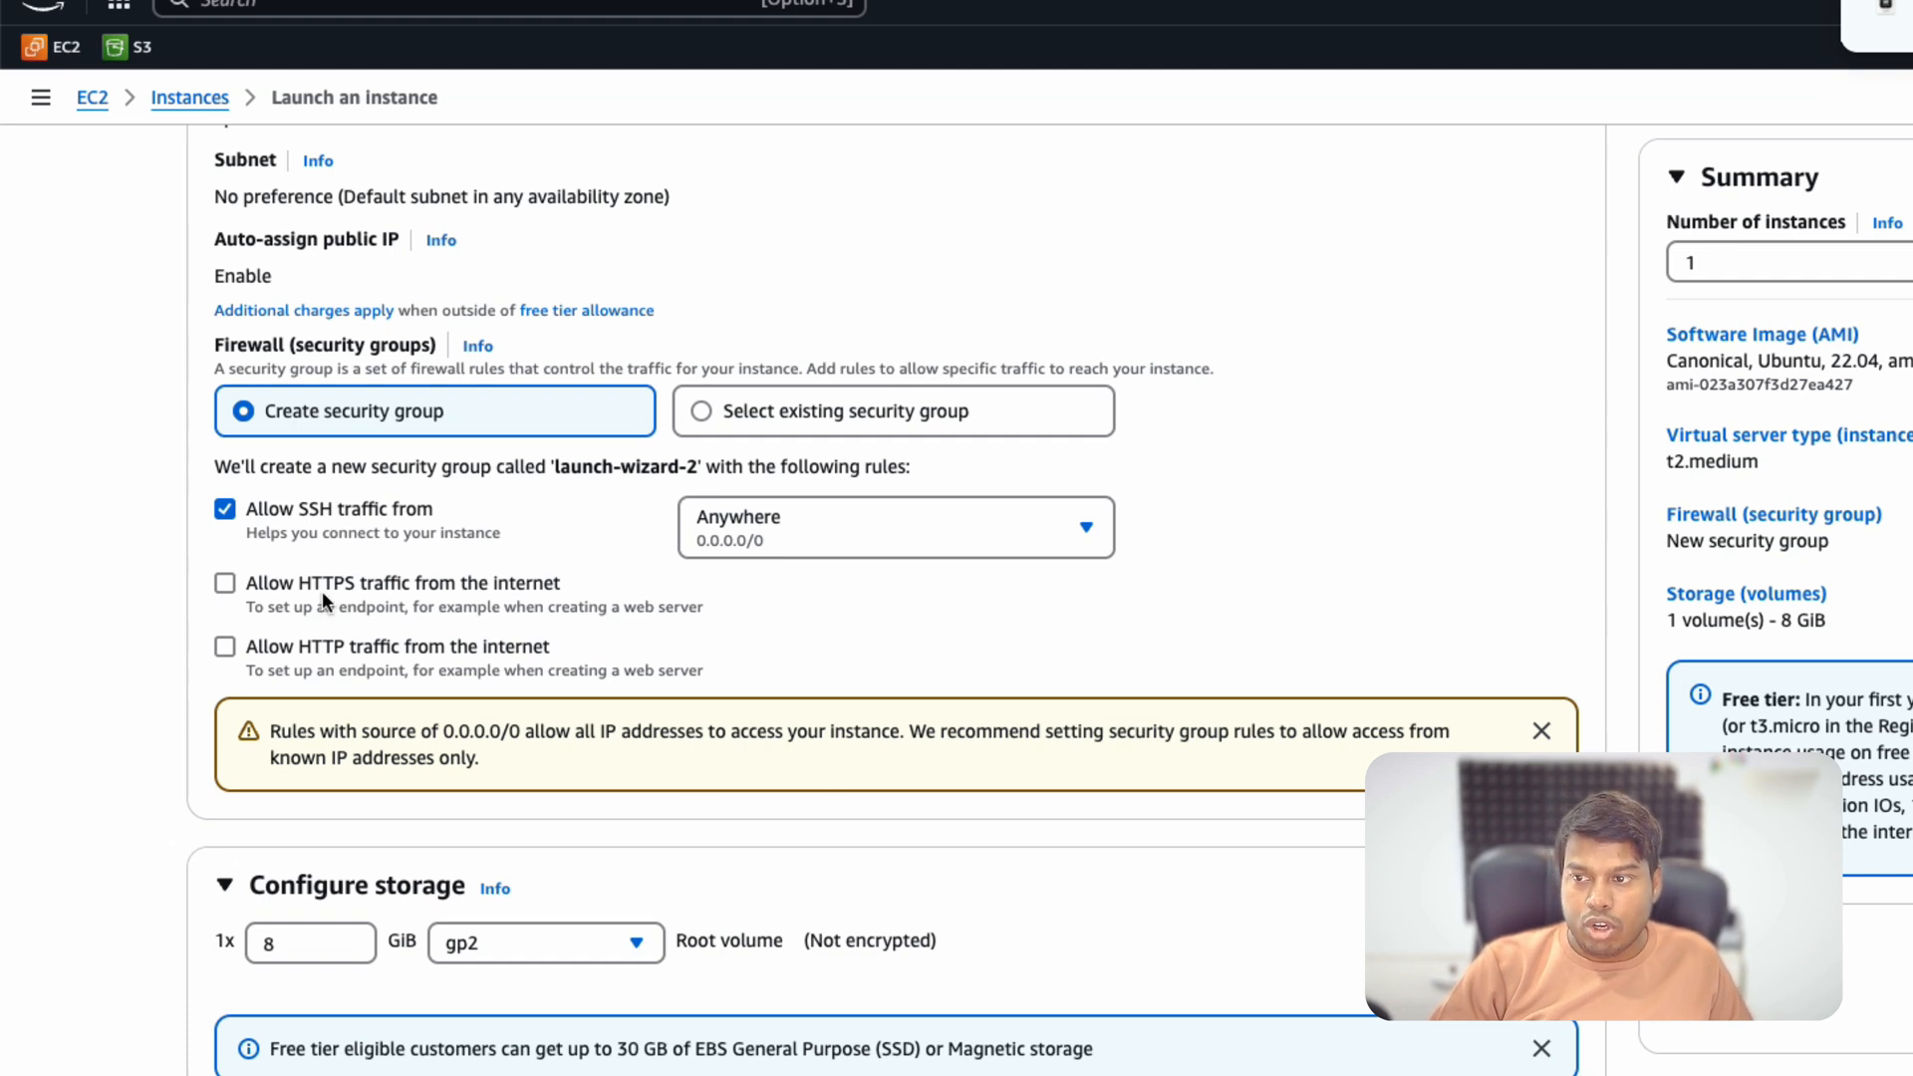
{"action": "scroll", "scroll_direction": "down", "scroll_amount": 3}
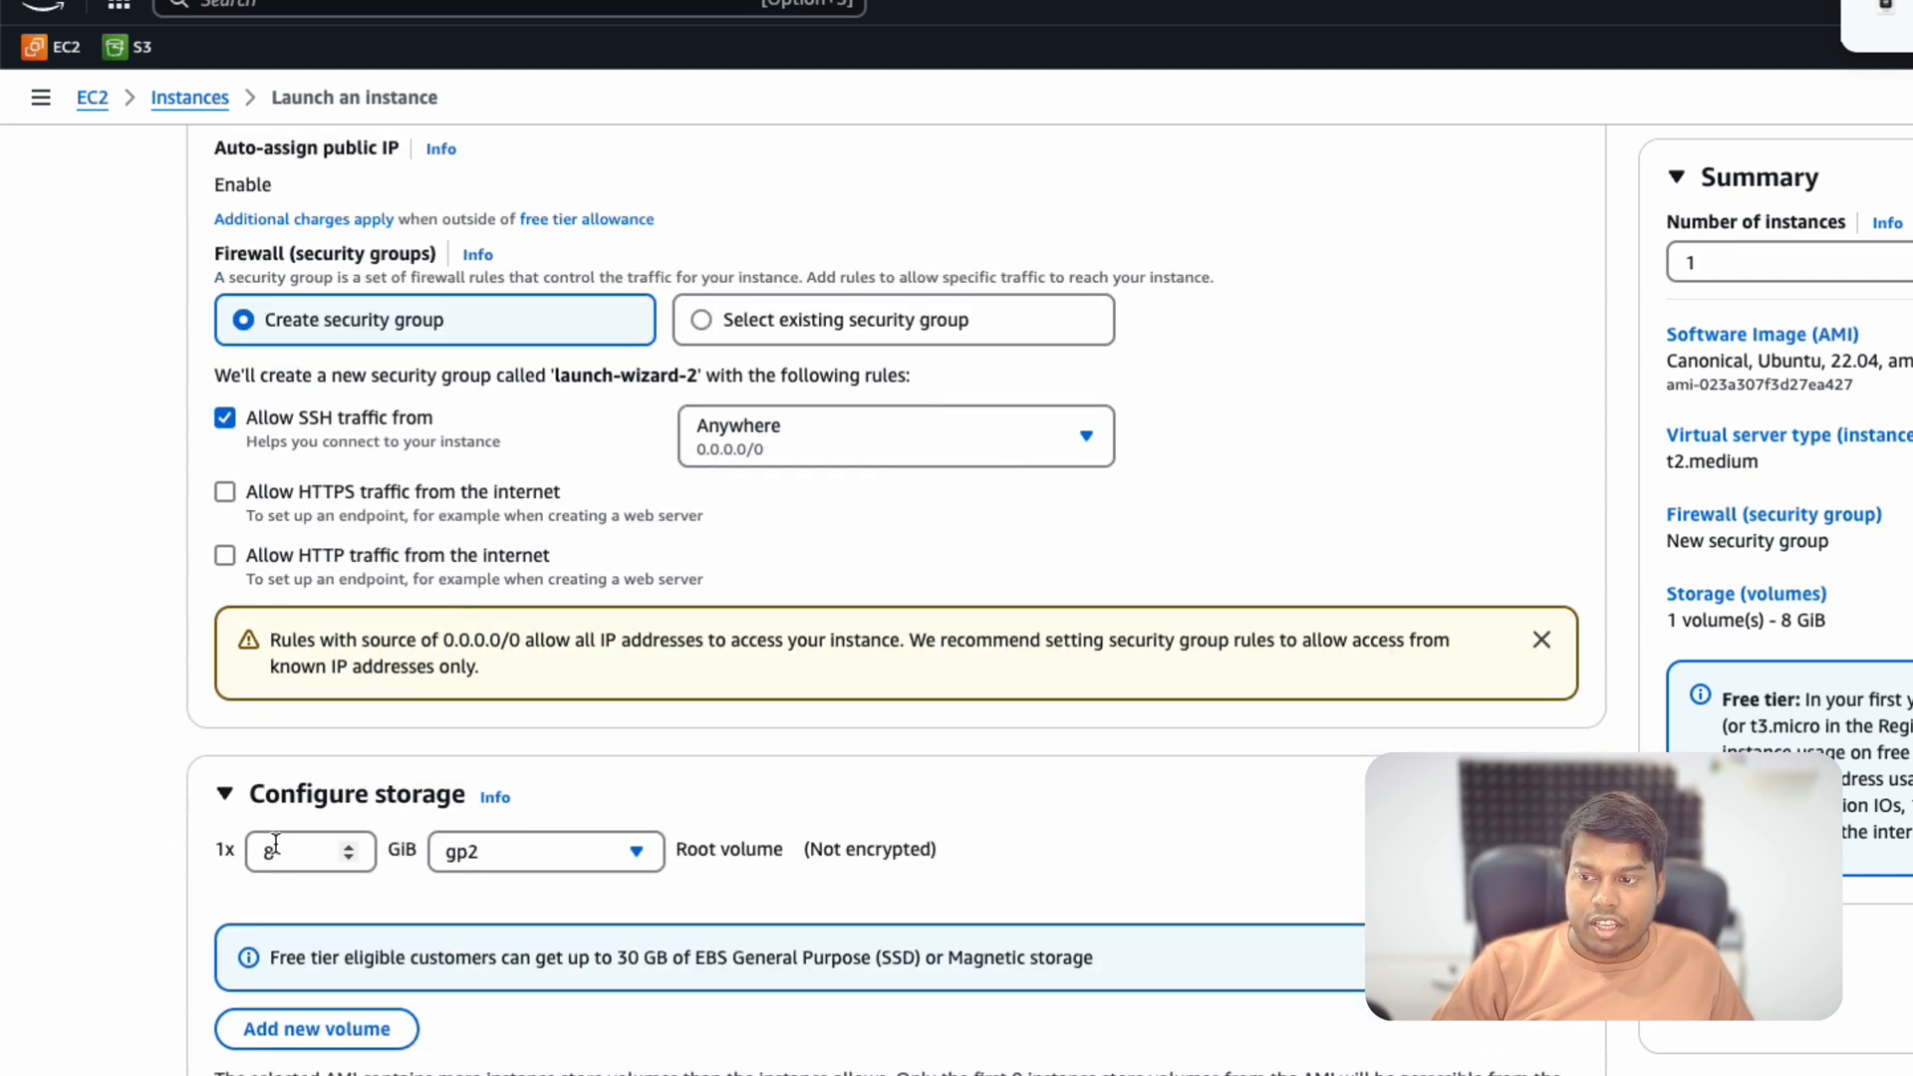
{"action": "type", "text": "30"}
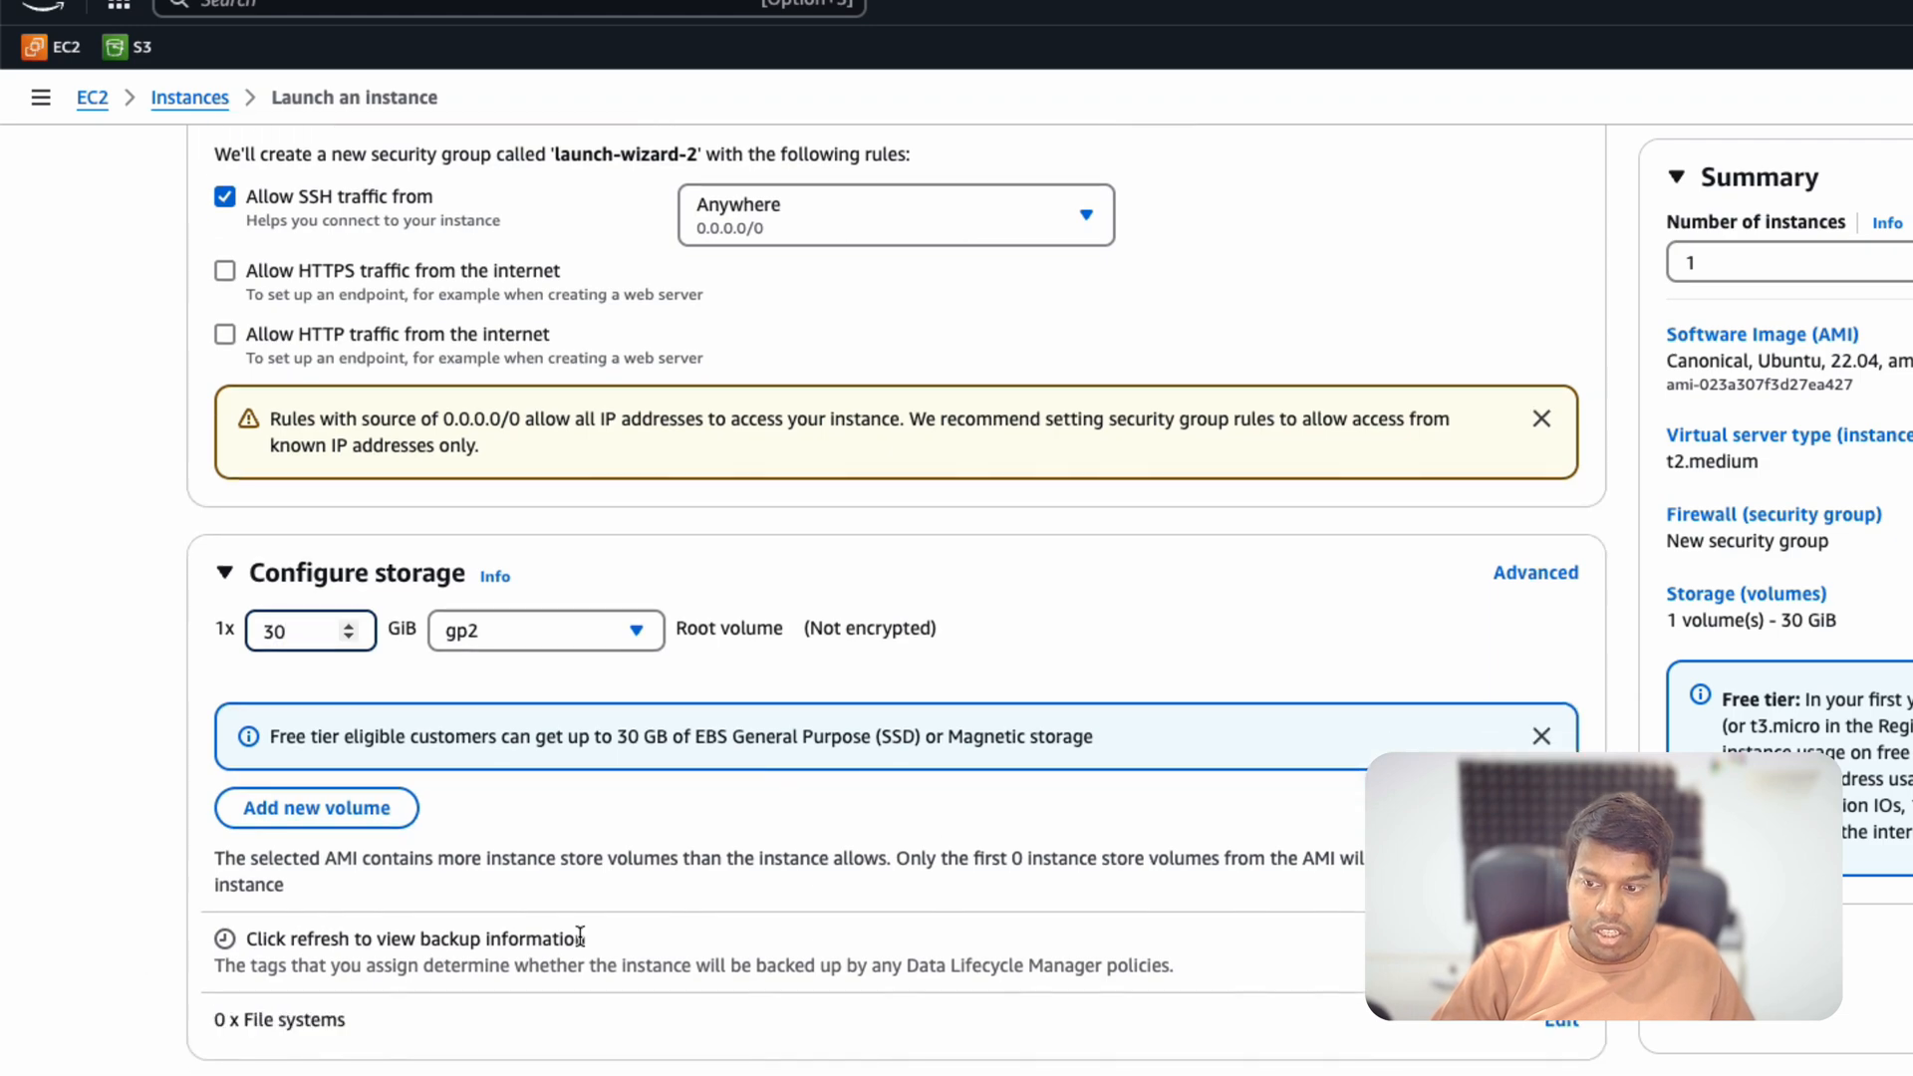
{"action": "scroll", "scroll_direction": "up", "scroll_amount": 3}
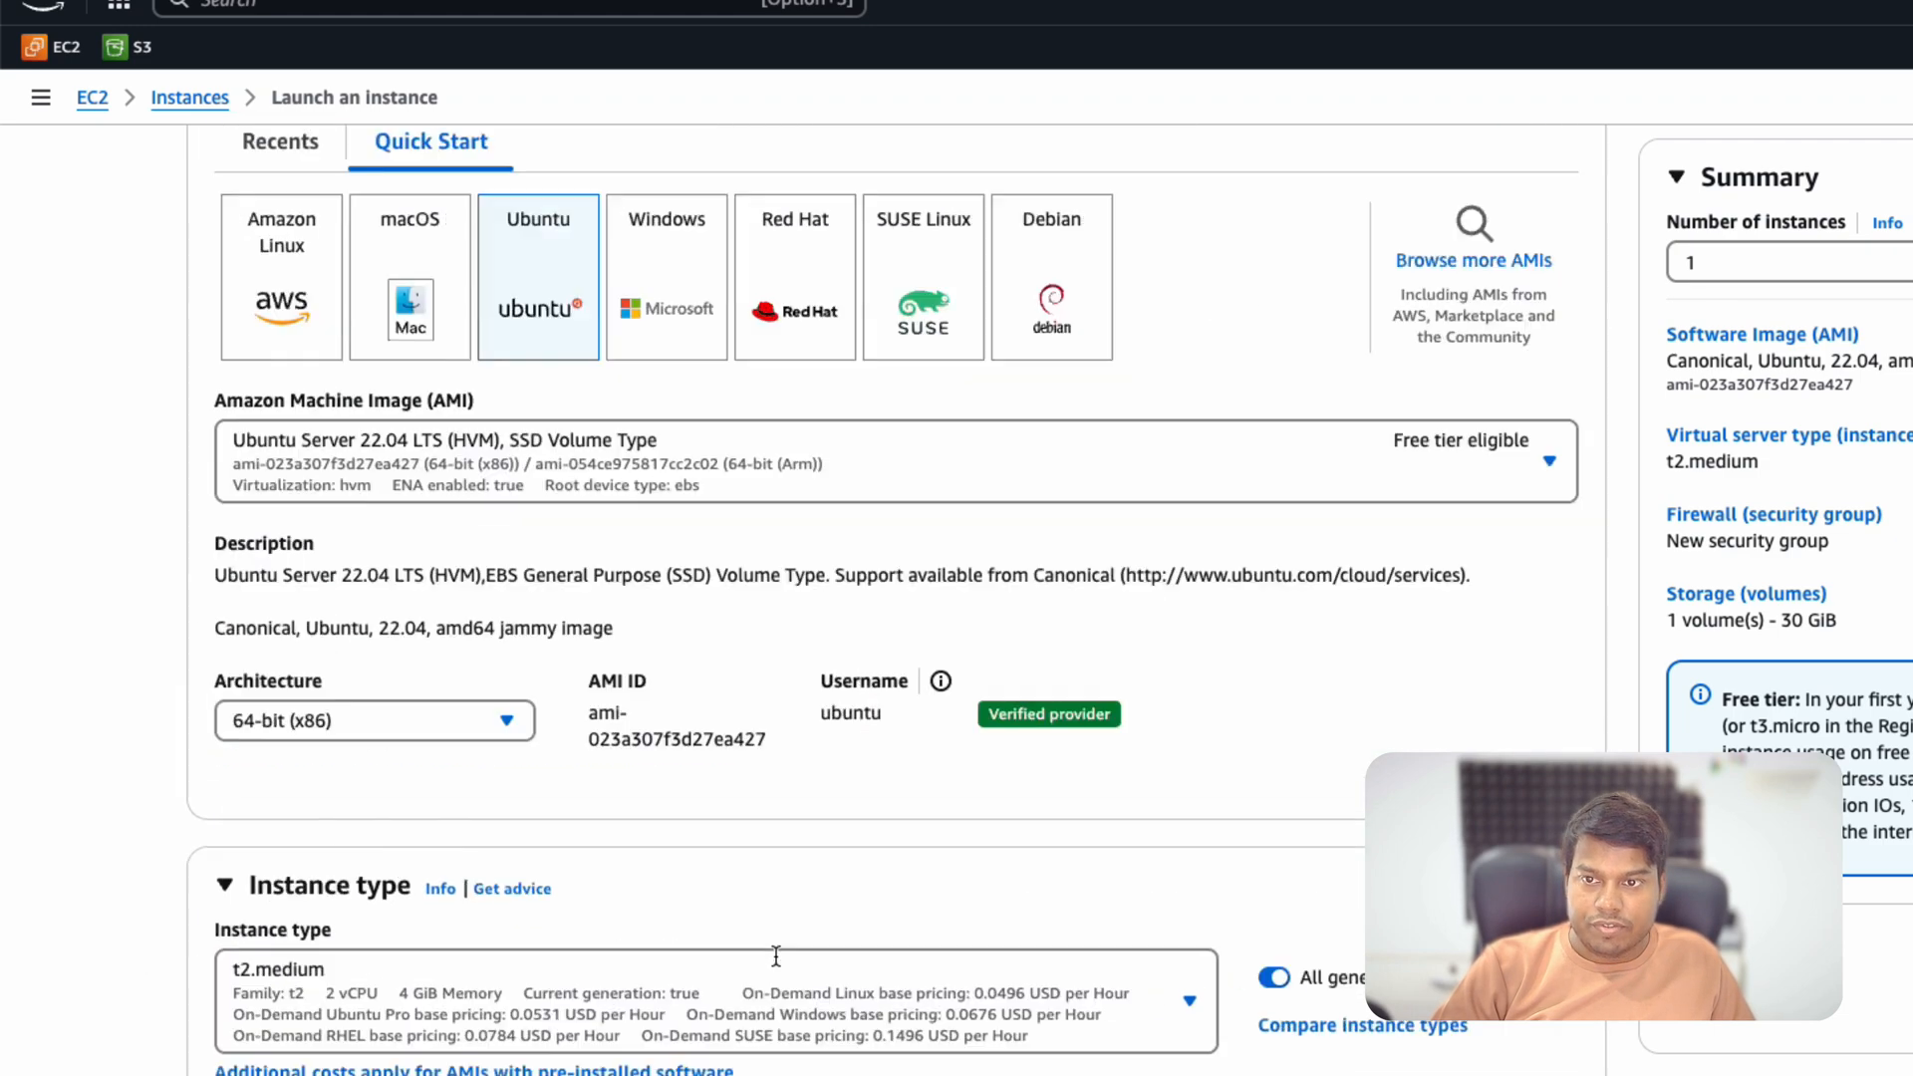
{"action": "scroll", "scroll_direction": "down", "scroll_amount": 3}
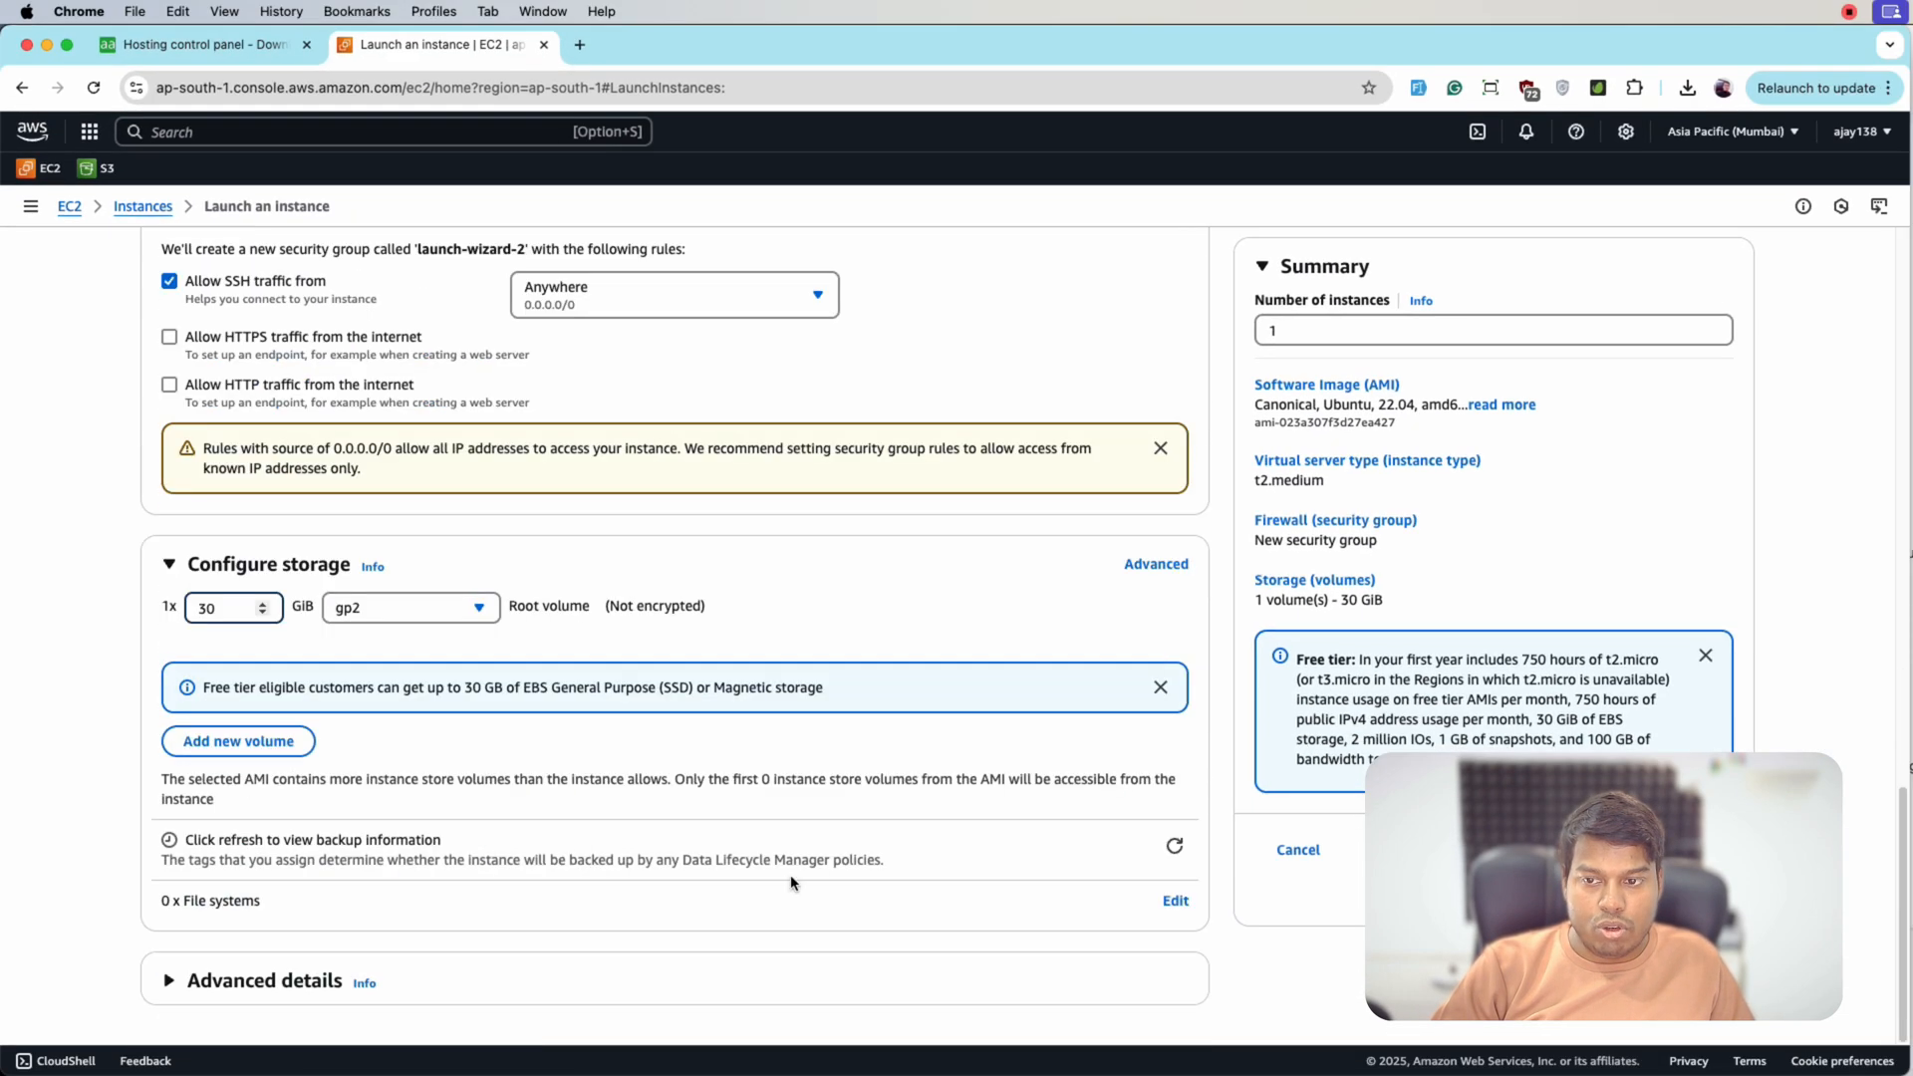
Launch the AAP instance and go to the Instances list after the success banner
{"action": "left_click", "coordinate": [1689, 856]}
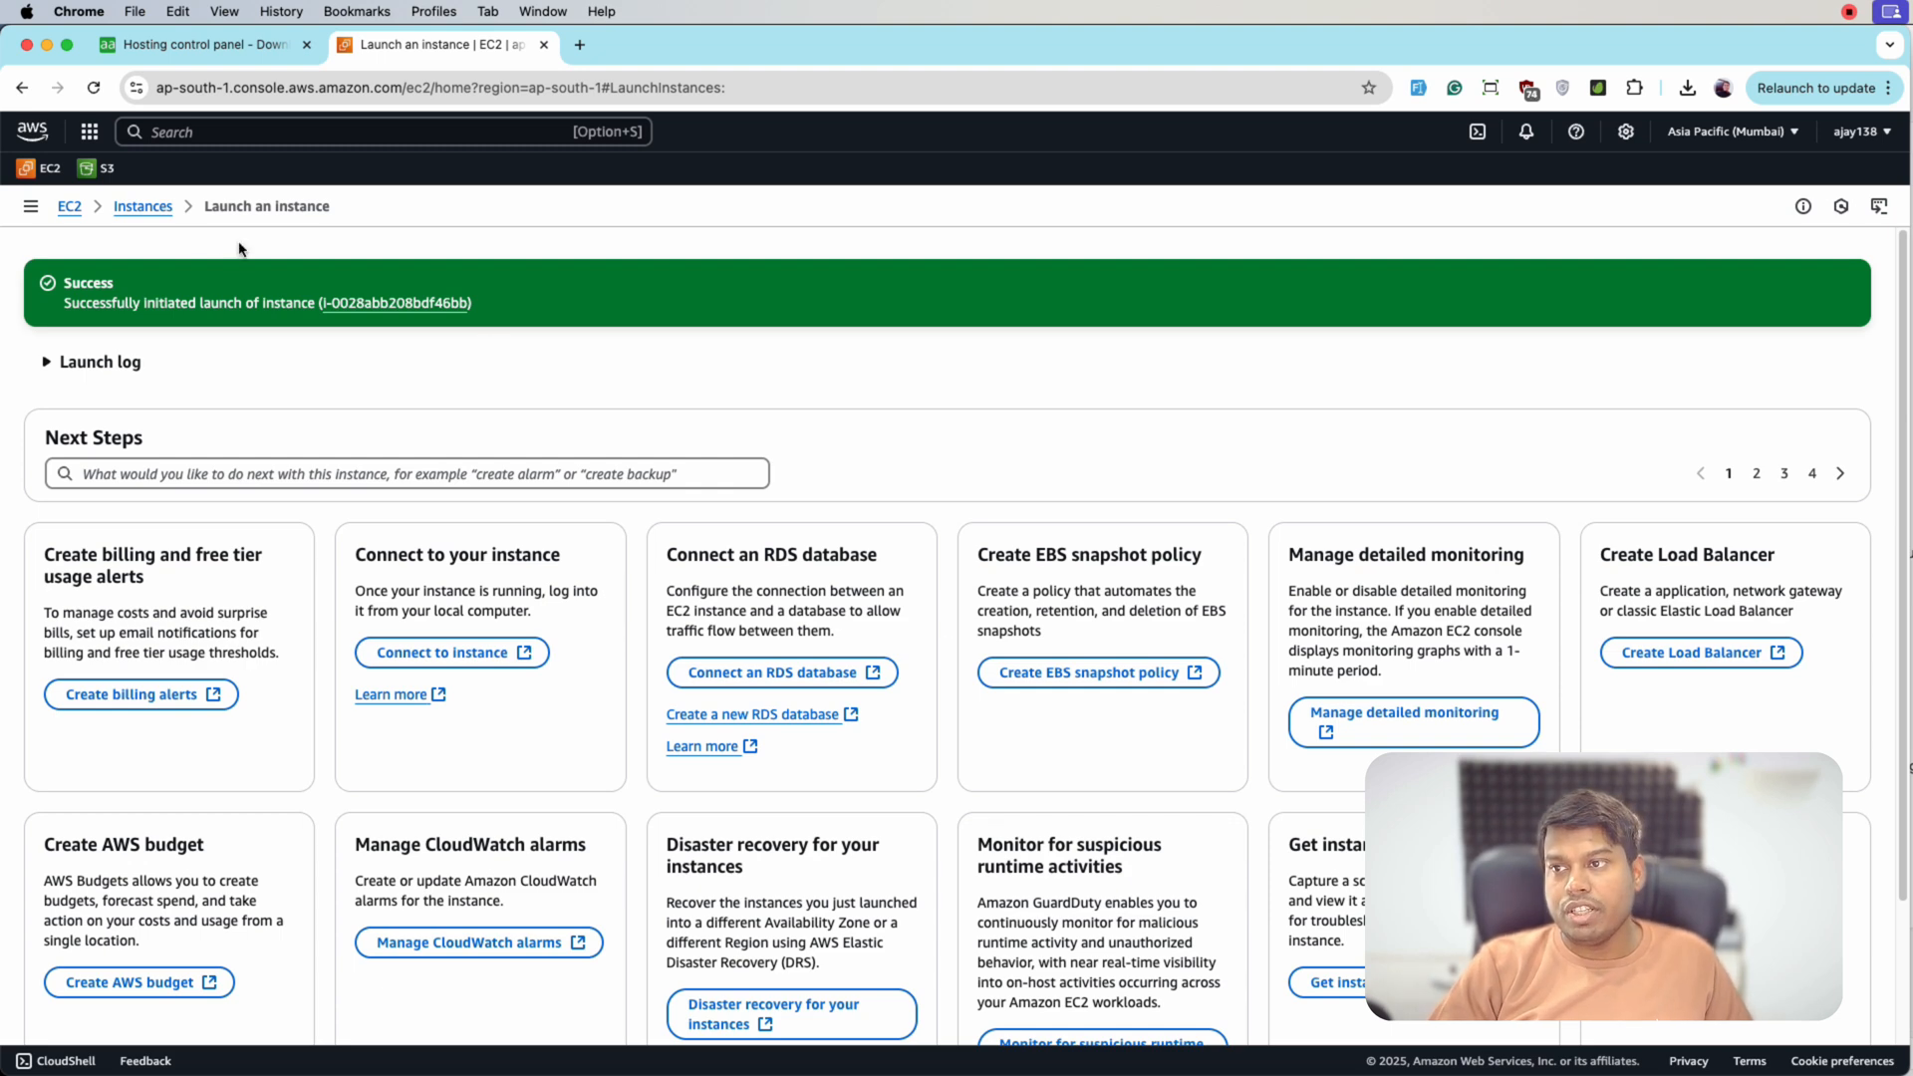
{"action": "left_click", "coordinate": [143, 206]}
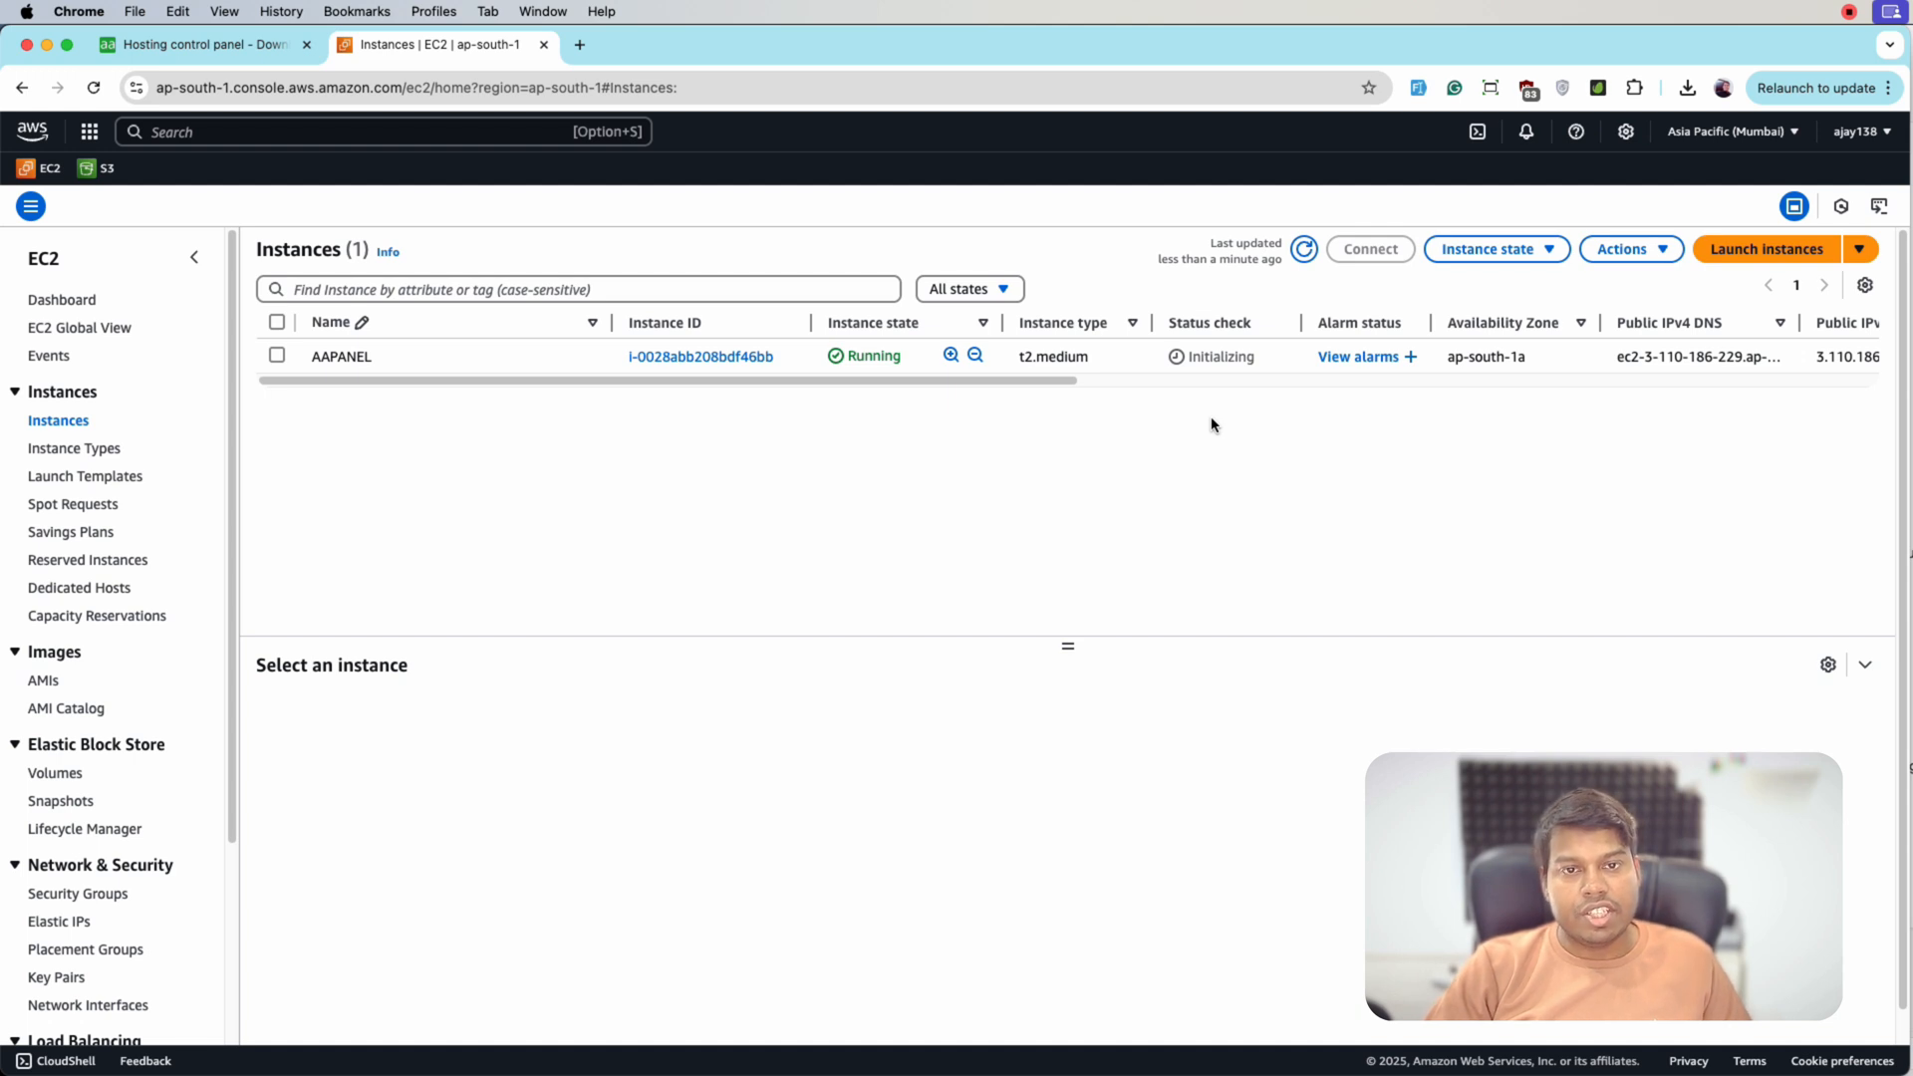
{"action": "mouse_move", "coordinate": [755, 408]}
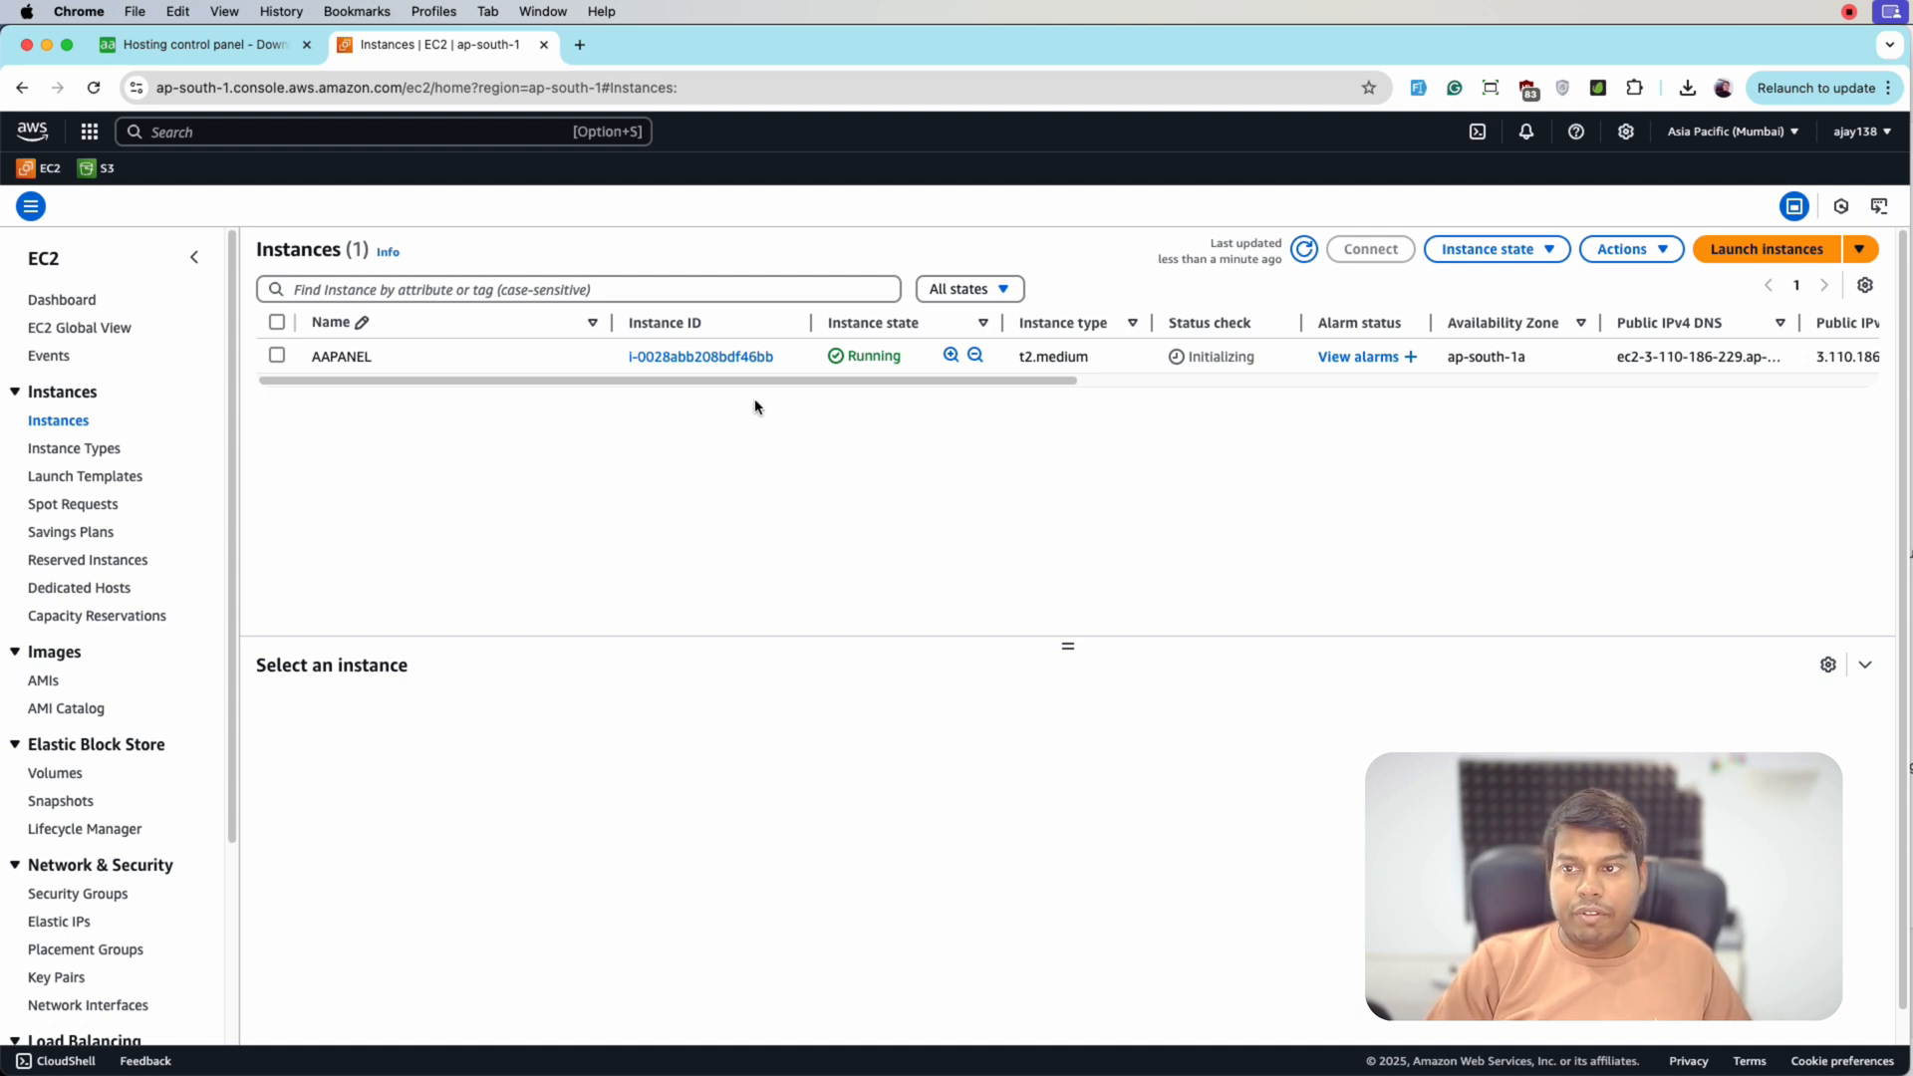
Select the AAPANEL instance and connect to it via EC2 Instance Connect
{"action": "left_click", "coordinate": [277, 355]}
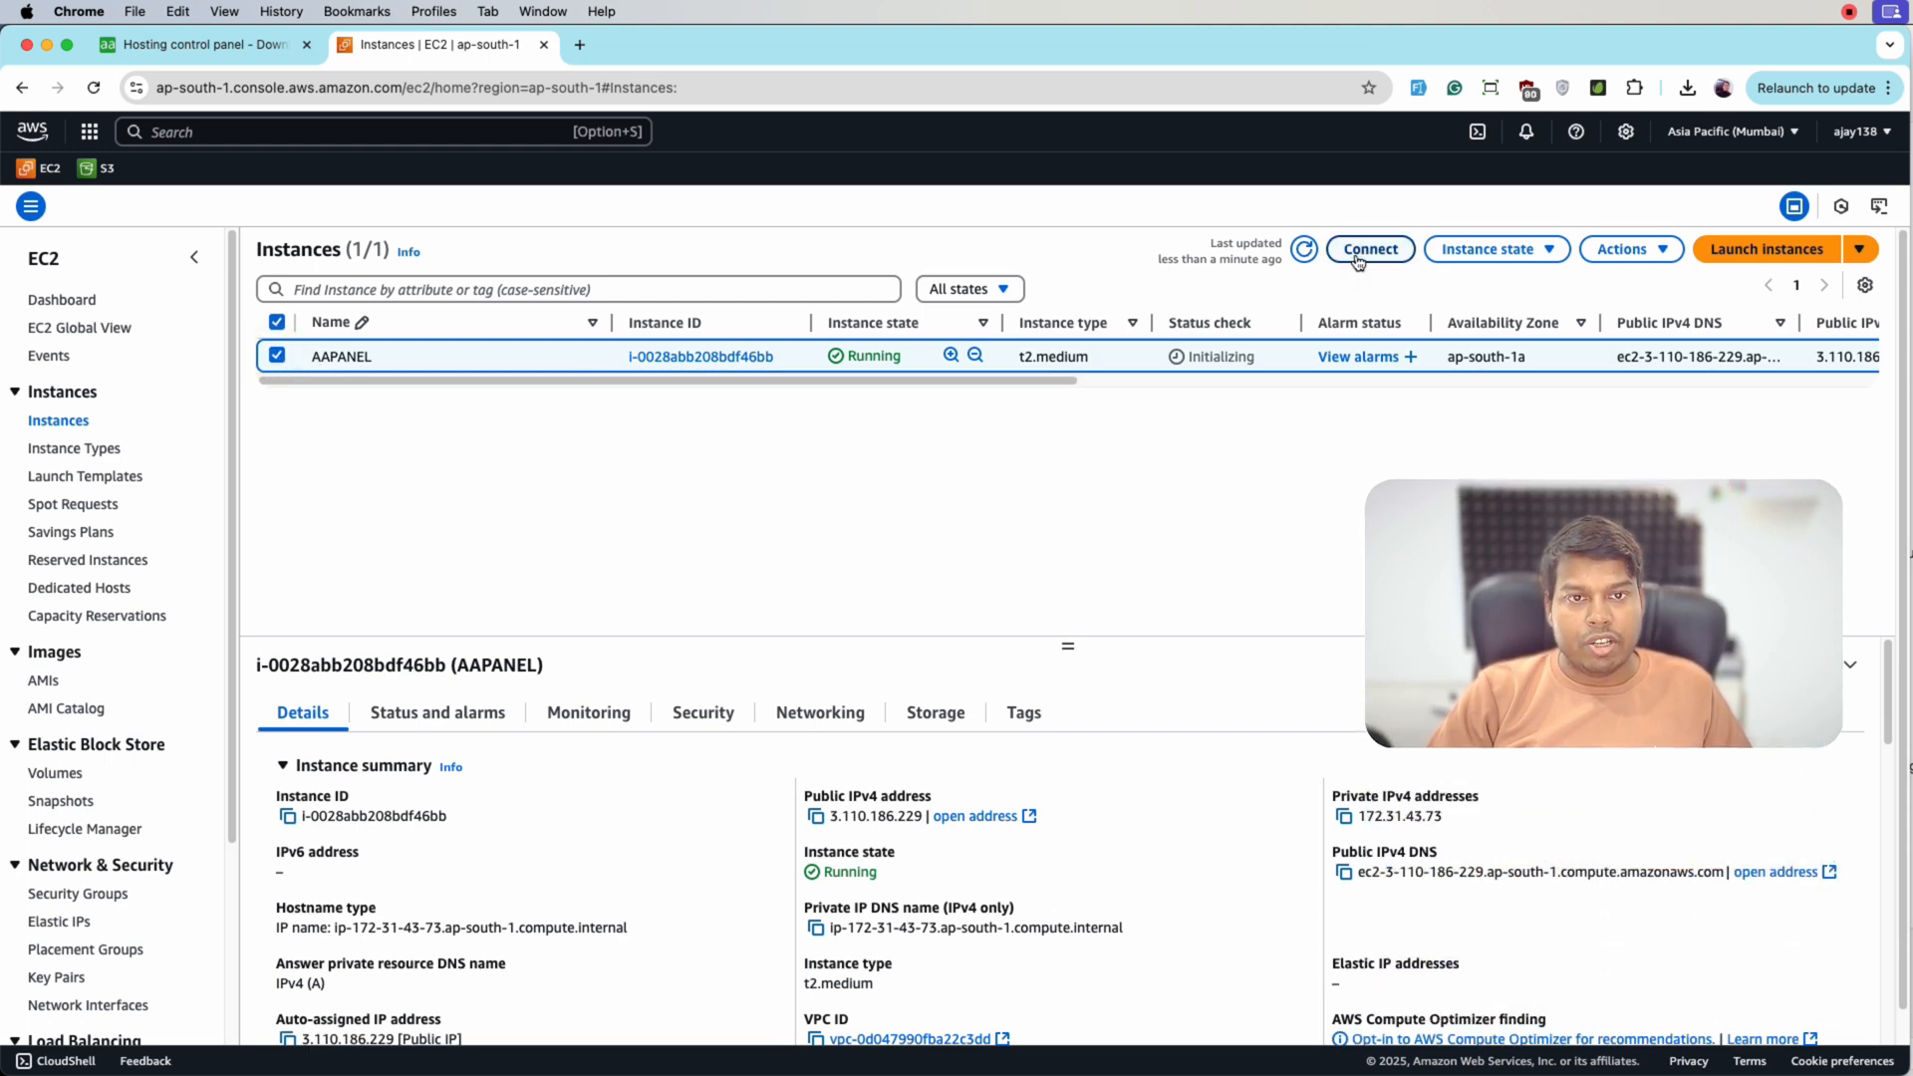
{"action": "left_click", "coordinate": [577, 43]}
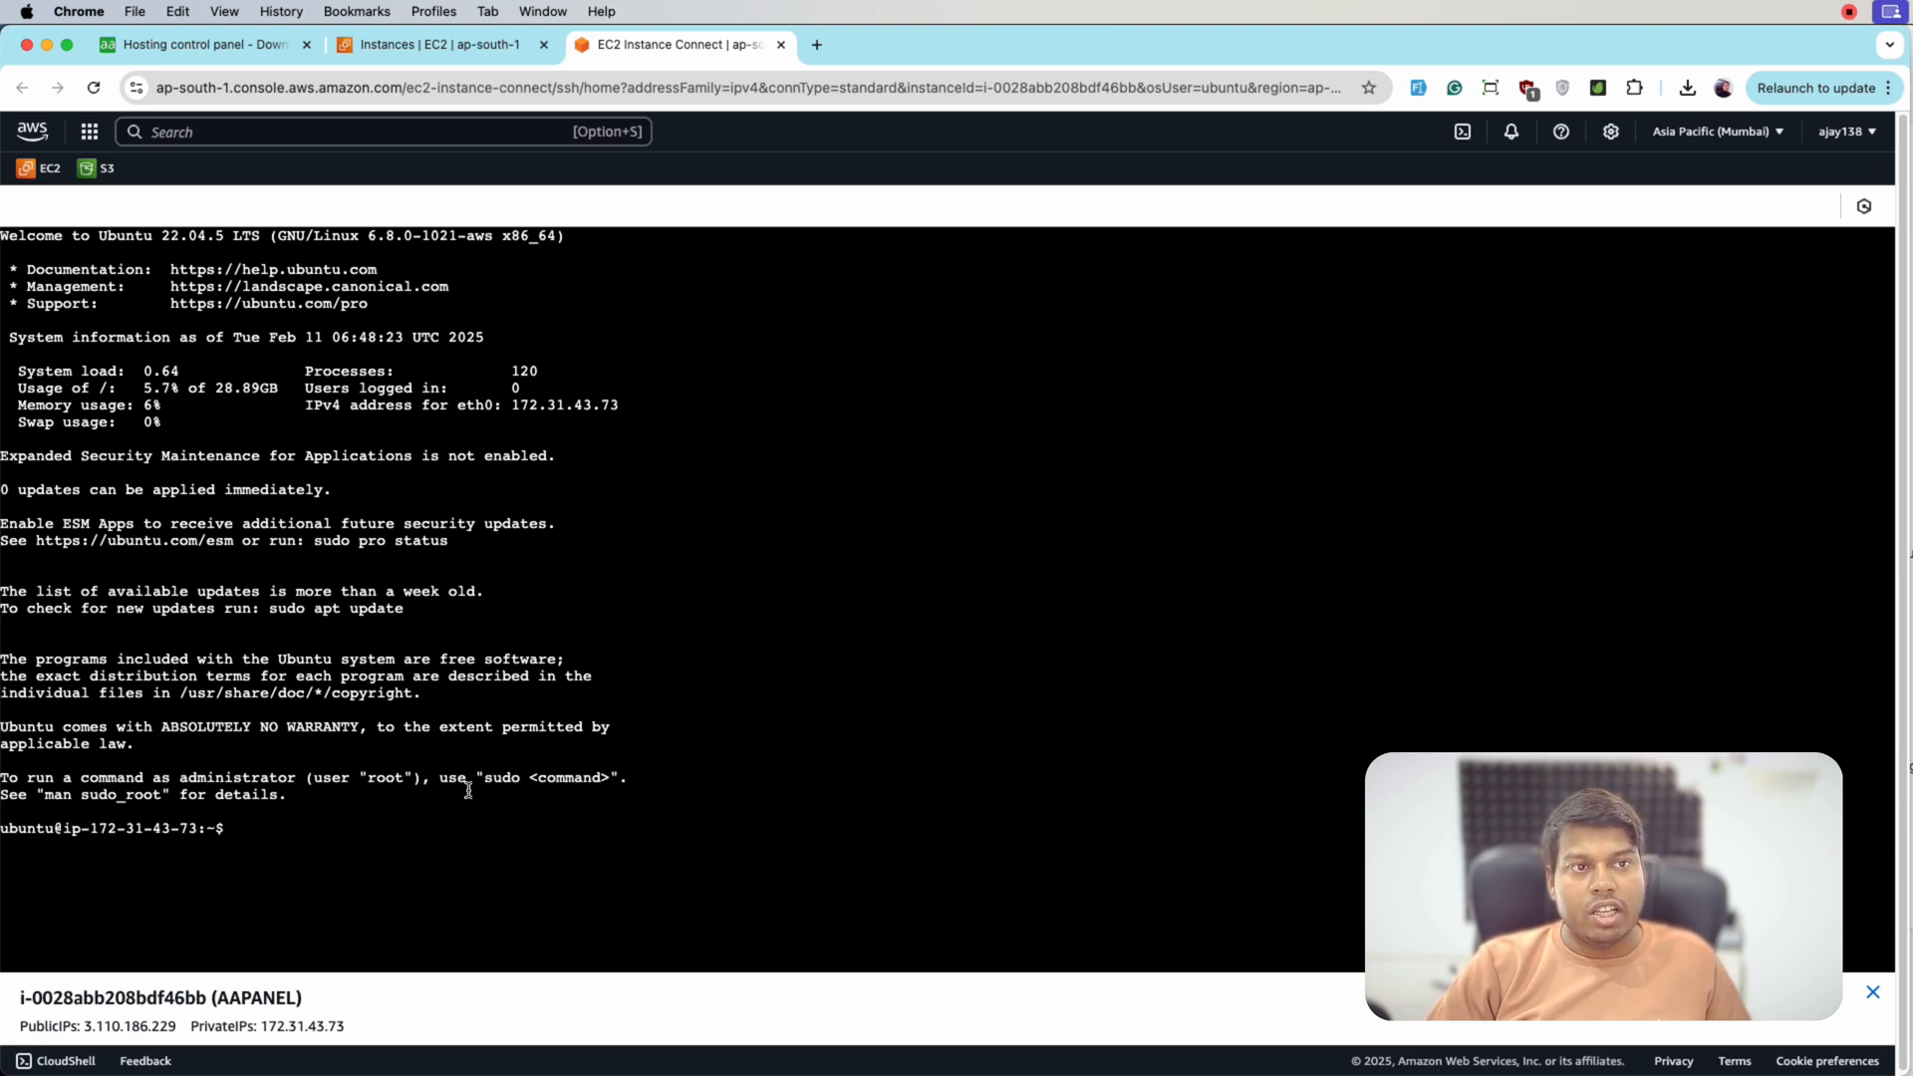
{"action": "left_click", "coordinate": [439, 44]}
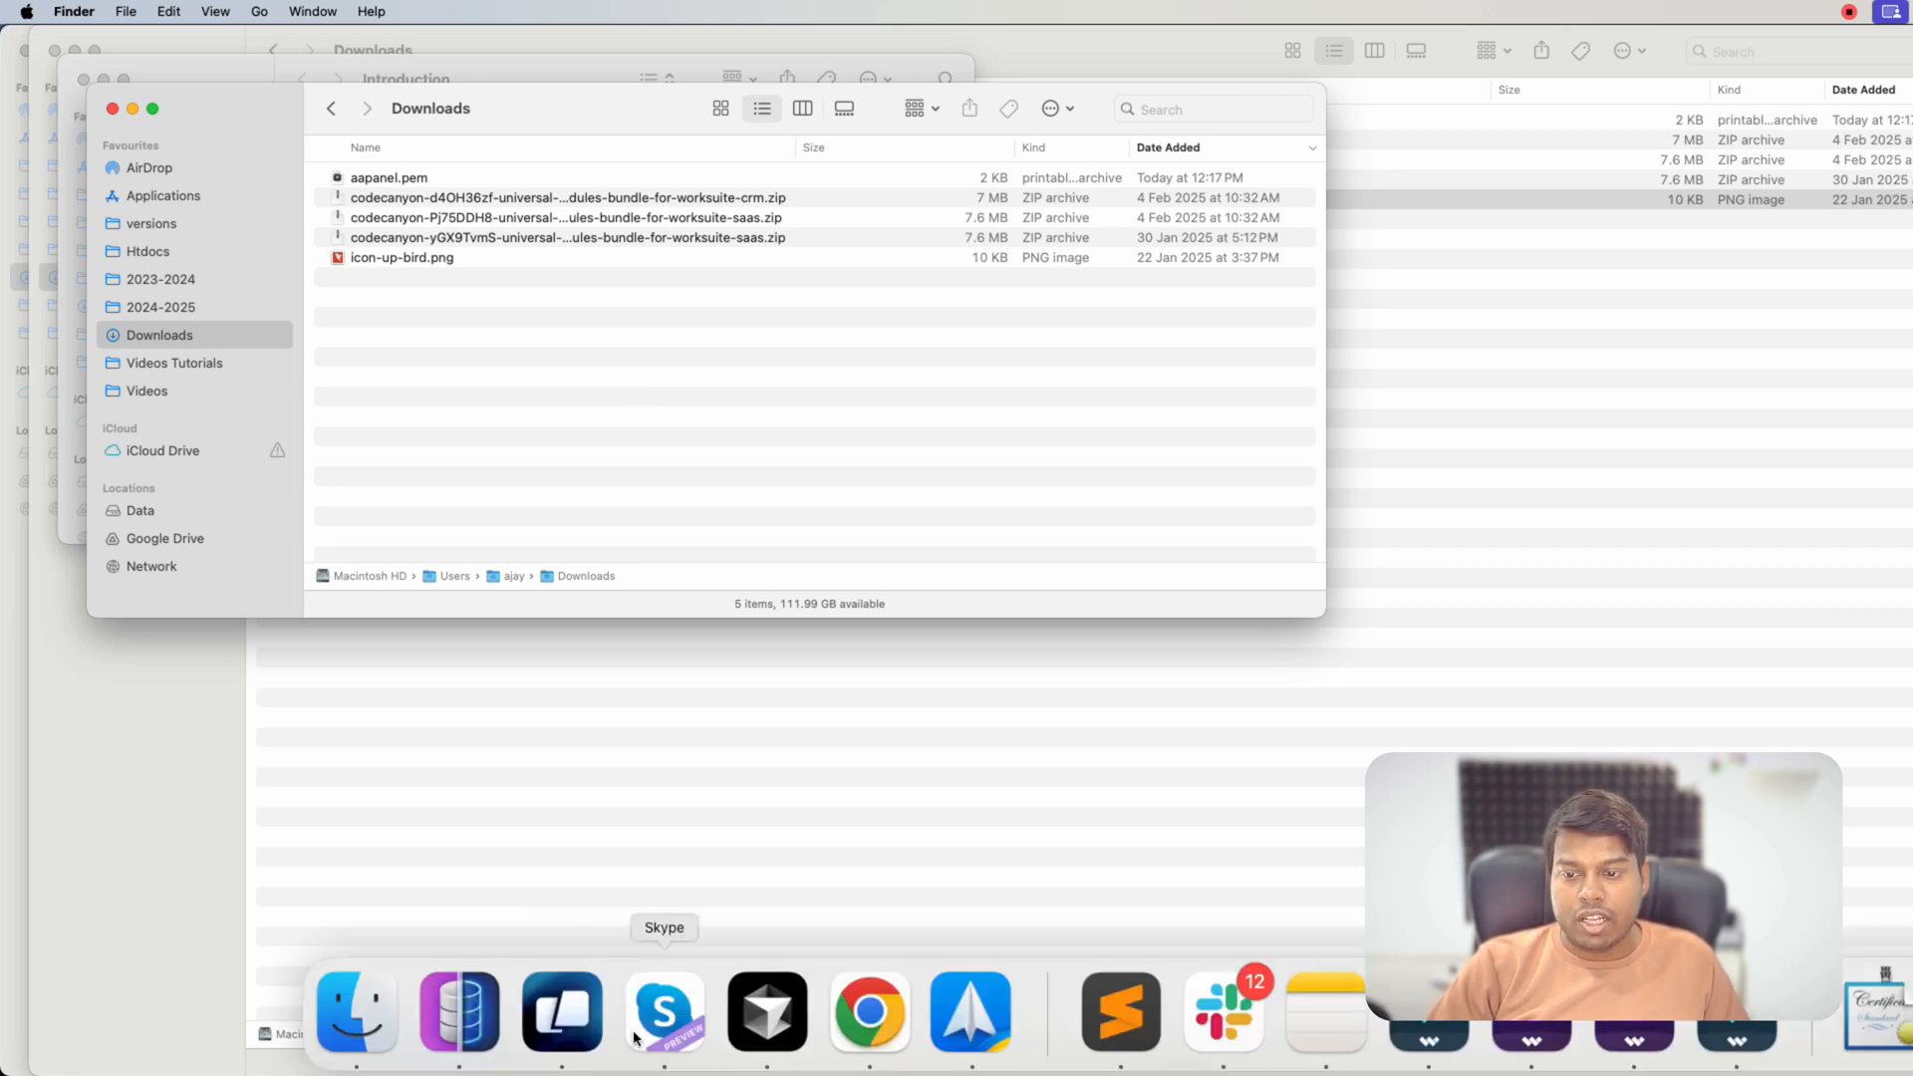
In Warp, go to ~/Downloads and try SSH as ubuntu with aapanel.pem, which is refused
{"action": "left_click", "coordinate": [561, 1011]}
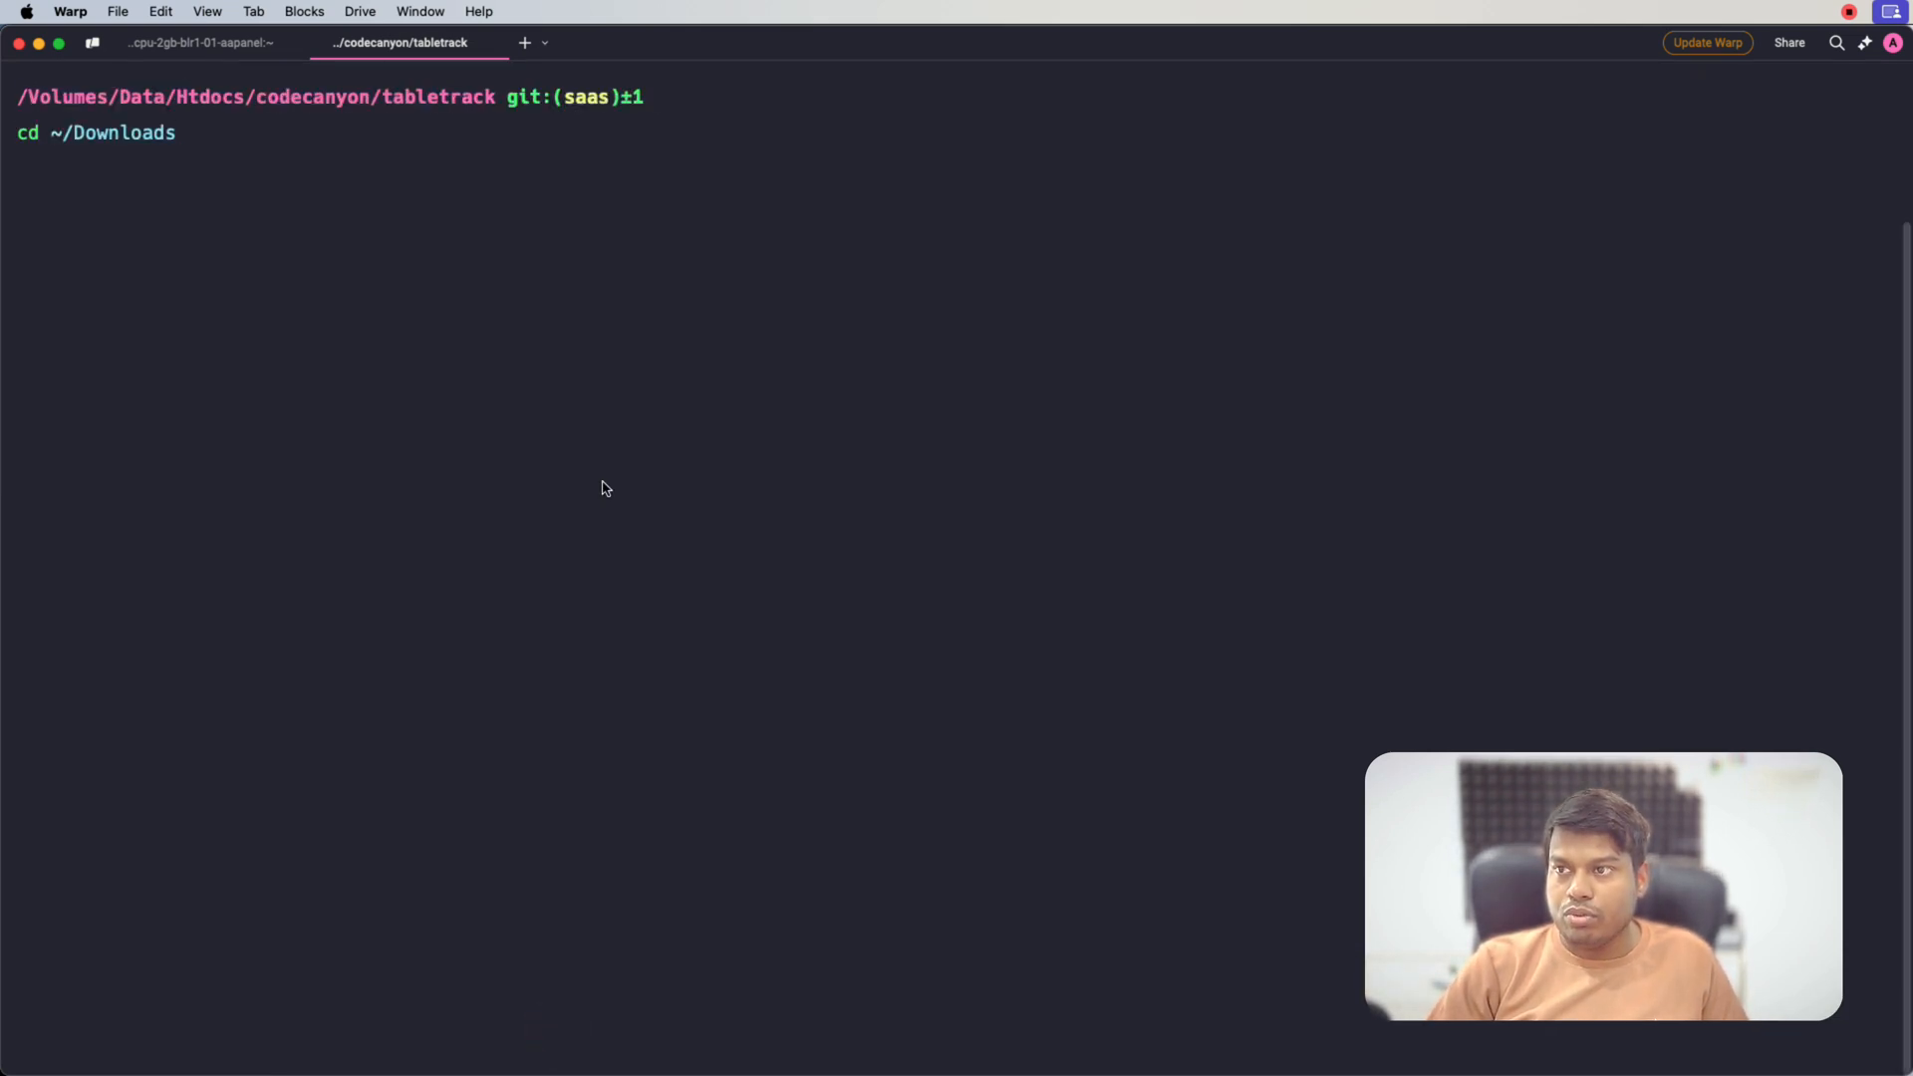
{"action": "key", "text": "Return"}
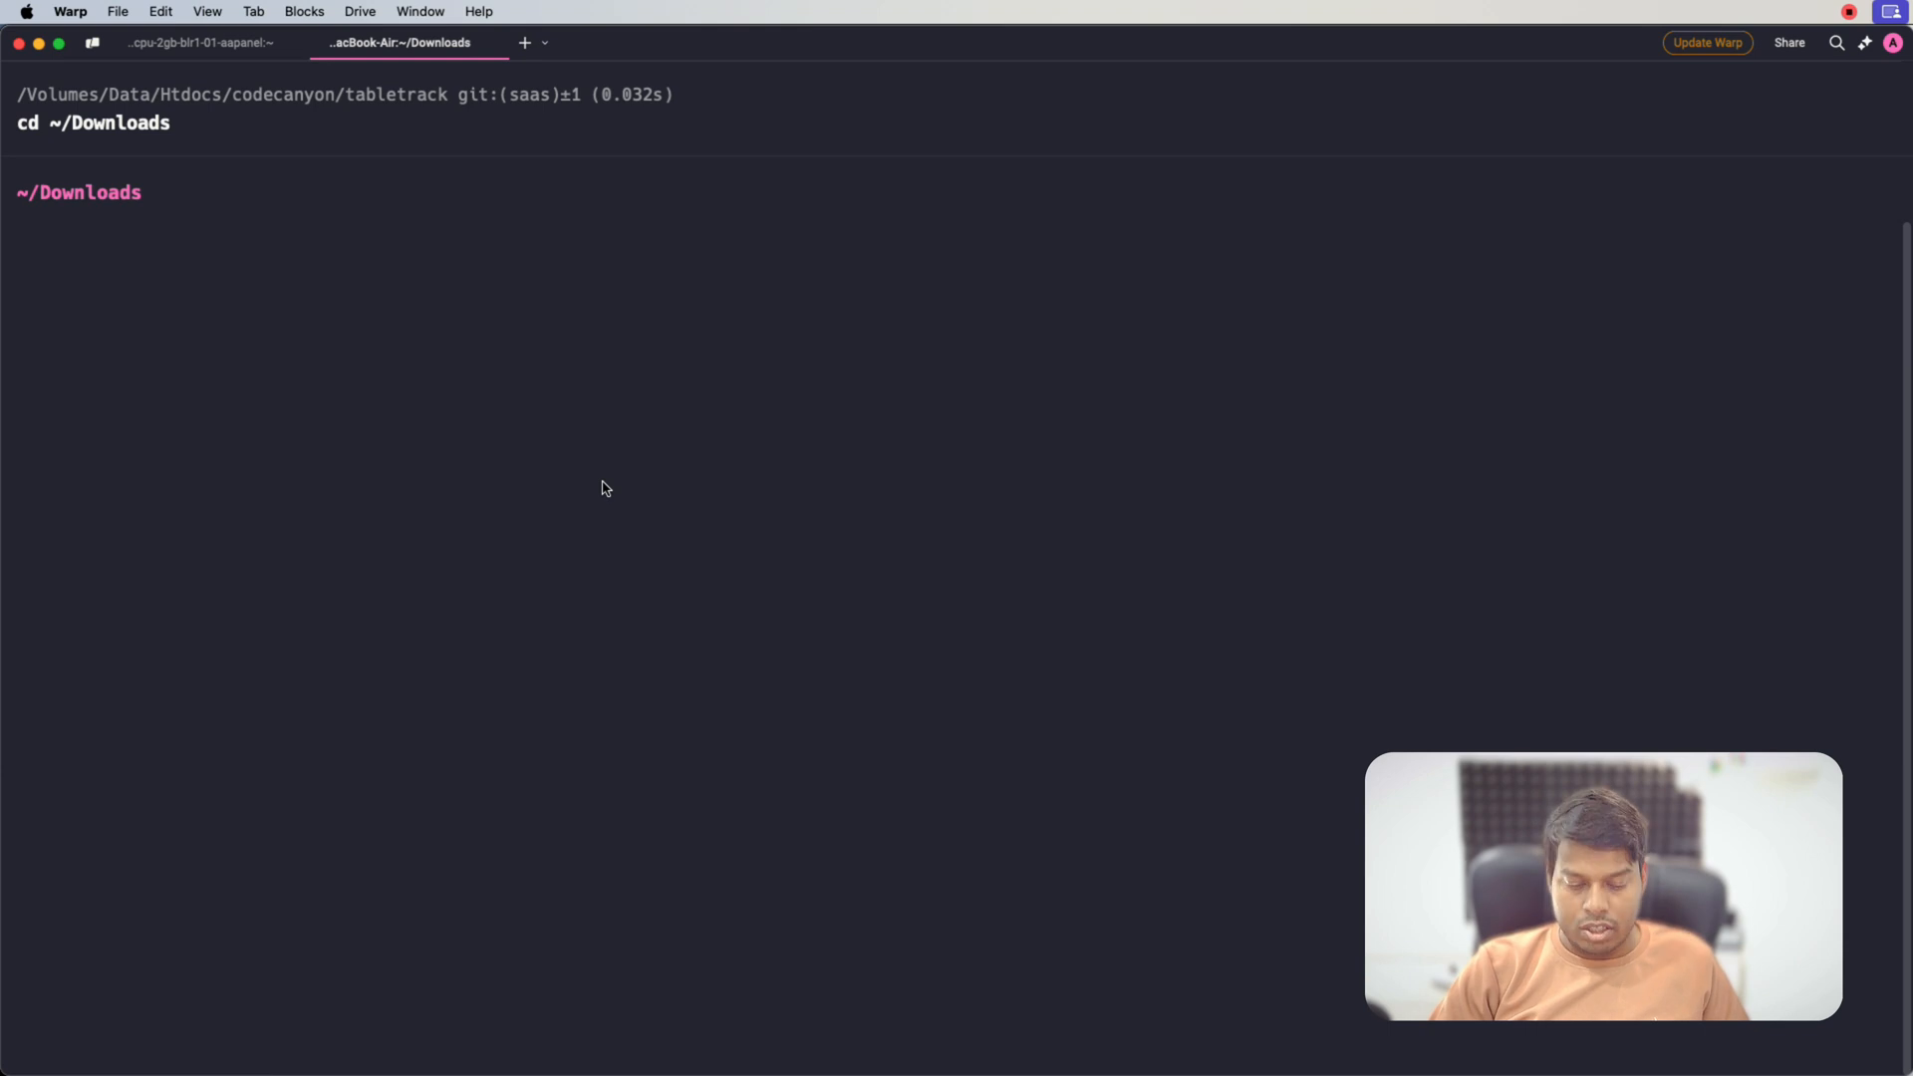
{"action": "type", "text": "ssh -i laravel.pem ubuntu@13.203.152.249"}
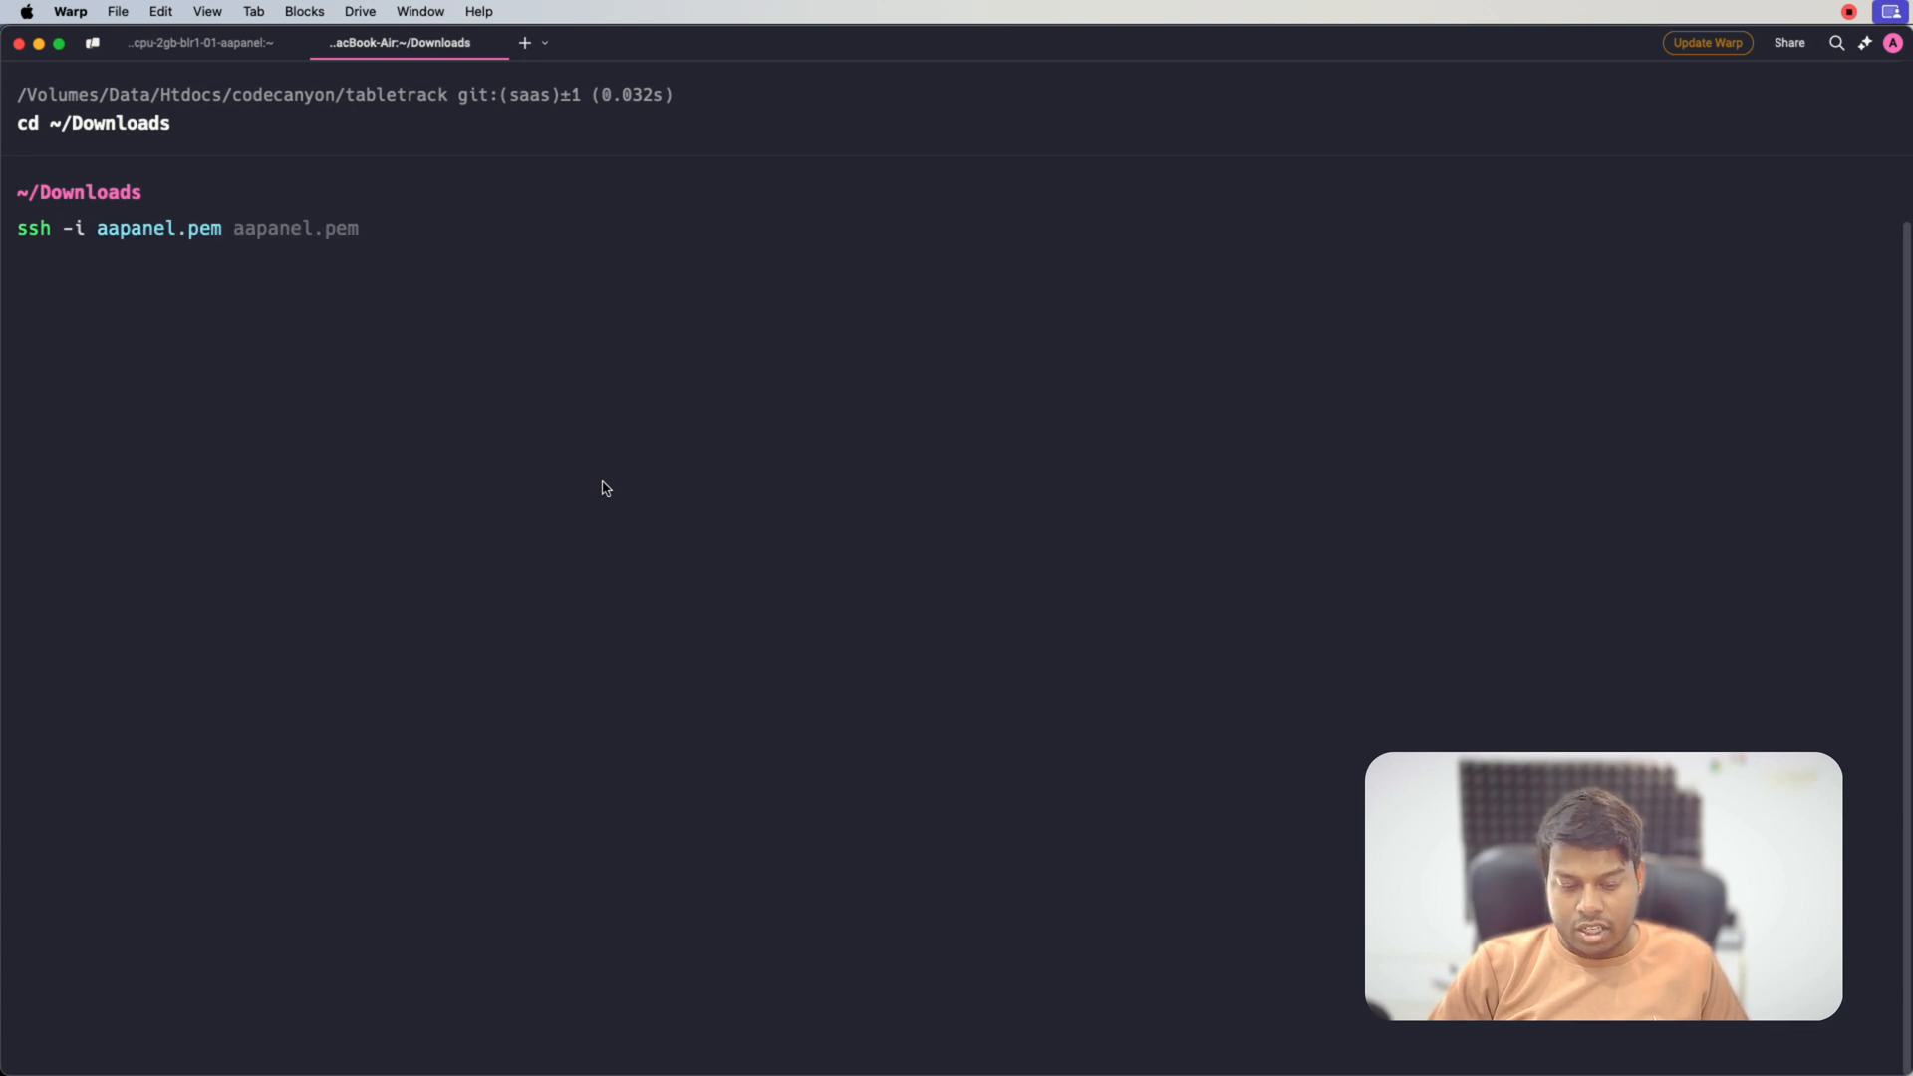
{"action": "type", "text": "ubunt"}
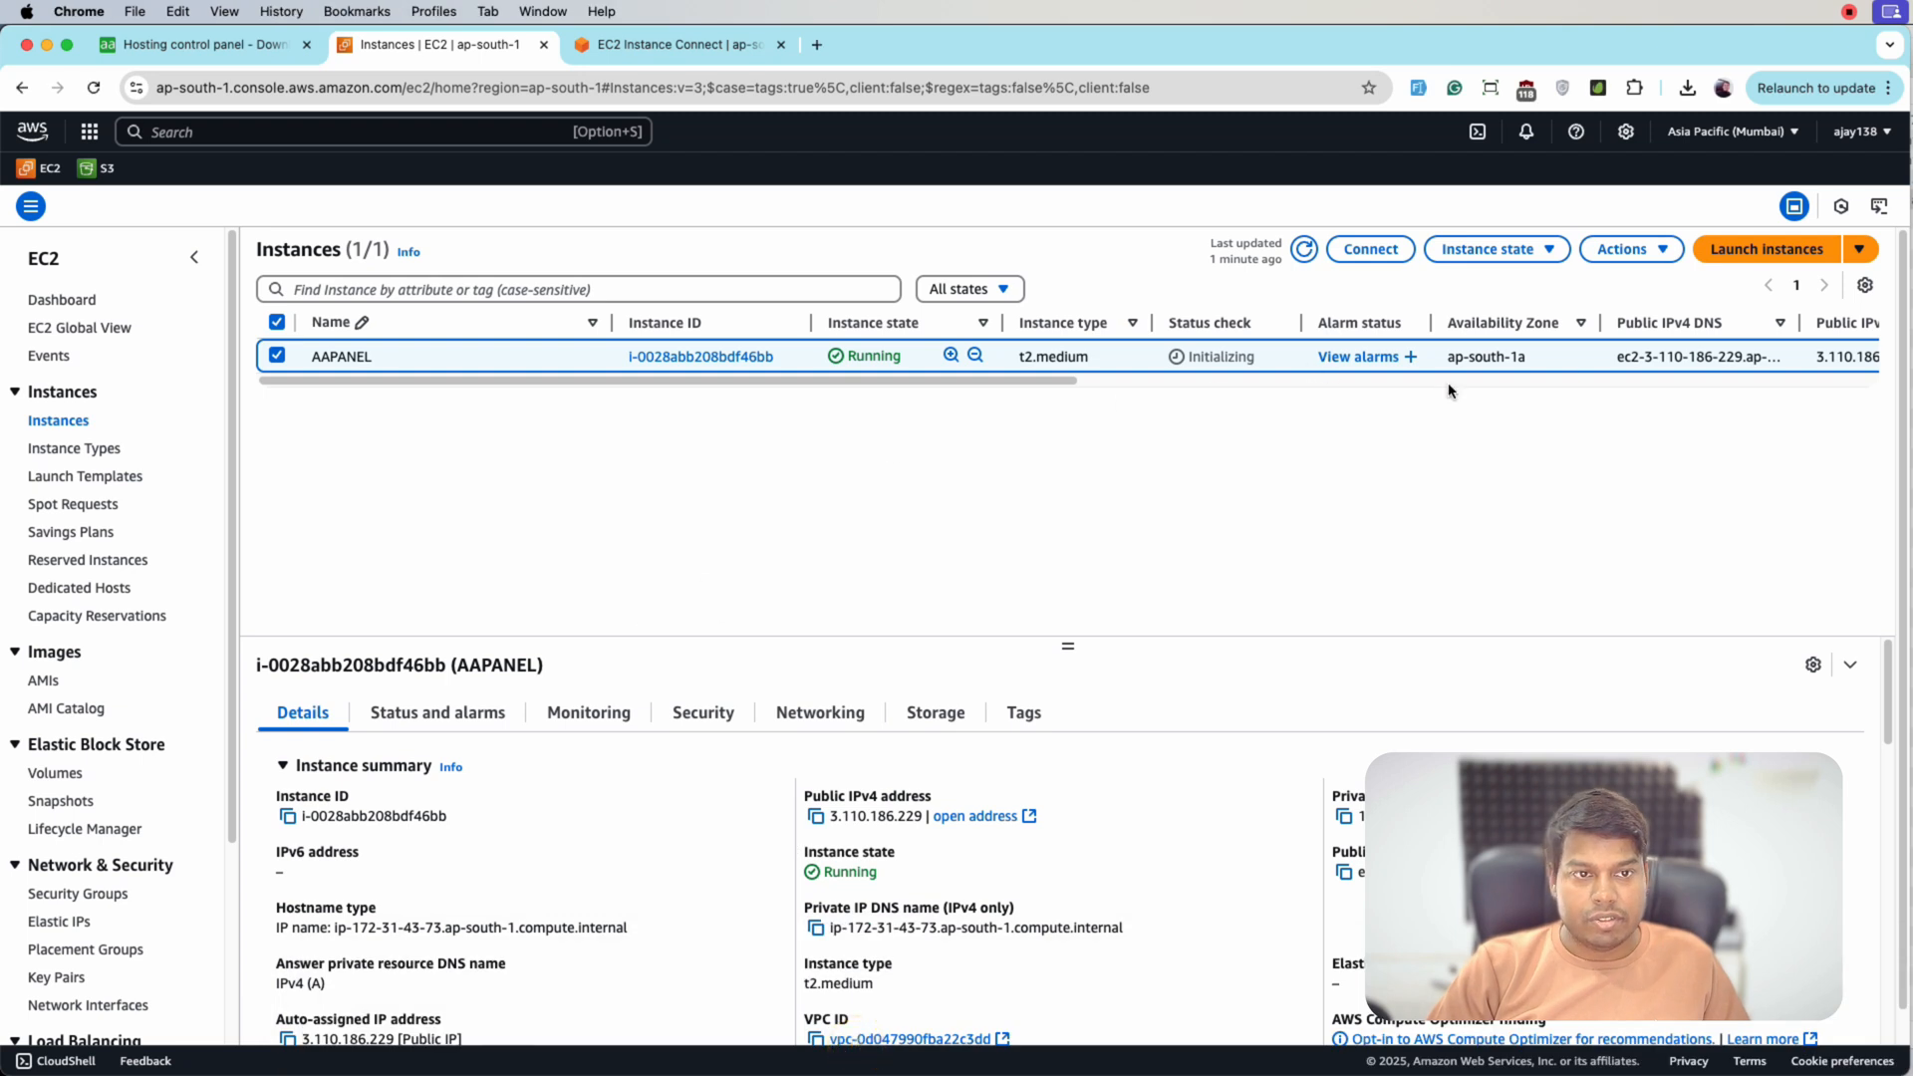
{"action": "scroll", "scroll_direction": "right", "scroll_amount": 3}
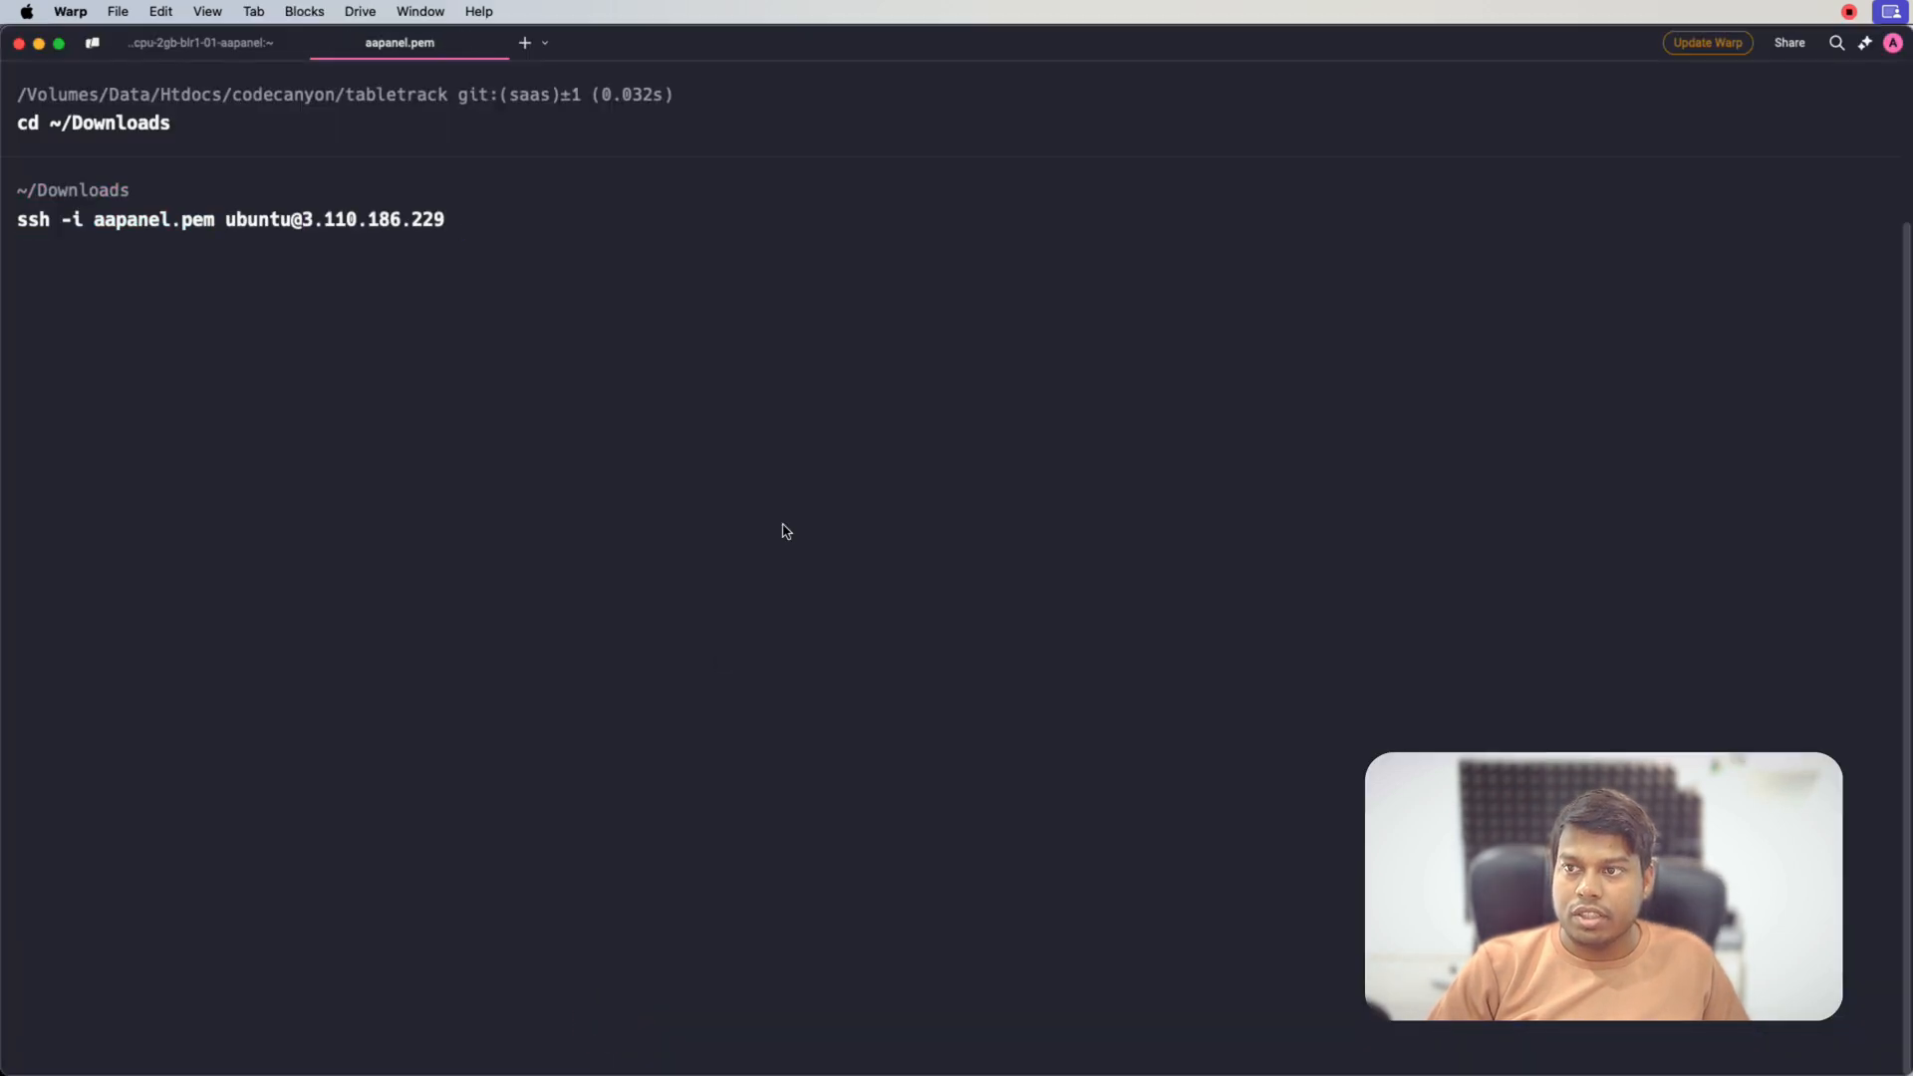
{"action": "key", "text": "Return"}
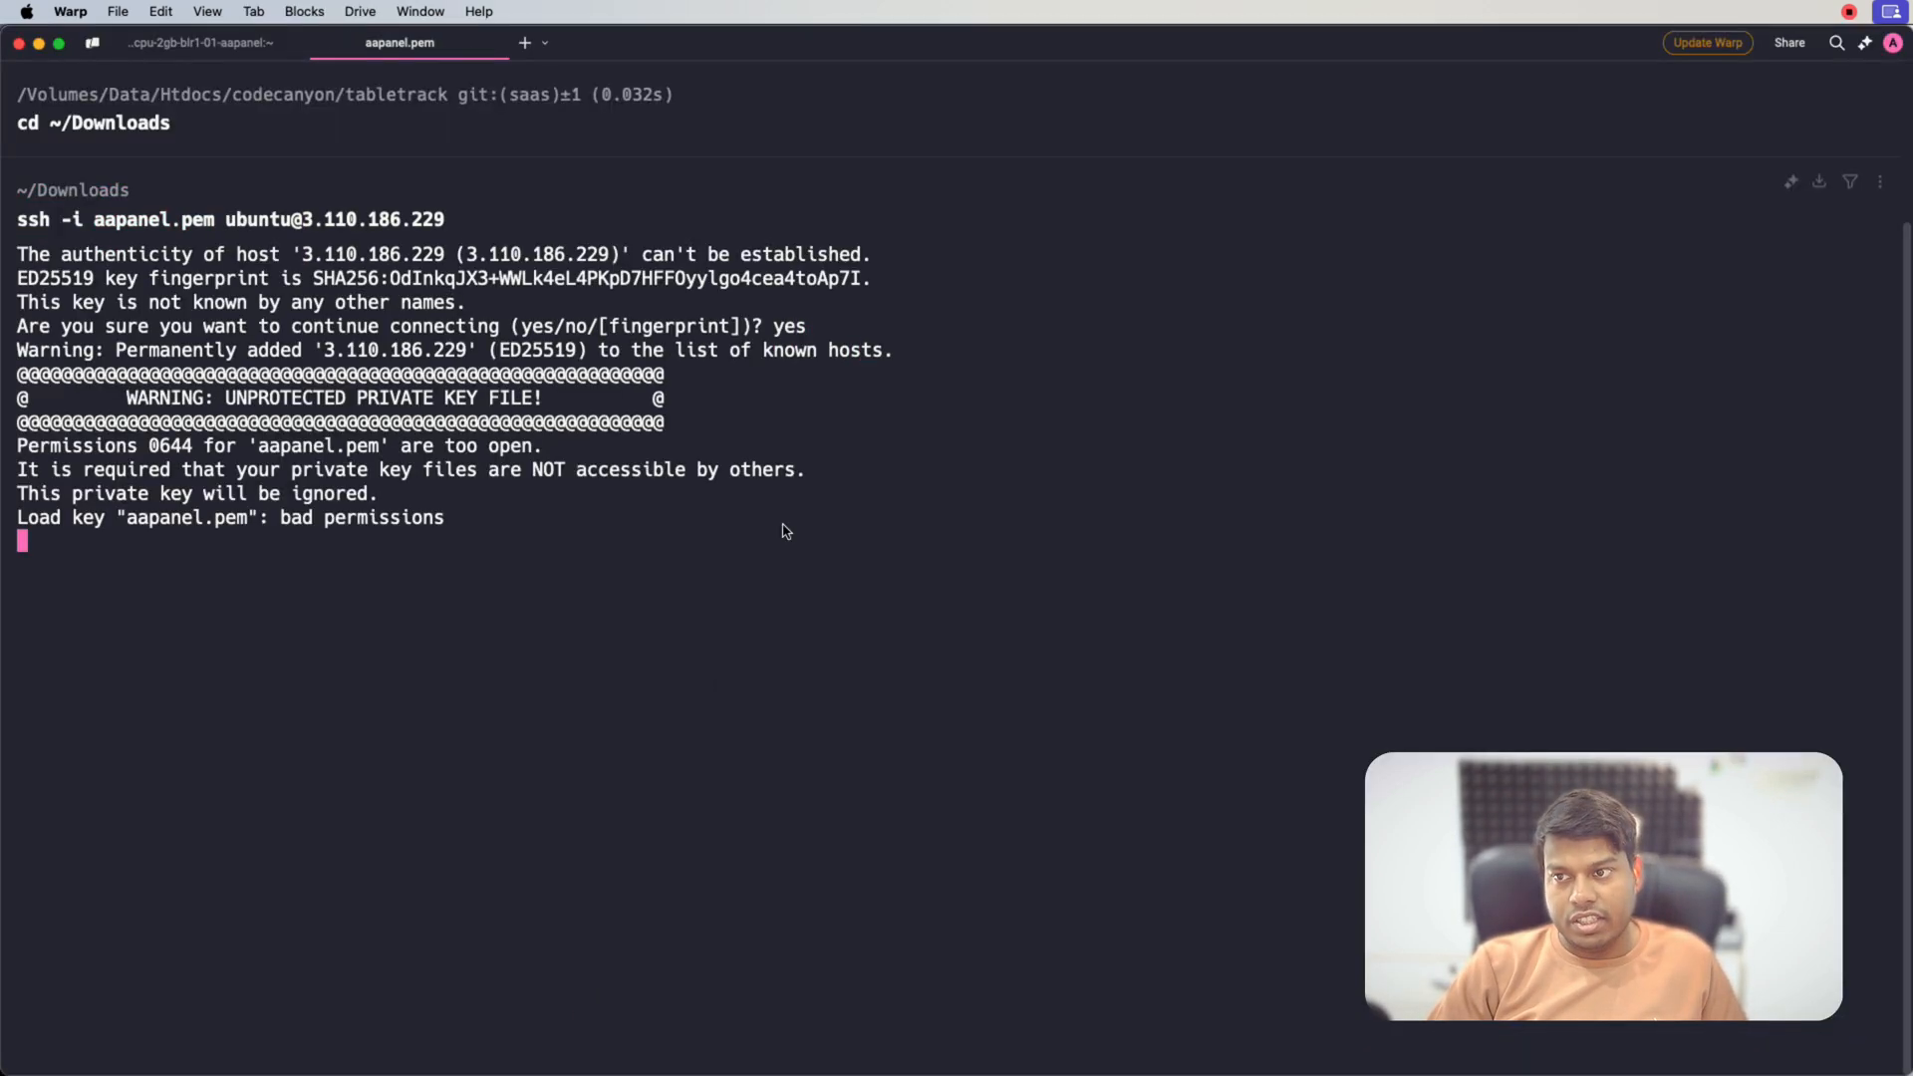
{"action": "key", "text": "Return"}
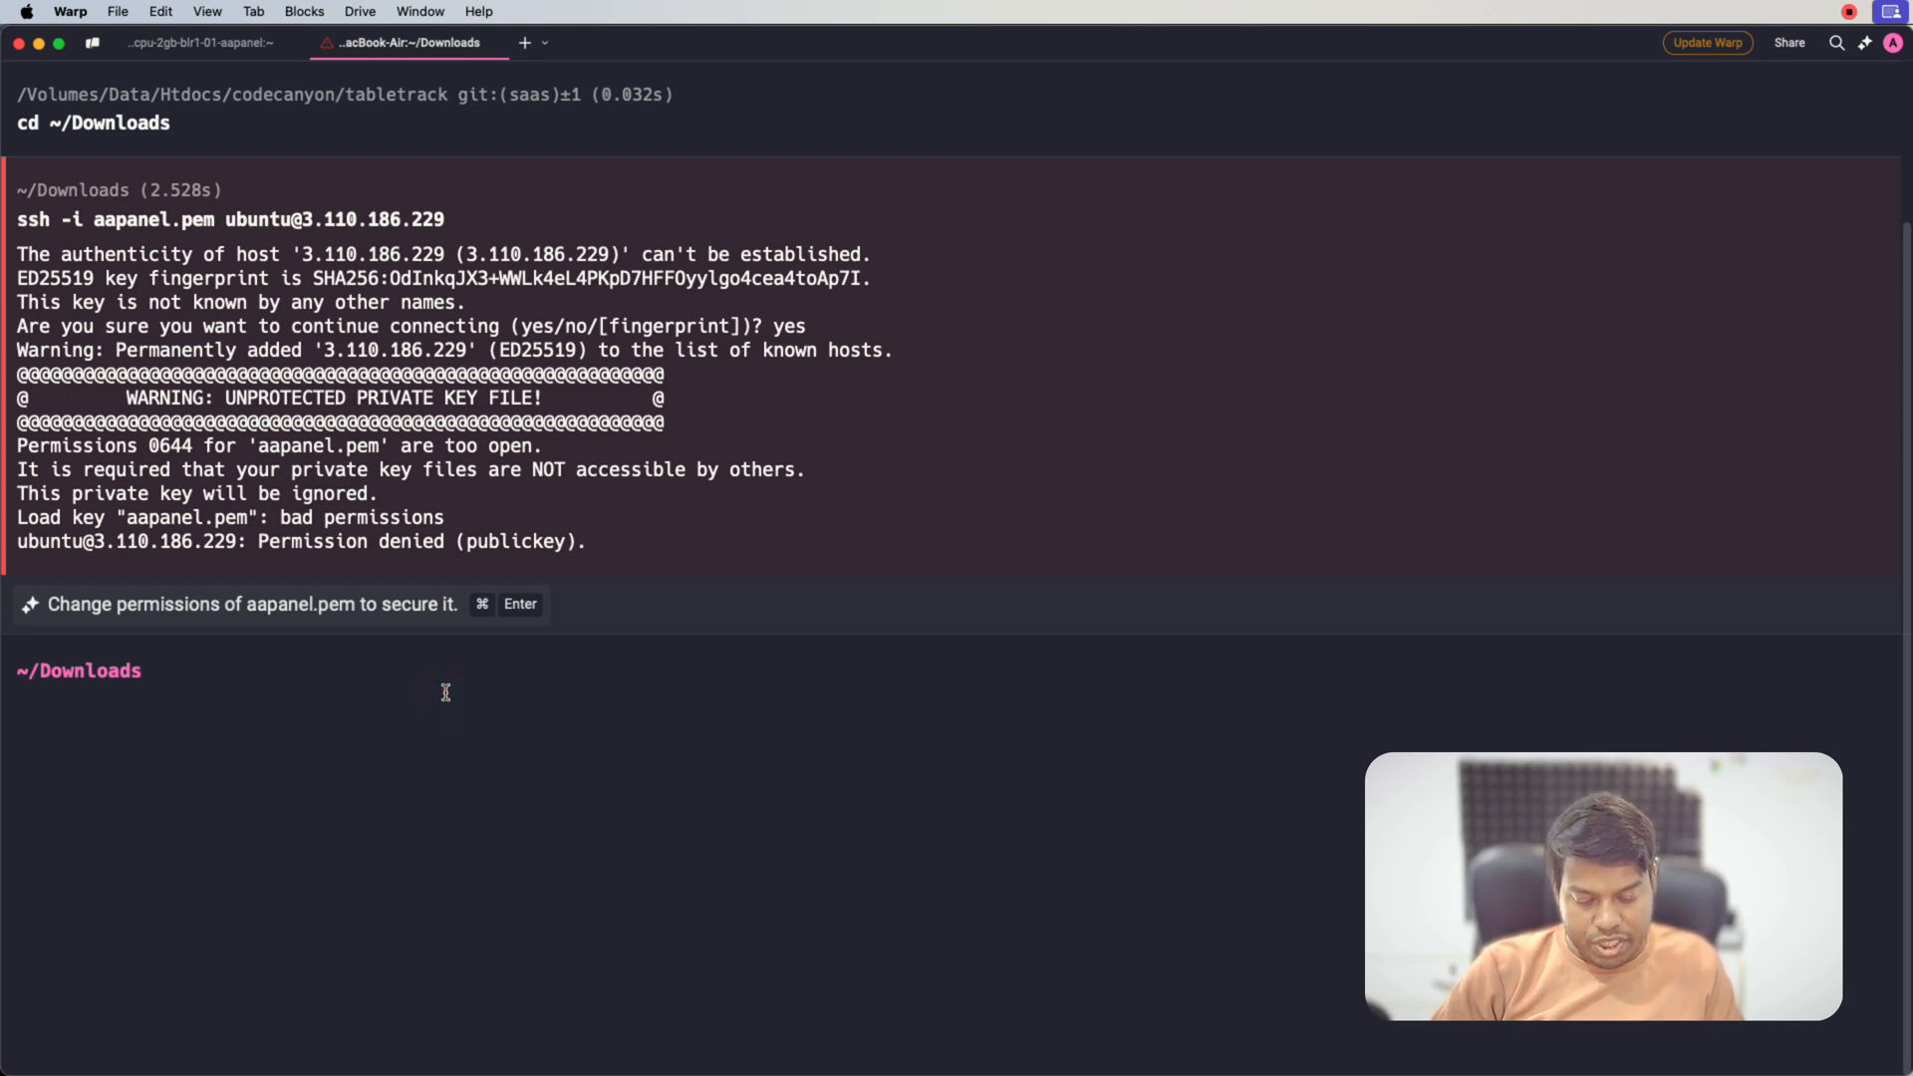
Run chmod 400 aapanel.pem and rerun the SSH login command from history
{"action": "type", "text": "chmod 400 laravel.pem"}
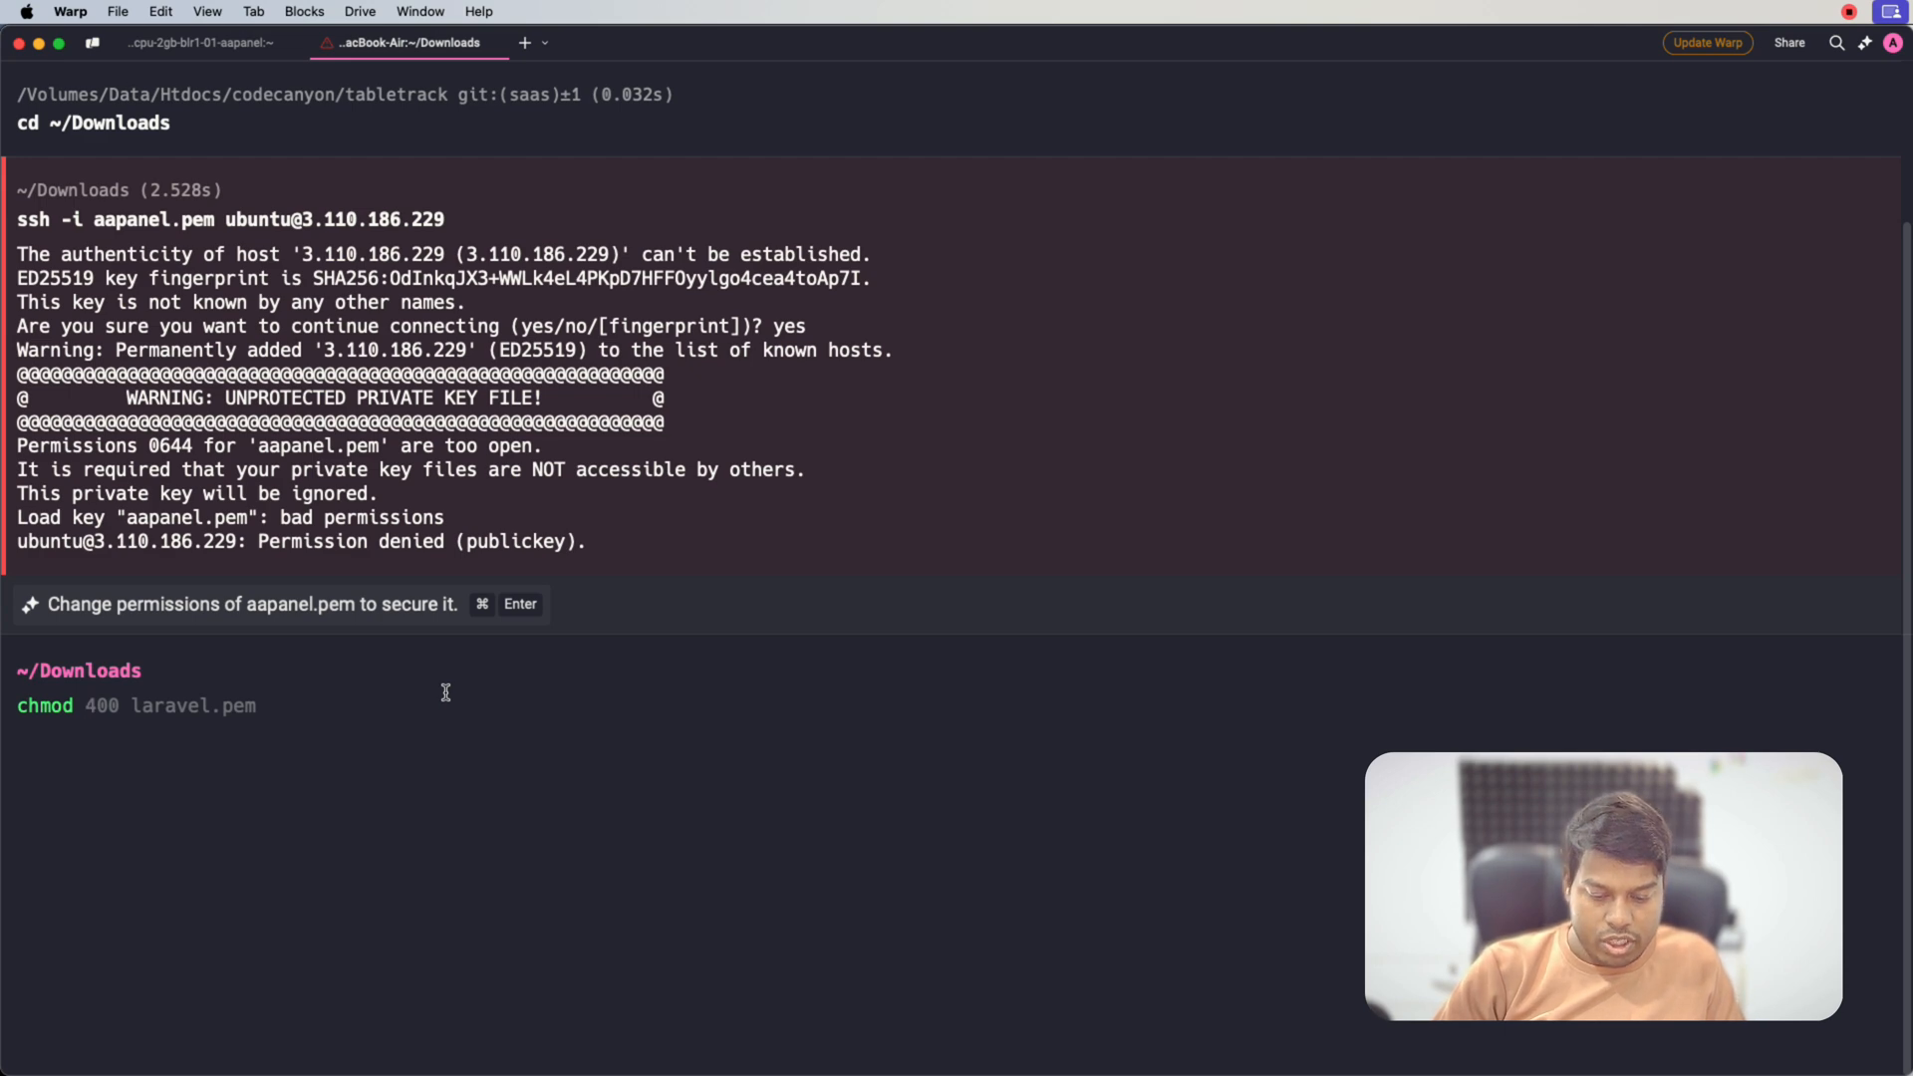
{"action": "type", "text": "aapanel.pem -H"}
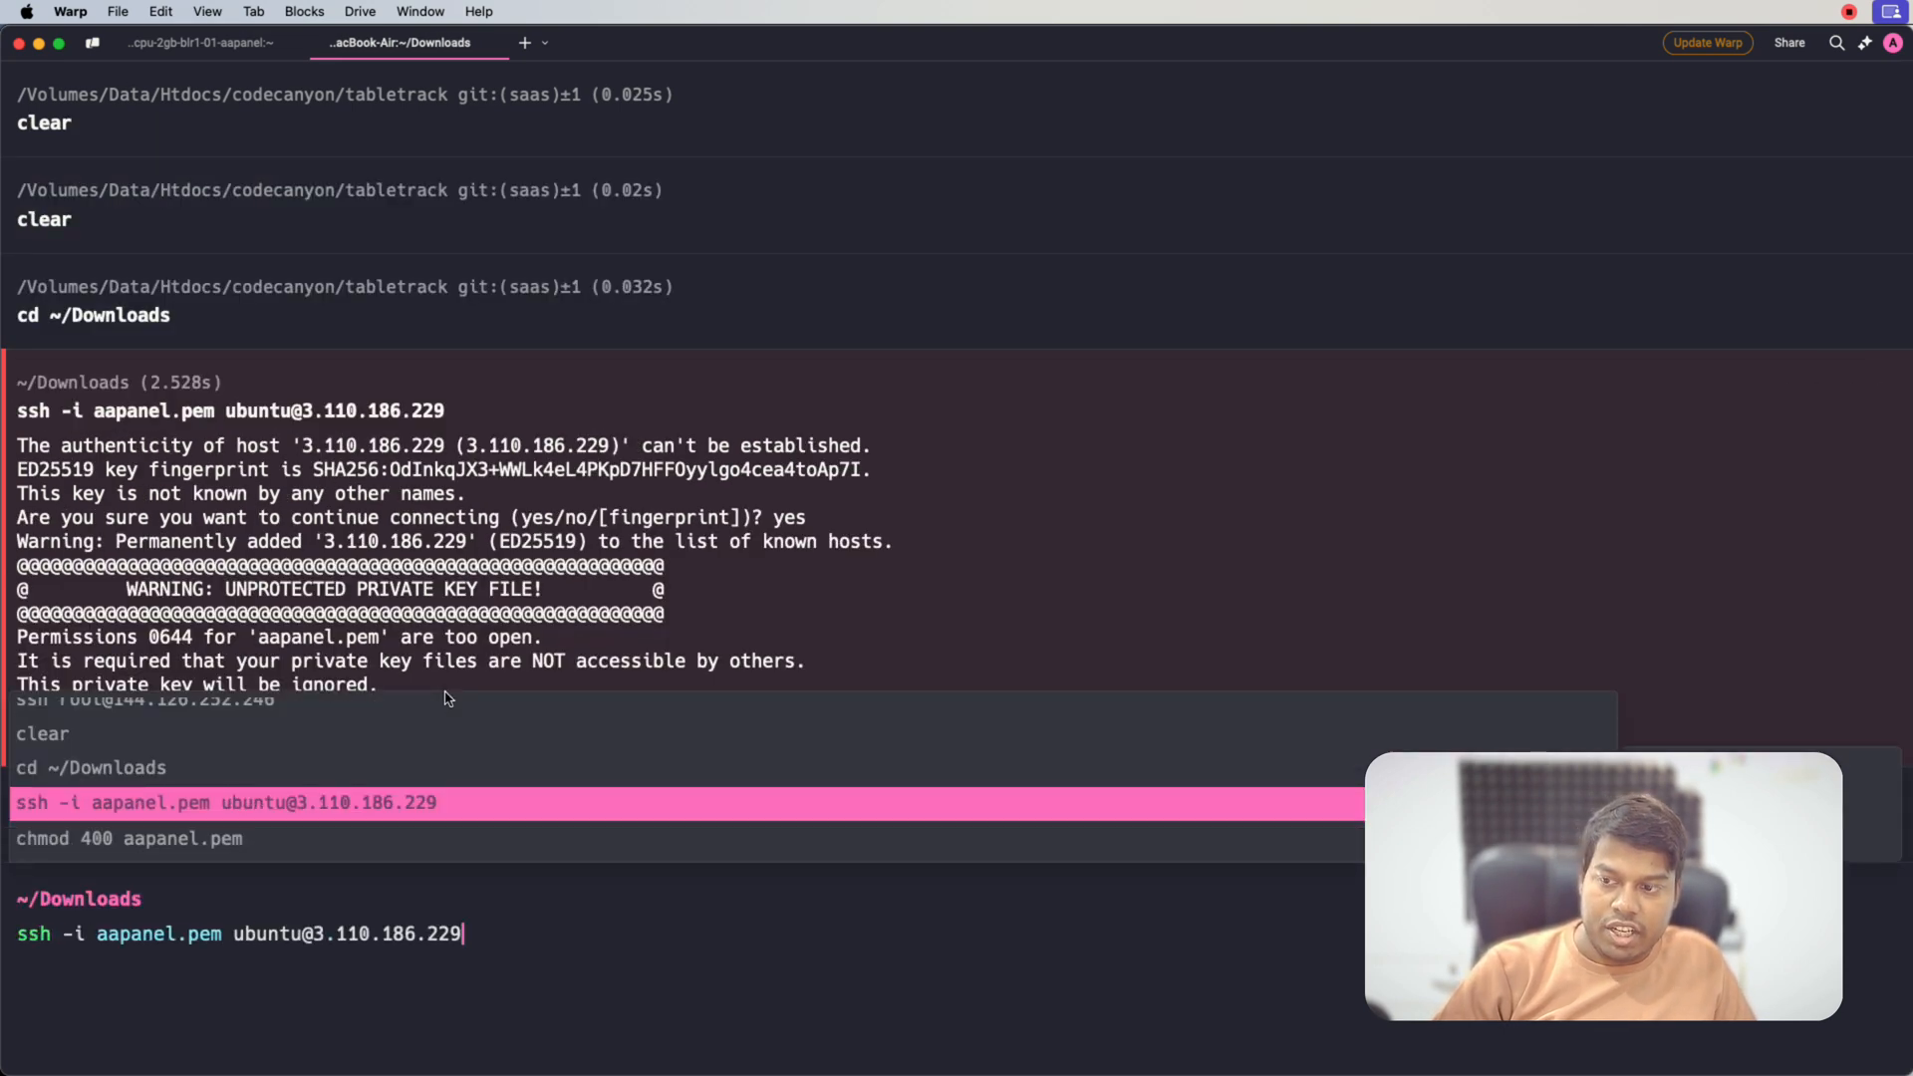
{"action": "key", "text": "Return"}
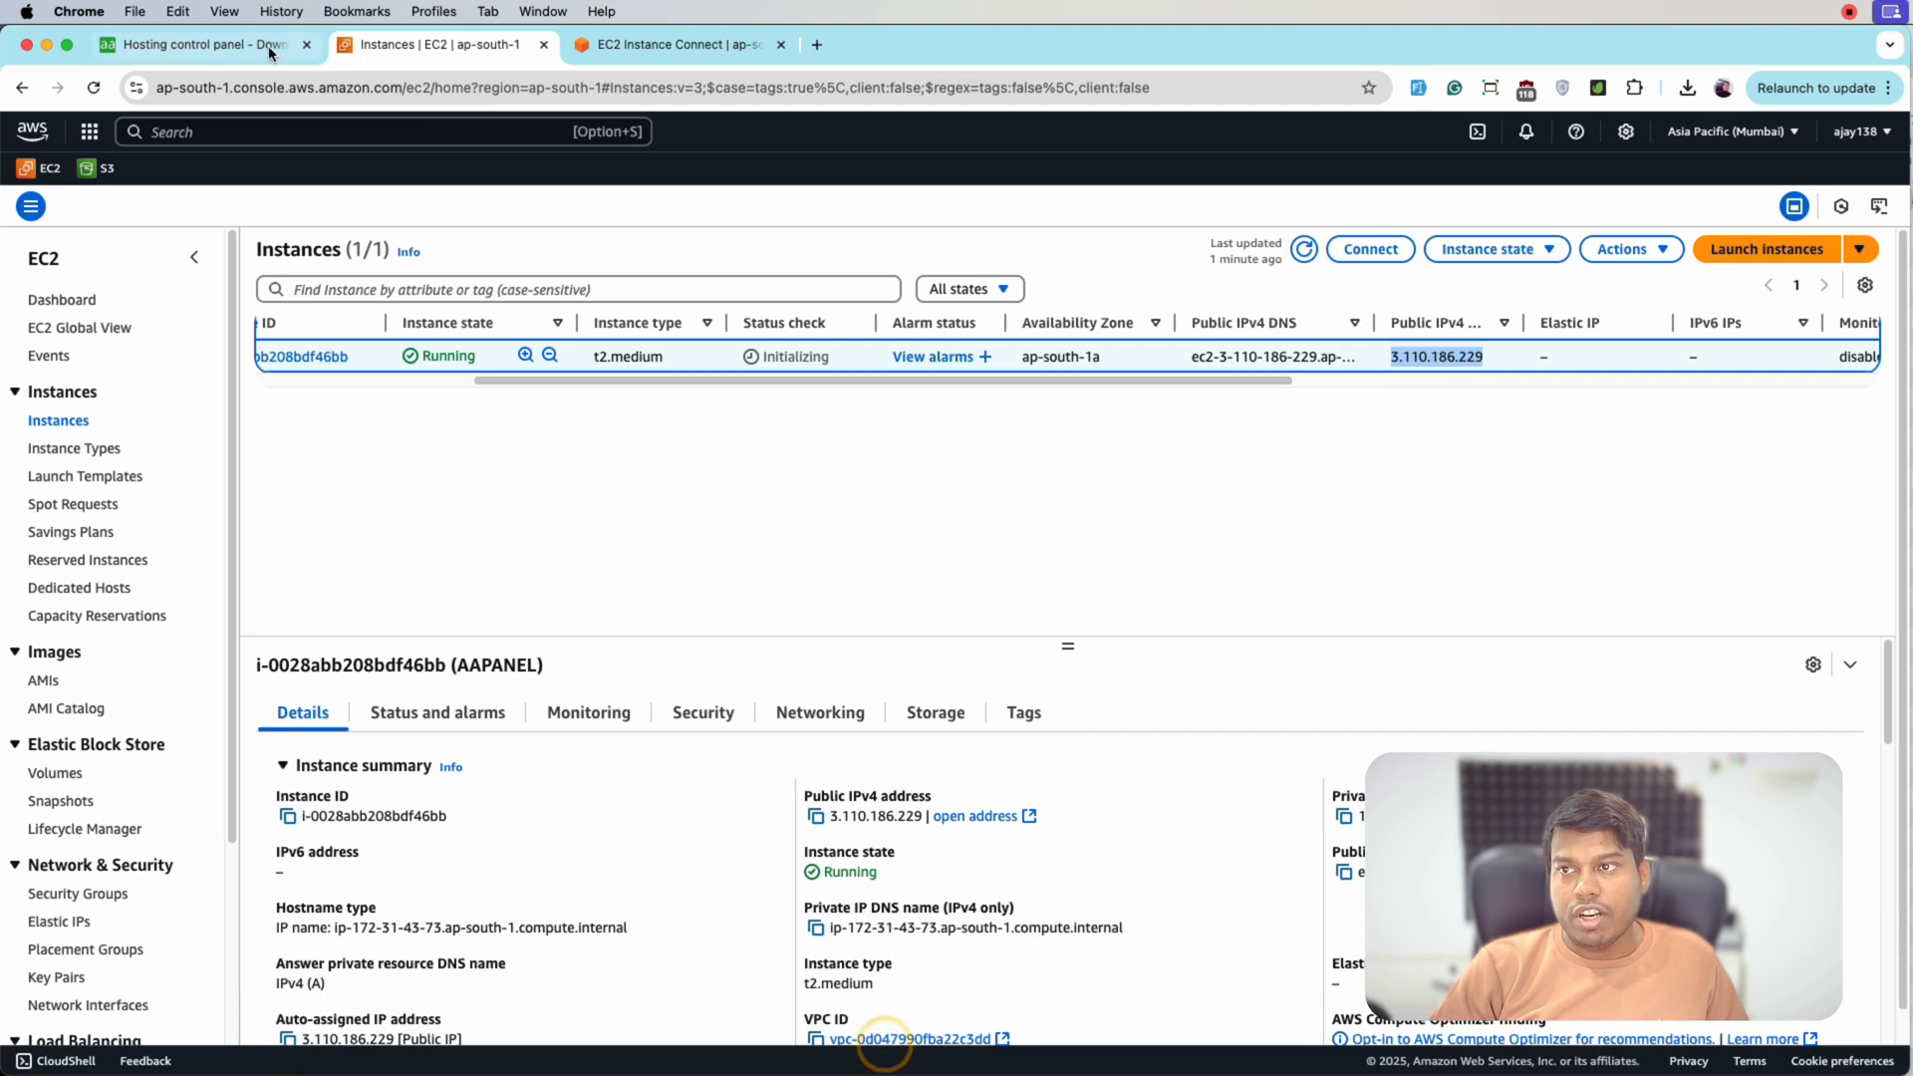
{"action": "left_click", "coordinate": [201, 45]}
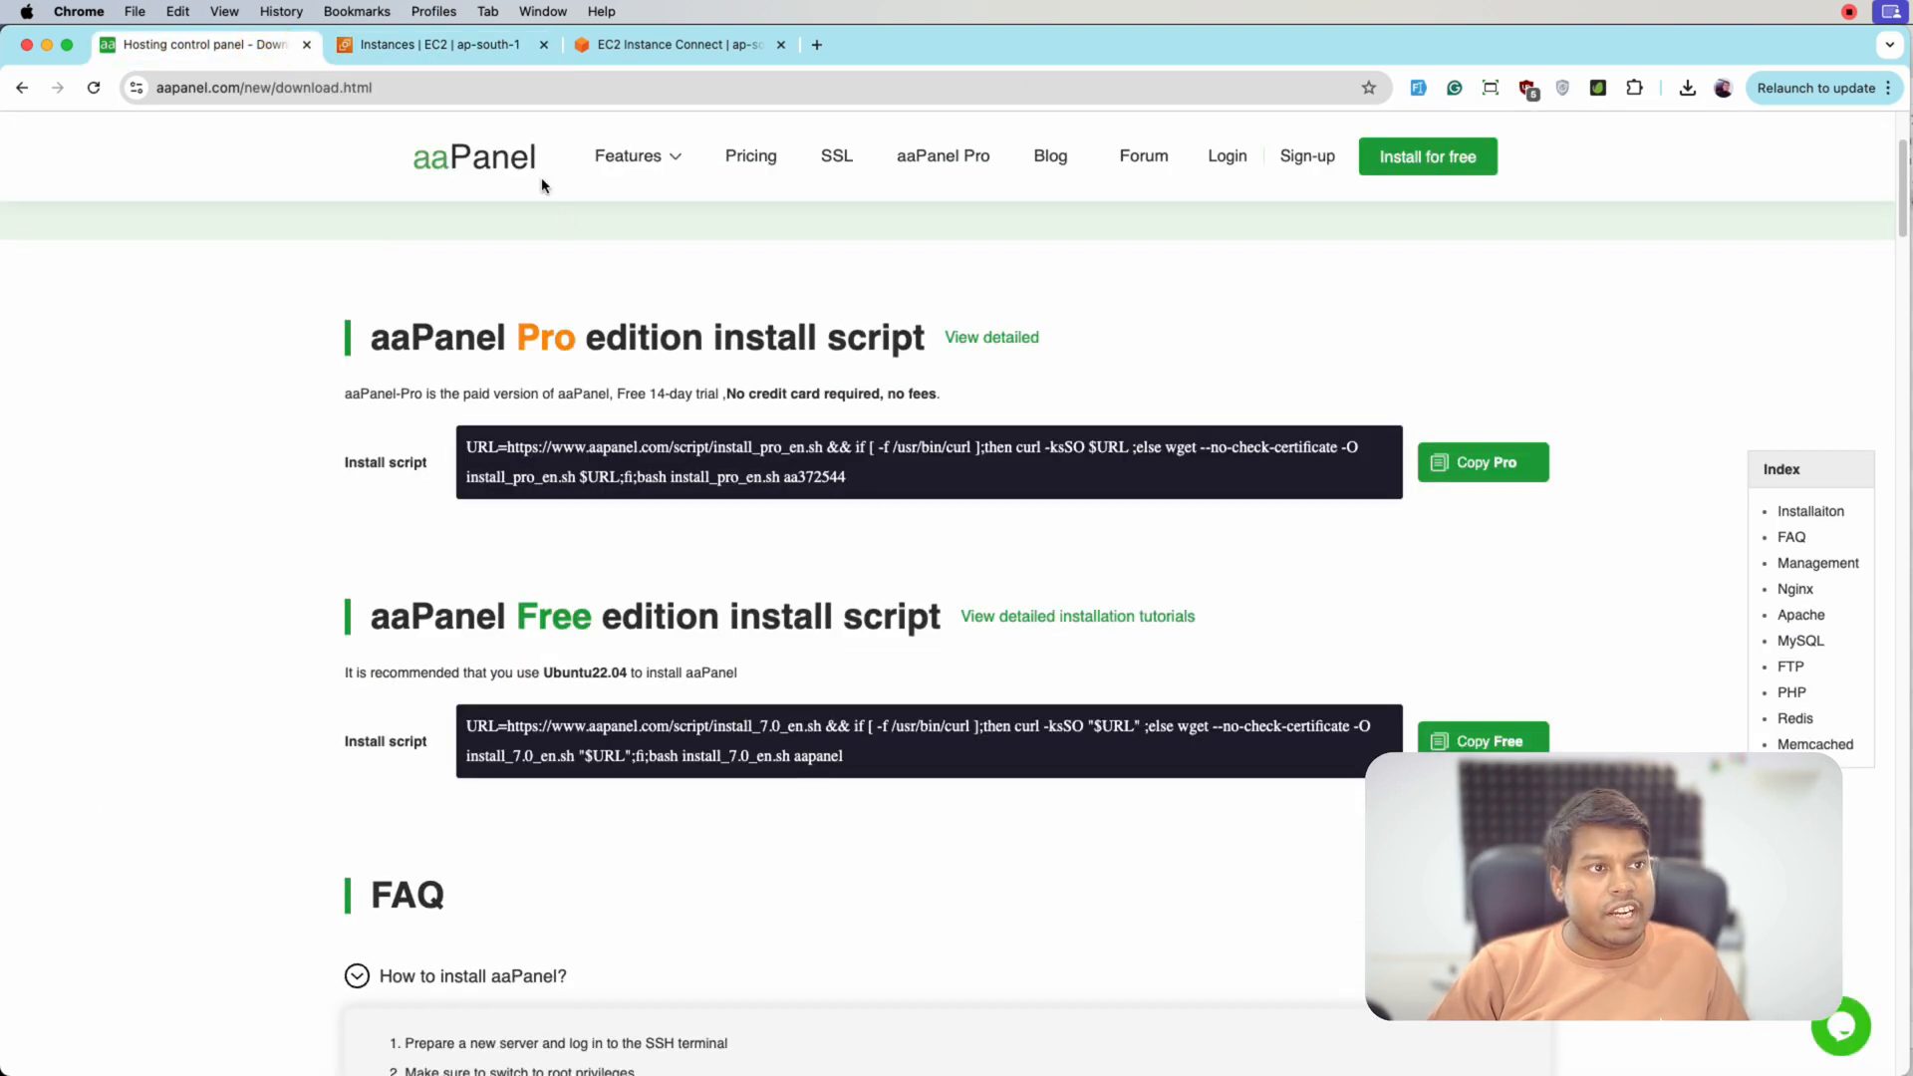
{"action": "left_click", "coordinate": [677, 45]}
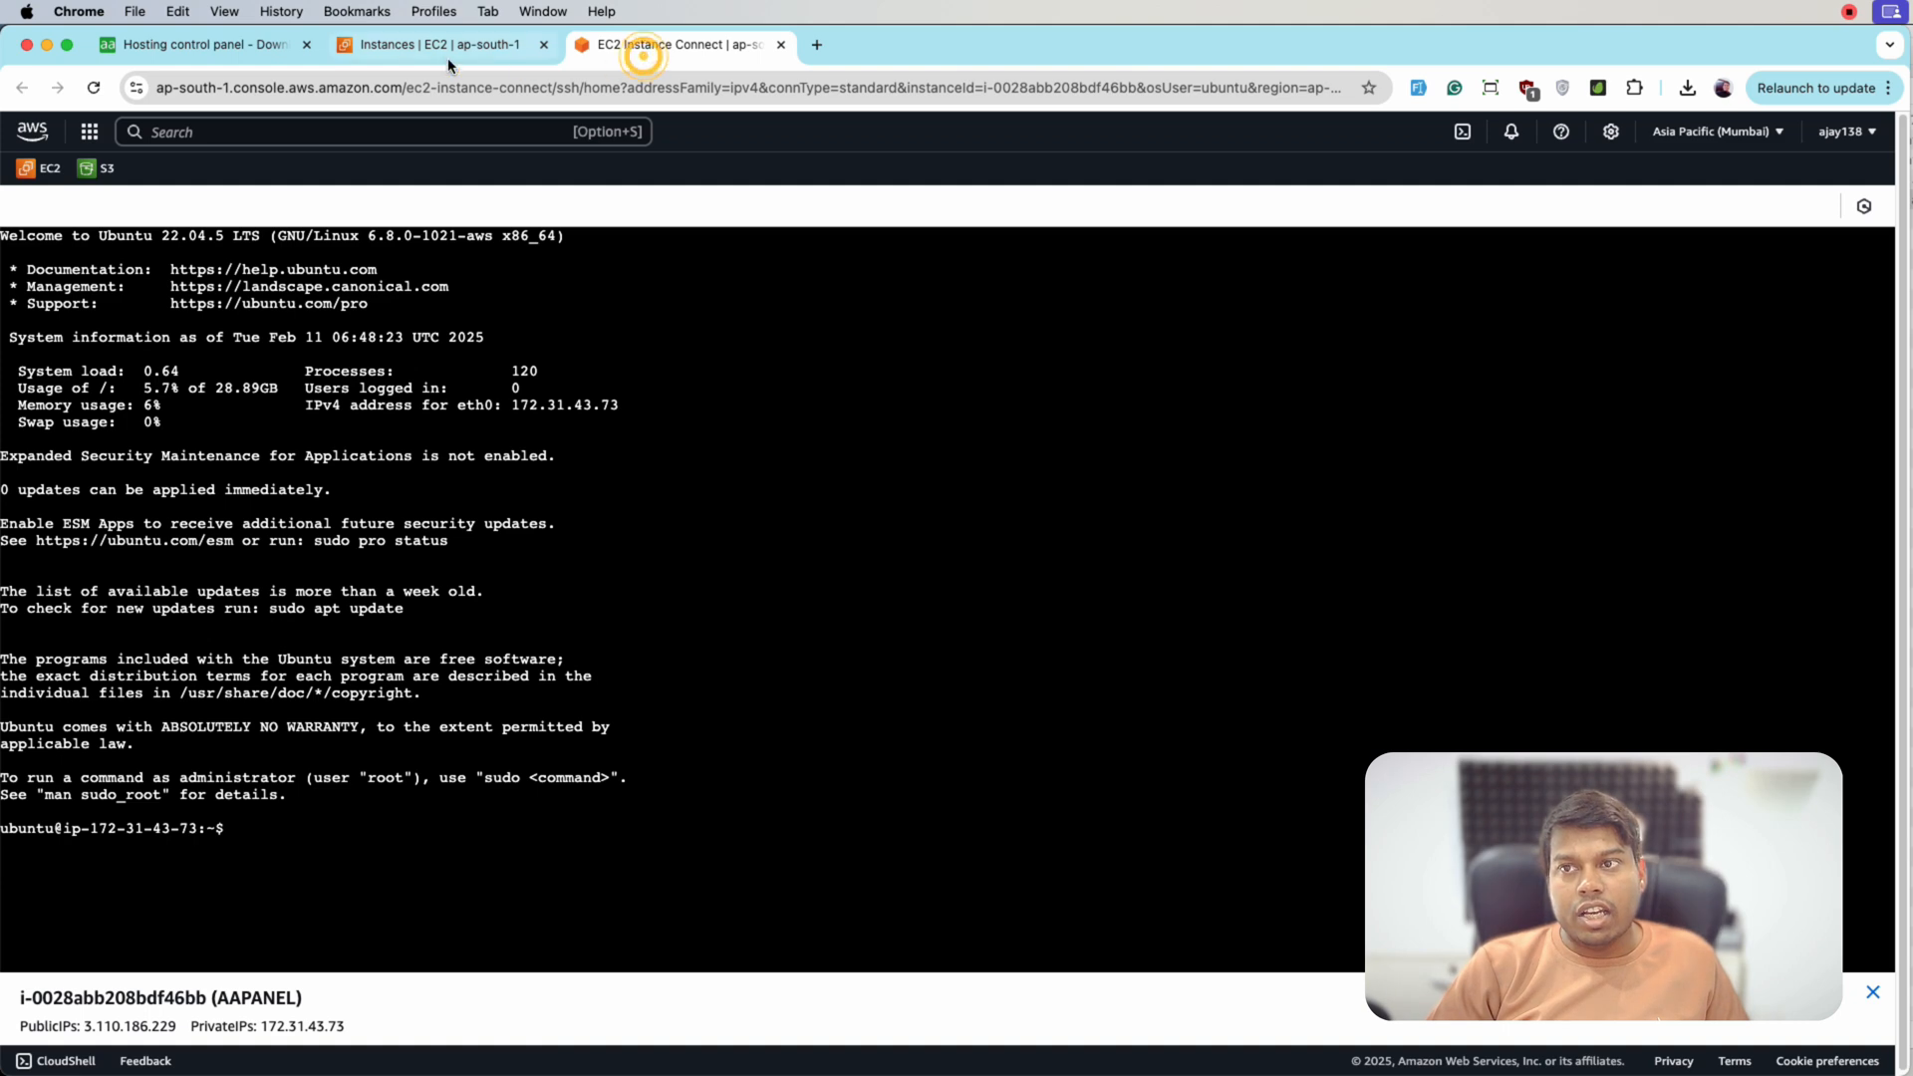
{"action": "left_click", "coordinate": [439, 44]}
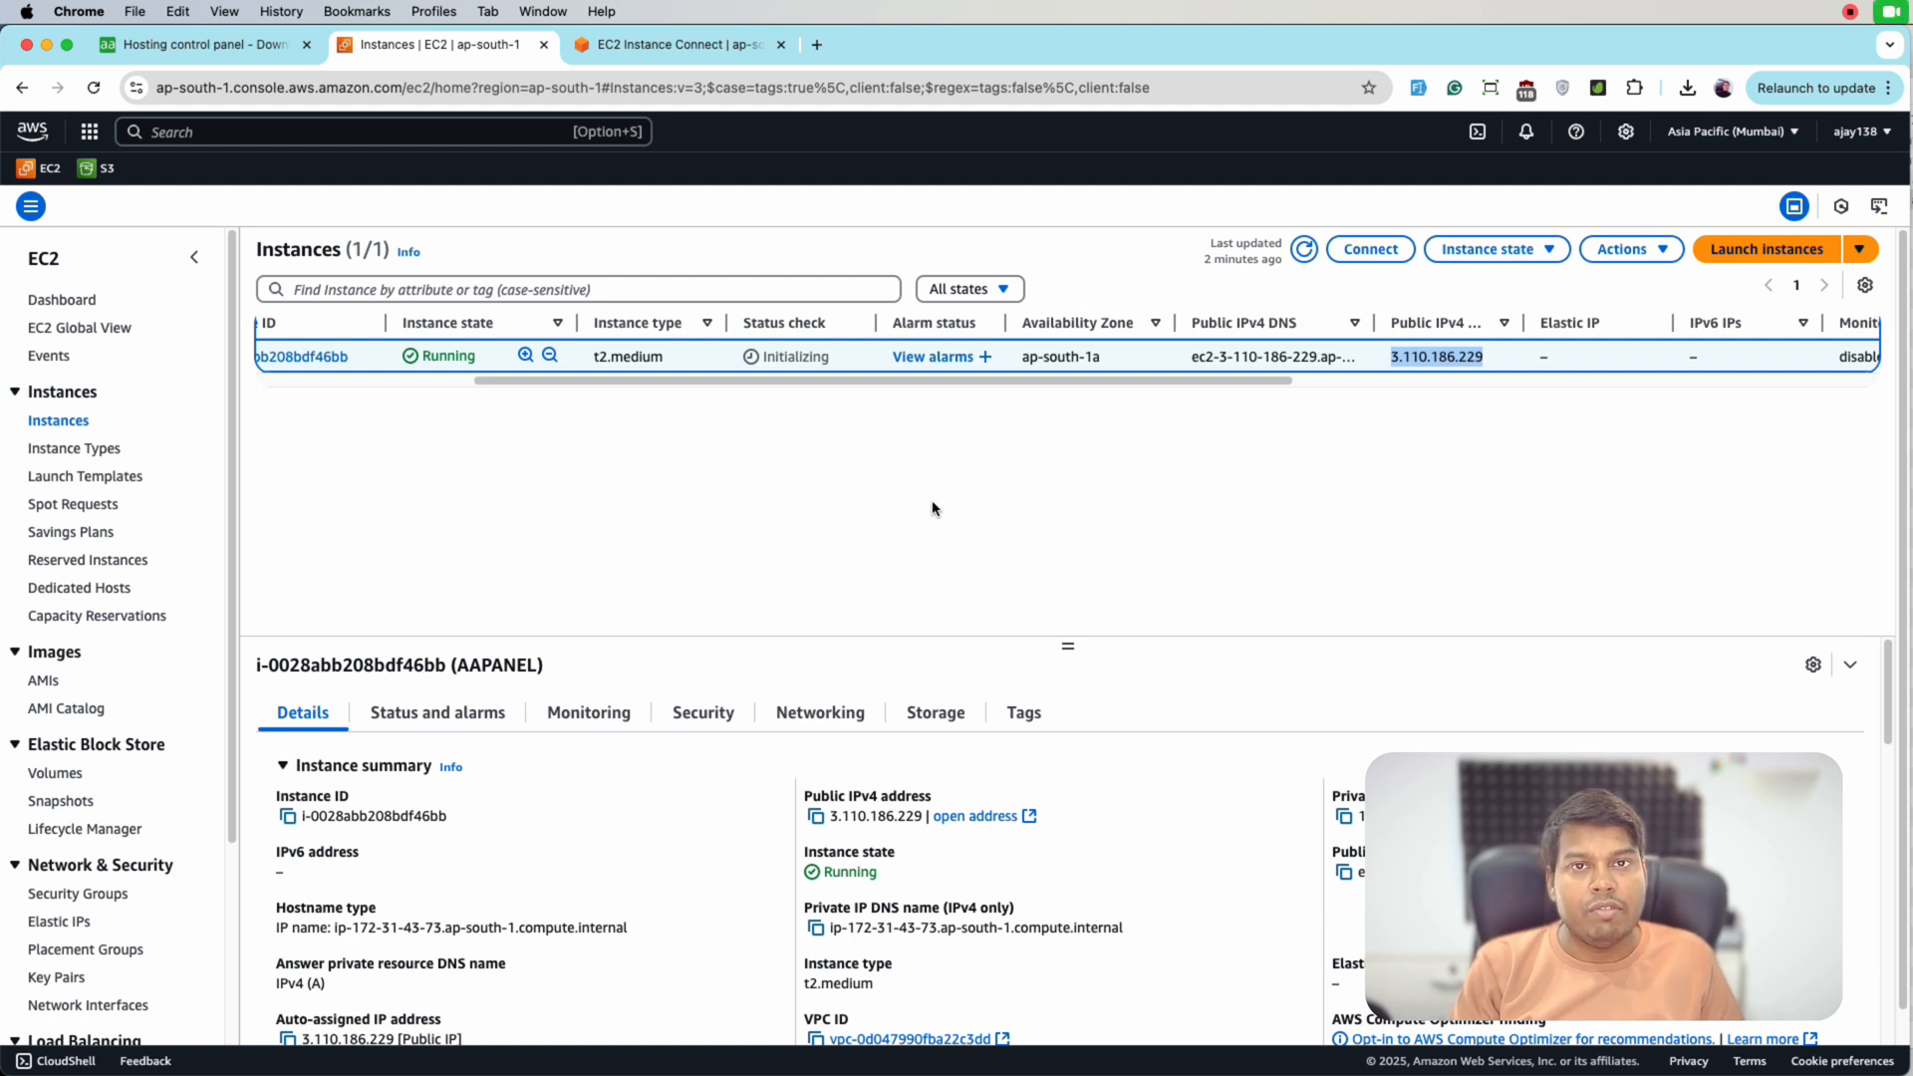
{"action": "mouse_move", "coordinate": [946, 599]}
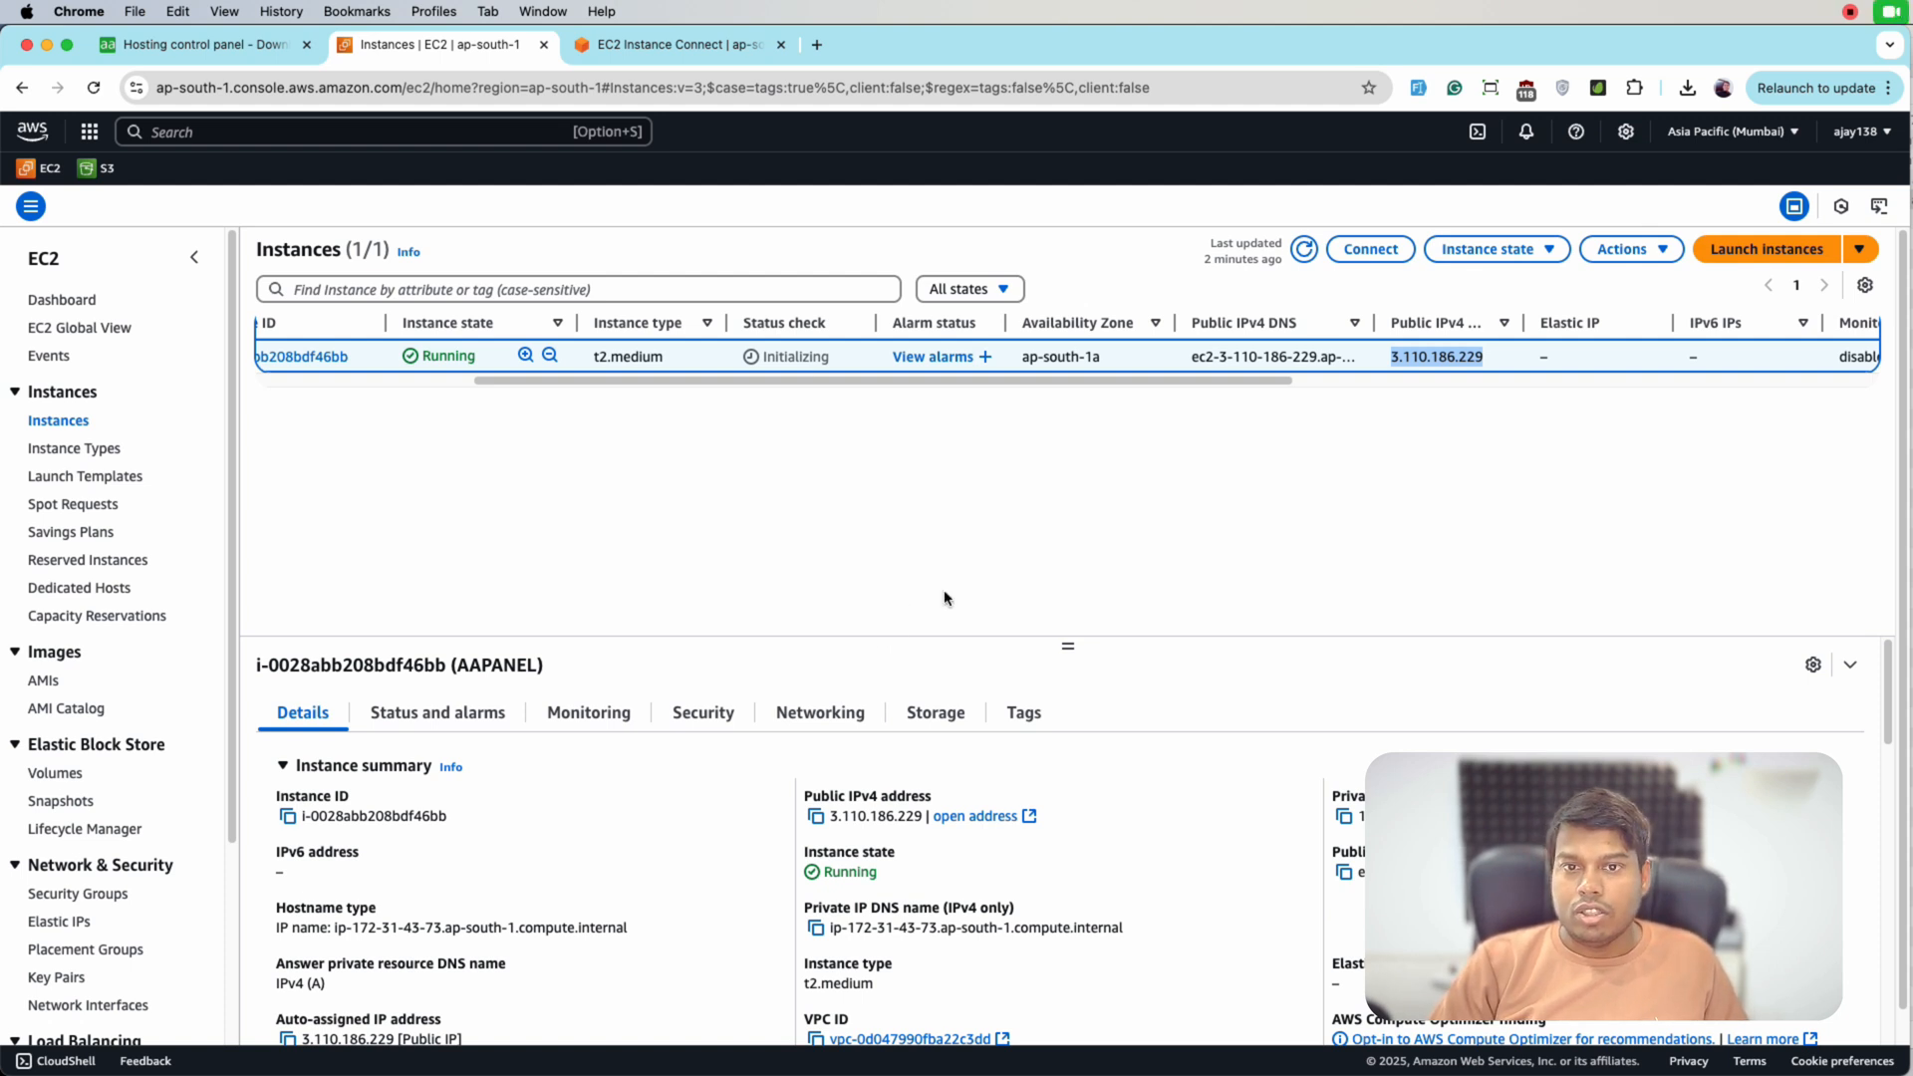
{"action": "mouse_move", "coordinate": [152, 547]}
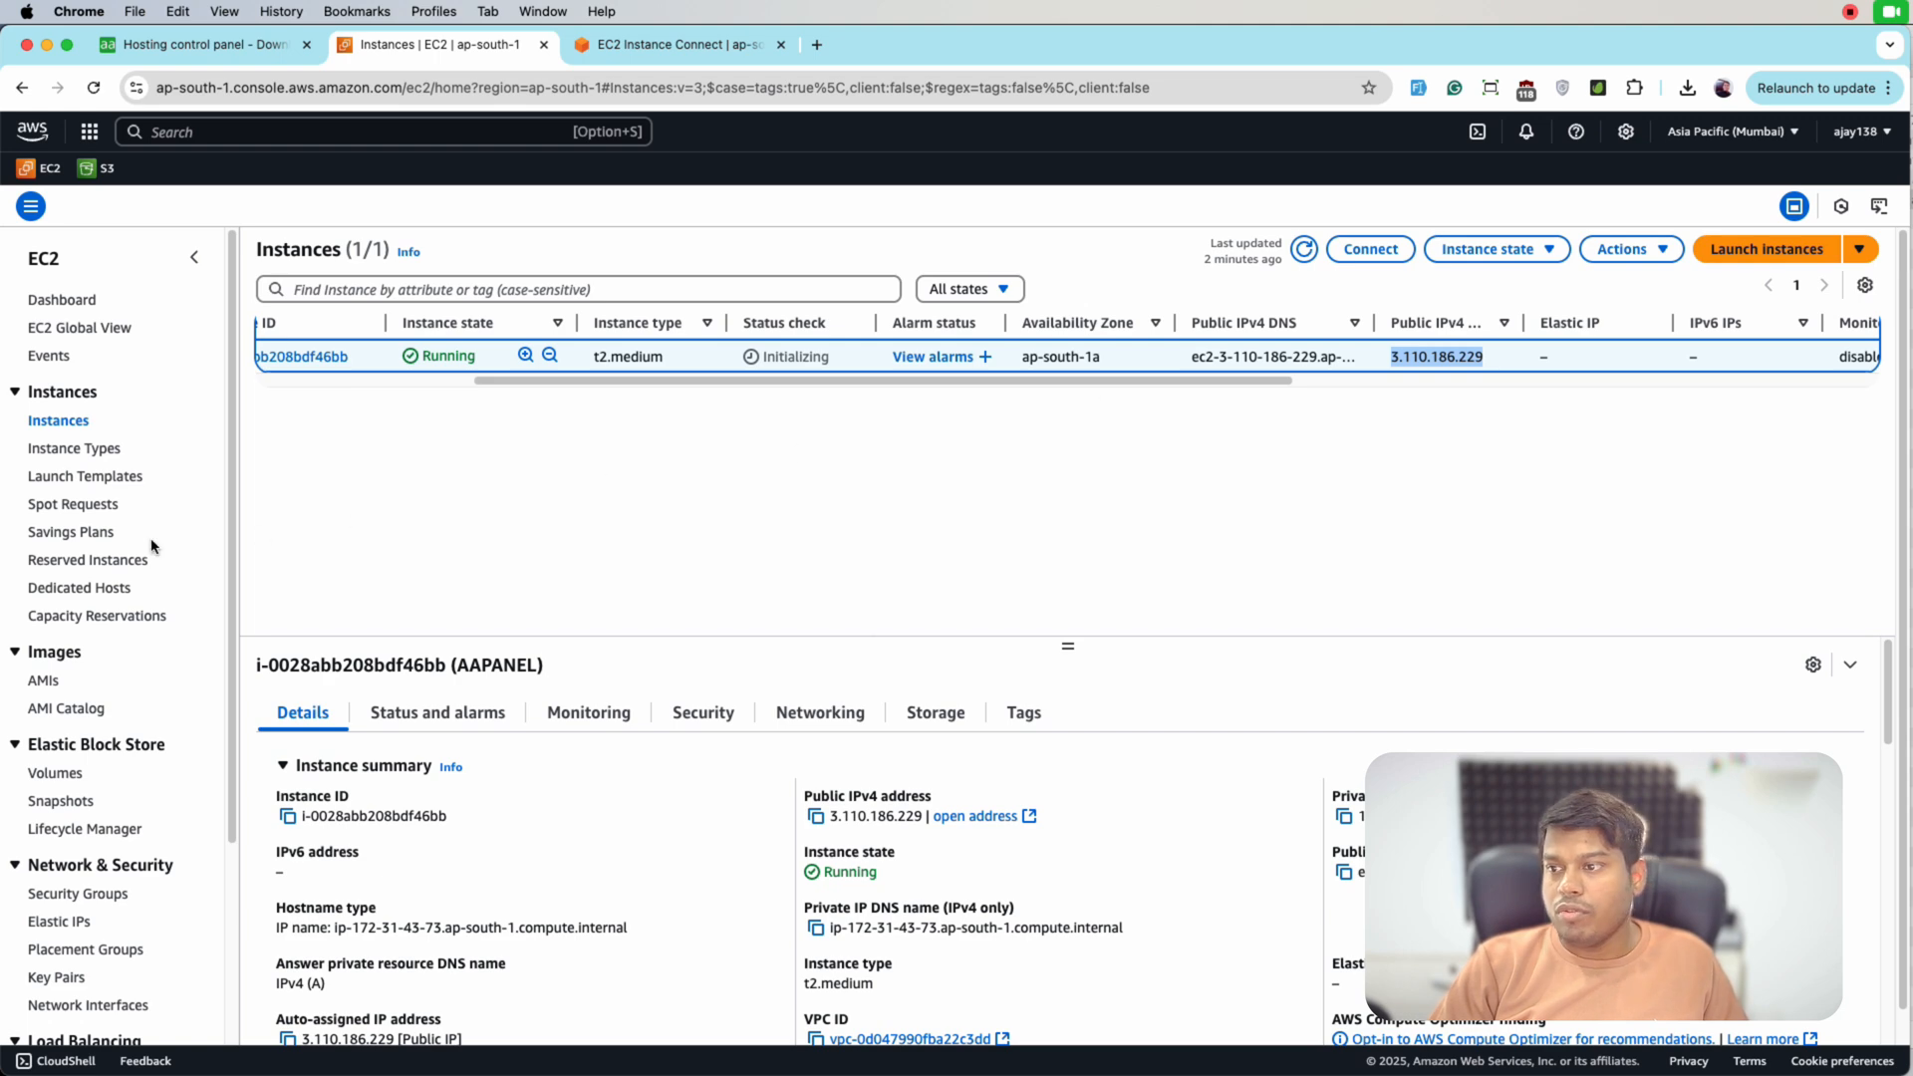
Allocate a new Elastic IP address, 3.109.13.175
{"action": "scroll", "scroll_direction": "down", "scroll_amount": 3}
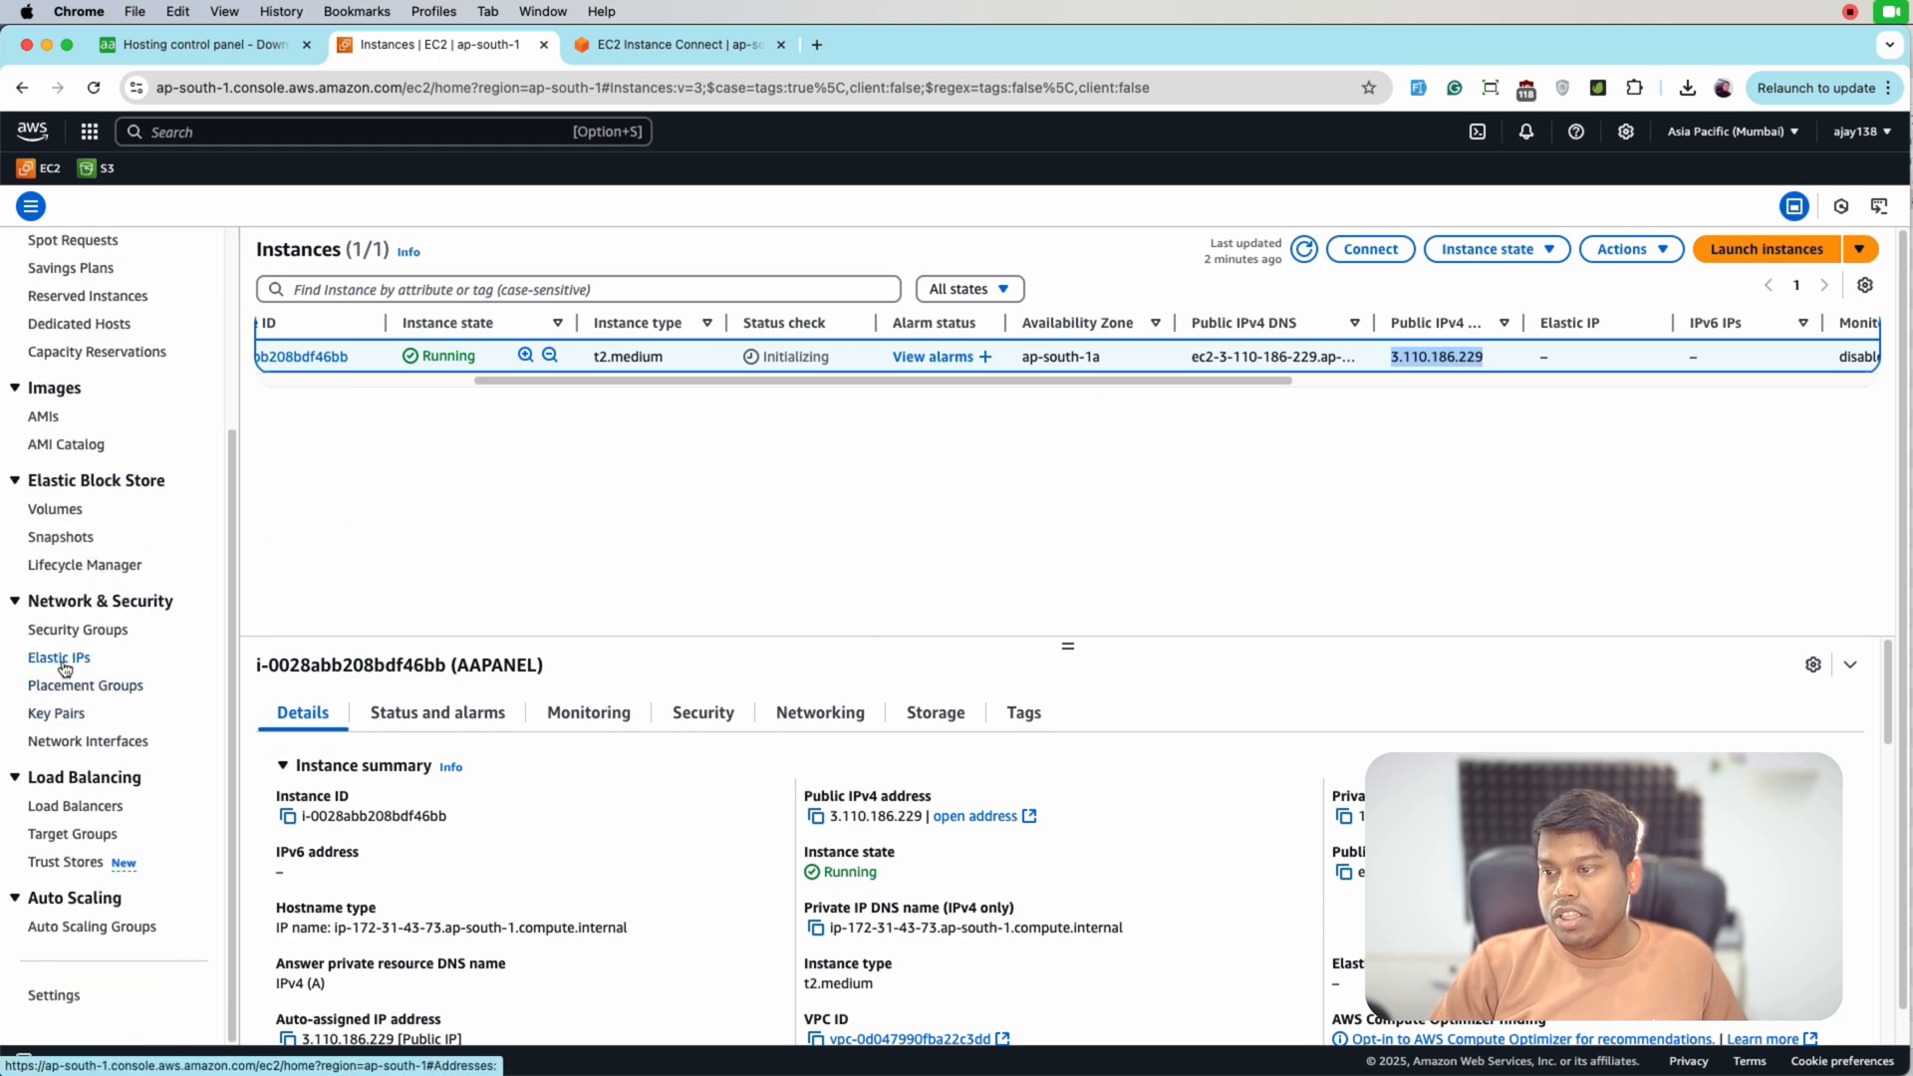
{"action": "left_click", "coordinate": [59, 657]}
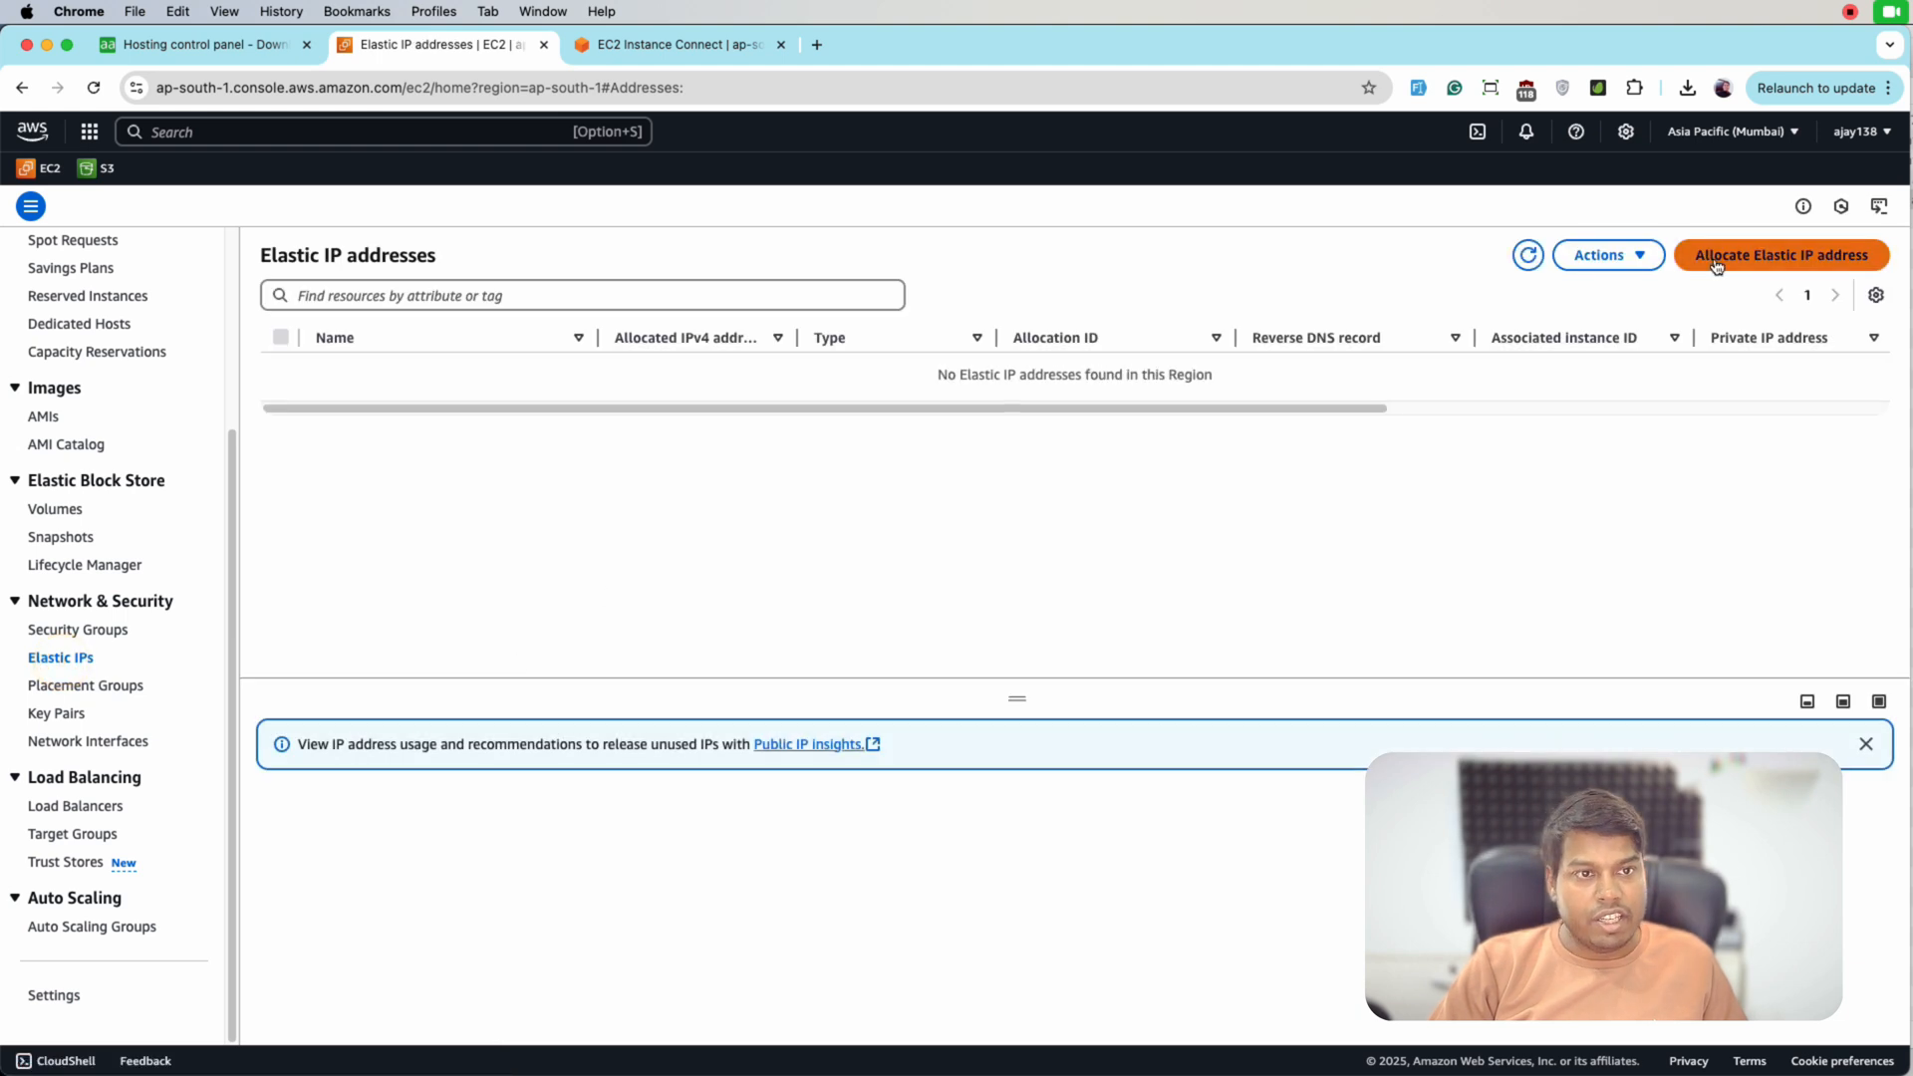
{"action": "left_click", "coordinate": [1778, 255]}
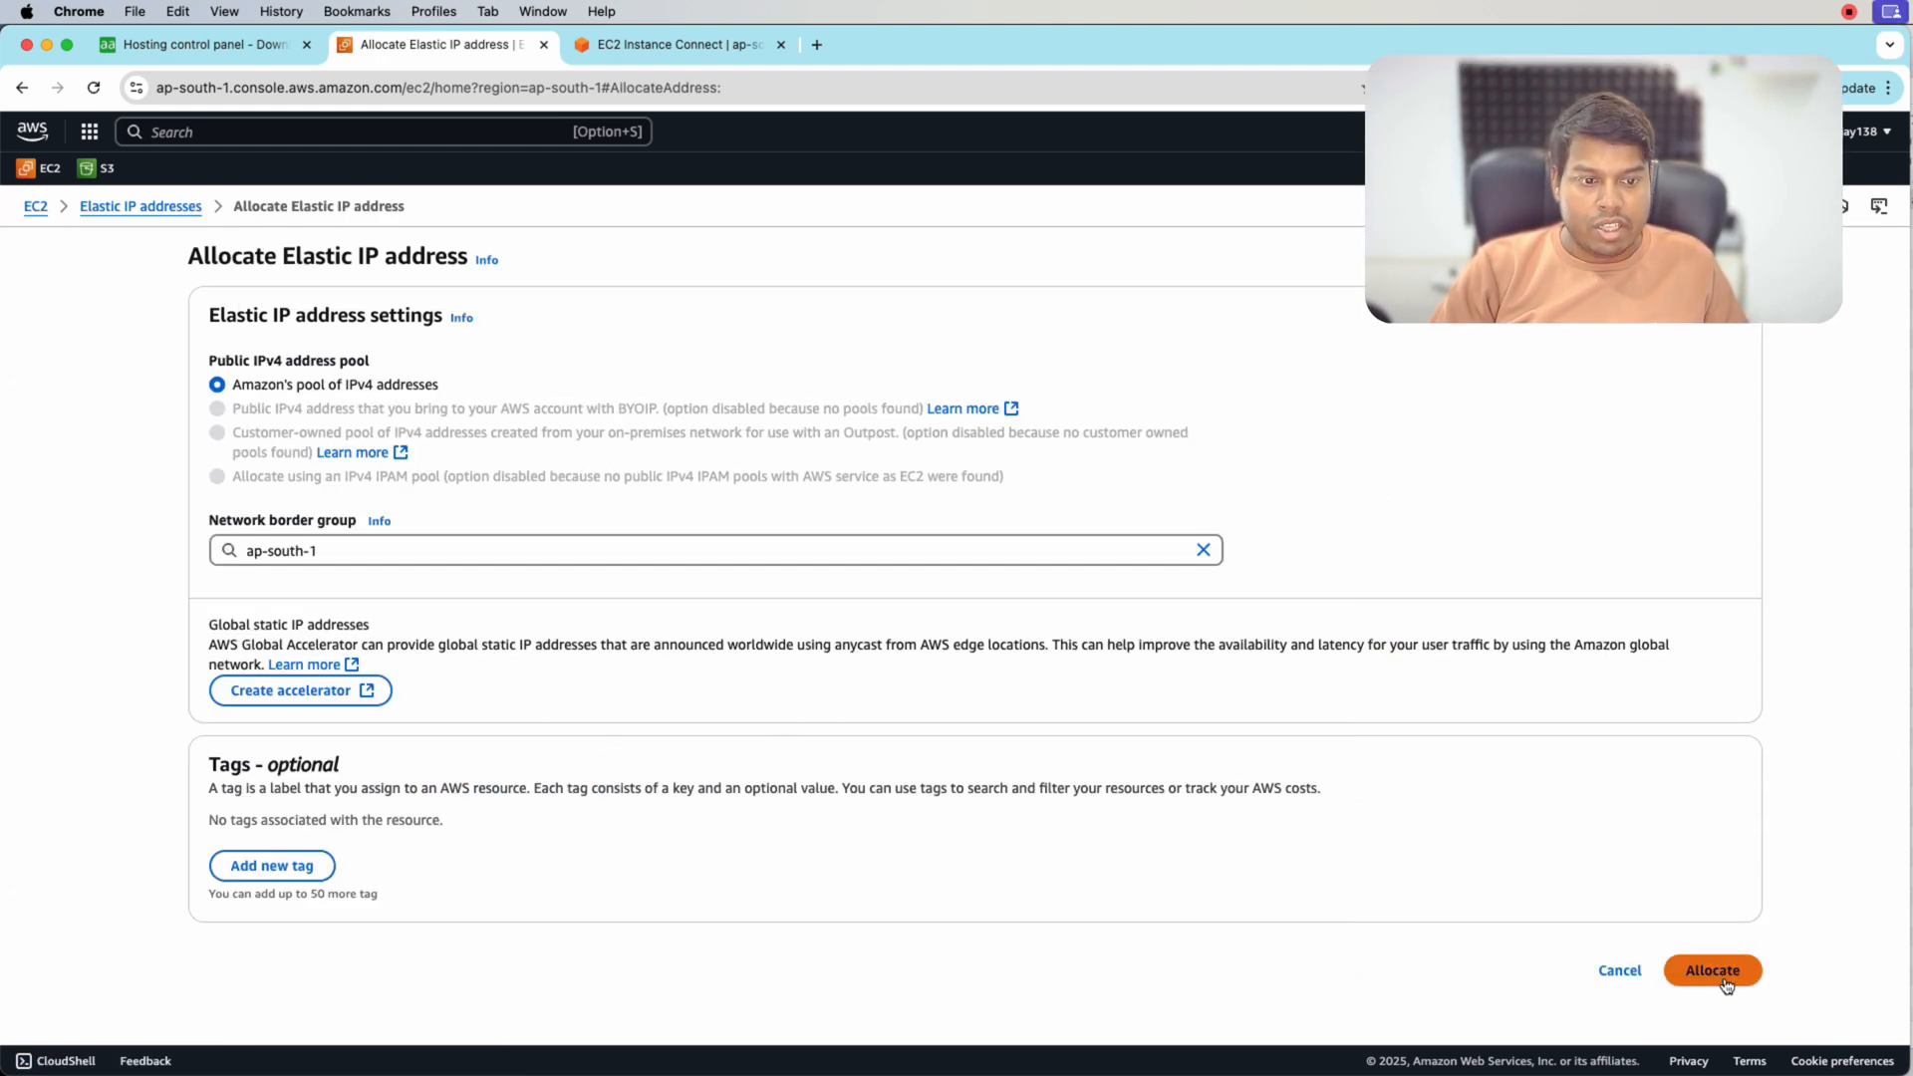
{"action": "left_click", "coordinate": [1710, 970]}
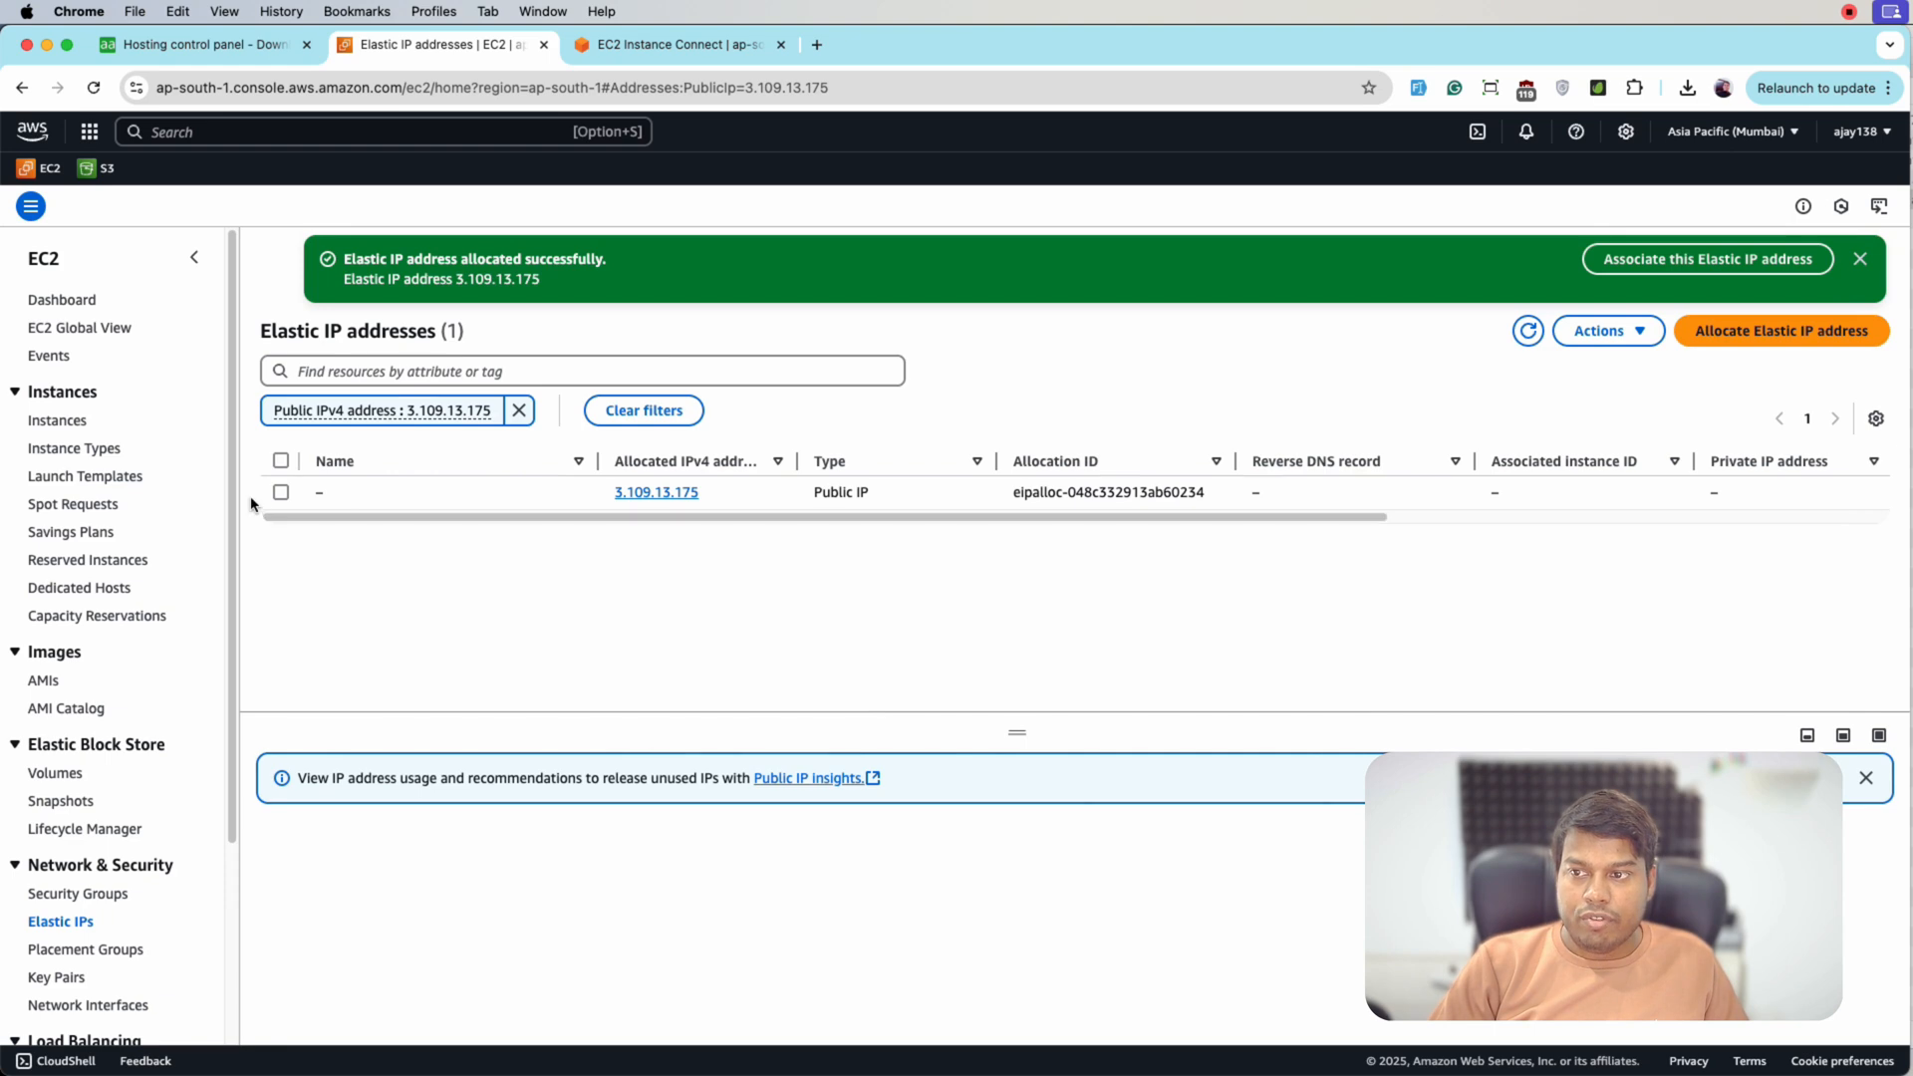
Associate the Elastic IP with the instance's private IP, allowing reassociation
{"action": "left_click", "coordinate": [280, 491]}
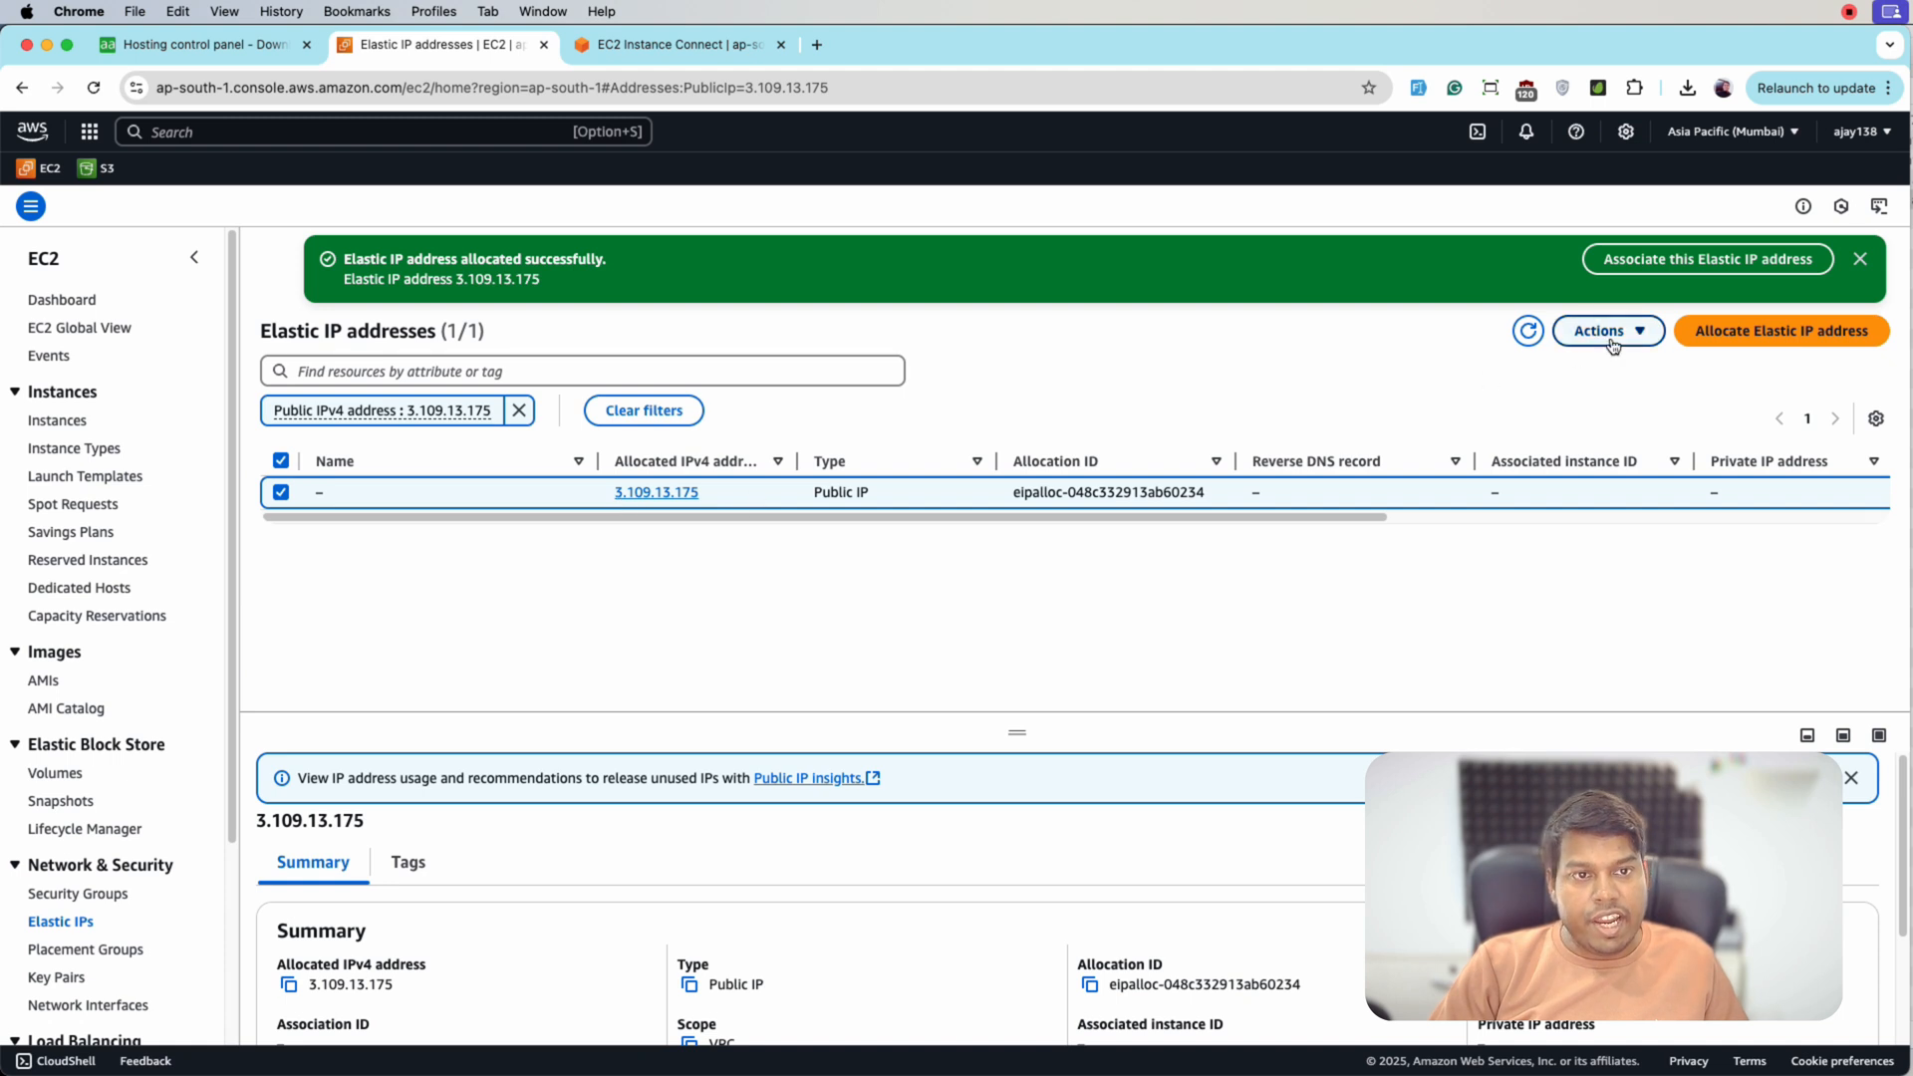
{"action": "left_click", "coordinate": [1705, 259]}
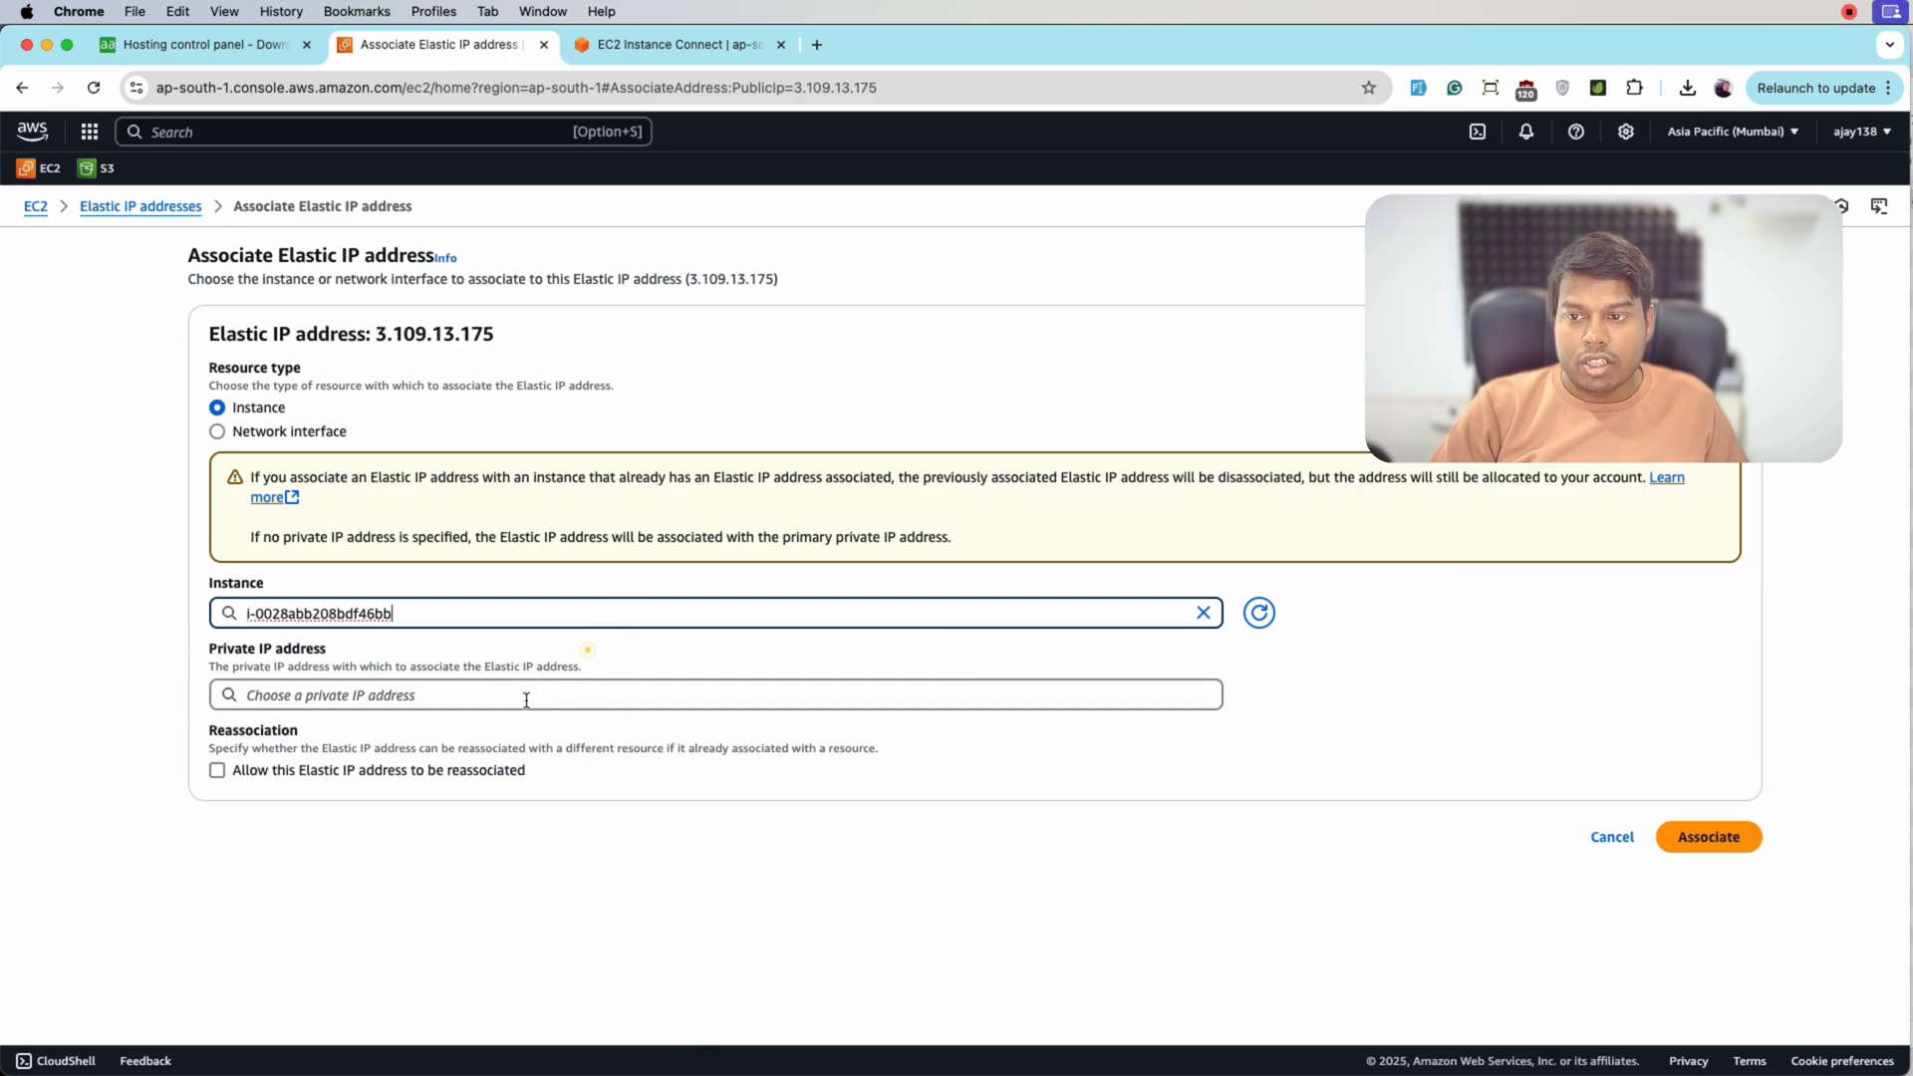
{"action": "left_click", "coordinate": [713, 695]}
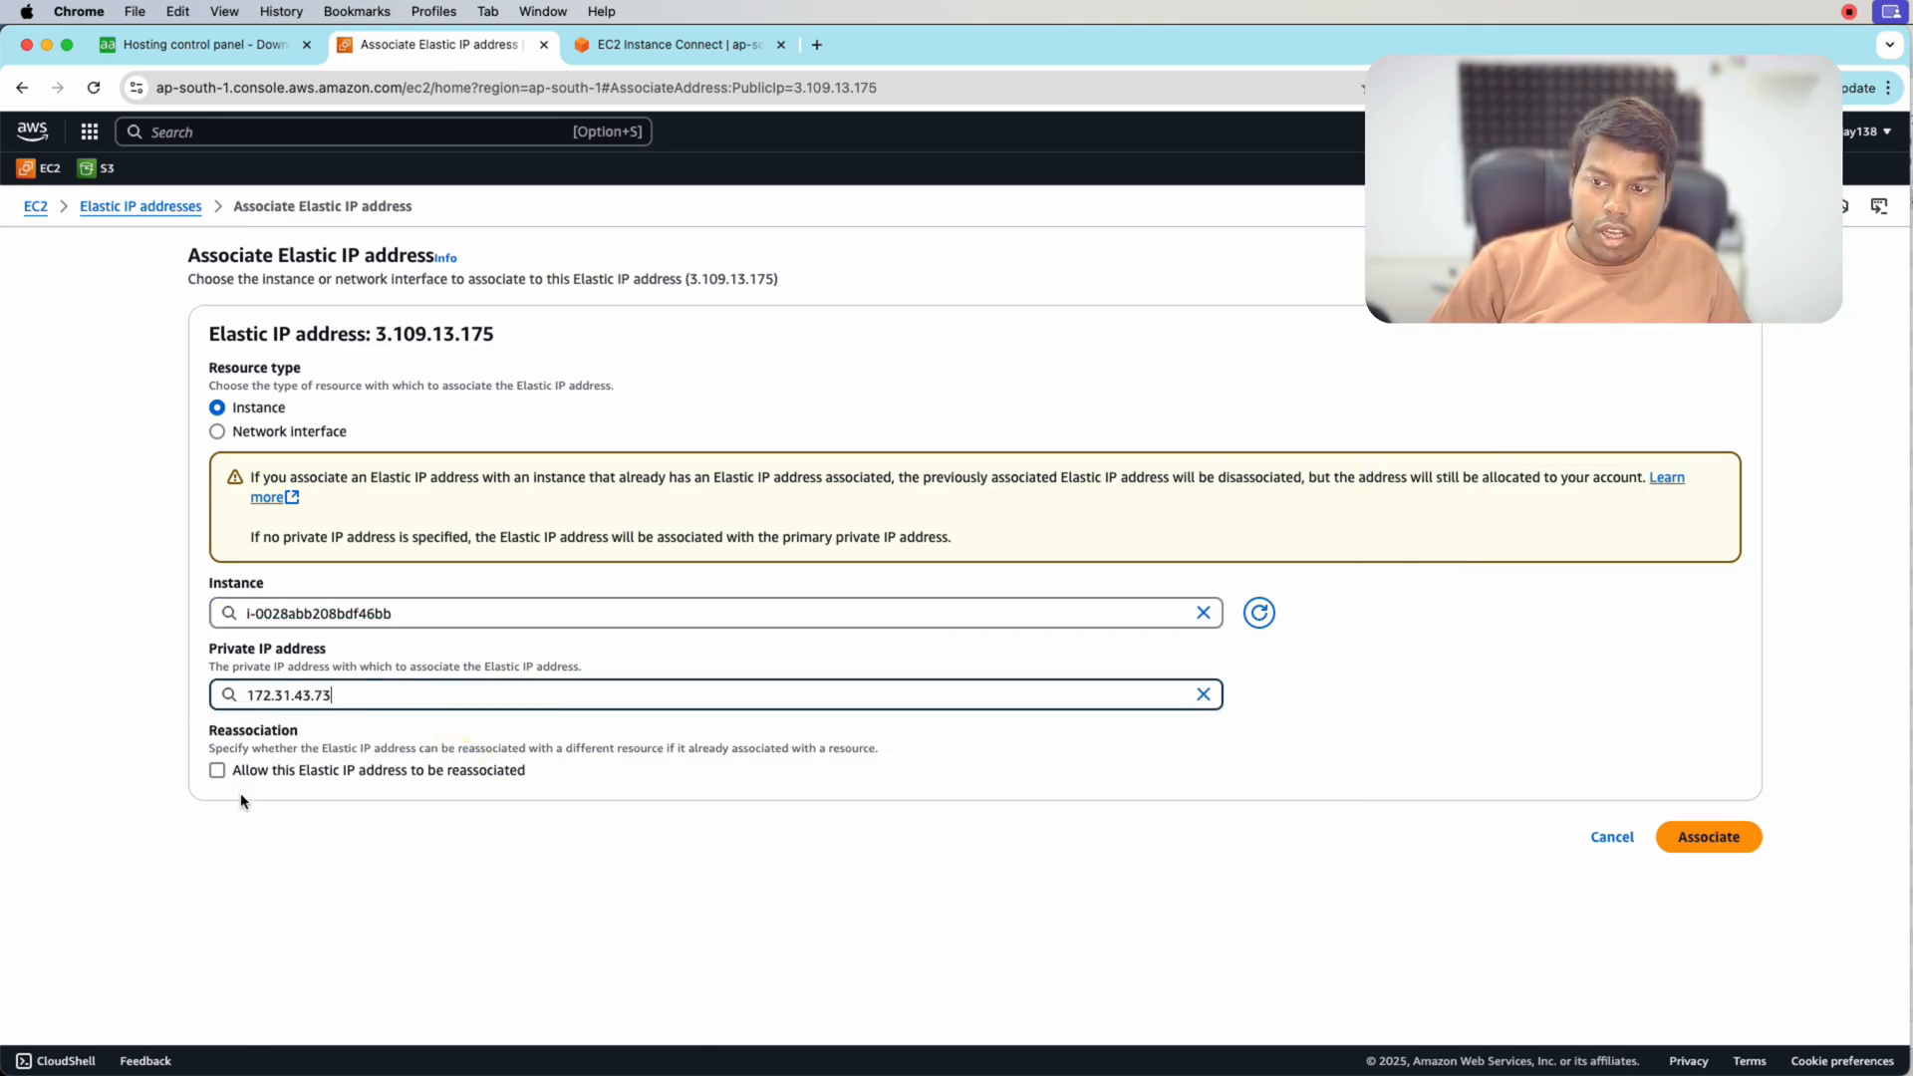
{"action": "left_click", "coordinate": [217, 770]}
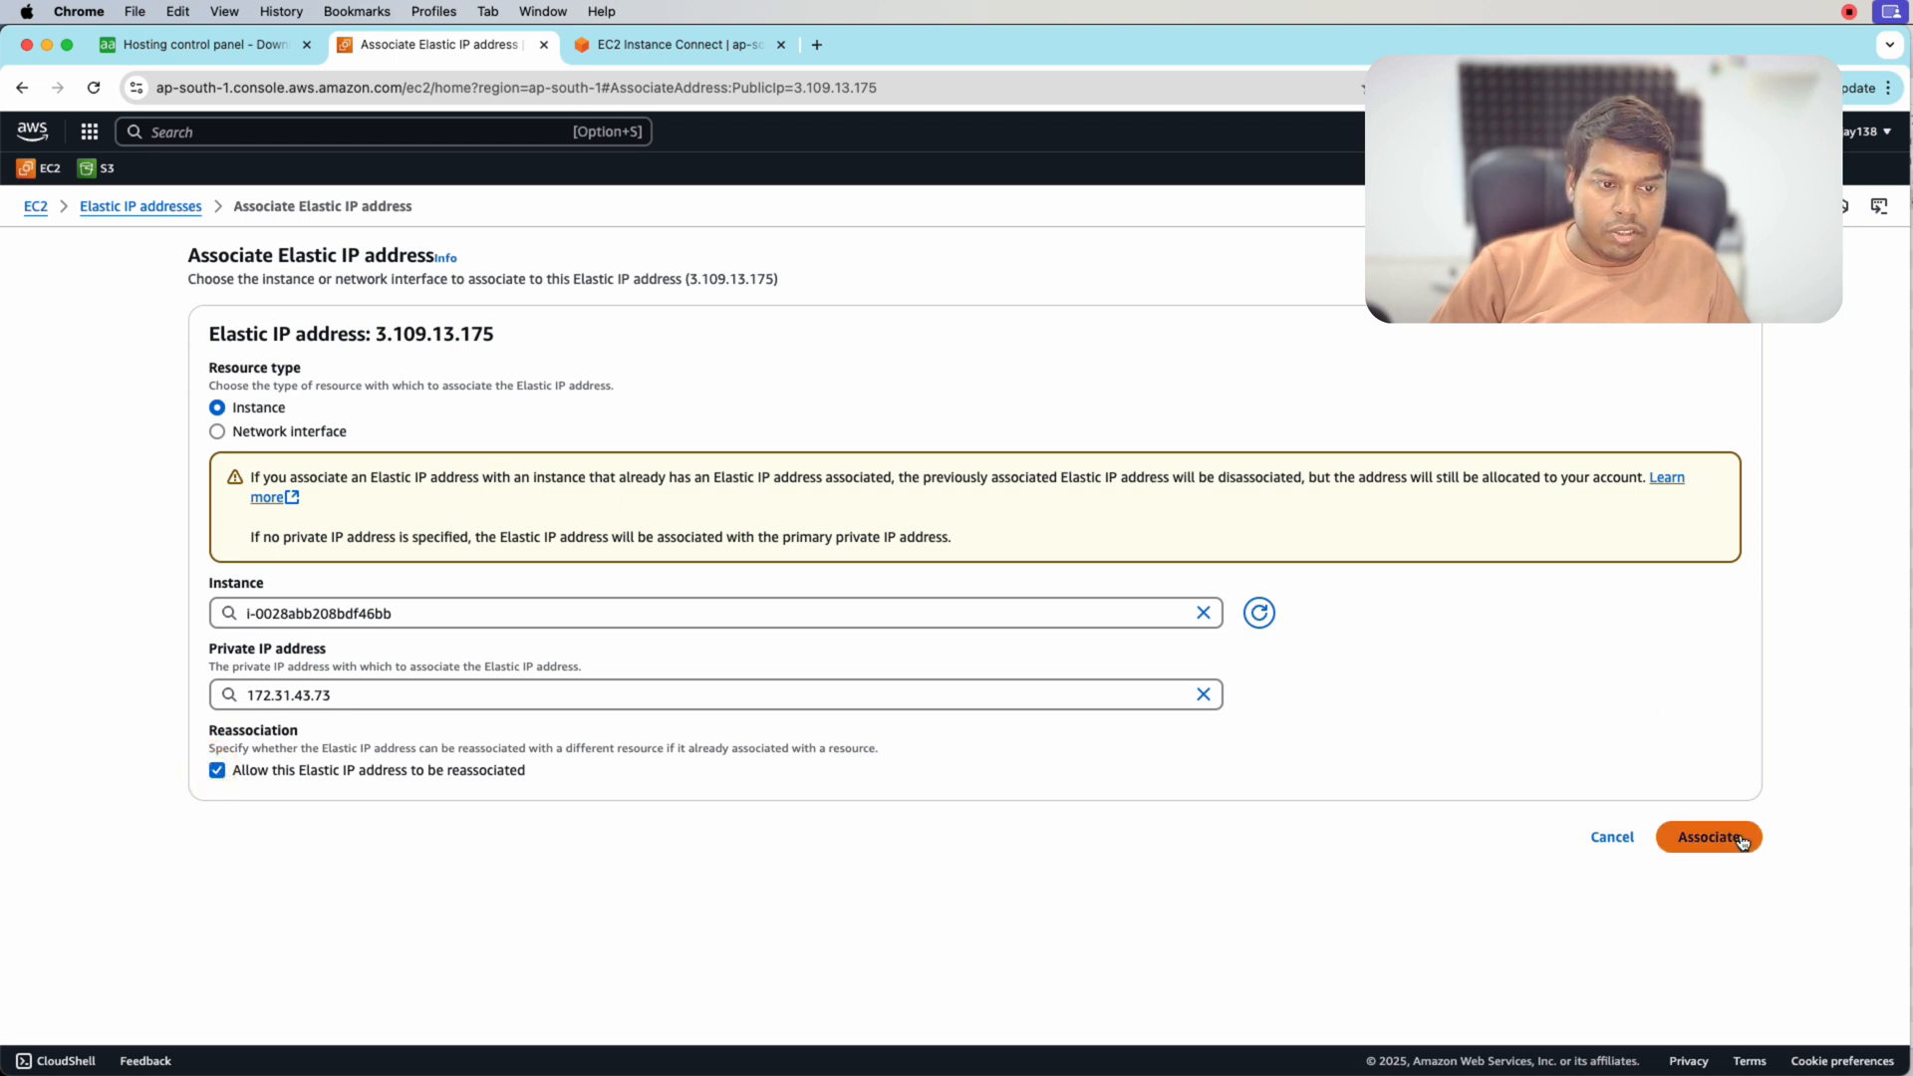
{"action": "left_click", "coordinate": [1706, 836]}
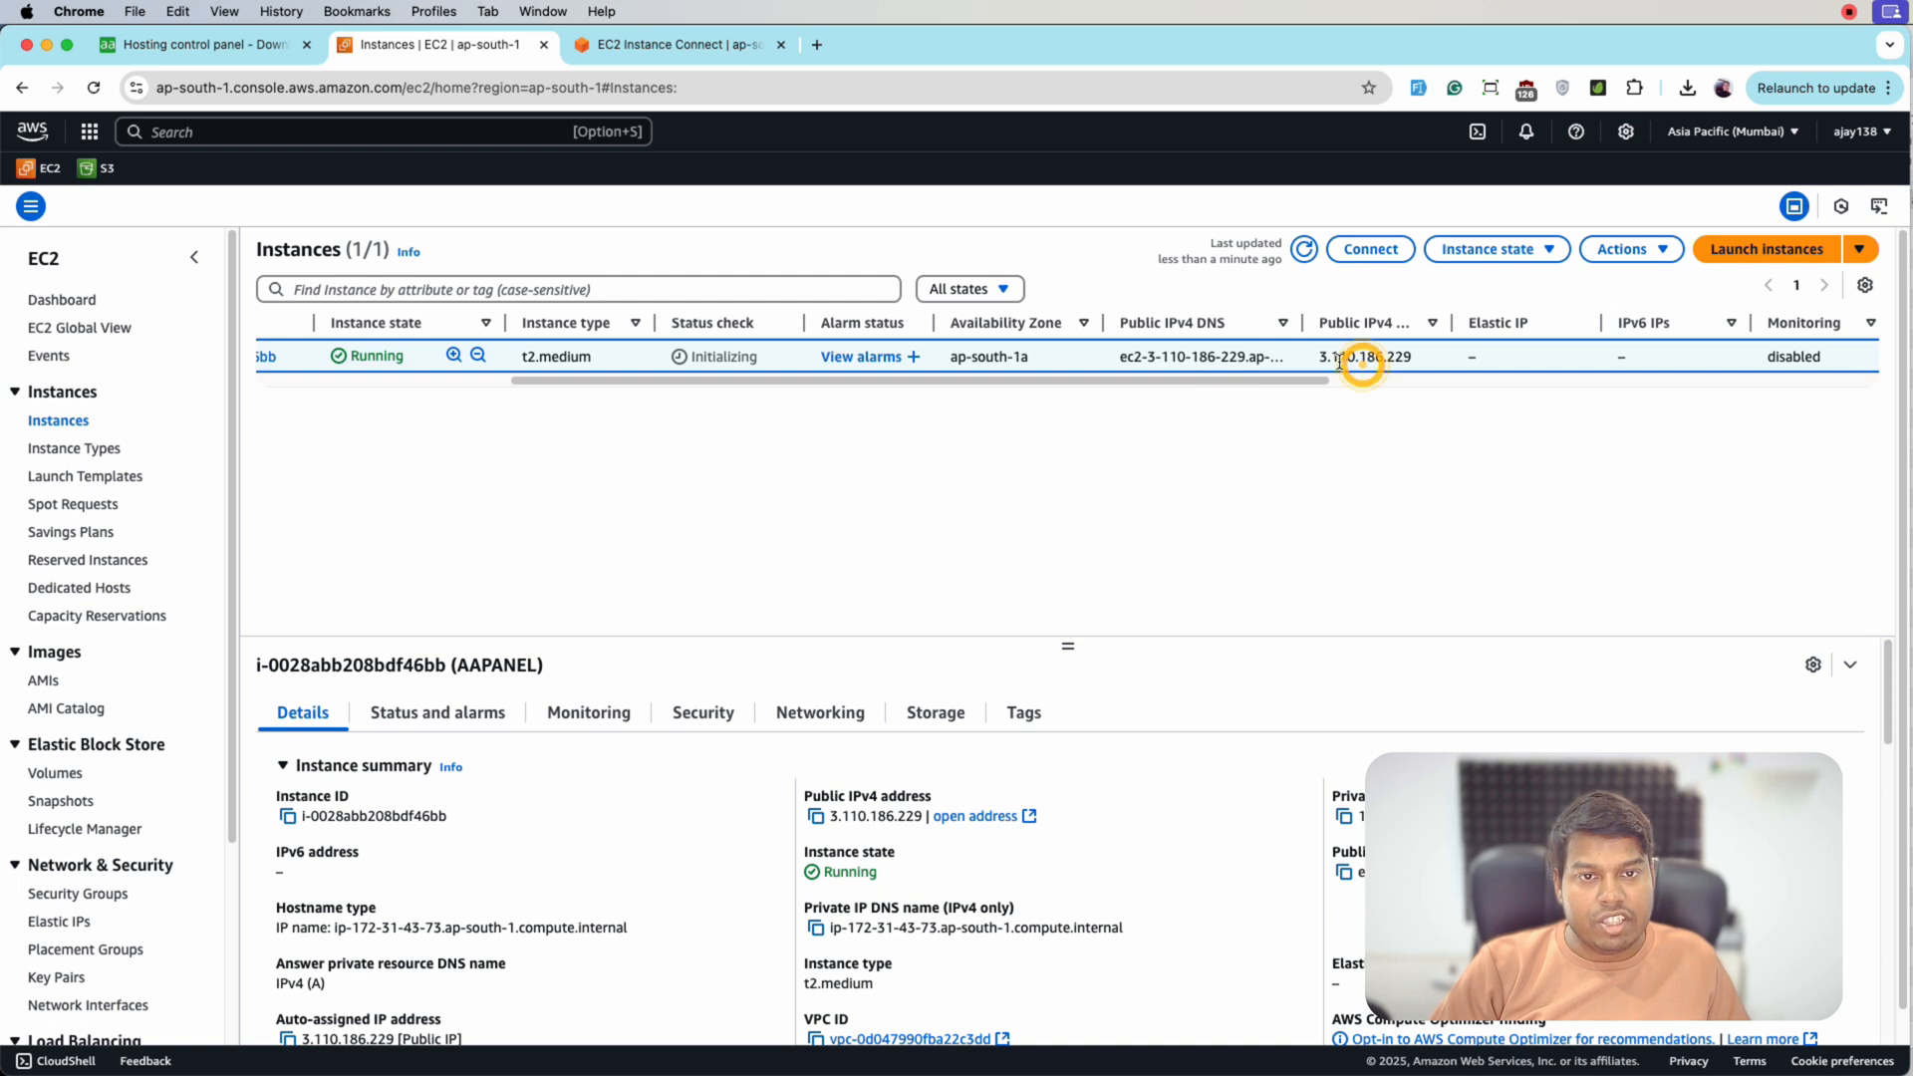
Refresh the EC2 Instances list
{"action": "left_click", "coordinate": [1303, 249]}
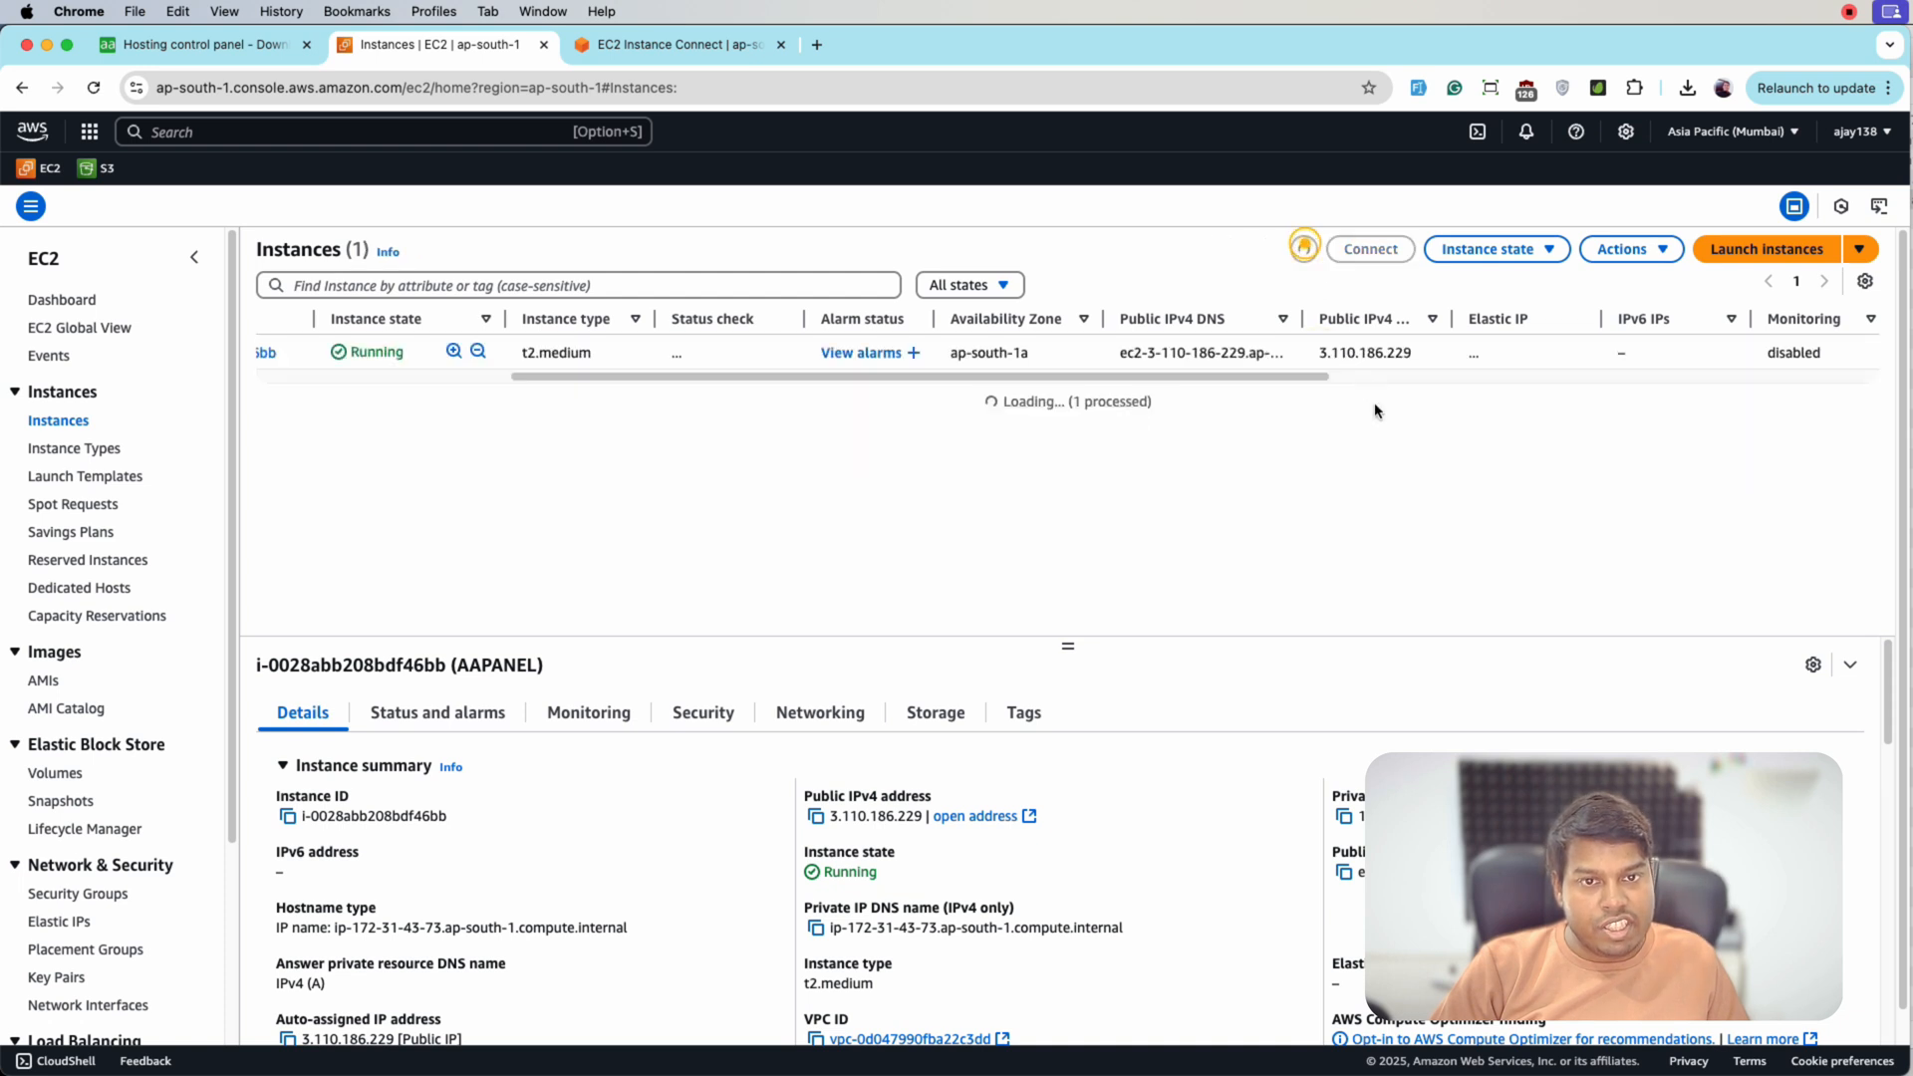
{"action": "left_click", "coordinate": [1304, 249]}
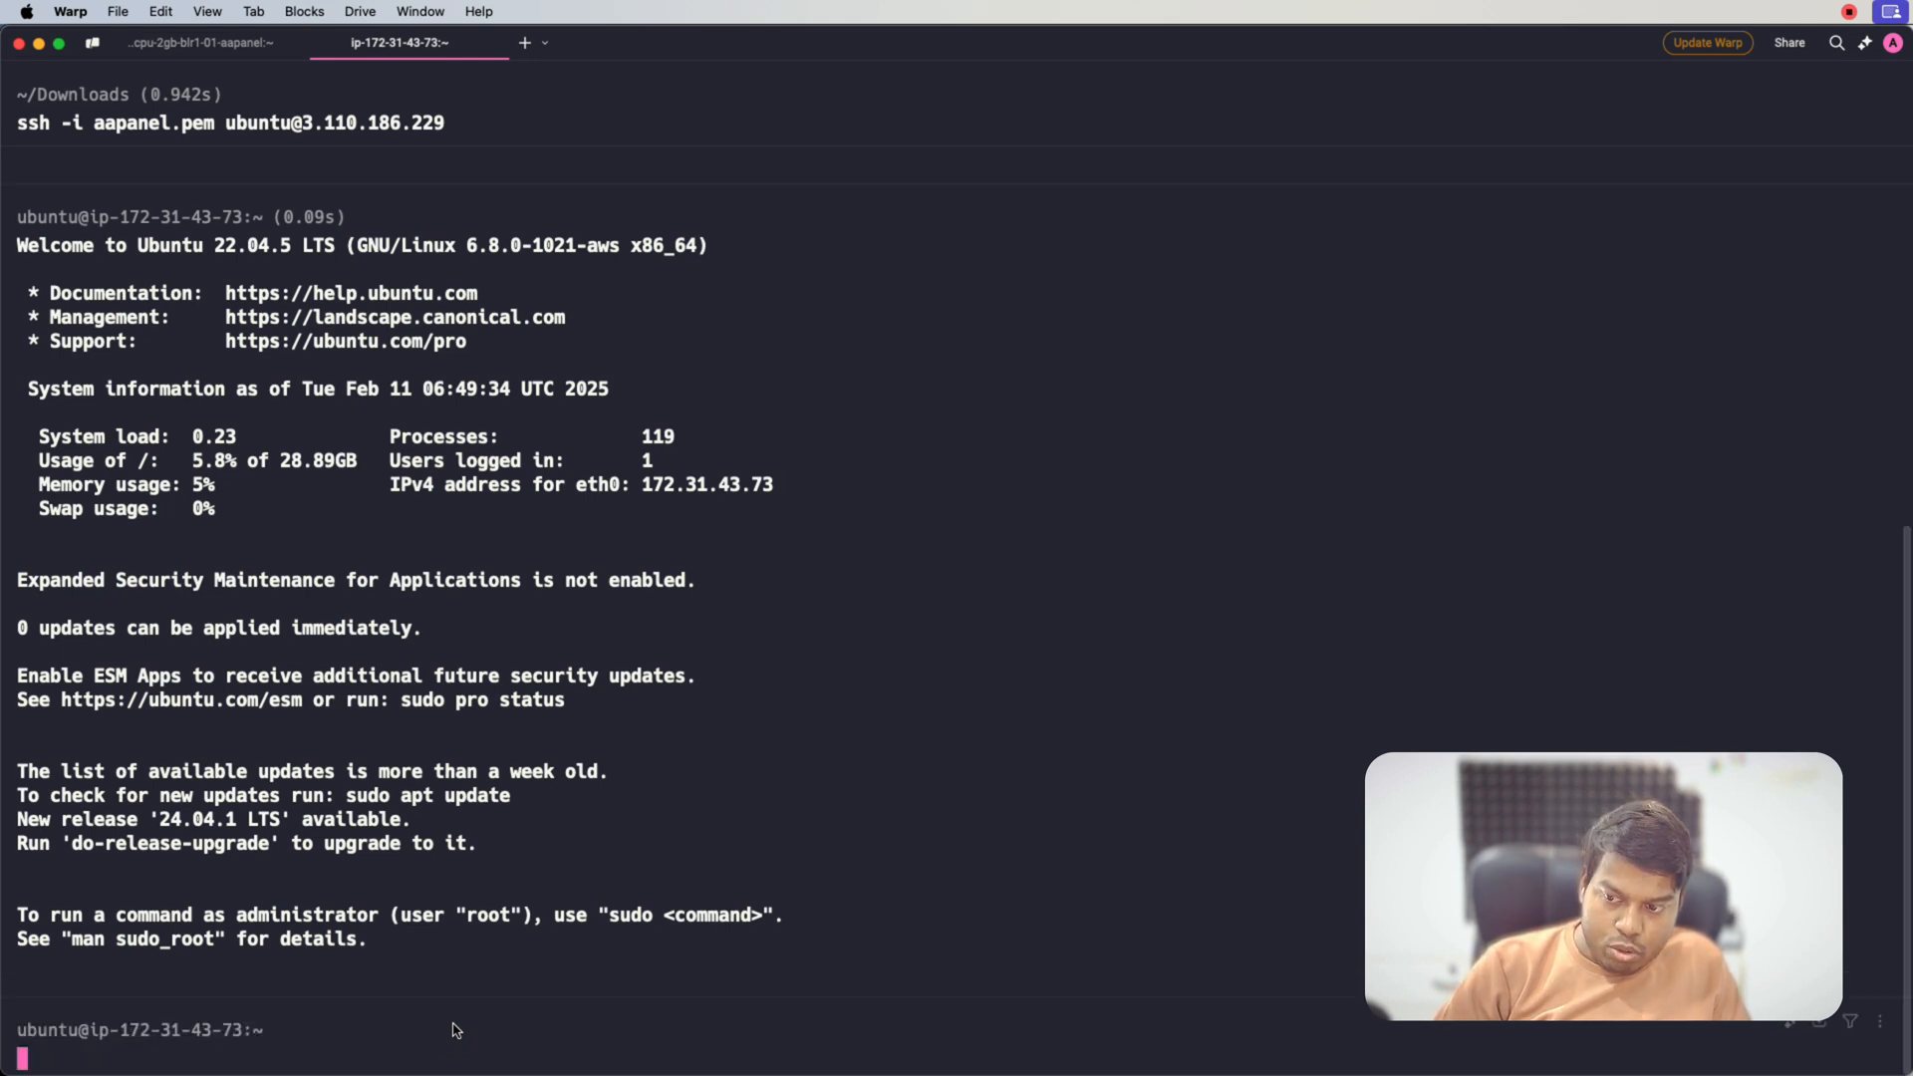
{"action": "mouse_move", "coordinate": [580, 517]}
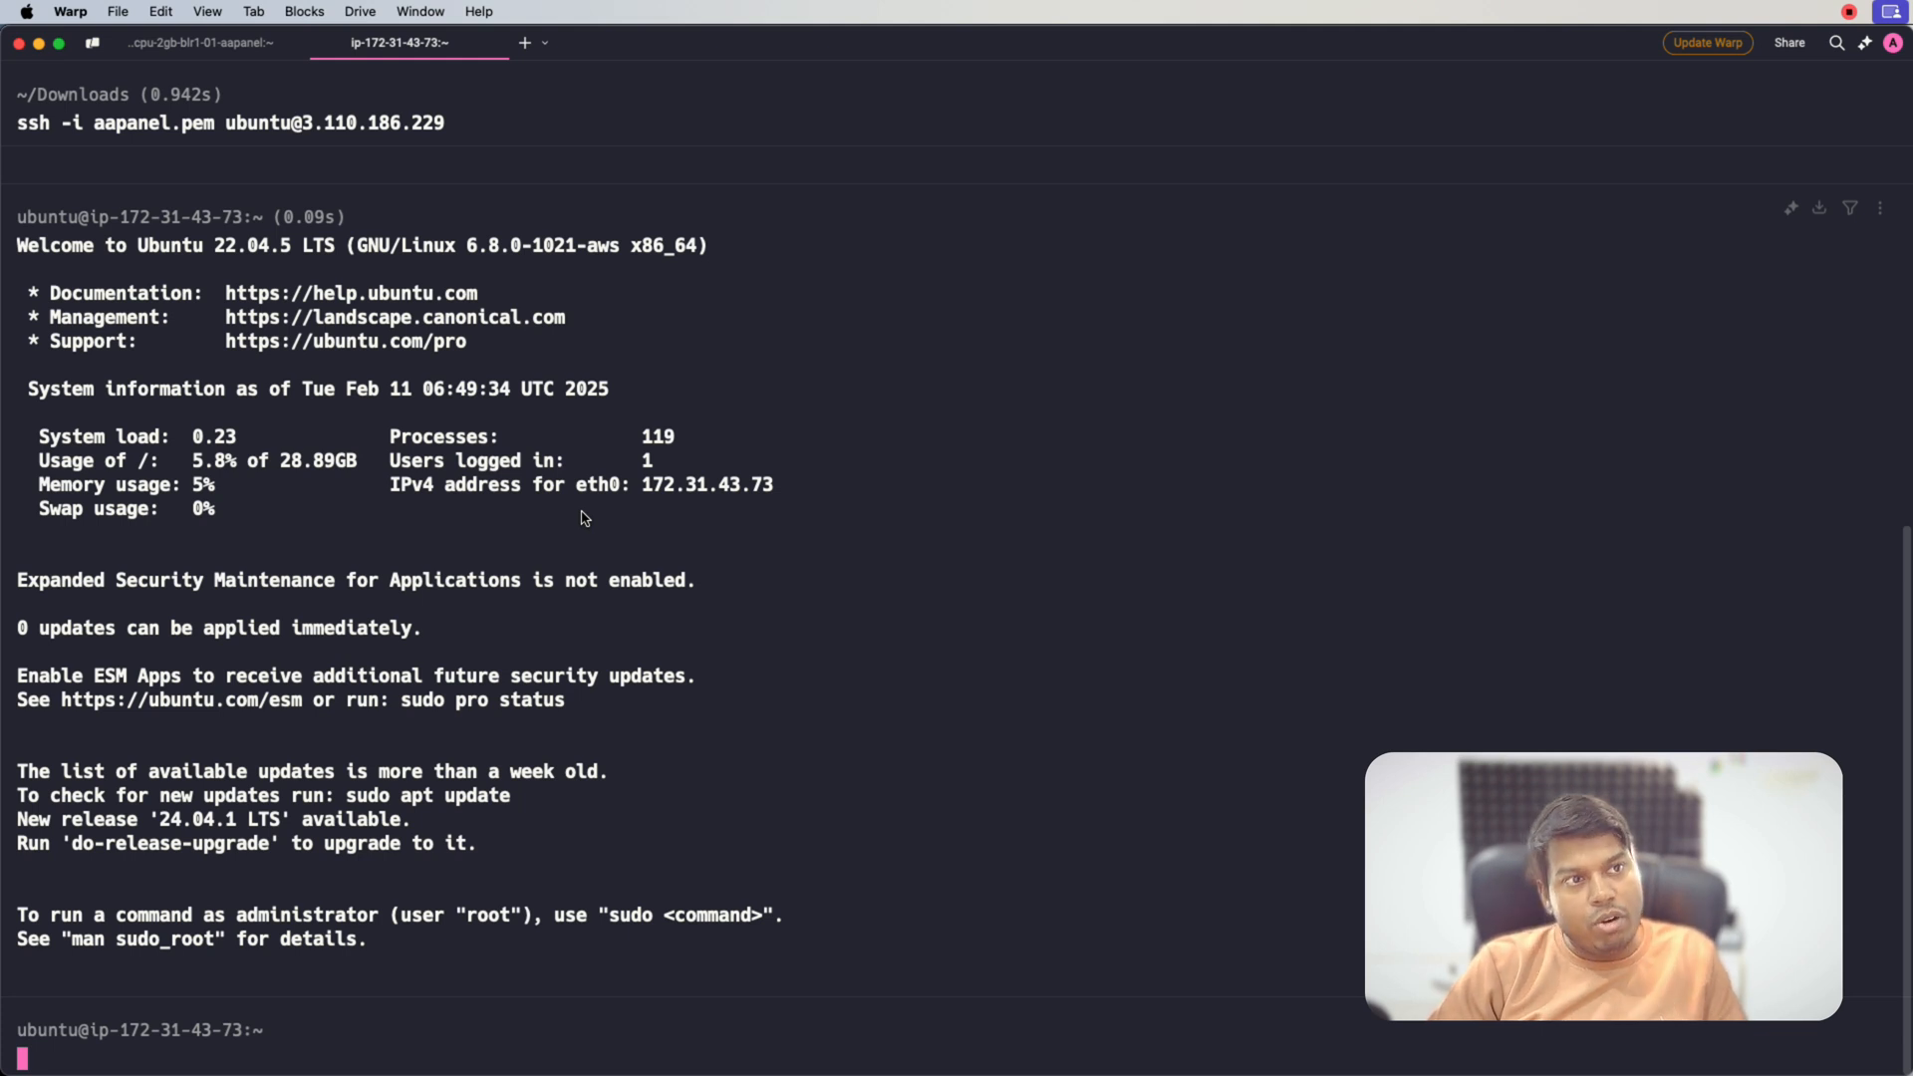
{"action": "mouse_move", "coordinate": [461, 13]}
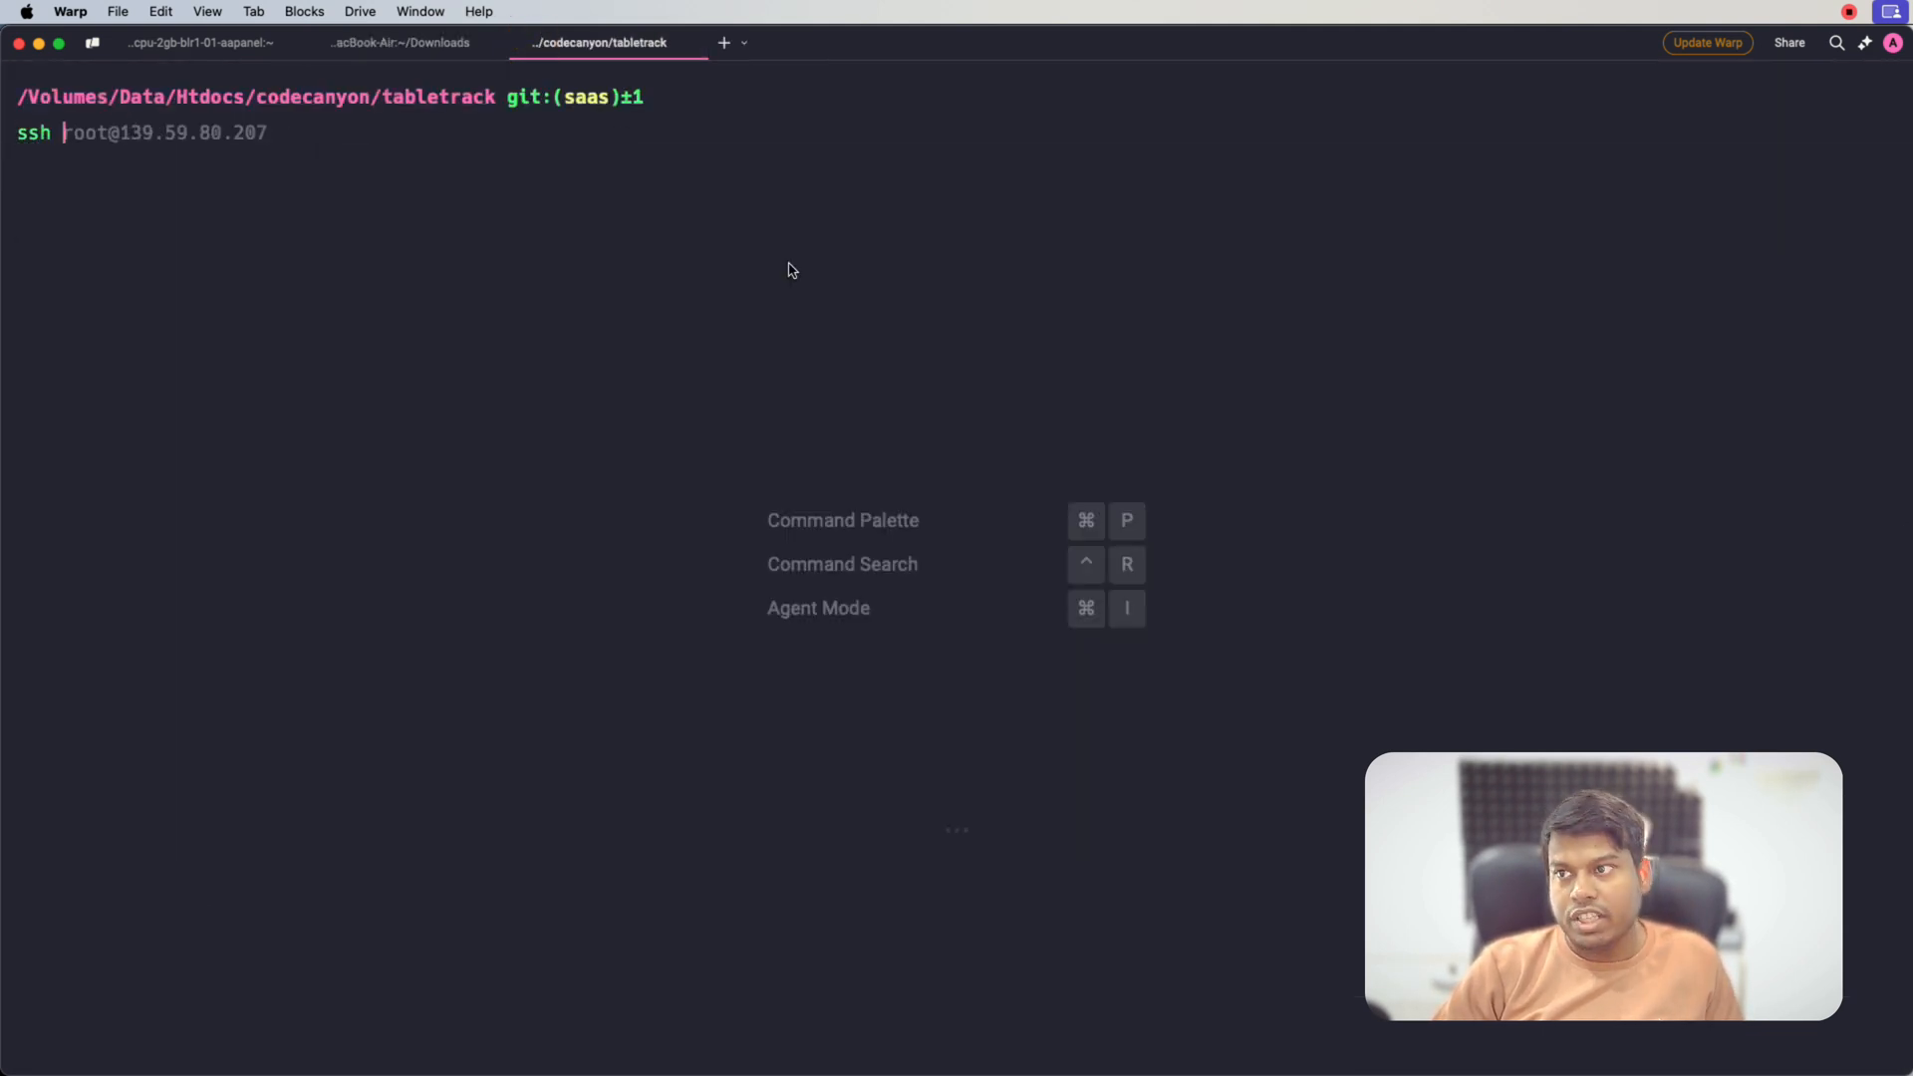
{"action": "type", "text": "-i aapanel.pem ubuntu@3.110.186.229"}
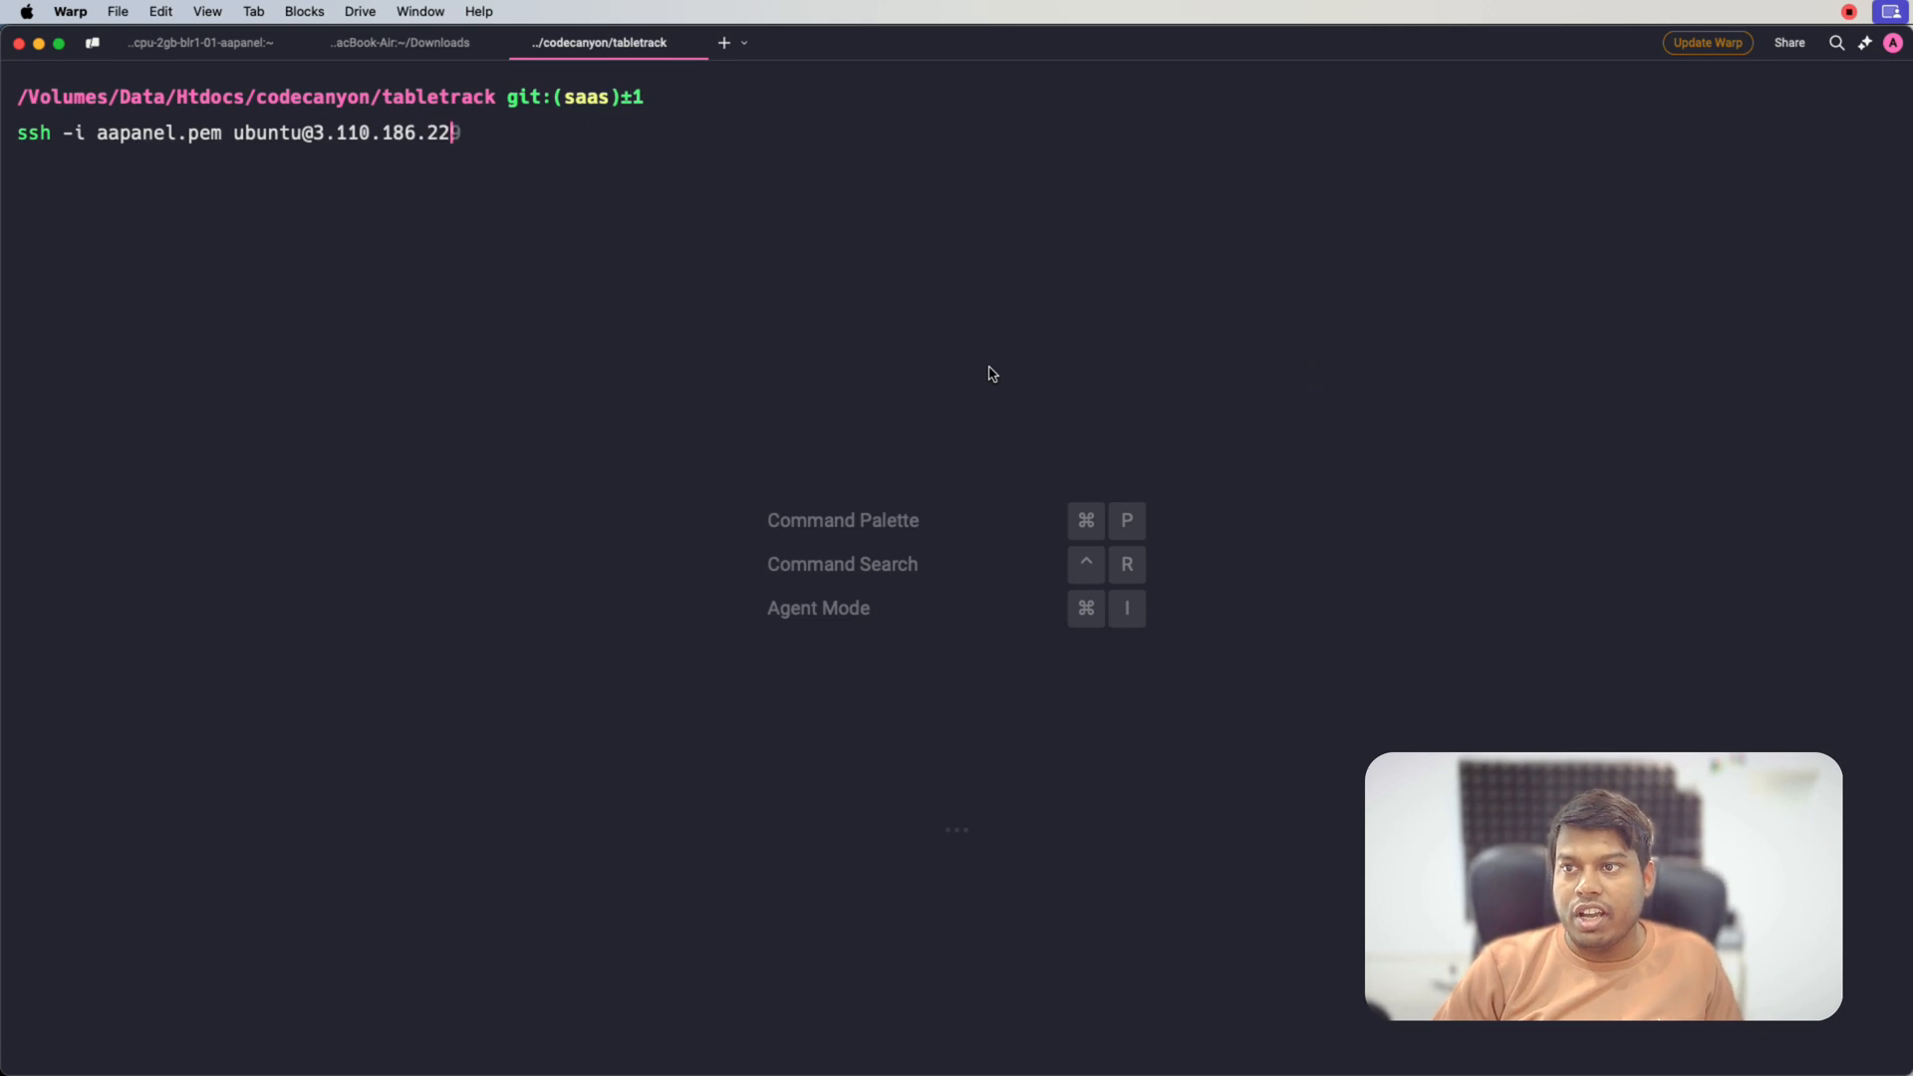
{"action": "key", "text": "Return"}
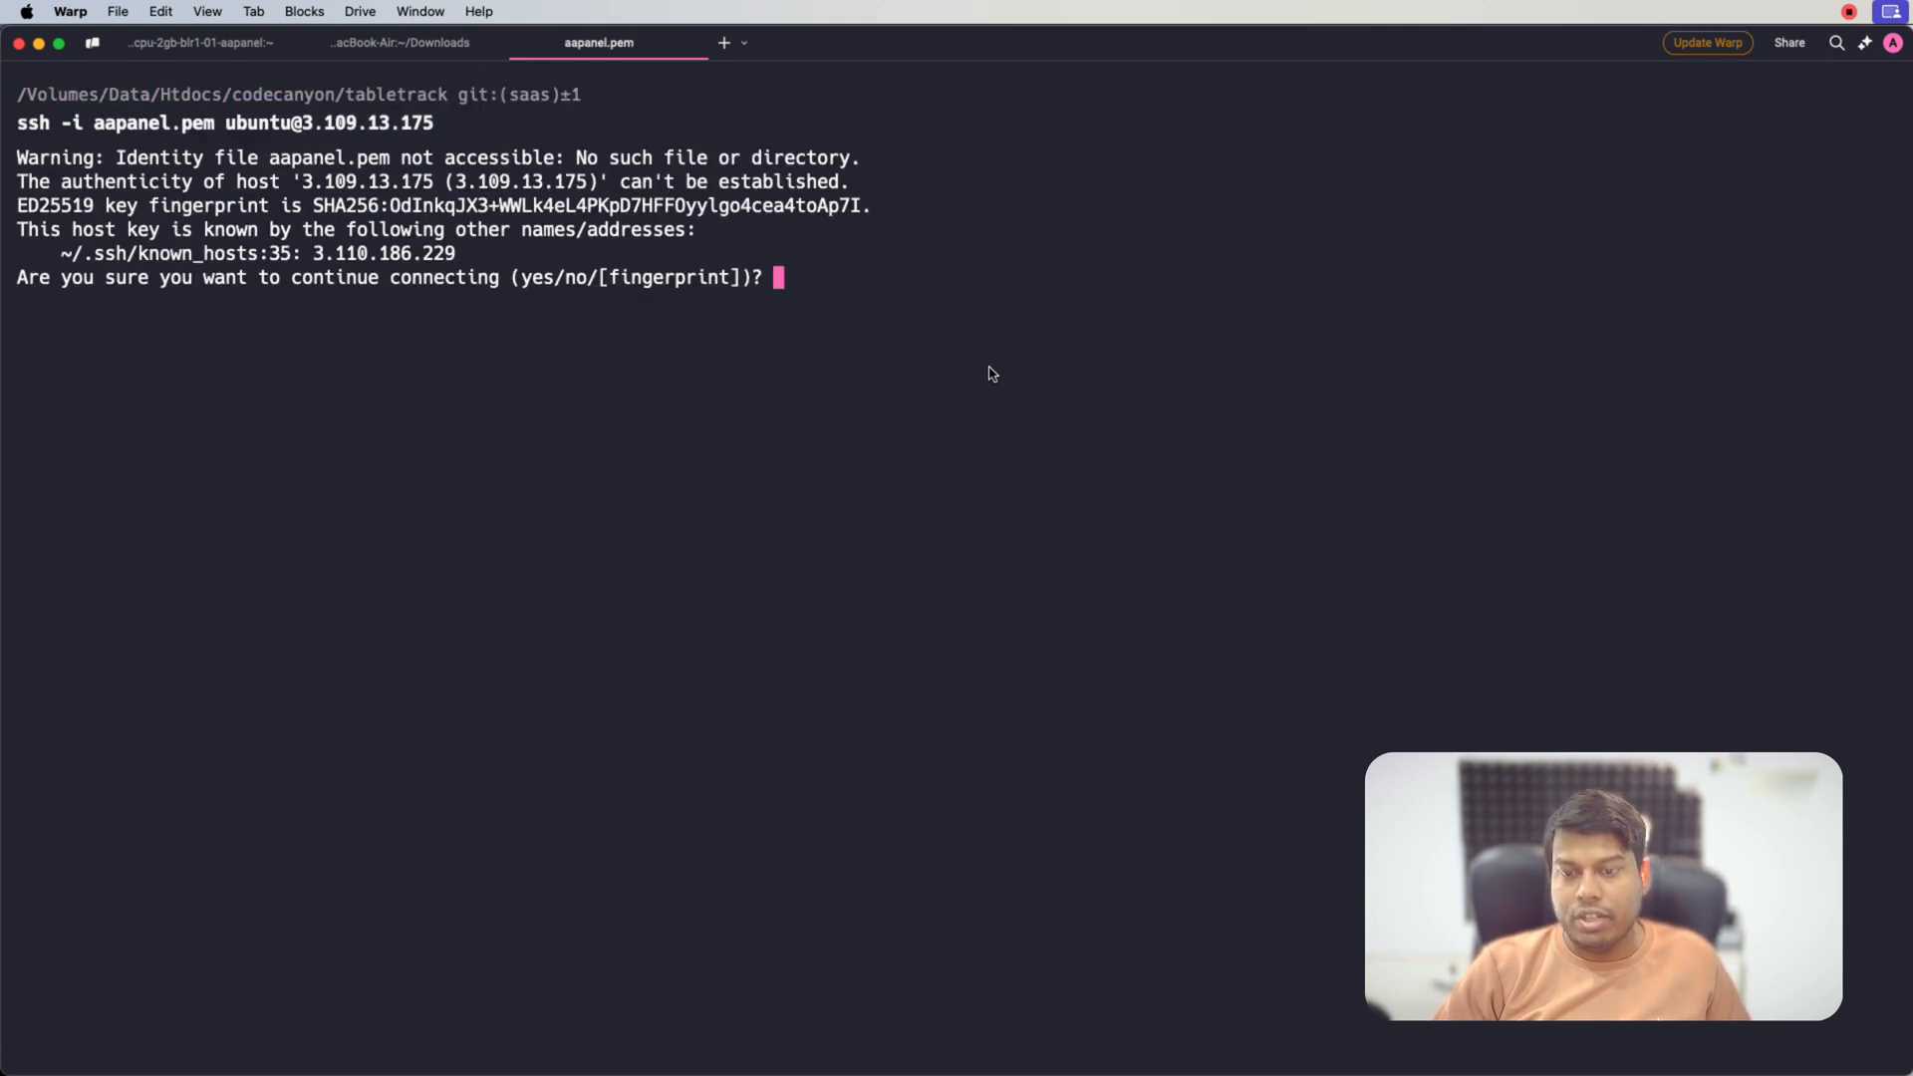
{"action": "type", "text": "yes"}
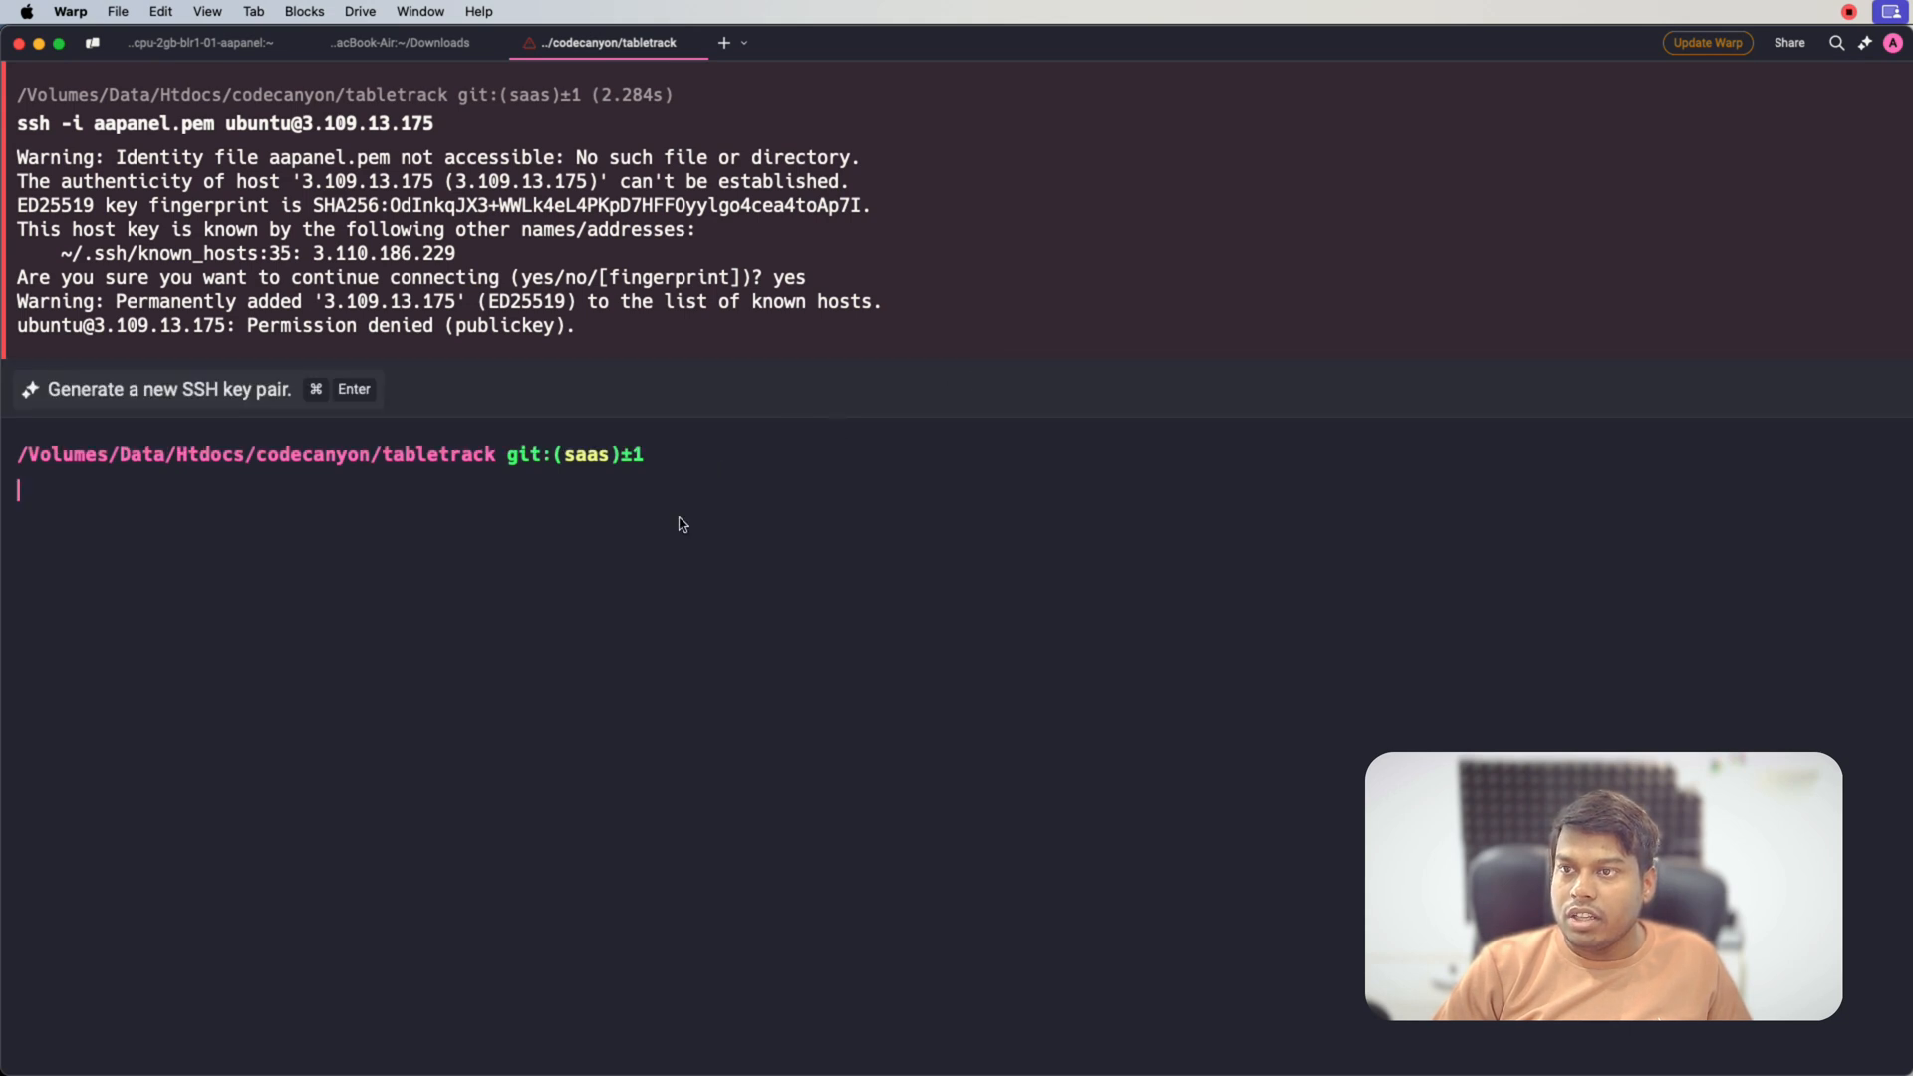
{"action": "mouse_move", "coordinate": [629, 495]}
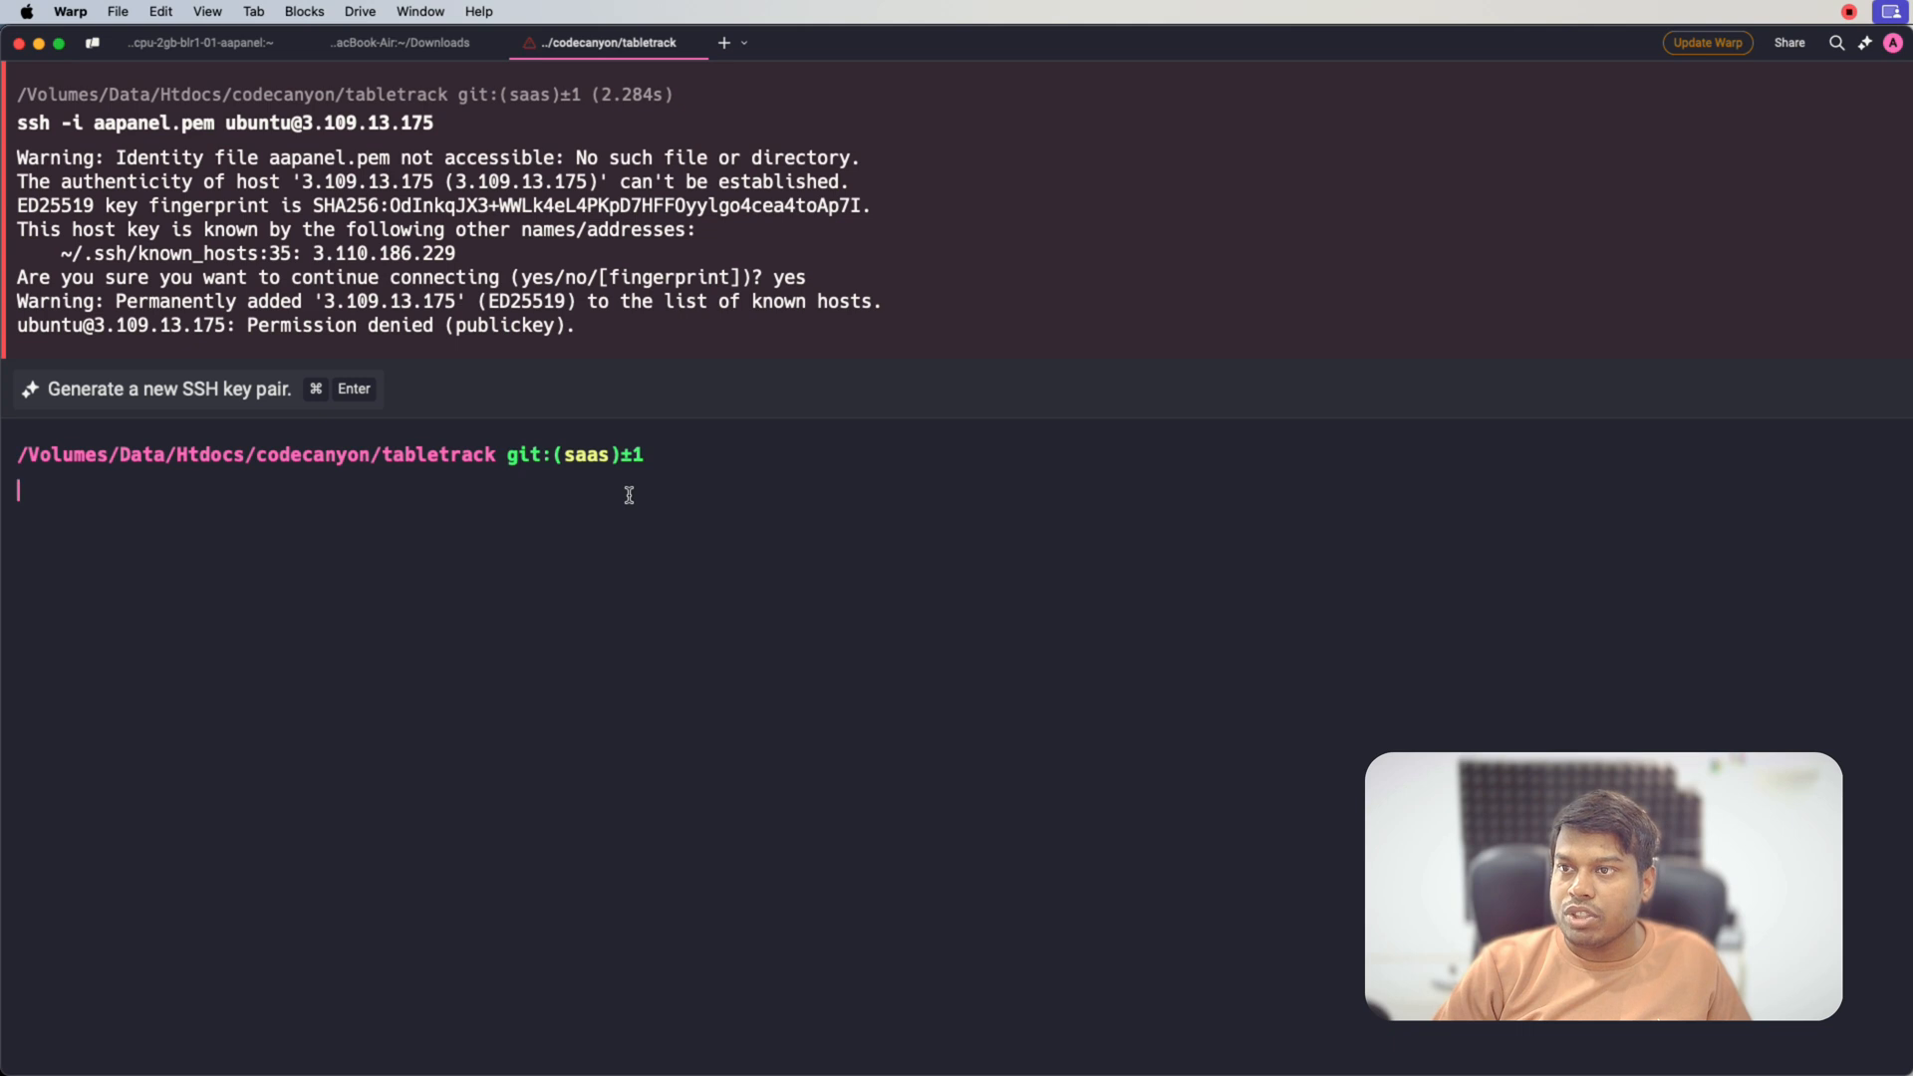
{"action": "mouse_move", "coordinate": [412, 164]}
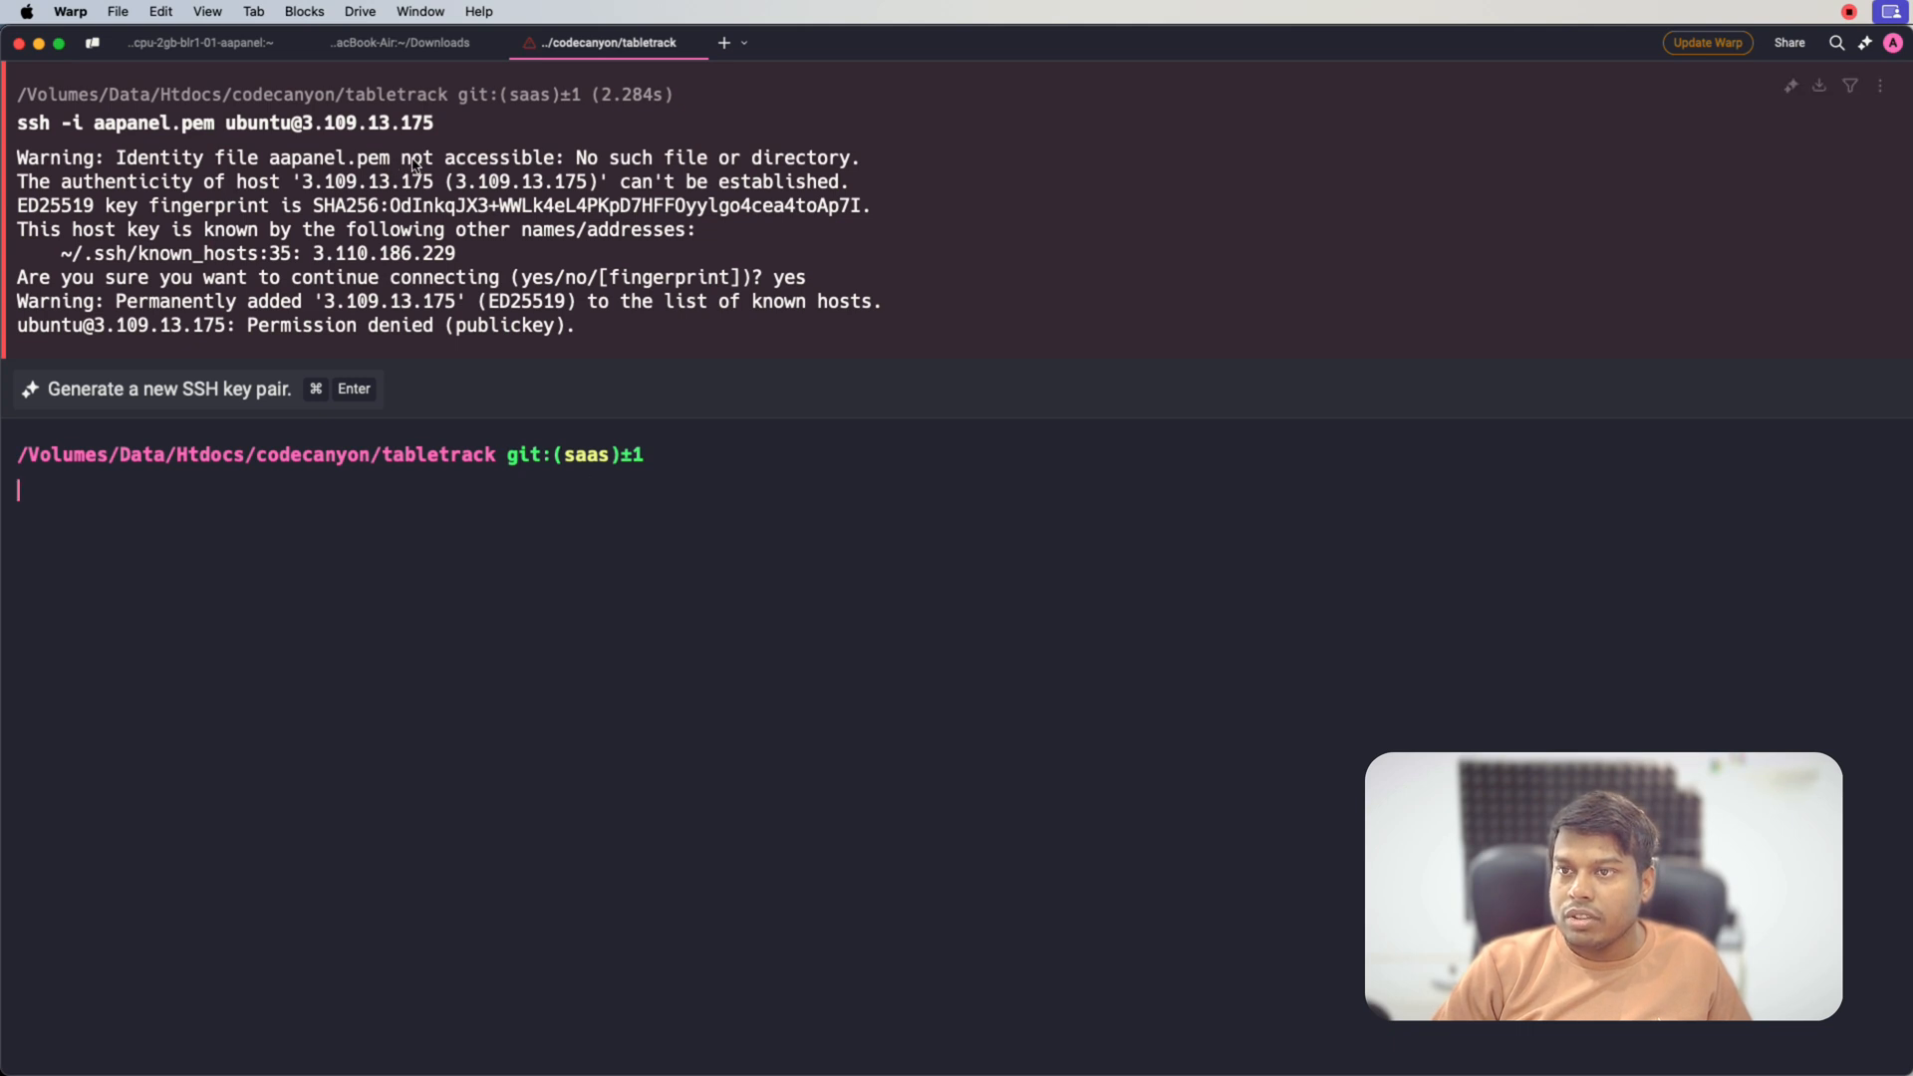
{"action": "type", "text": "clear"}
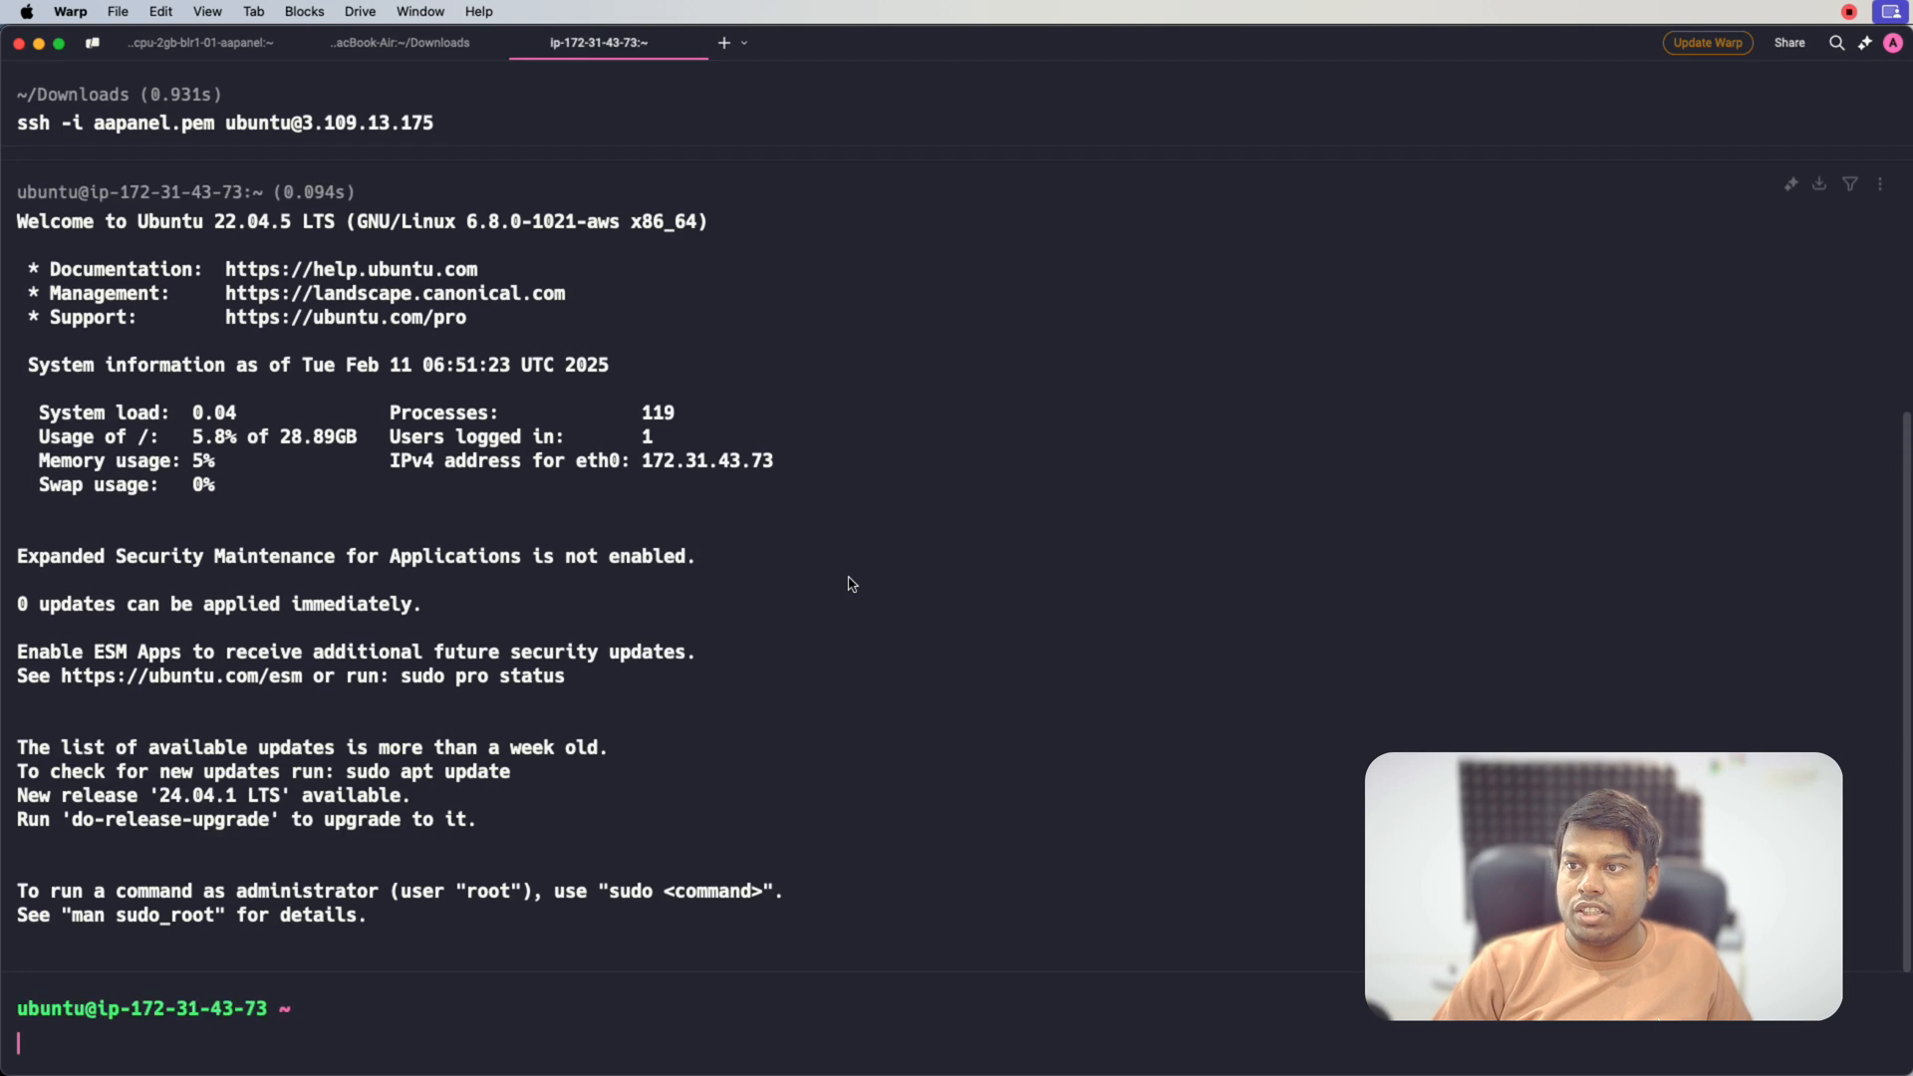
{"action": "mouse_move", "coordinate": [854, 599]}
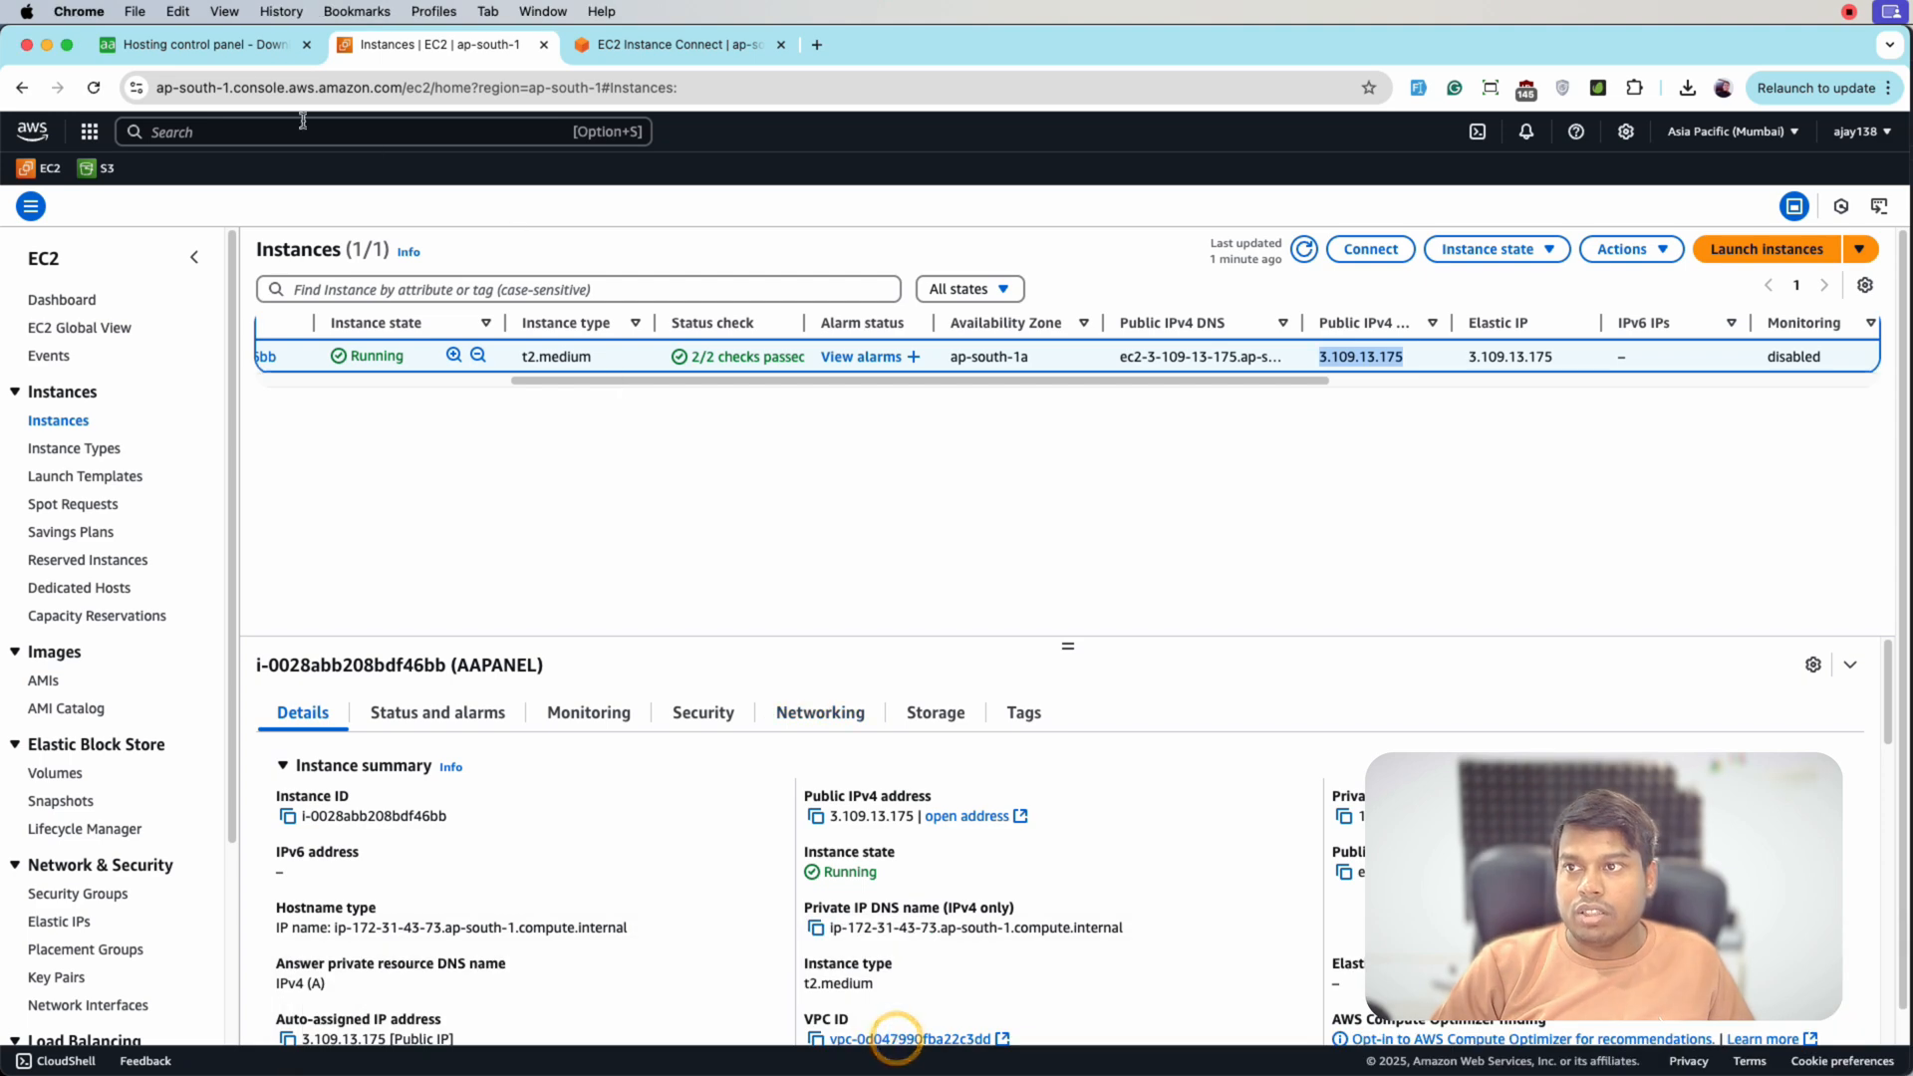
Run the aaPanel free install script as the ubuntu user, getting the non-root refusal
{"action": "left_click", "coordinate": [201, 44]}
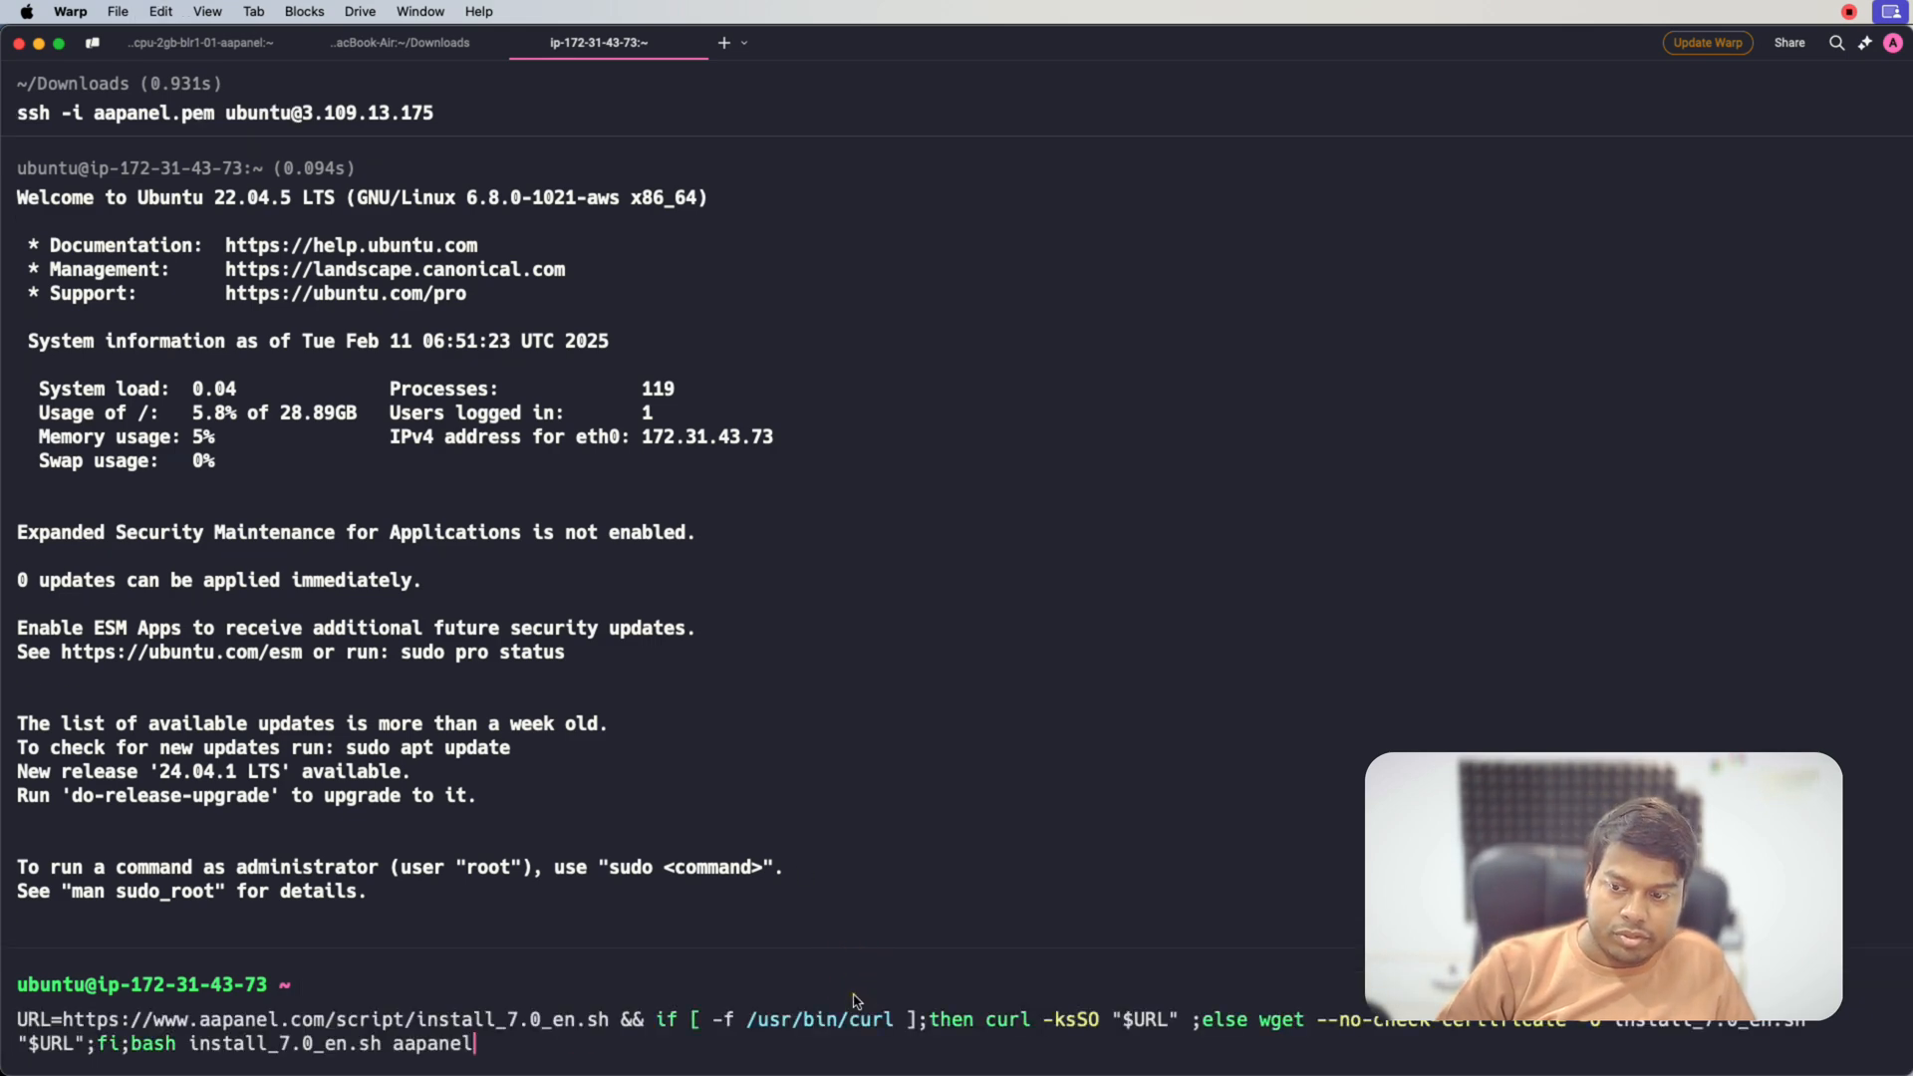
{"action": "key", "text": "Return"}
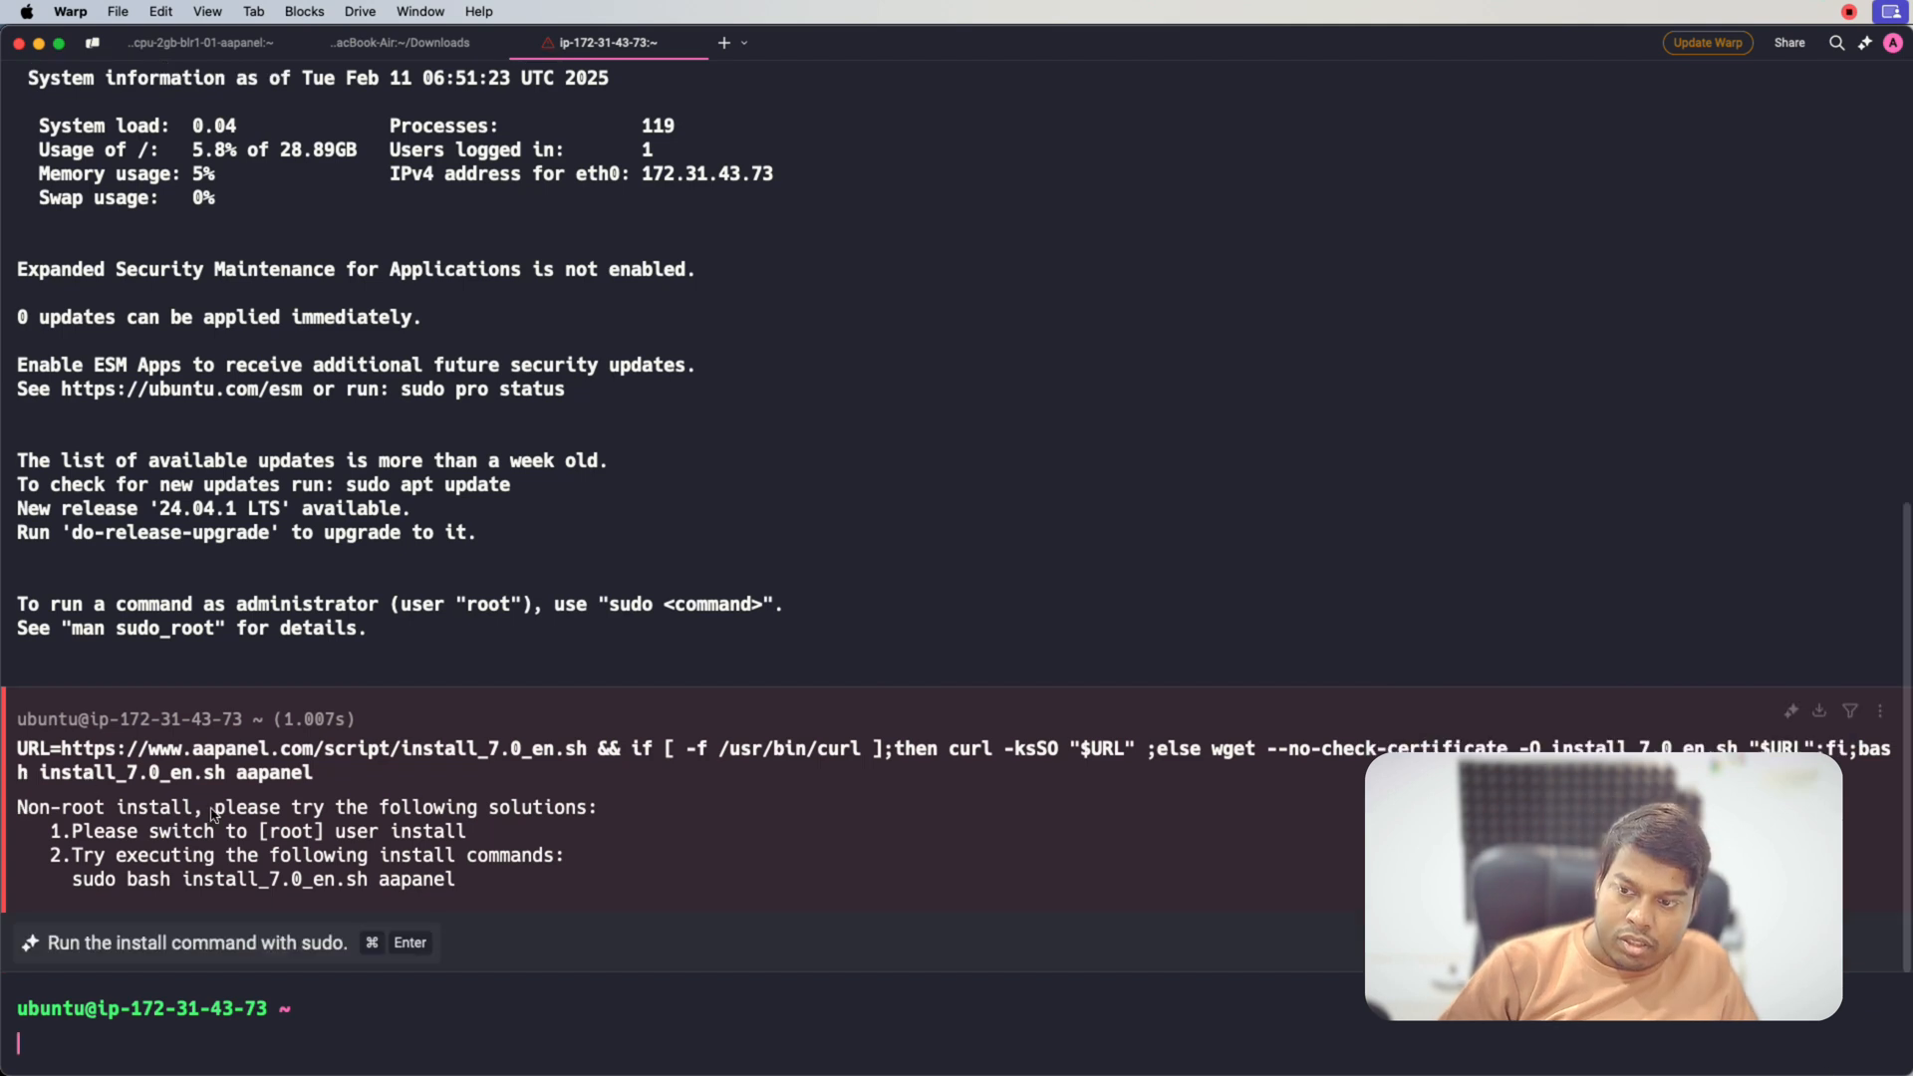
{"action": "mouse_move", "coordinate": [1760, 1026]}
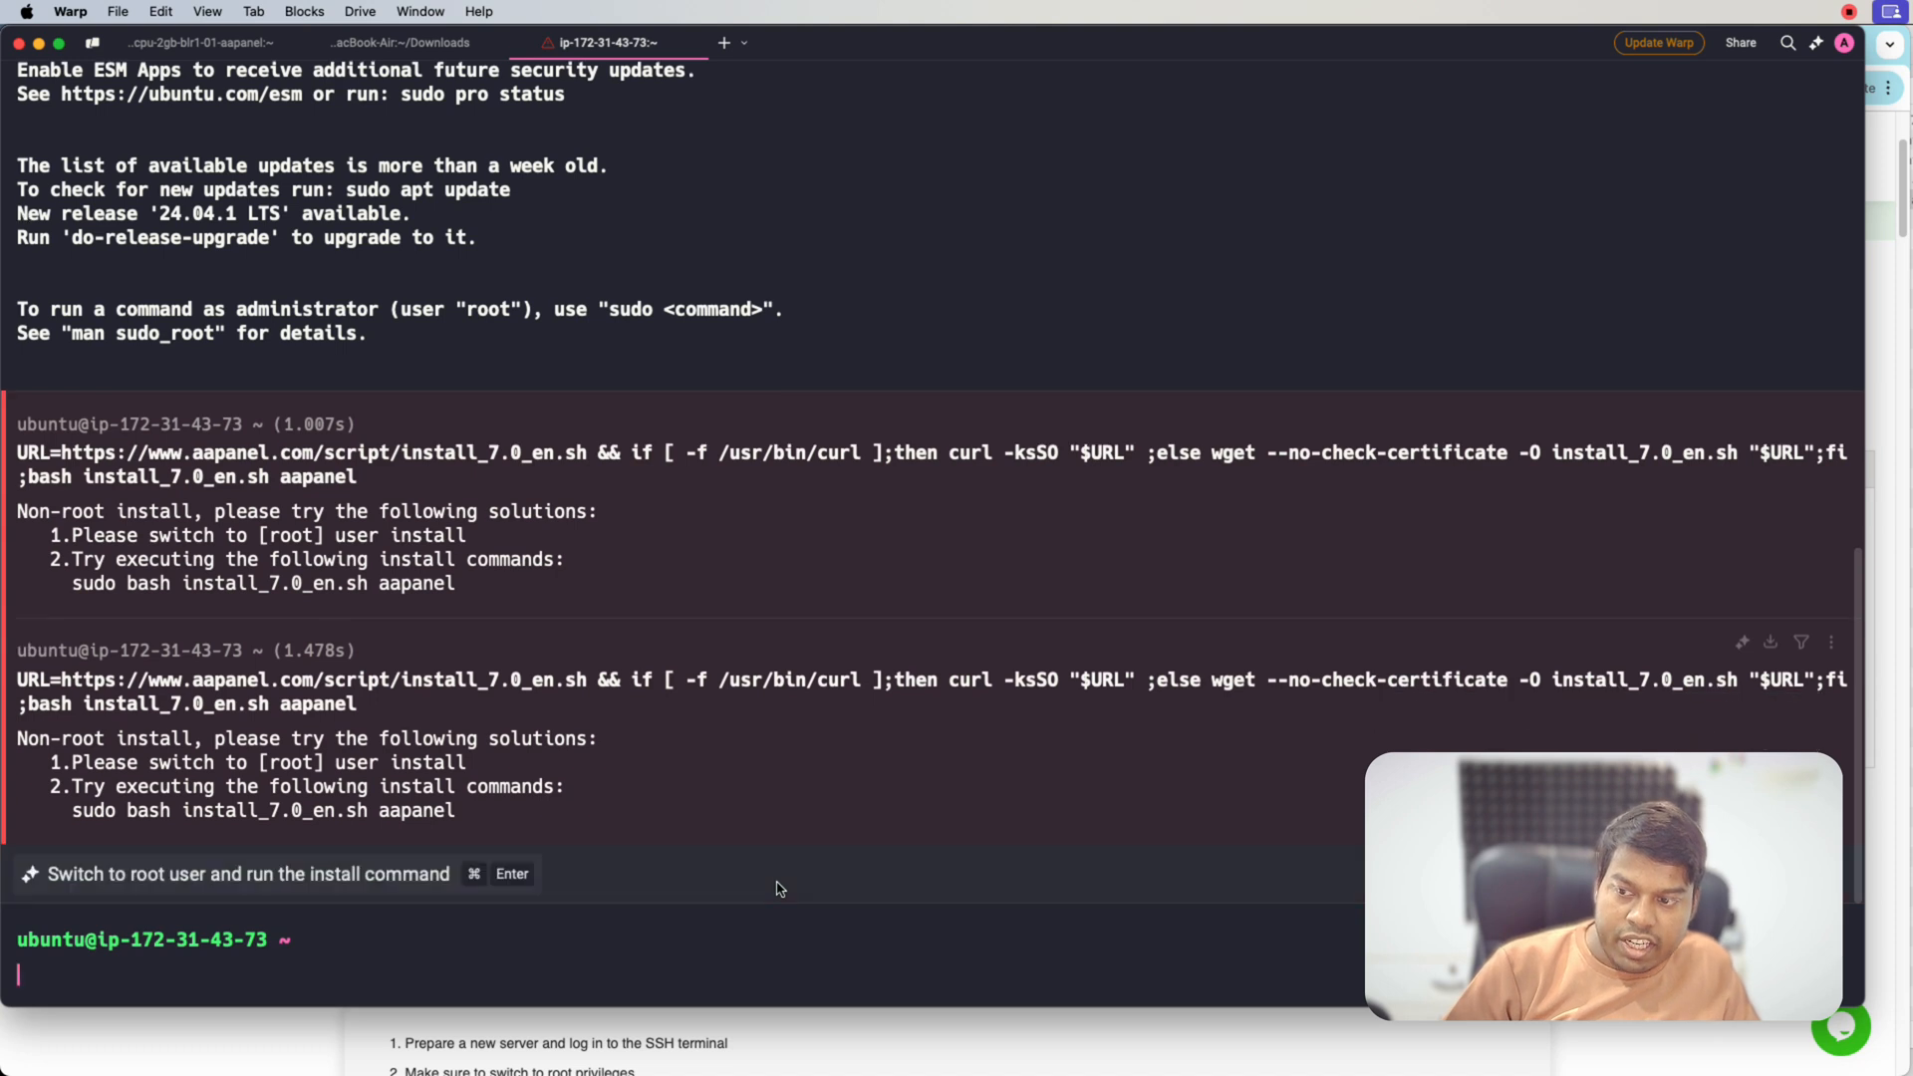
{"action": "type", "text": "sudo bash"}
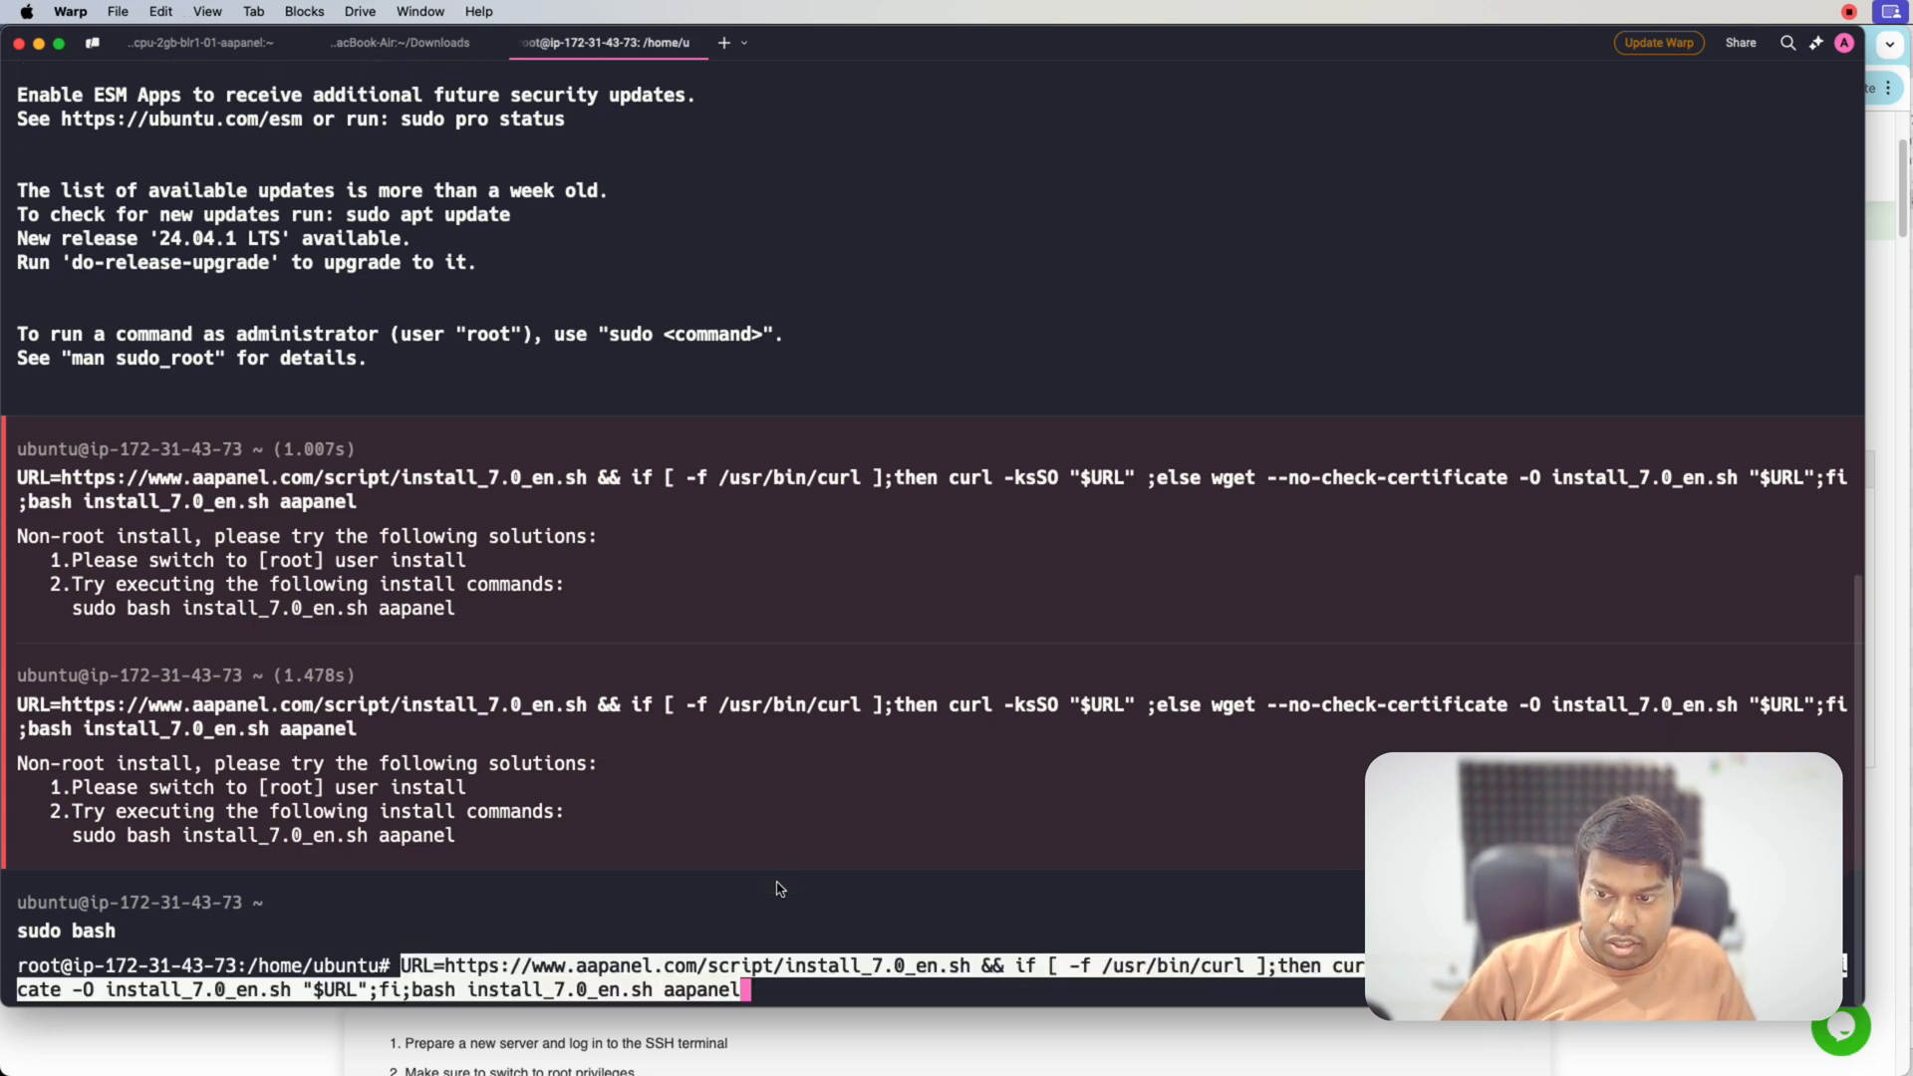
{"action": "key", "text": "Return"}
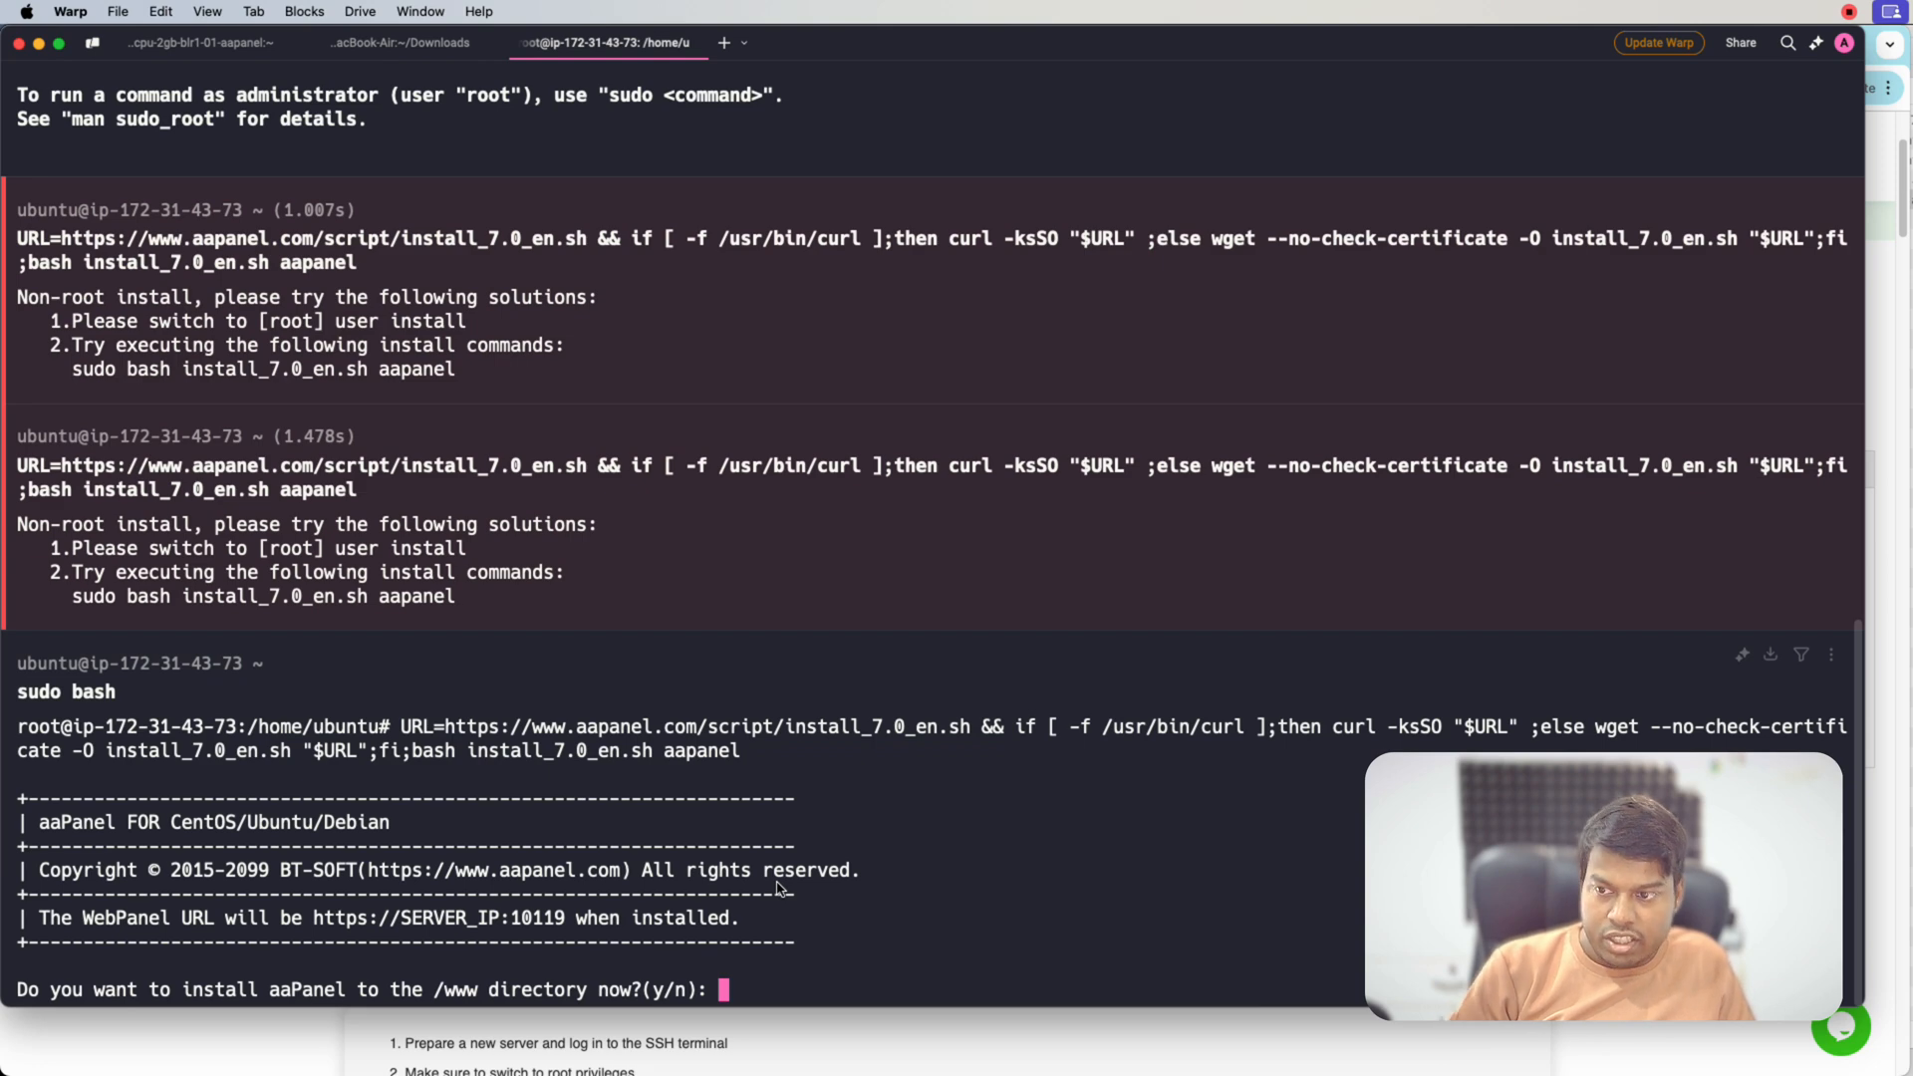
{"action": "mouse_move", "coordinate": [417, 826]}
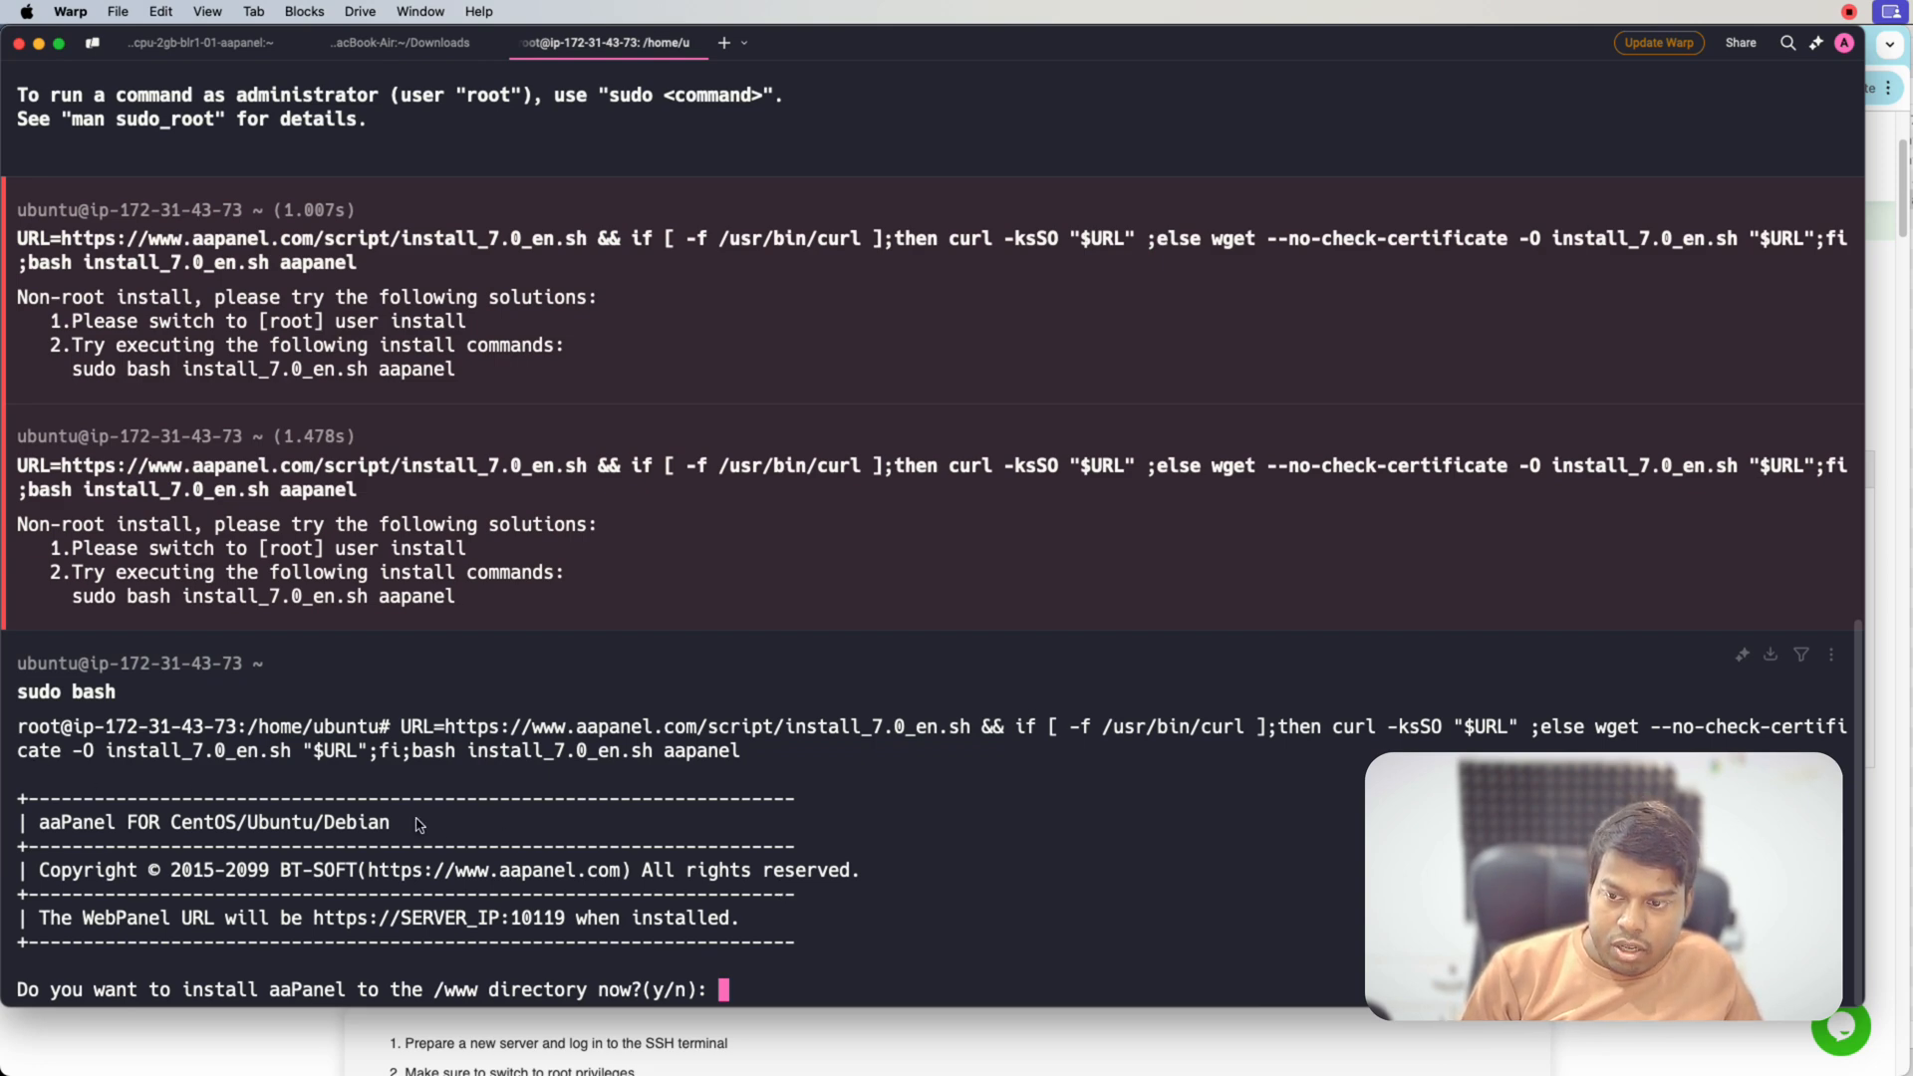
{"action": "type", "text": "y"}
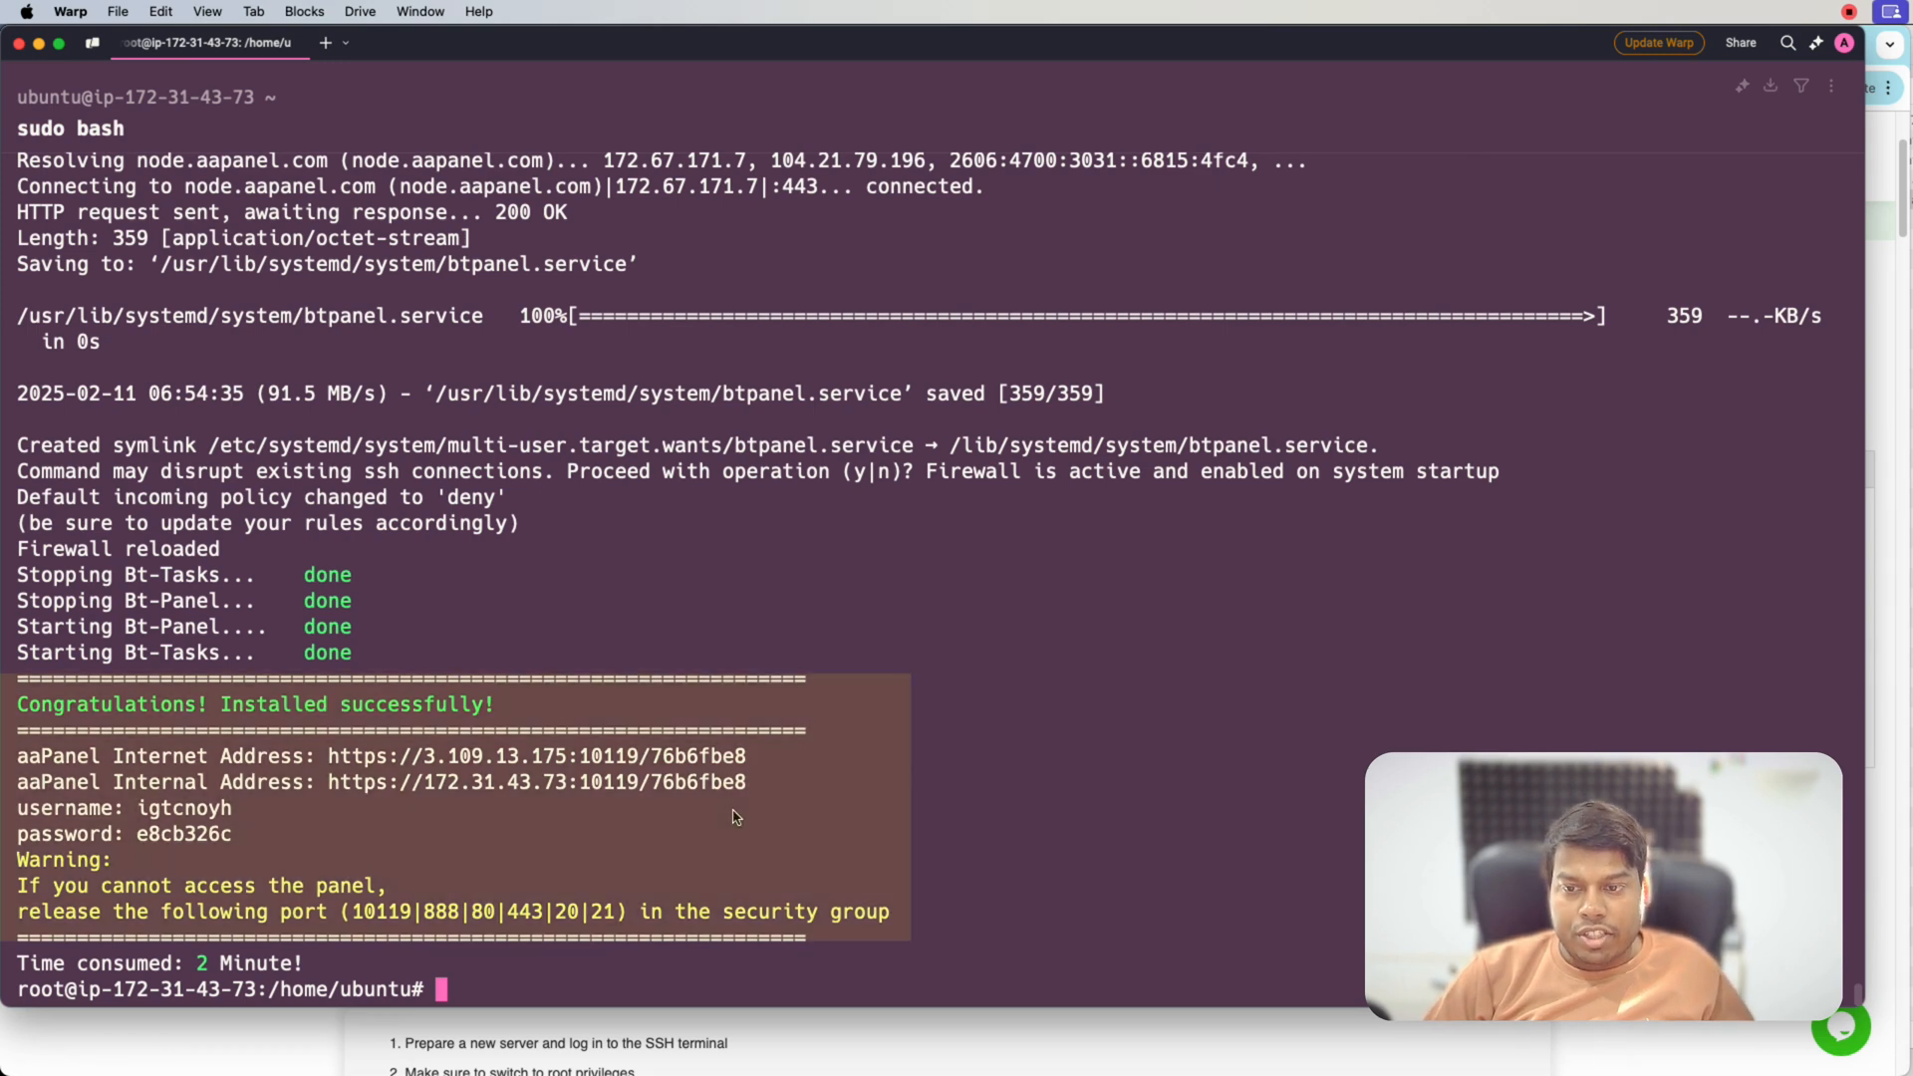
{"action": "mouse_move", "coordinate": [366, 817]}
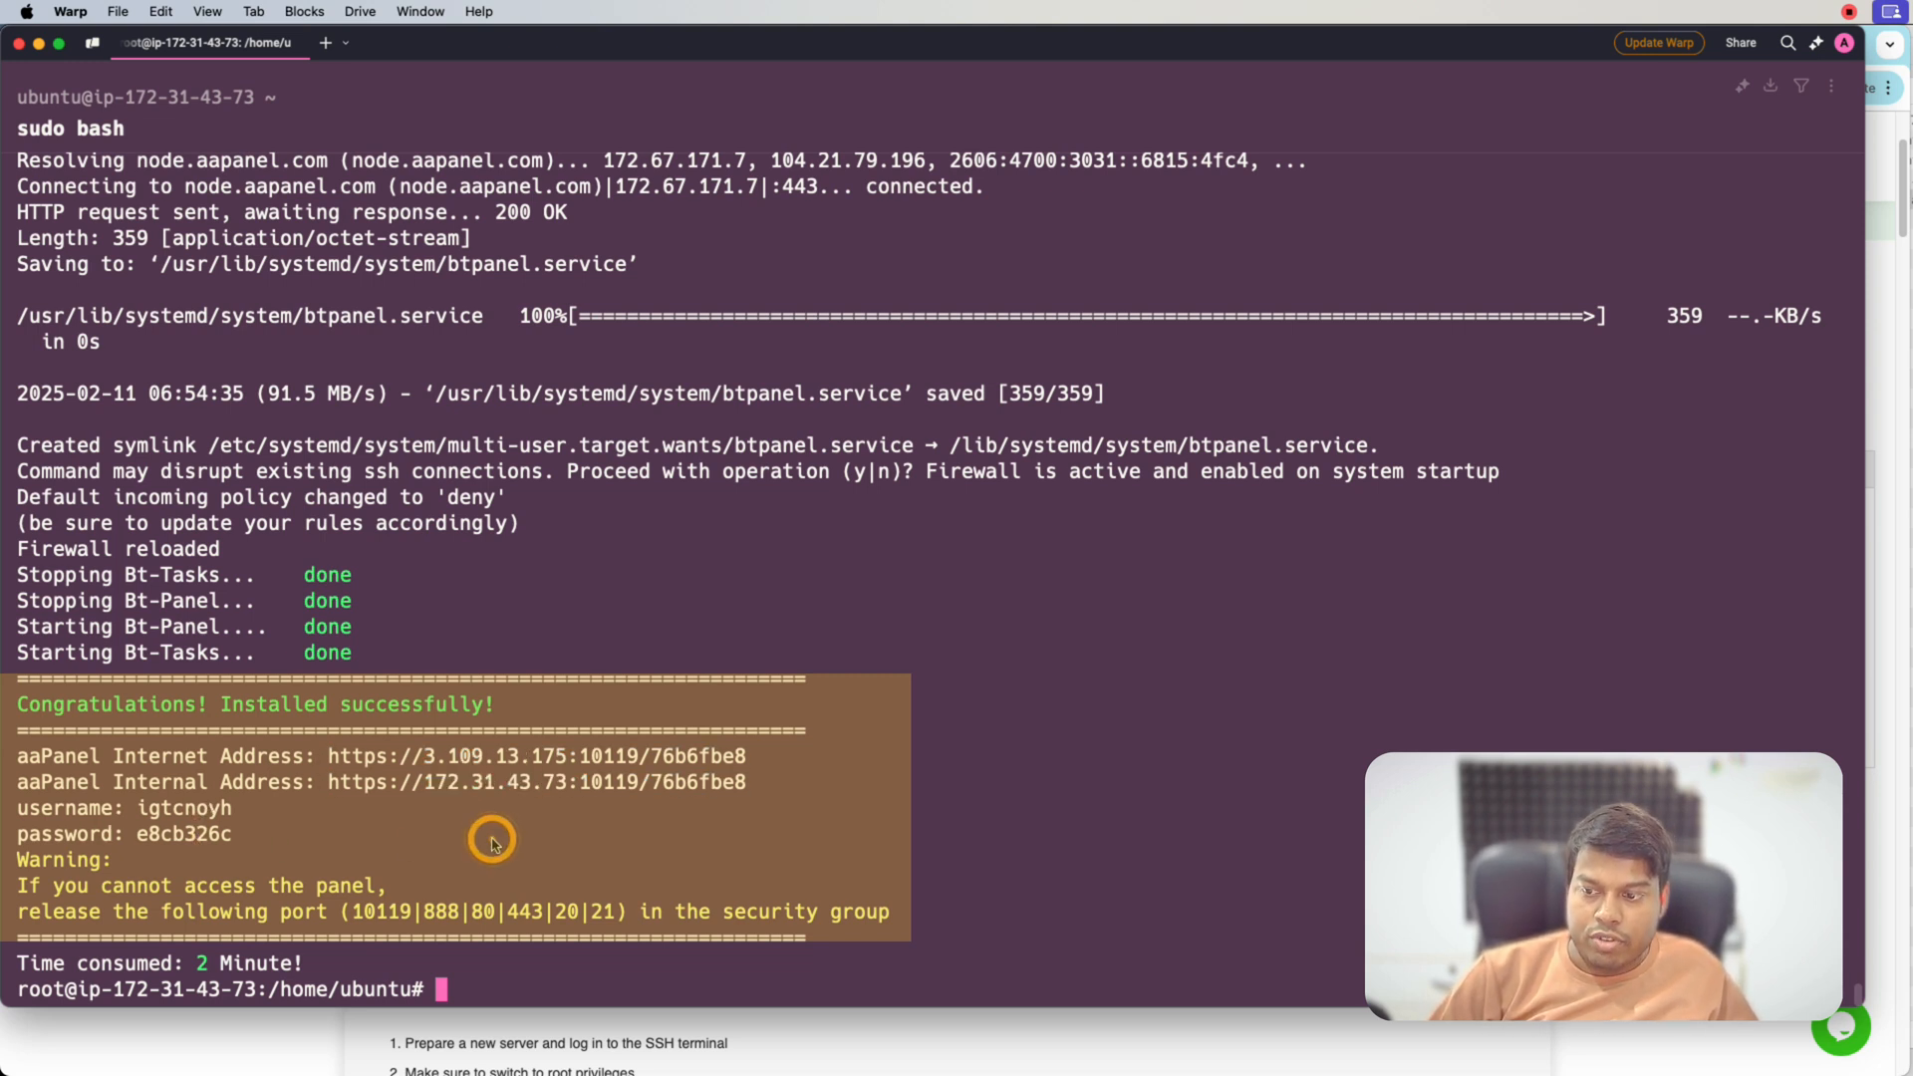
{"action": "mouse_move", "coordinate": [277, 924]}
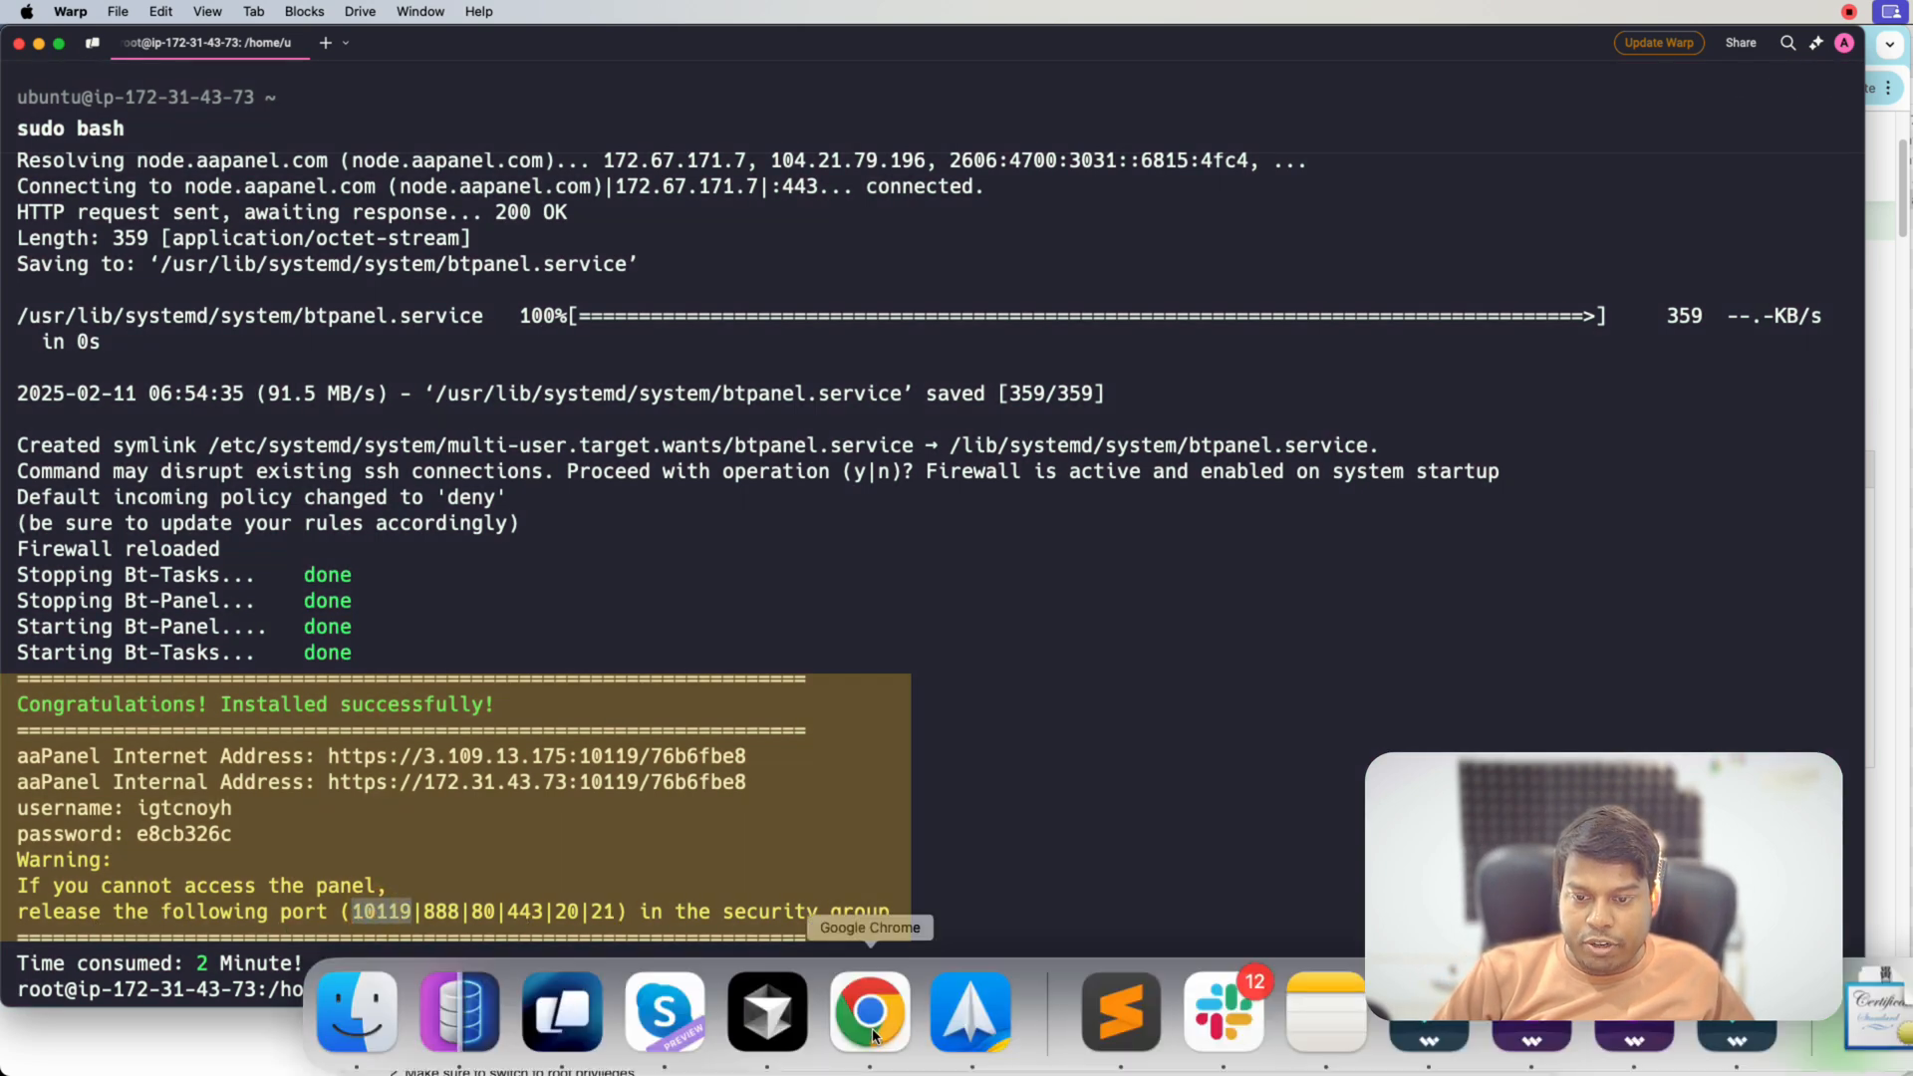
Open the instance's launch-wizard-2 security group from its Security tab and edit inbound rules
{"action": "left_click", "coordinate": [870, 1010]}
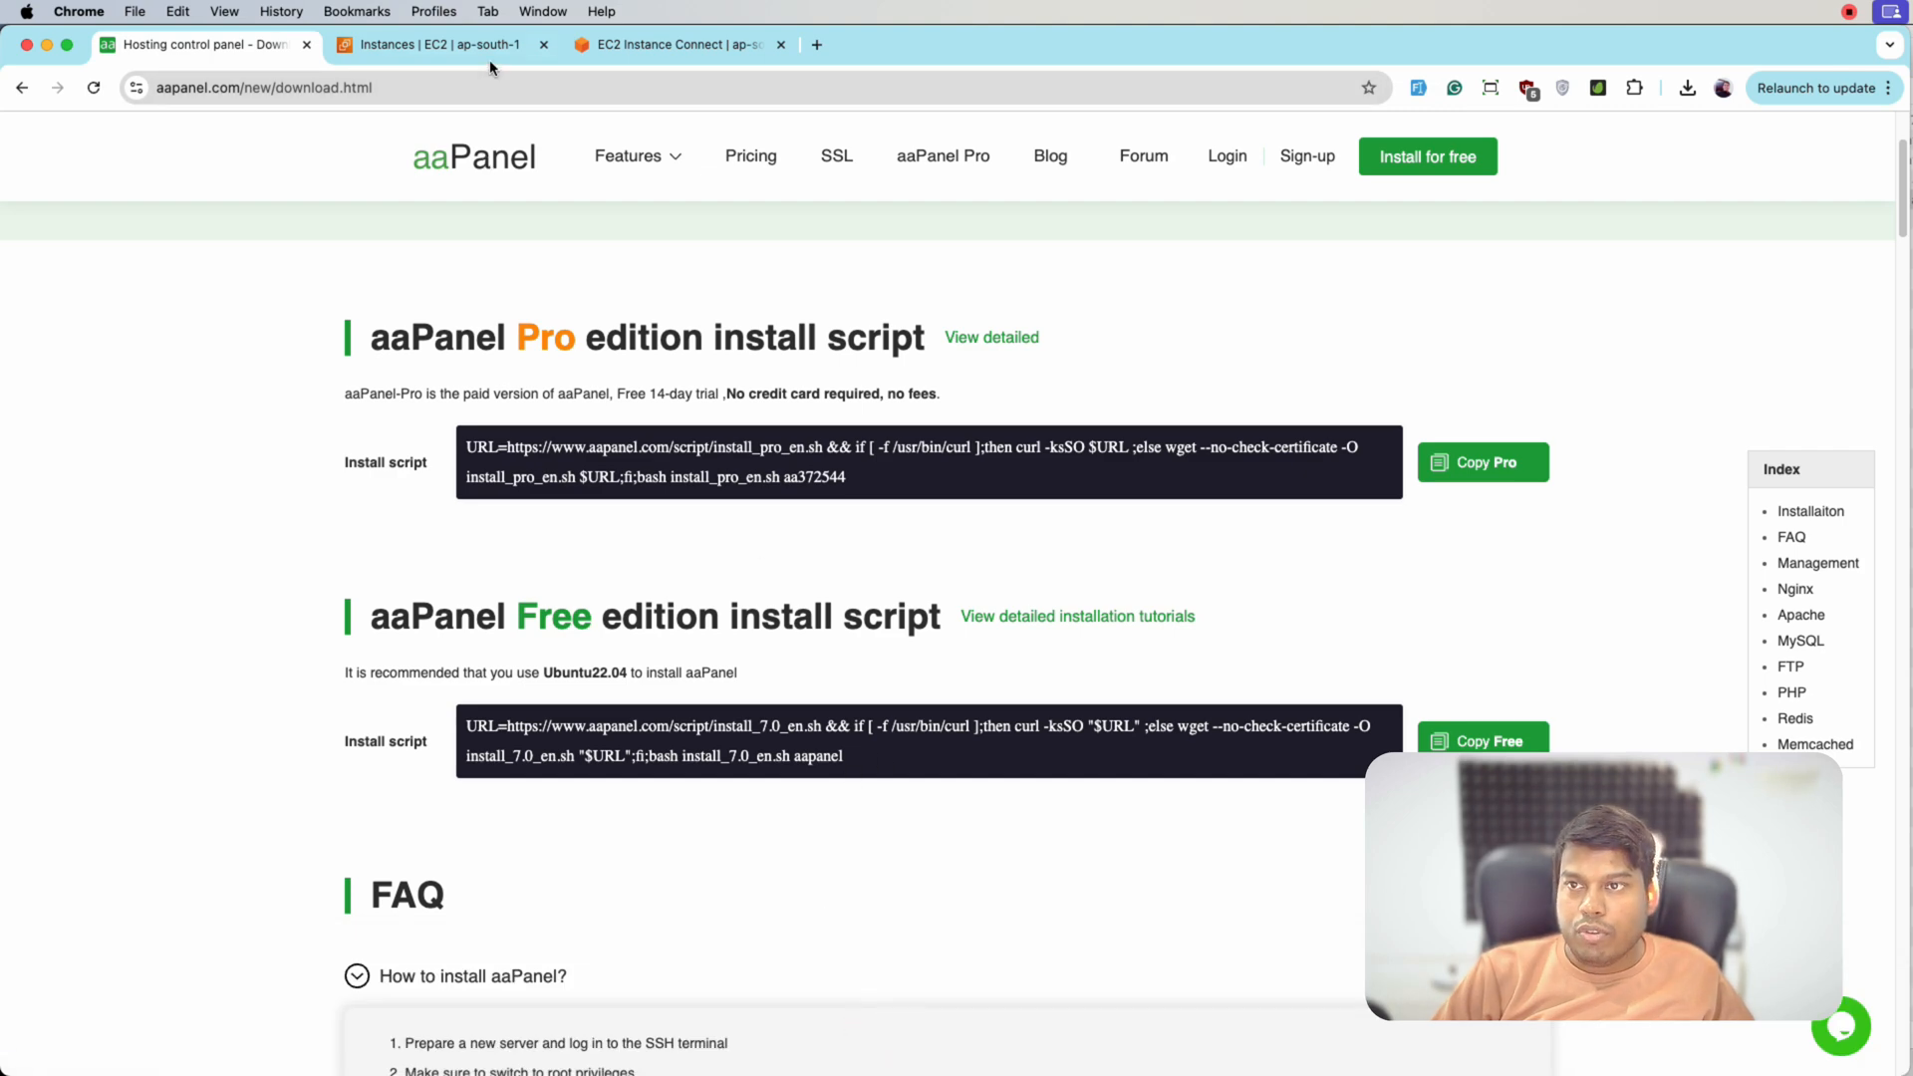
{"action": "left_click", "coordinate": [440, 43]}
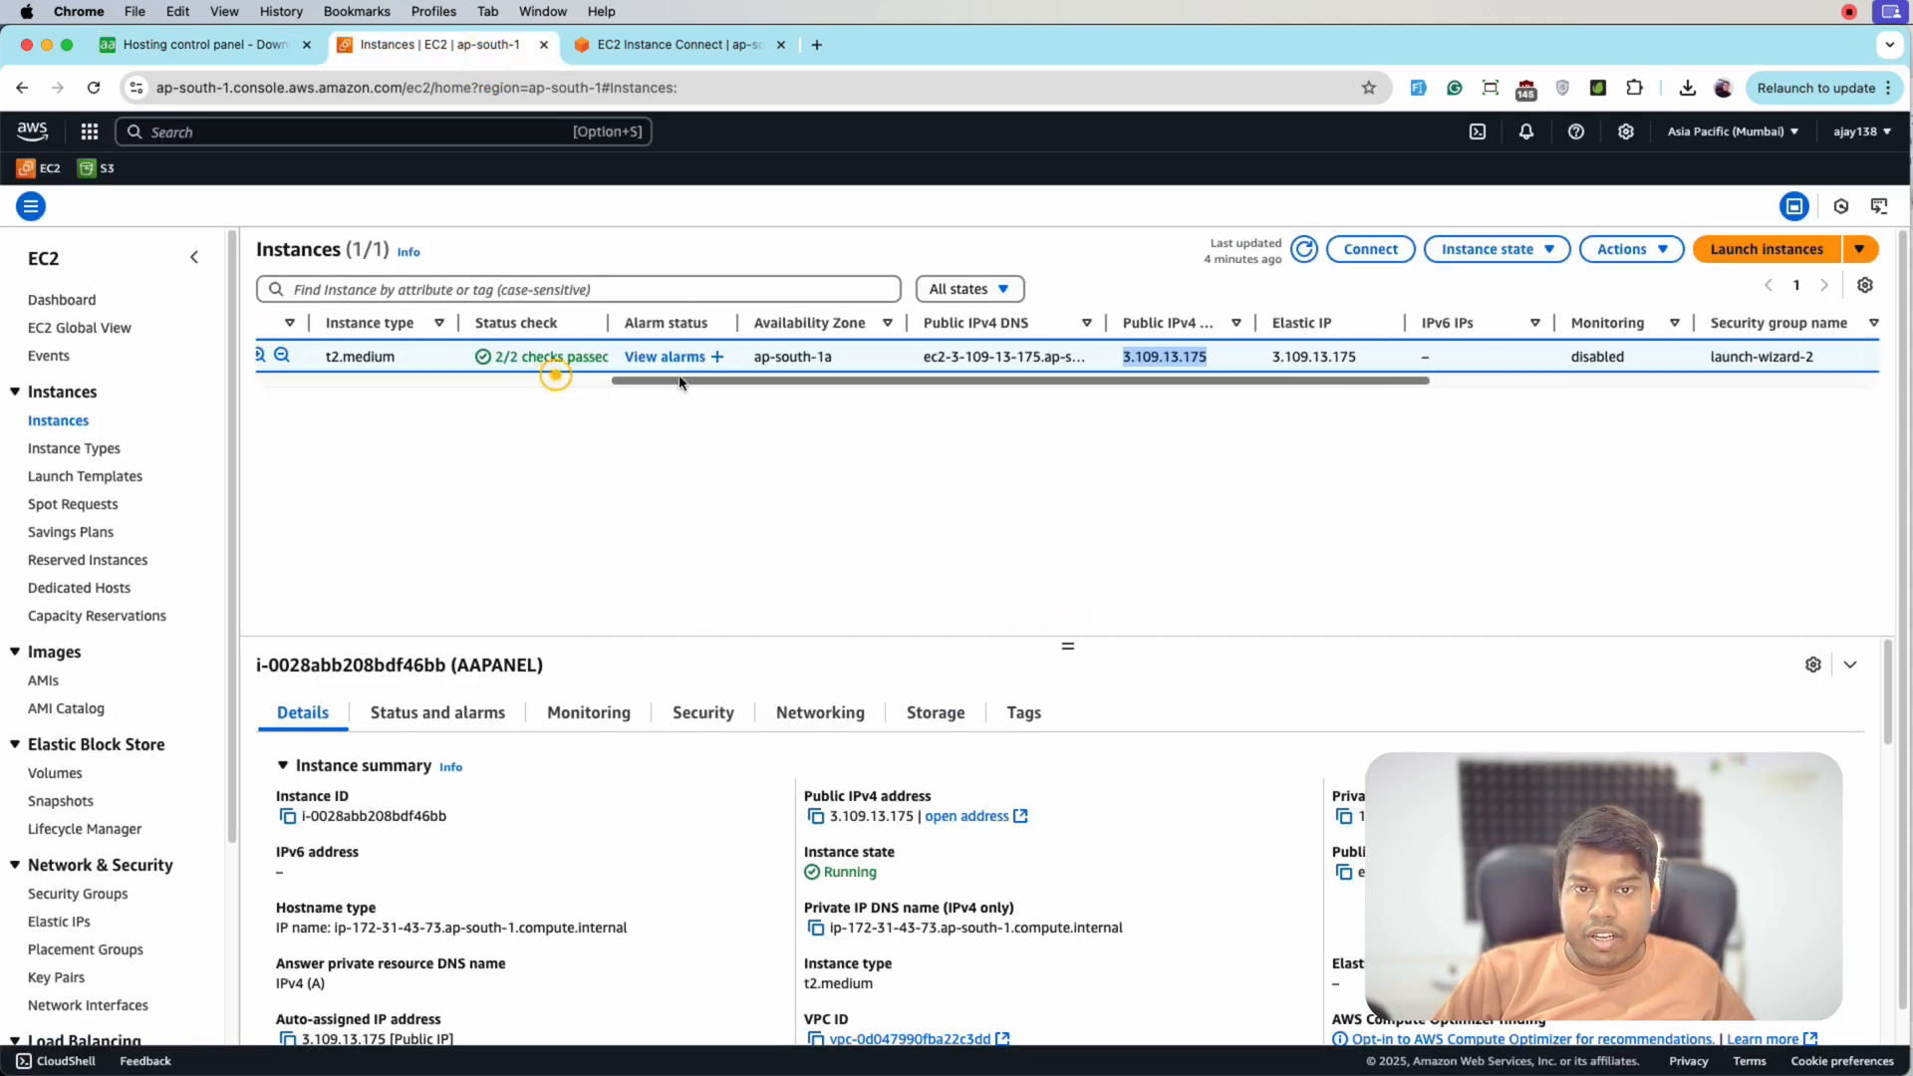
{"action": "scroll", "scroll_direction": "right", "scroll_amount": 3}
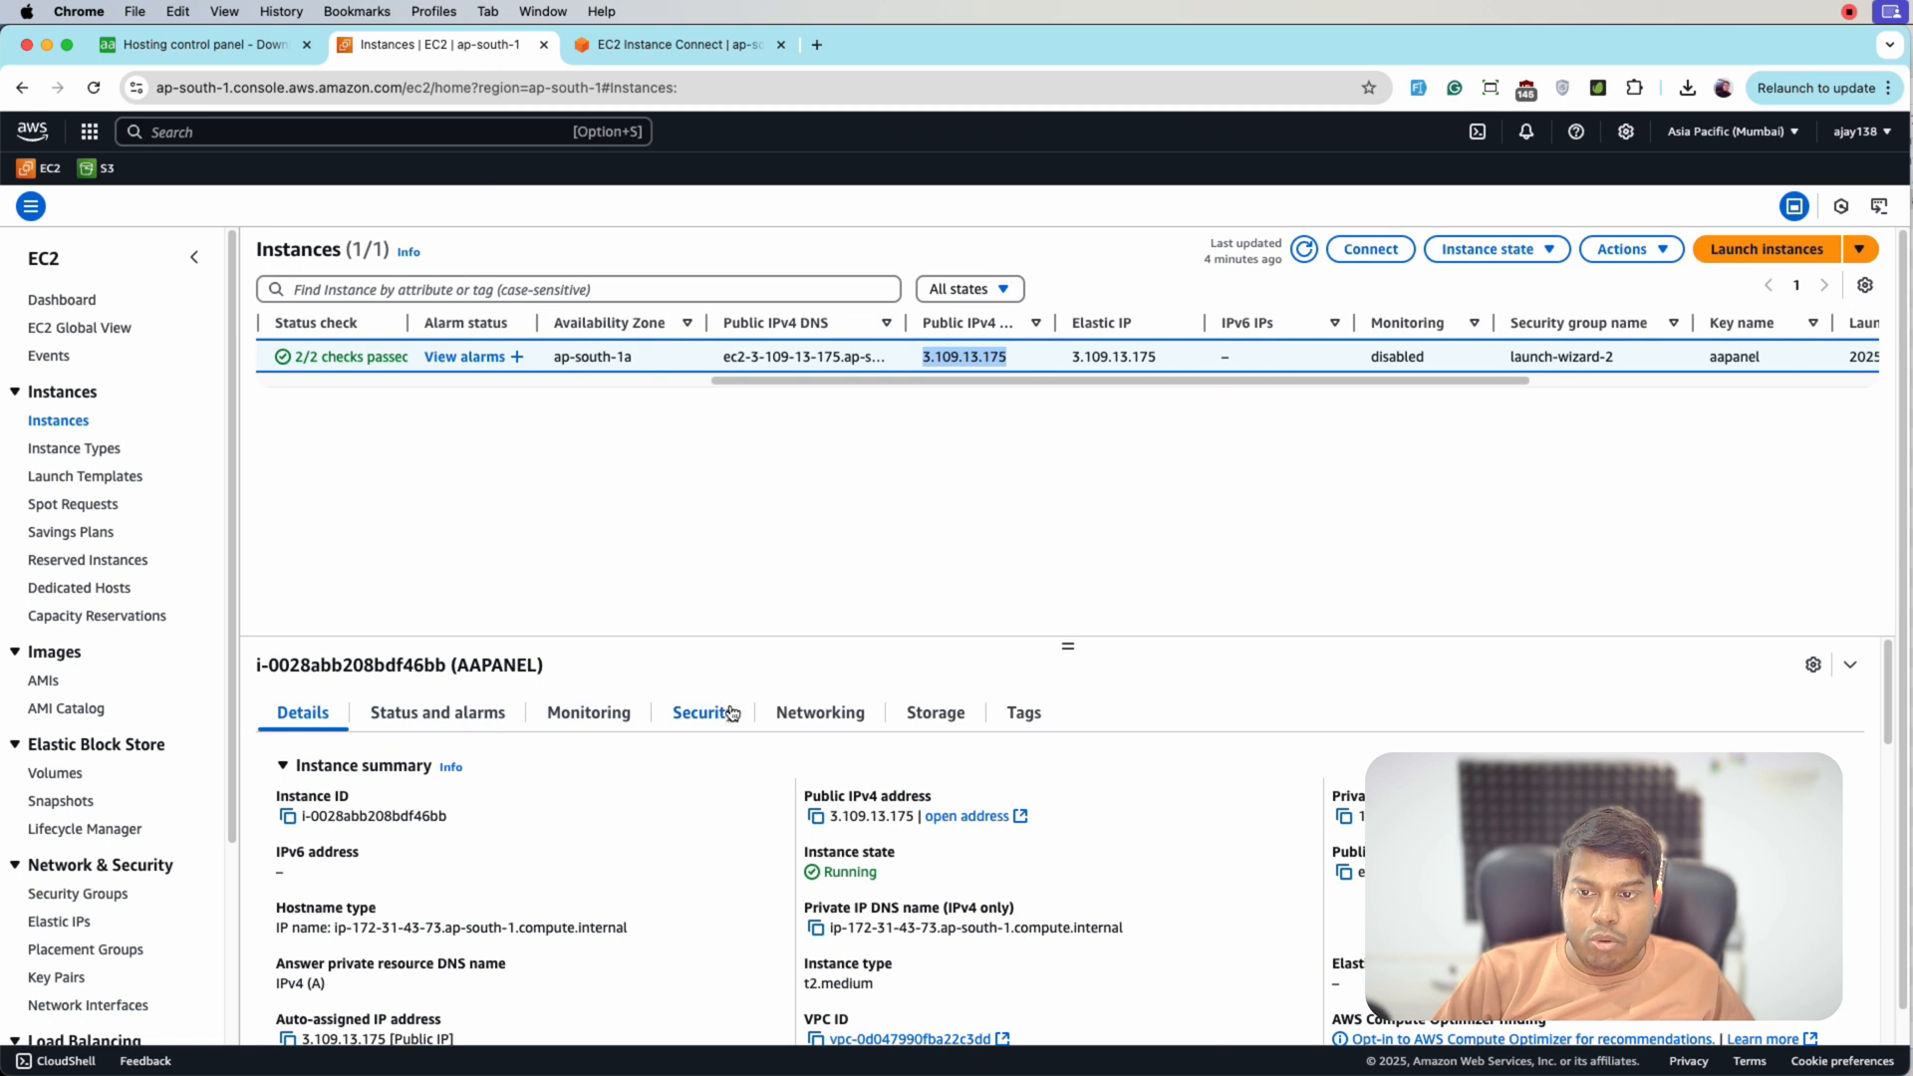
{"action": "left_click", "coordinate": [703, 712]}
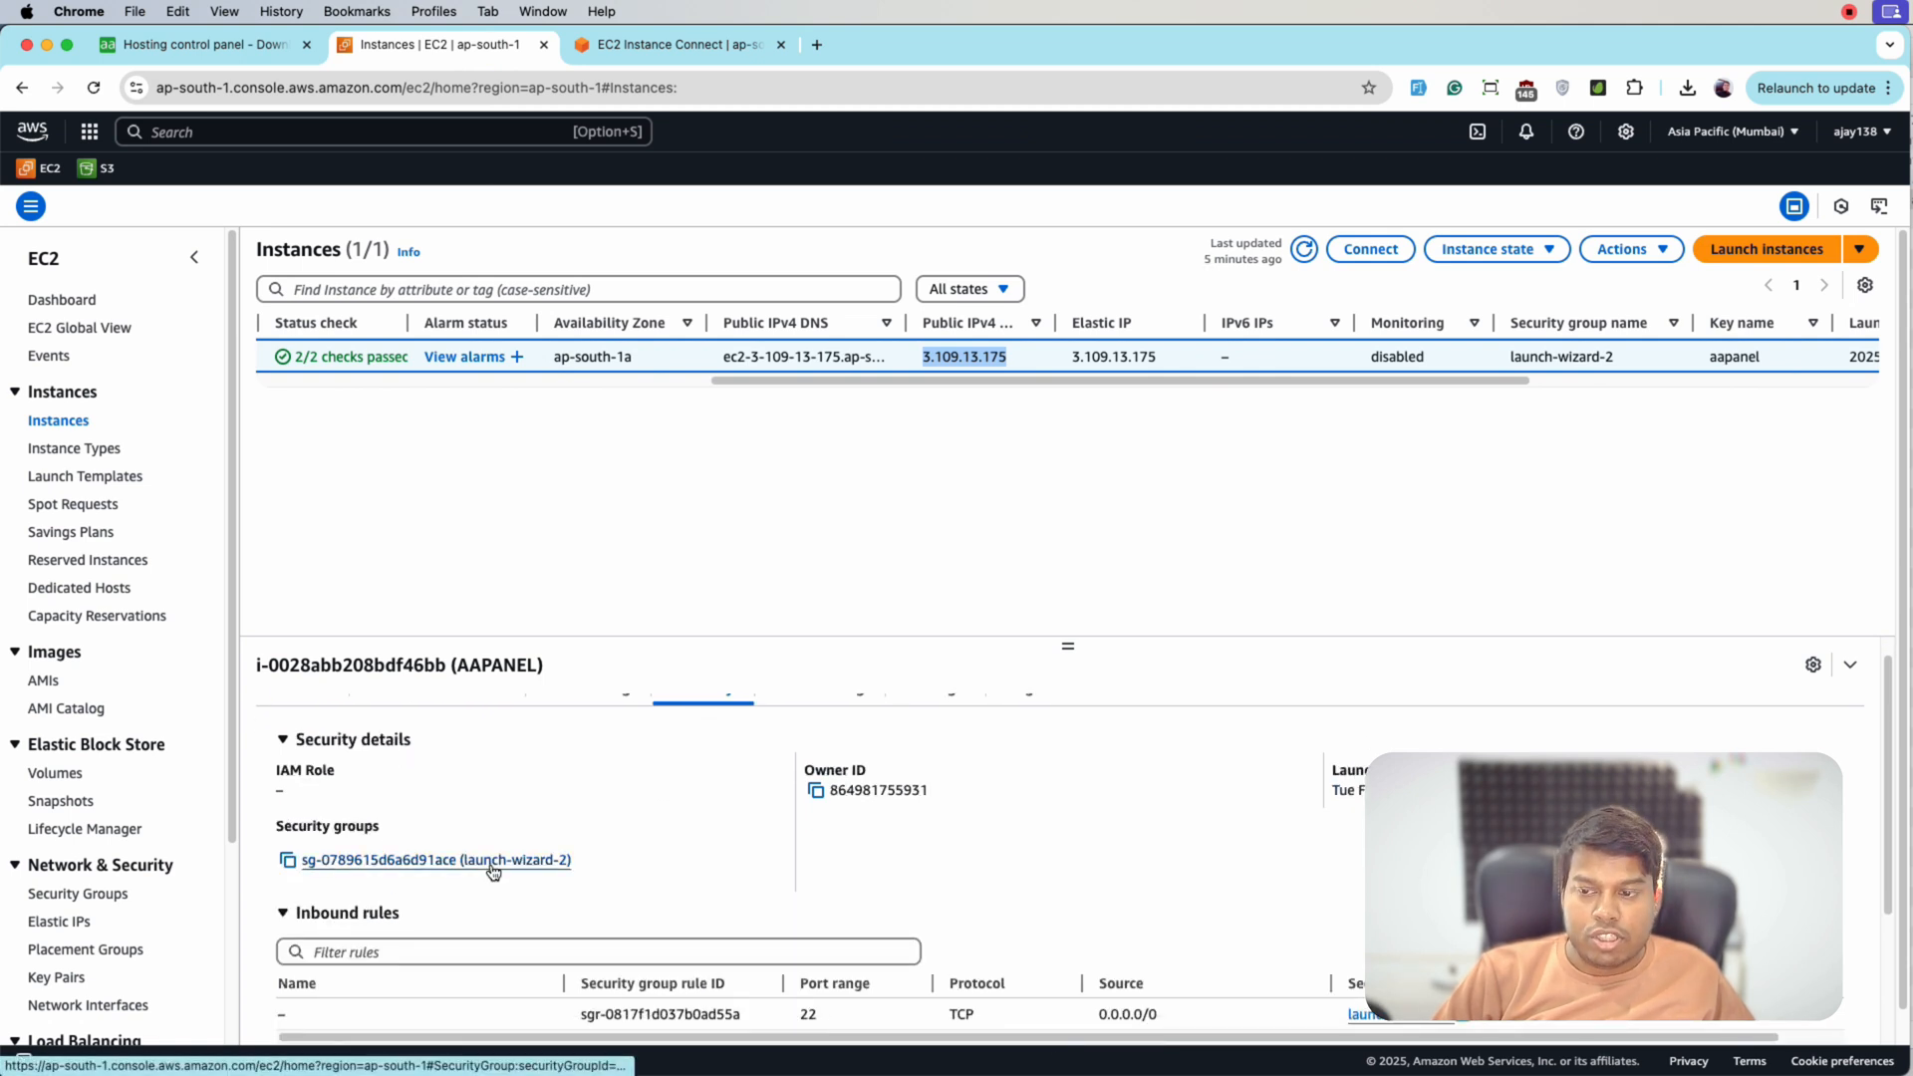
{"action": "left_click", "coordinate": [434, 859]}
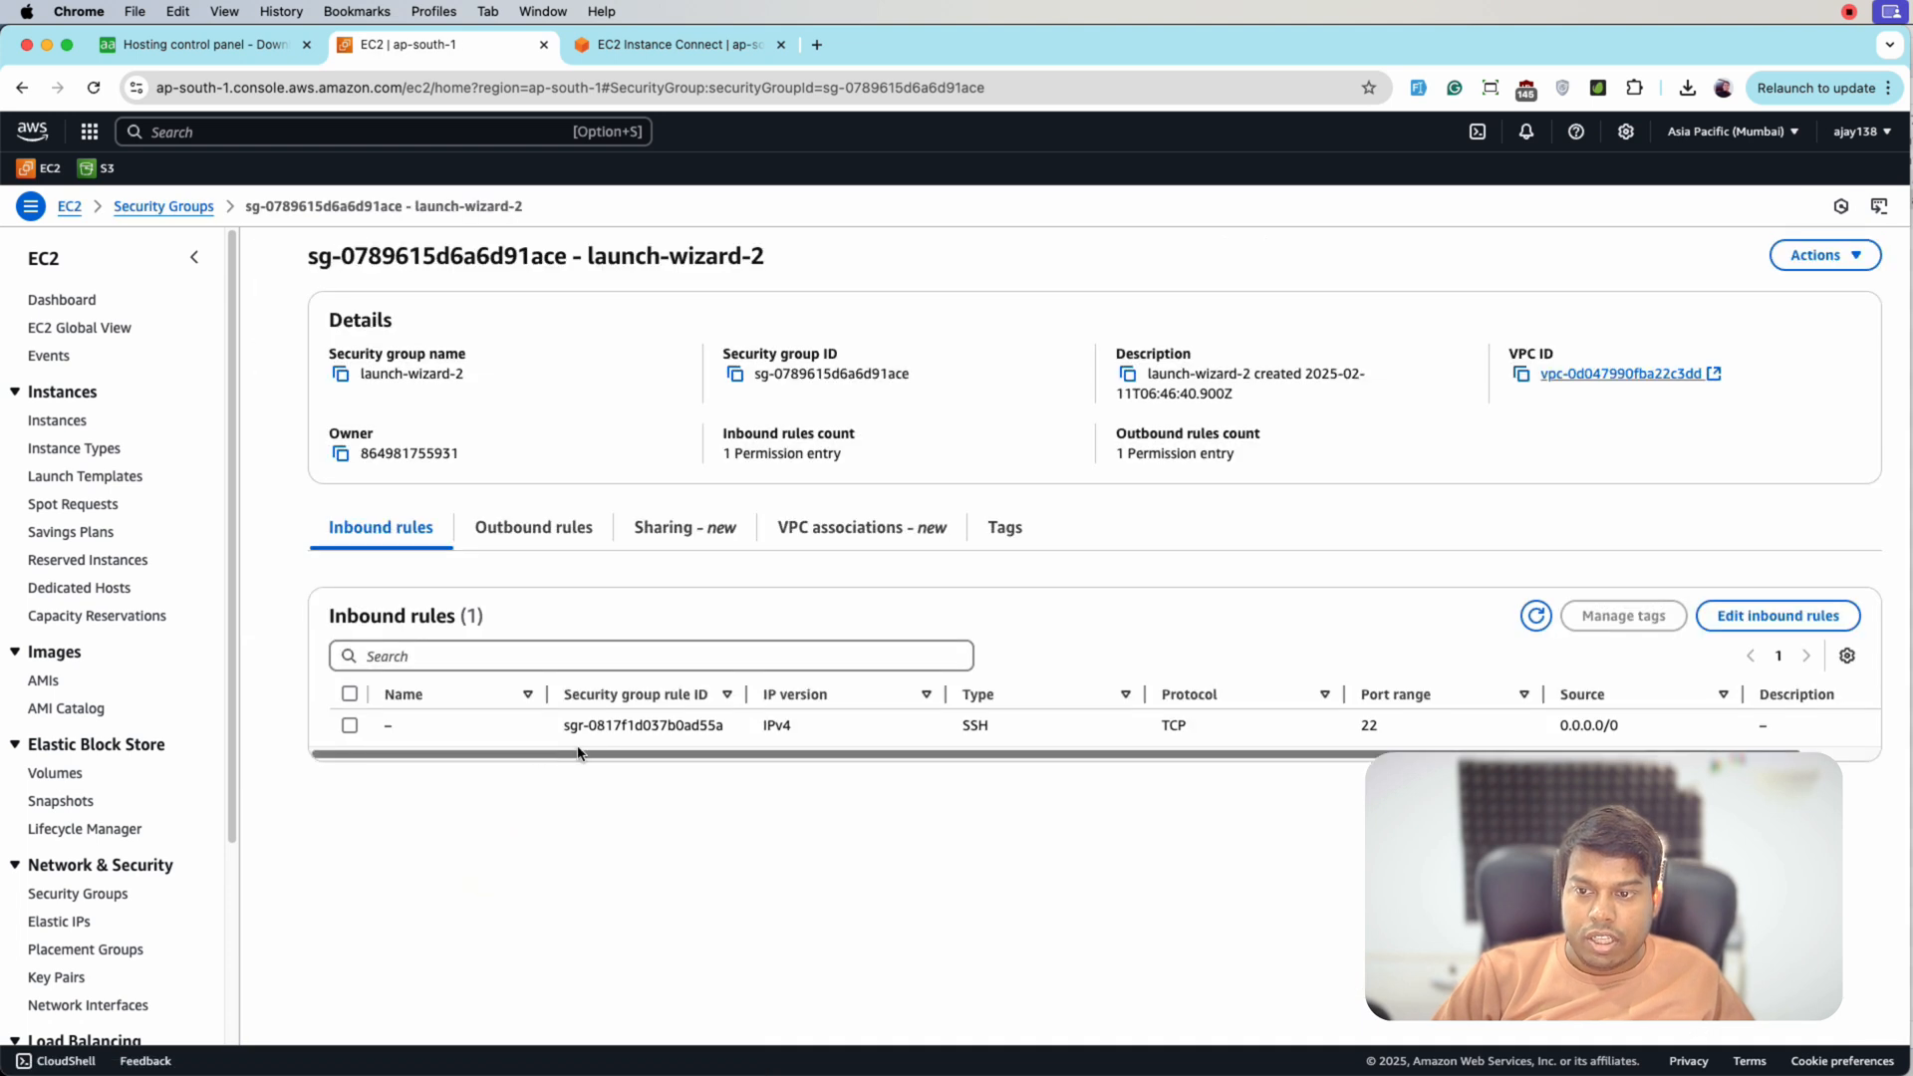
{"action": "scroll", "scroll_direction": "right", "scroll_amount": 3}
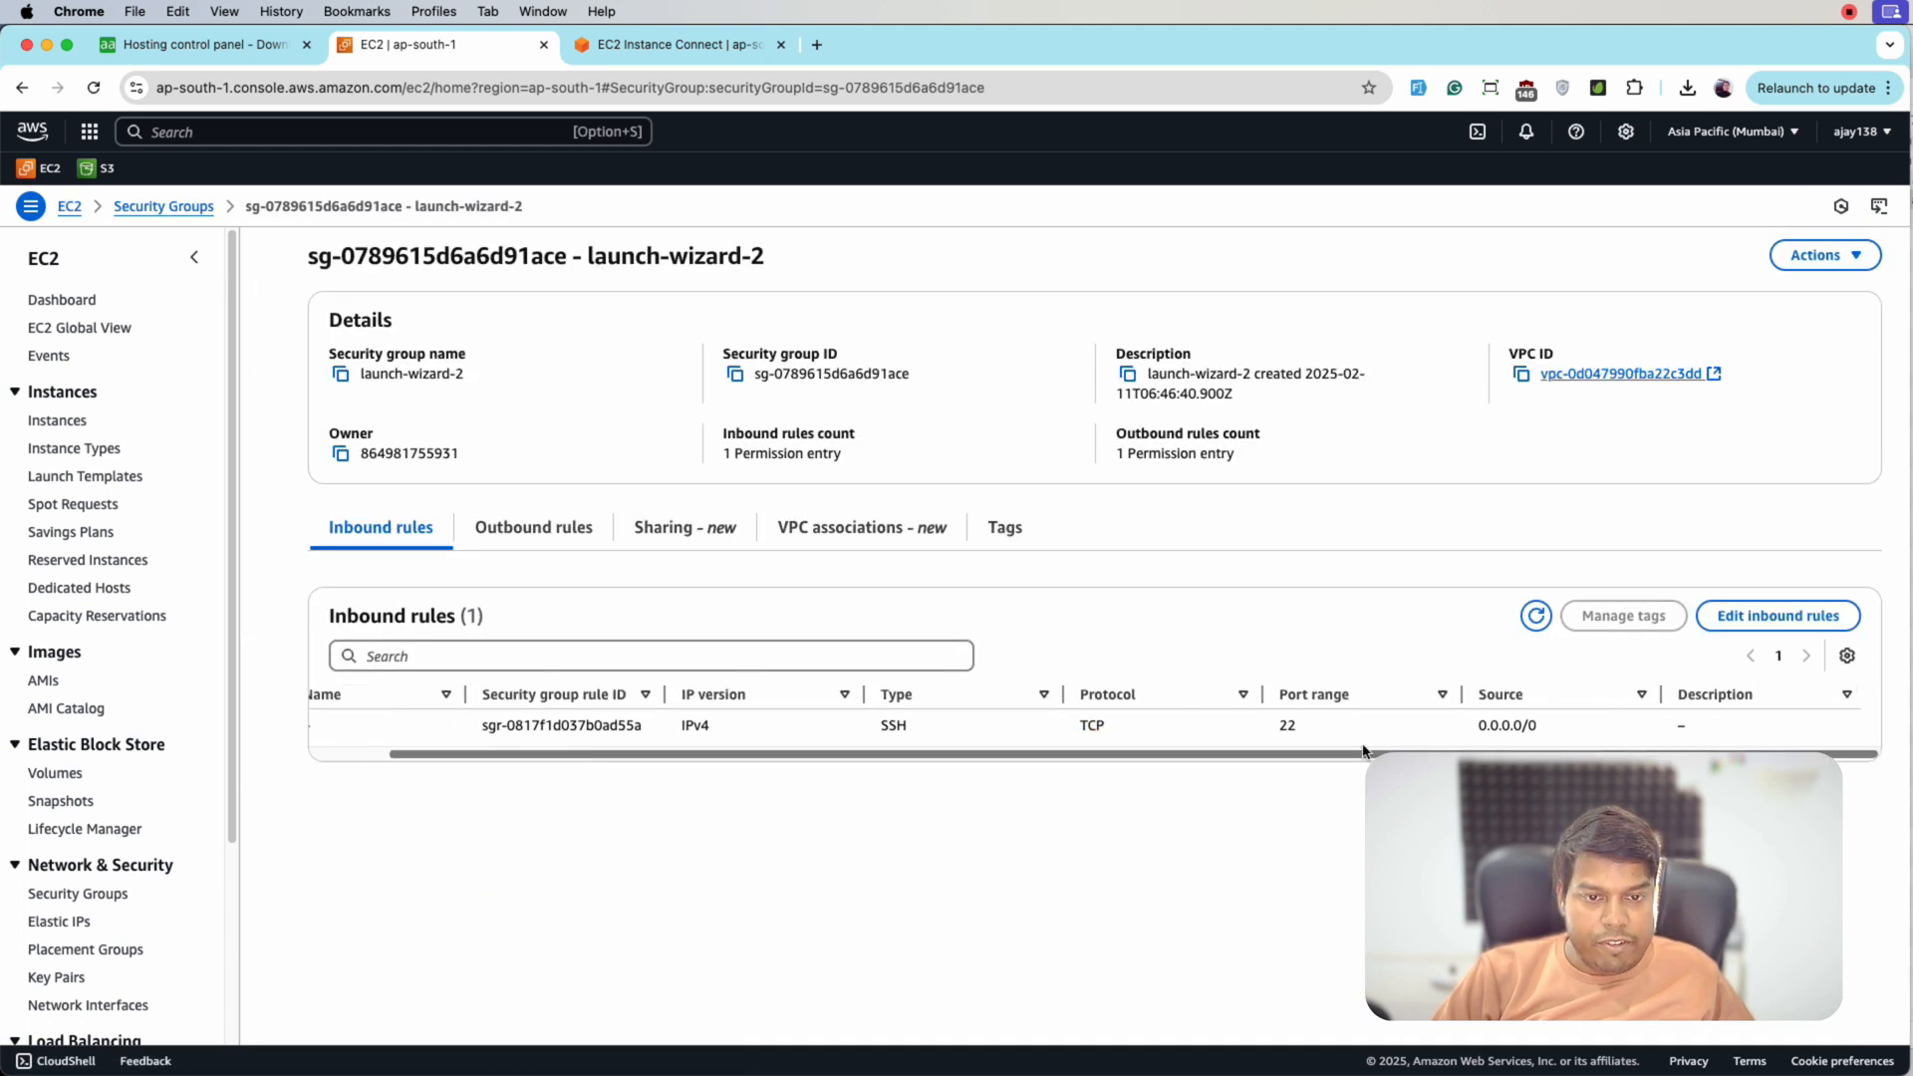
{"action": "left_click", "coordinate": [1776, 614]}
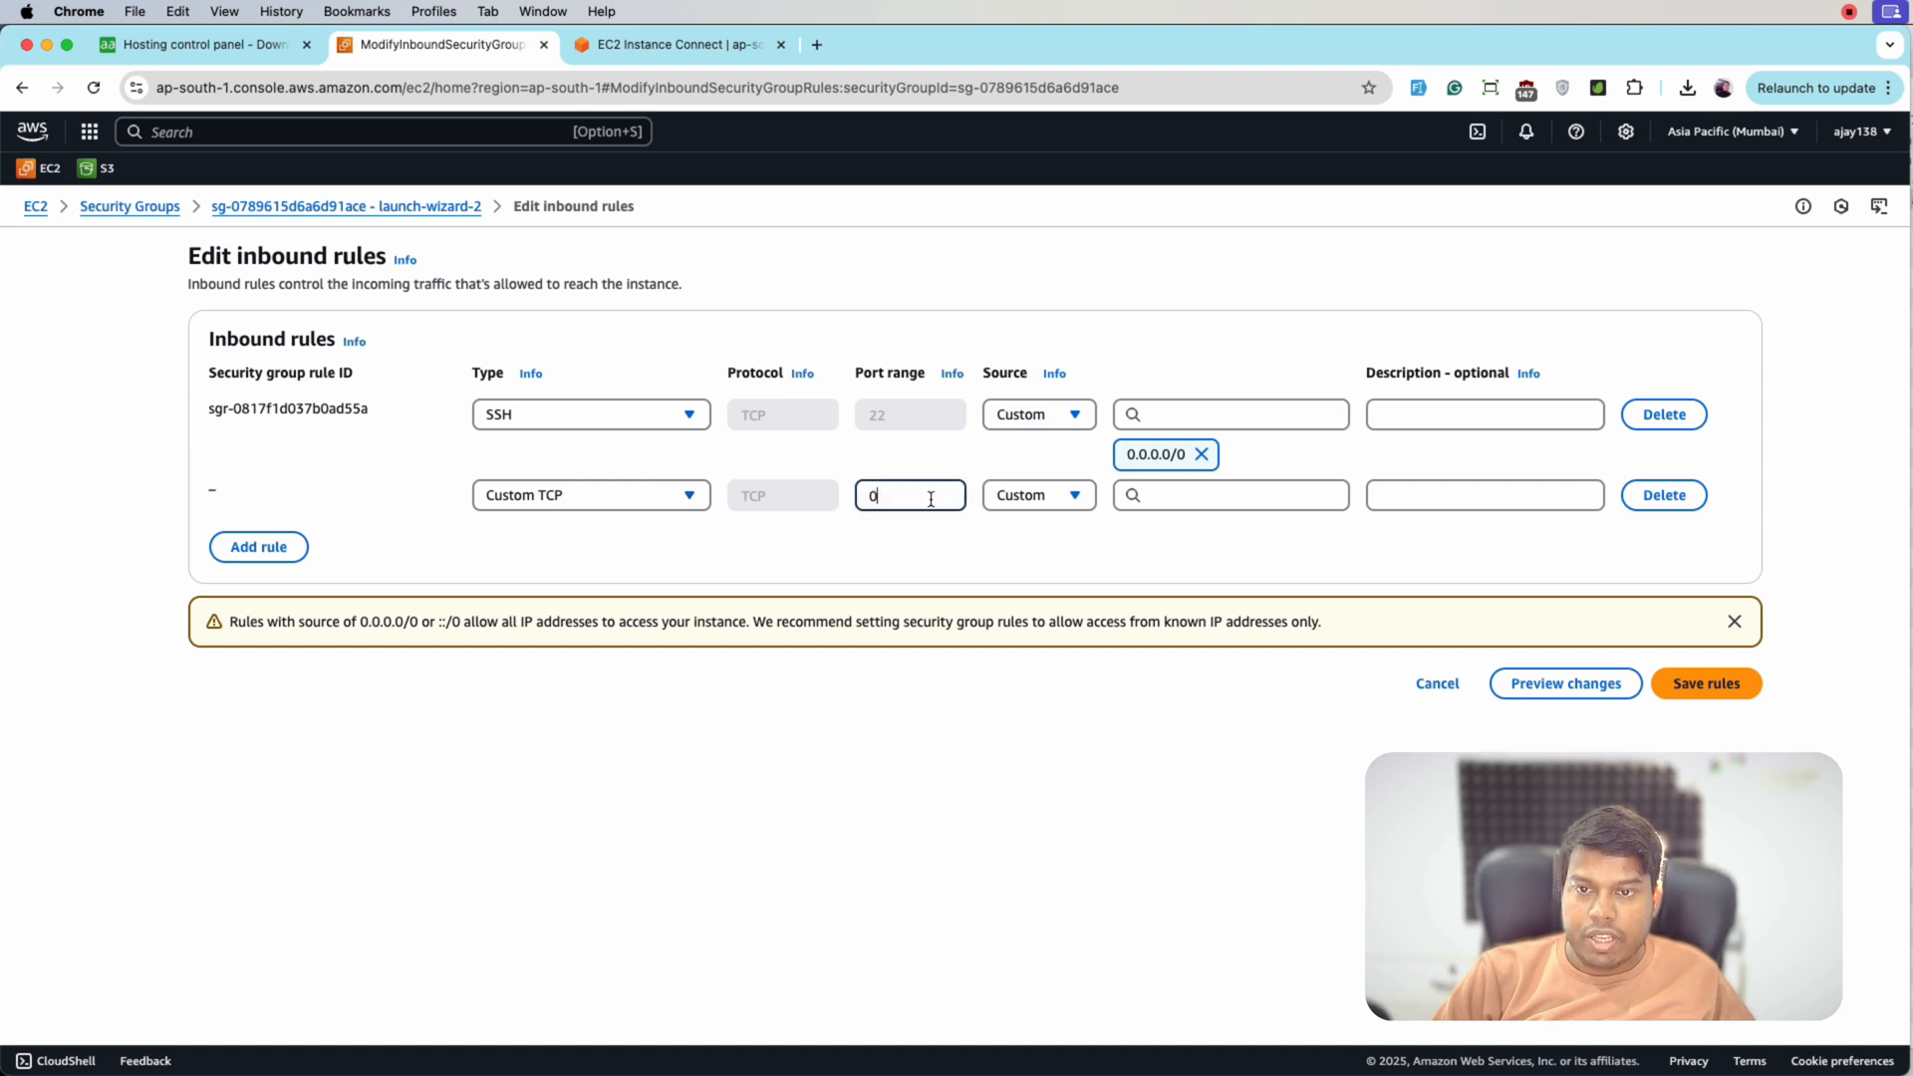
Add Anywhere-IPv4 inbound rules for Custom TCP 10119, Custom TCP 888 and HTTP
{"action": "left_click", "coordinate": [1229, 494]}
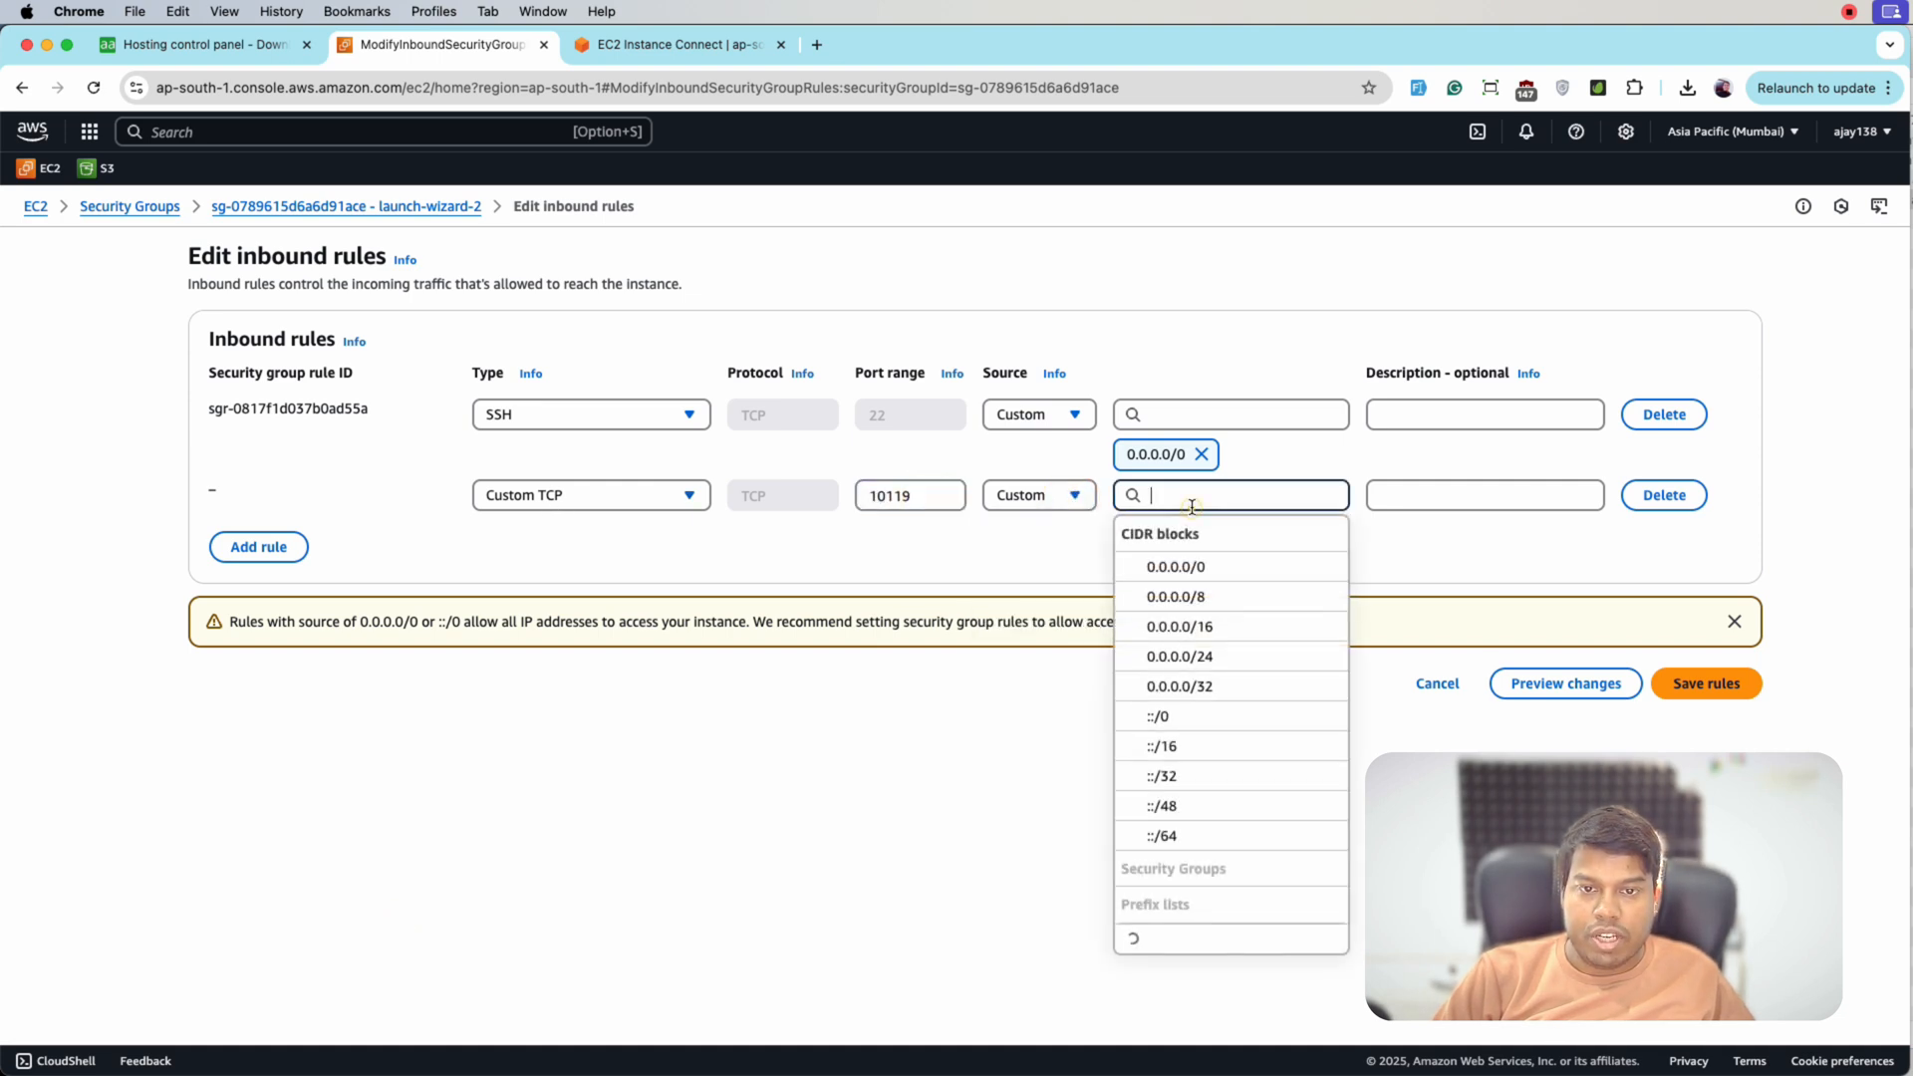
{"action": "left_click", "coordinate": [1172, 566]}
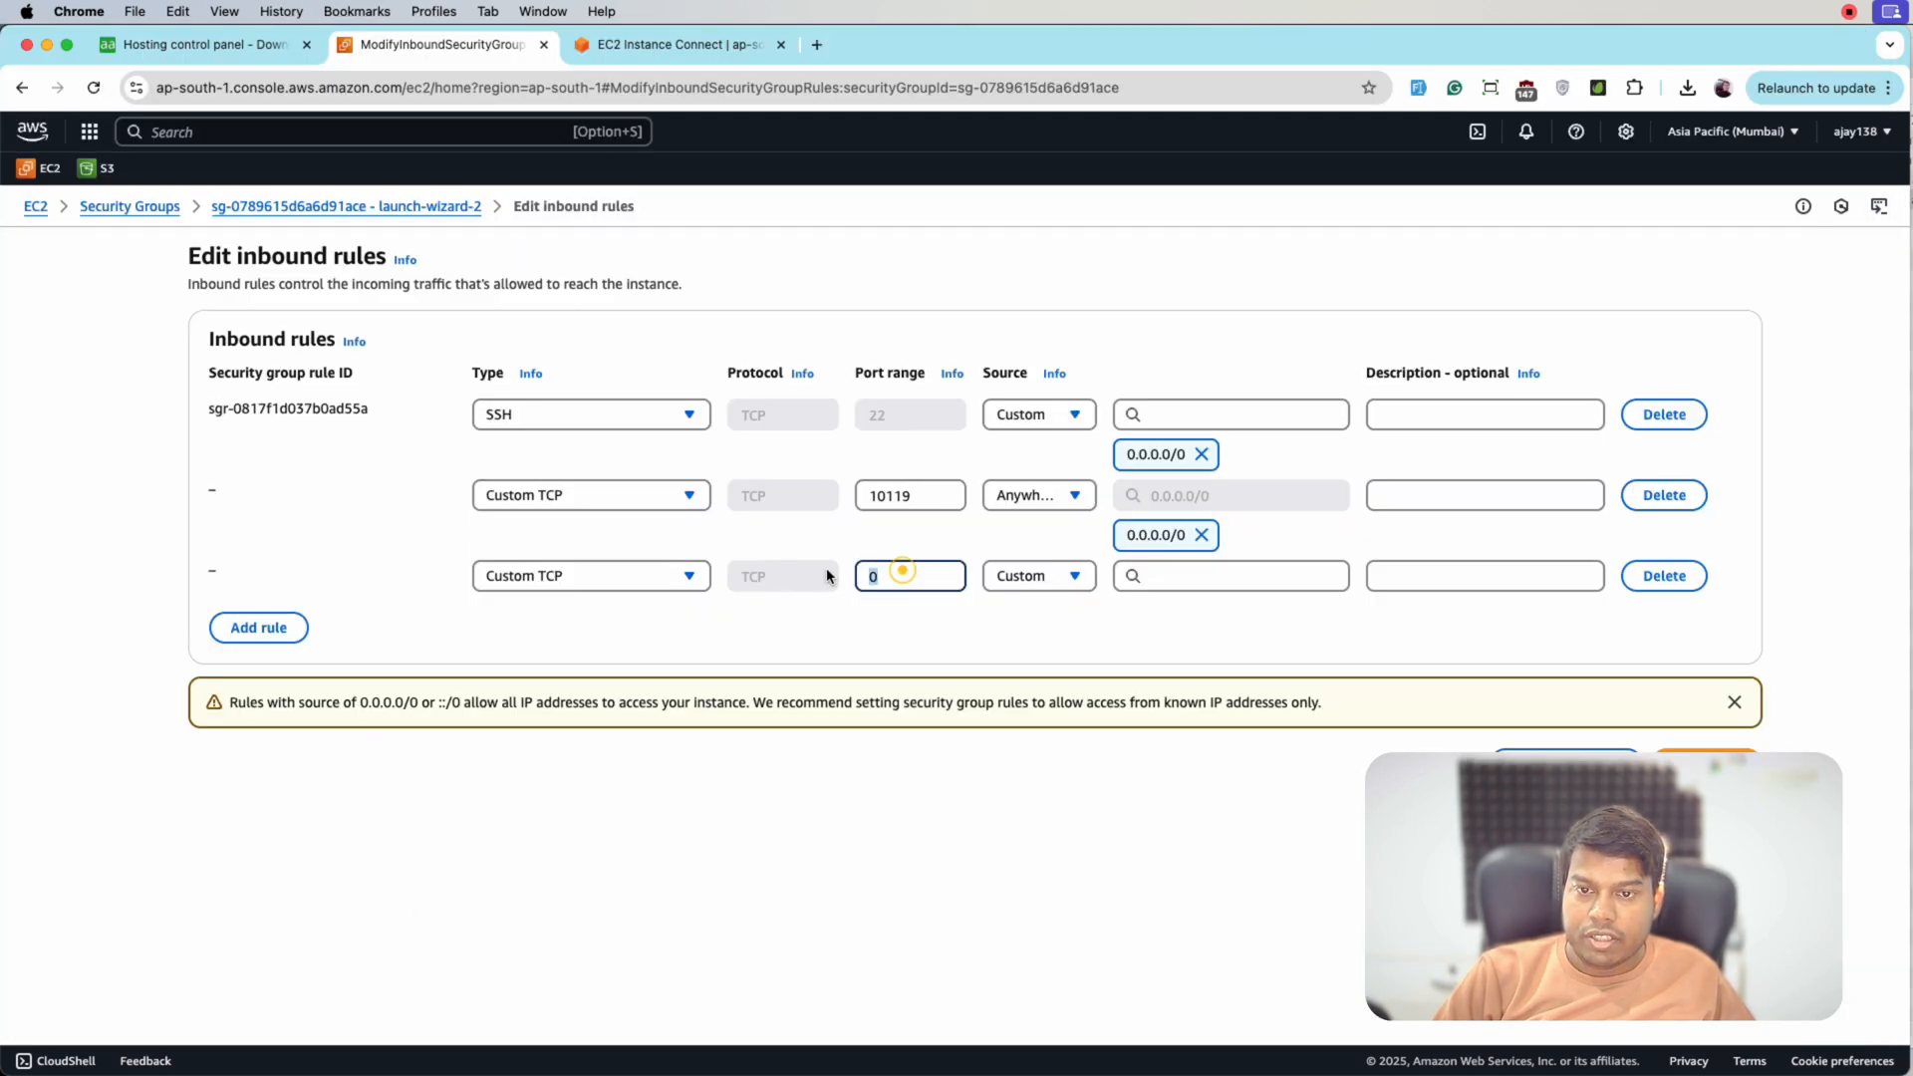
{"action": "left_click", "coordinate": [1038, 574]}
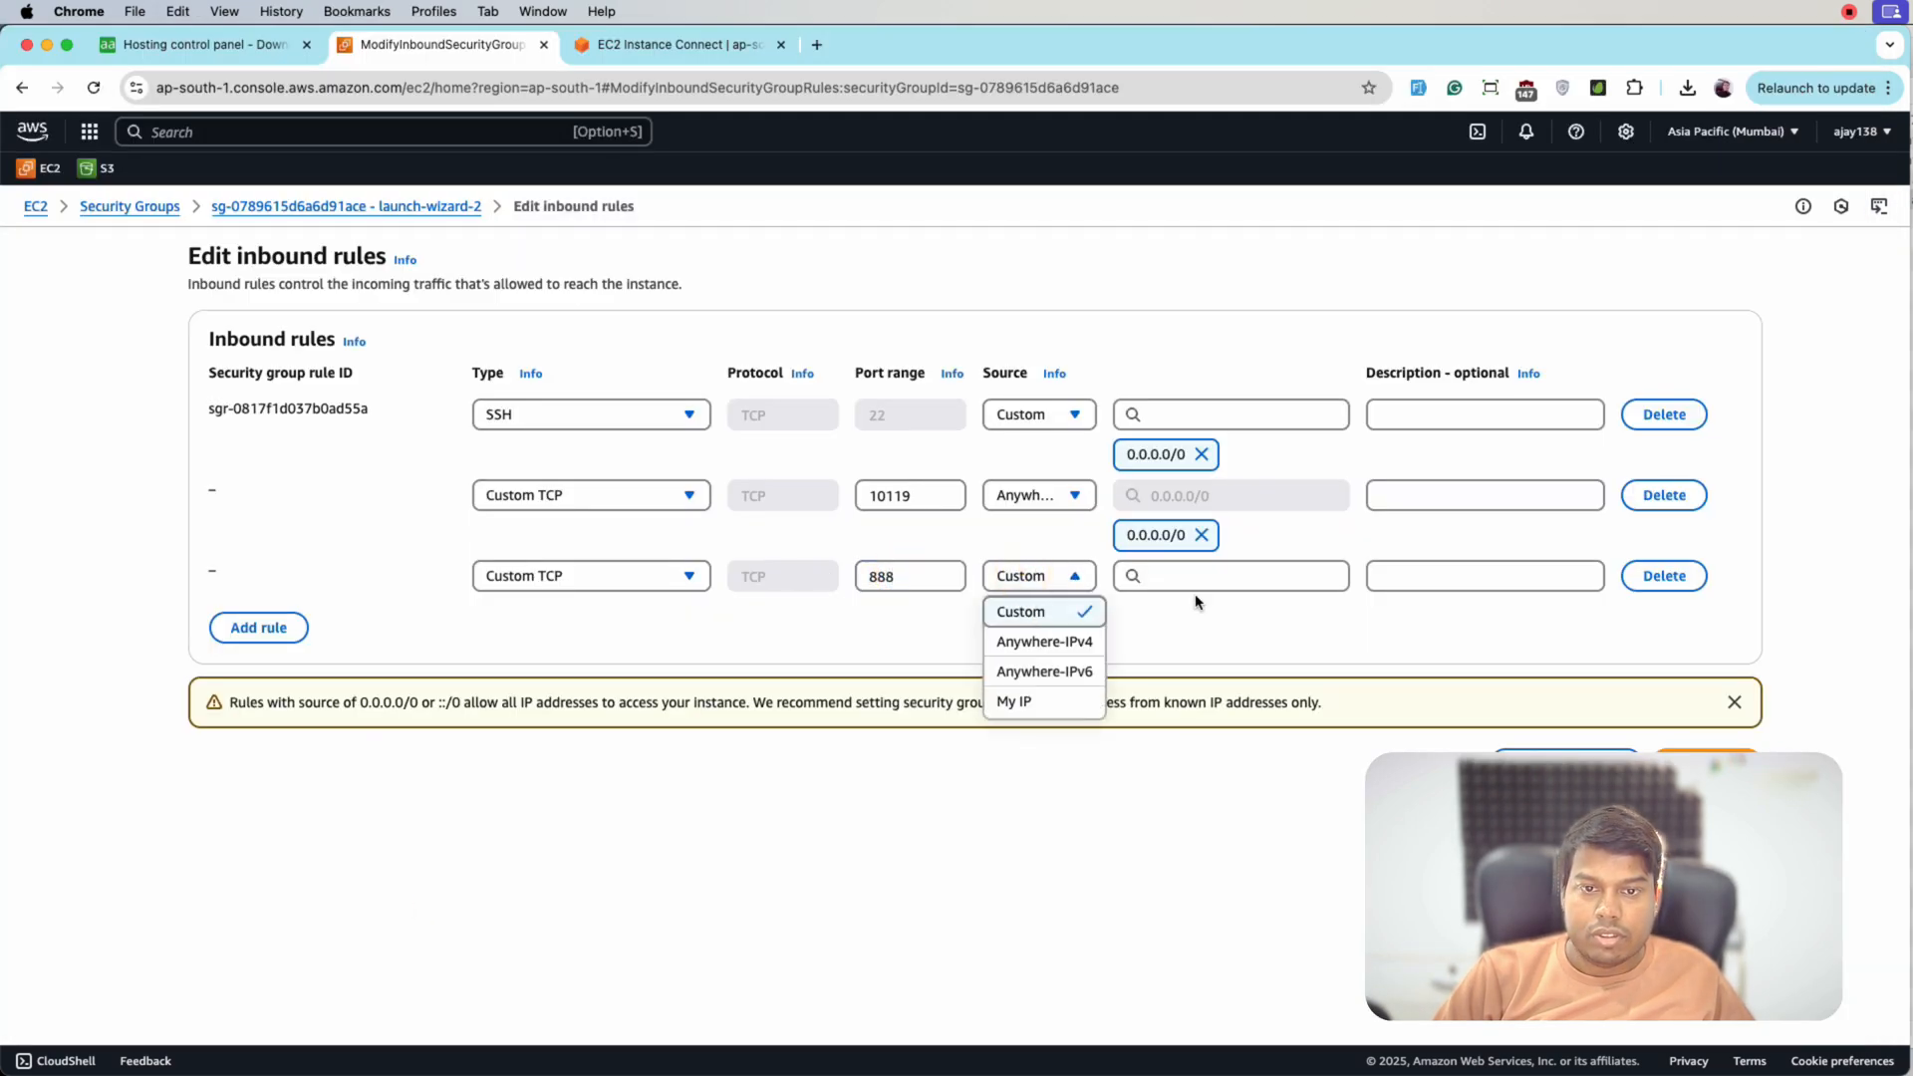
{"action": "left_click", "coordinate": [1043, 641]}
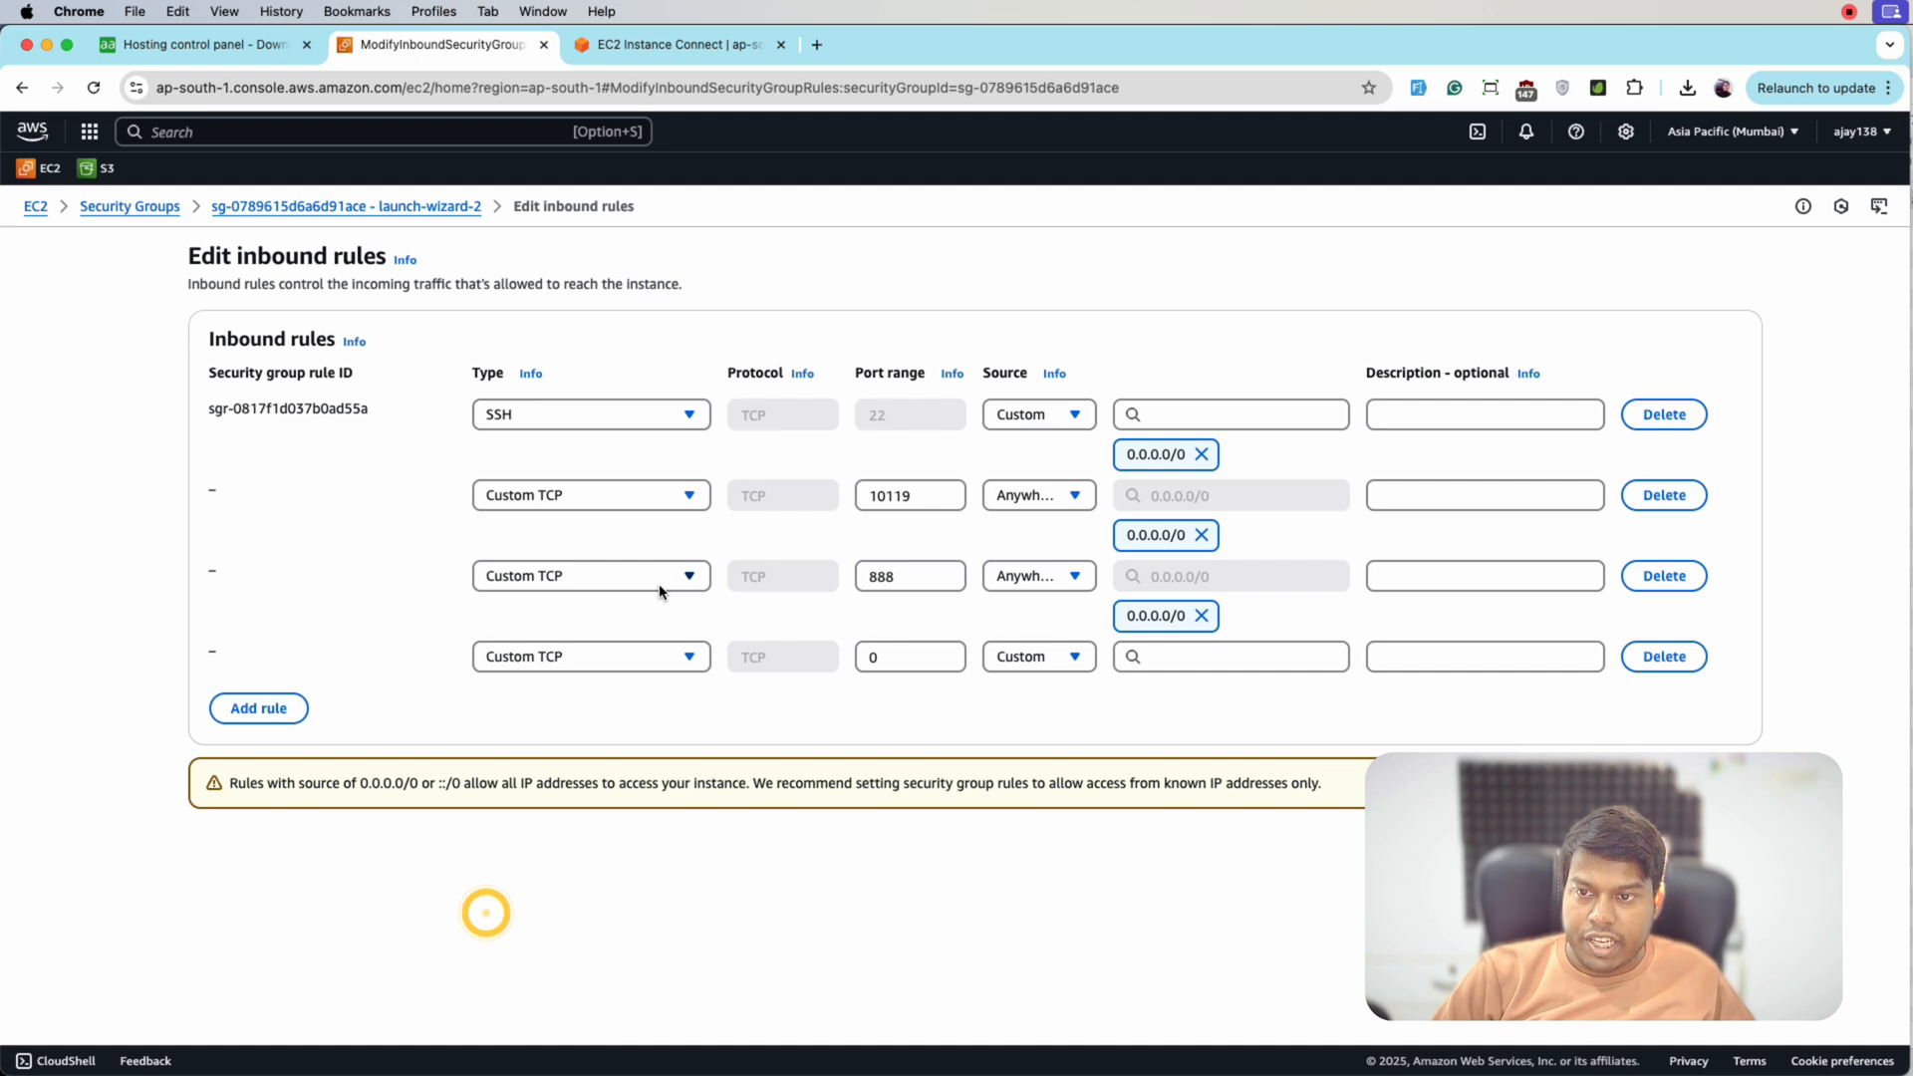
{"action": "type", "text": "htt"}
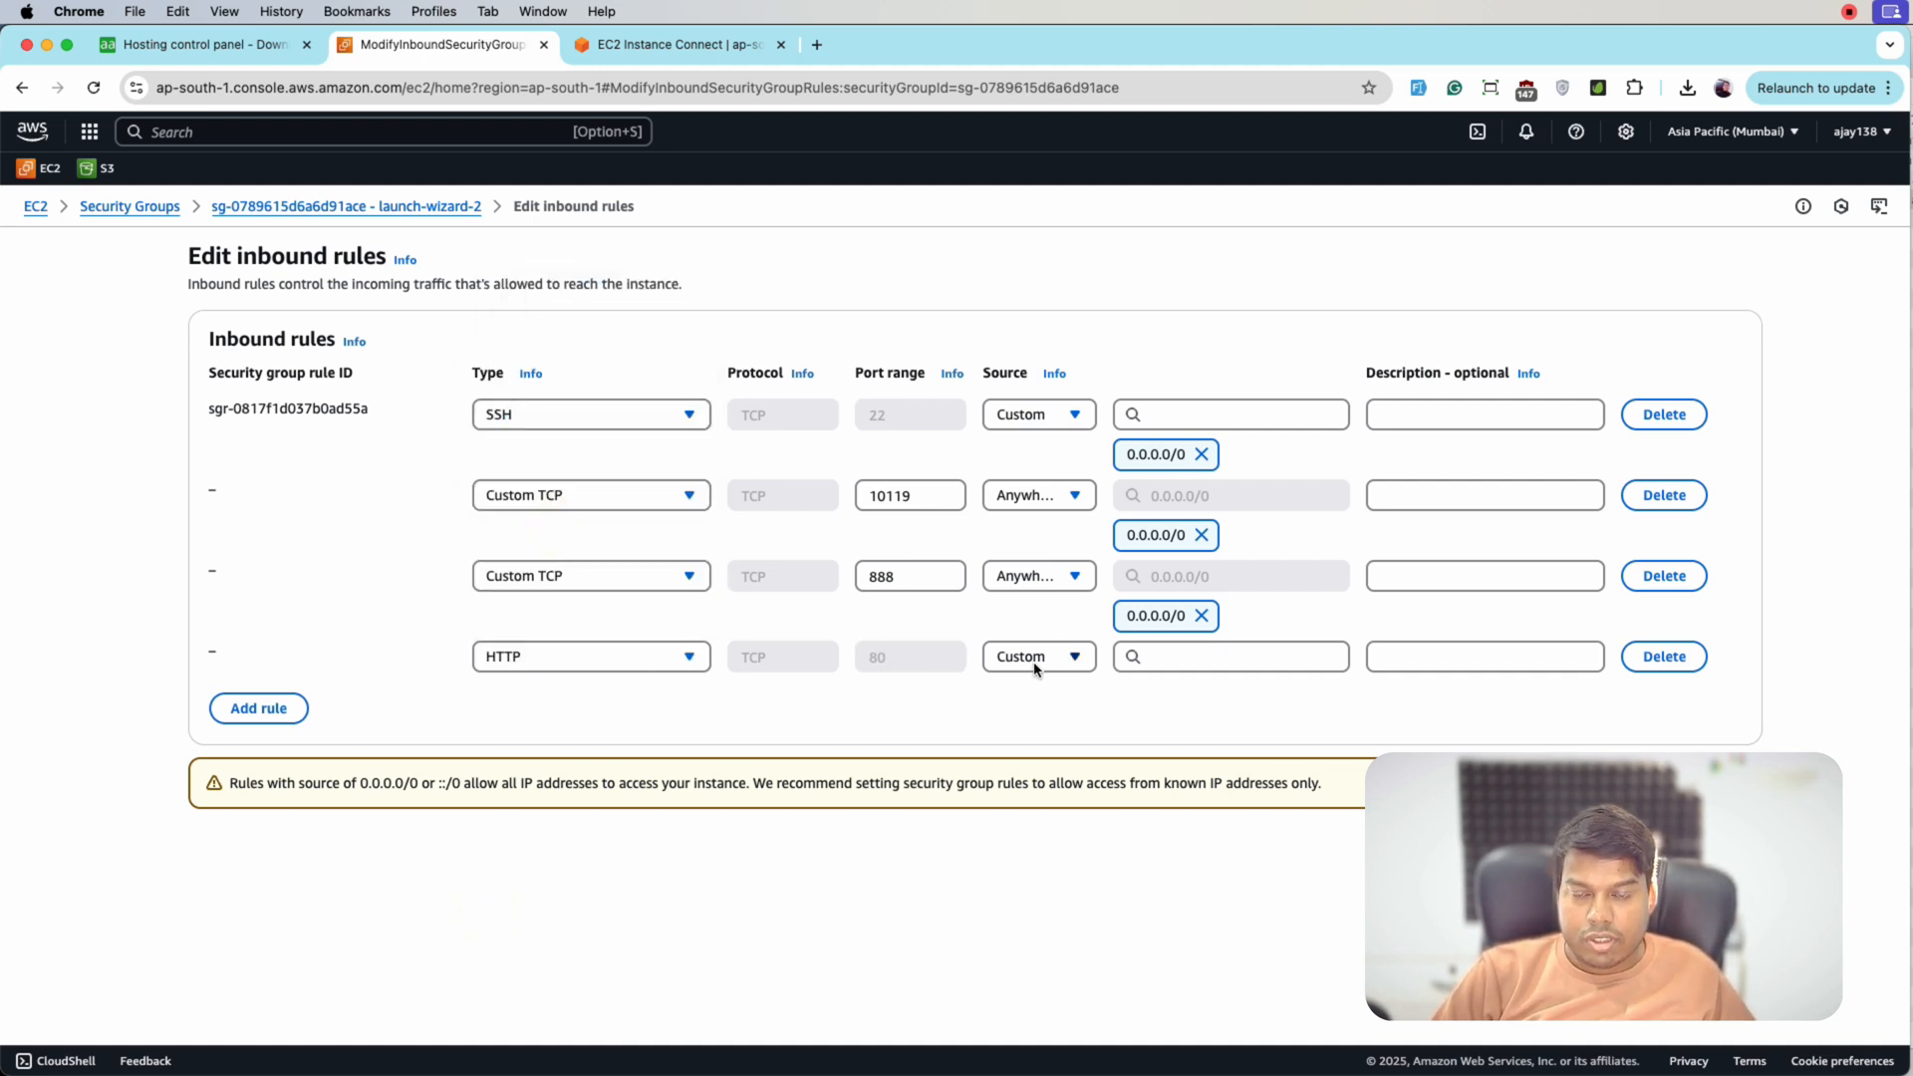
{"action": "left_click", "coordinate": [1228, 656]}
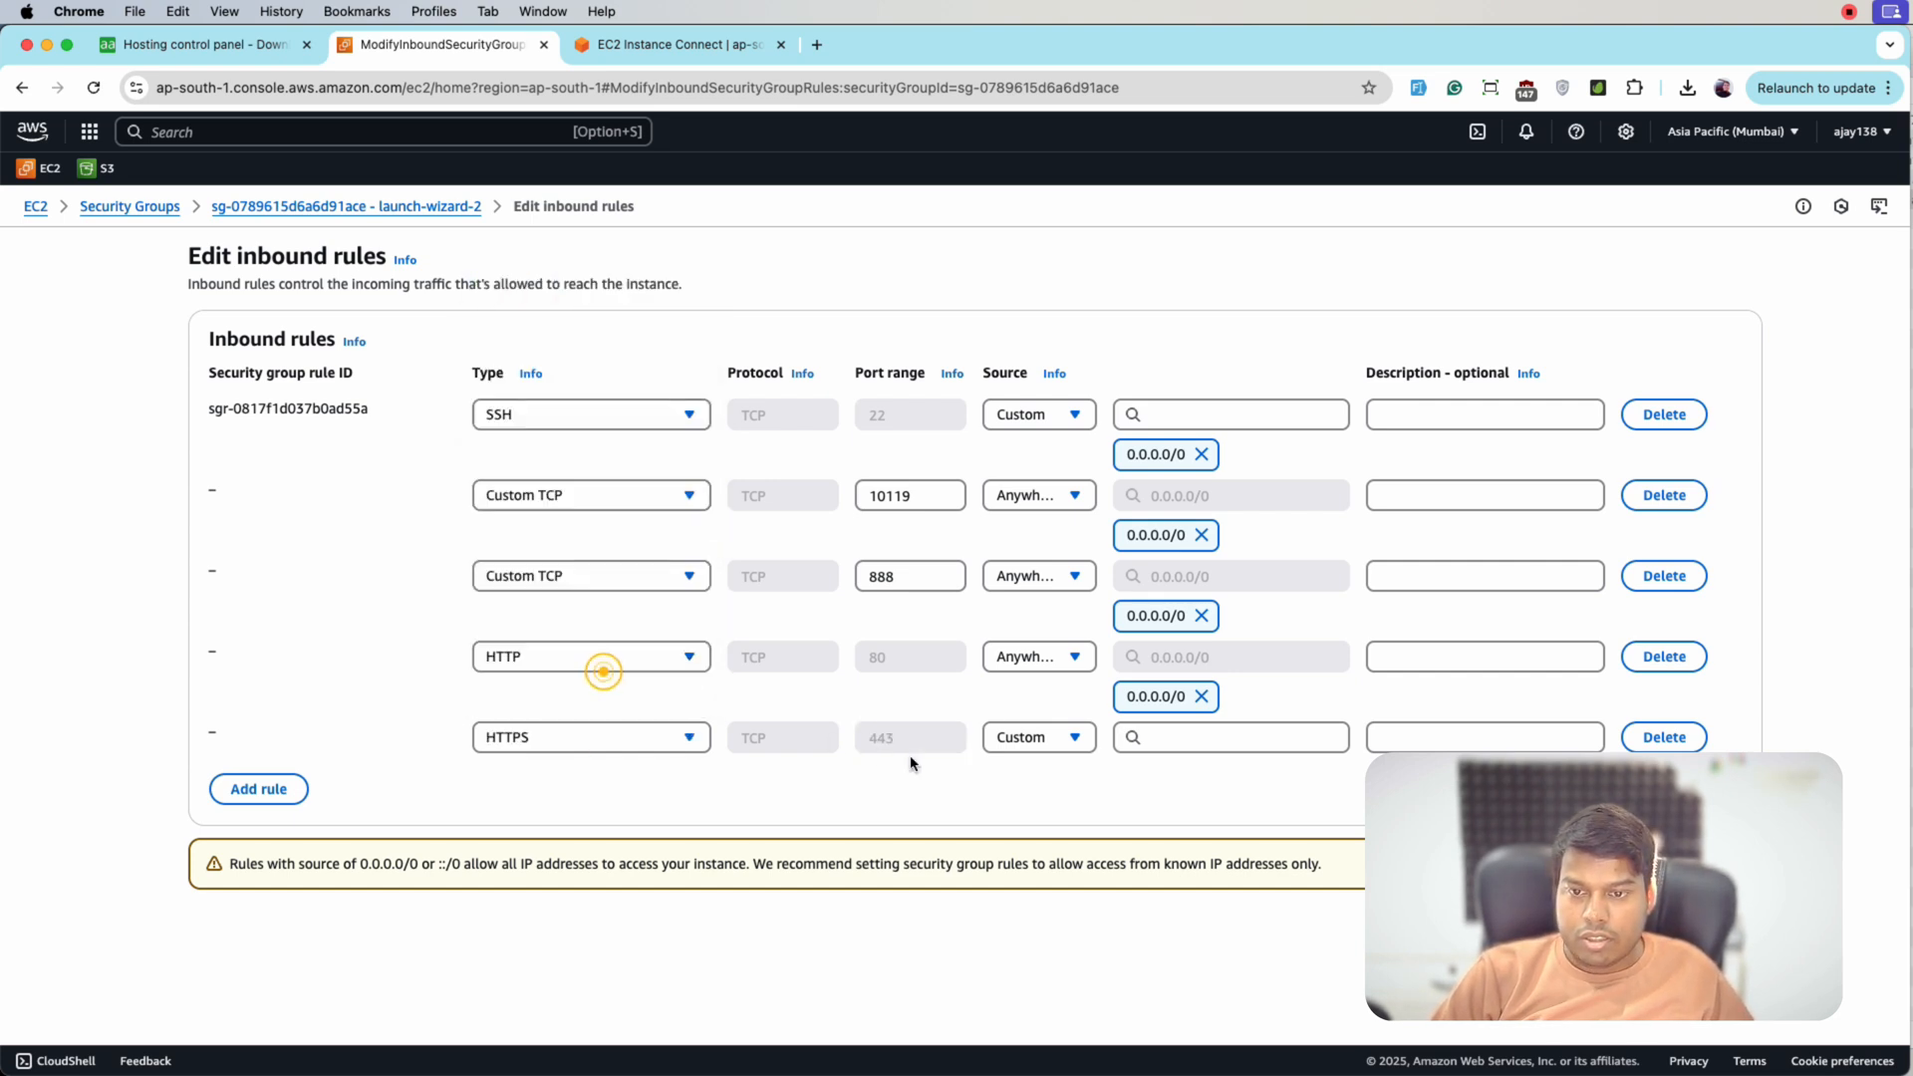
Add Anywhere-IPv4 rules for HTTPS and Custom TCP ports 20 and 21, then save
{"action": "left_click", "coordinate": [1038, 735]}
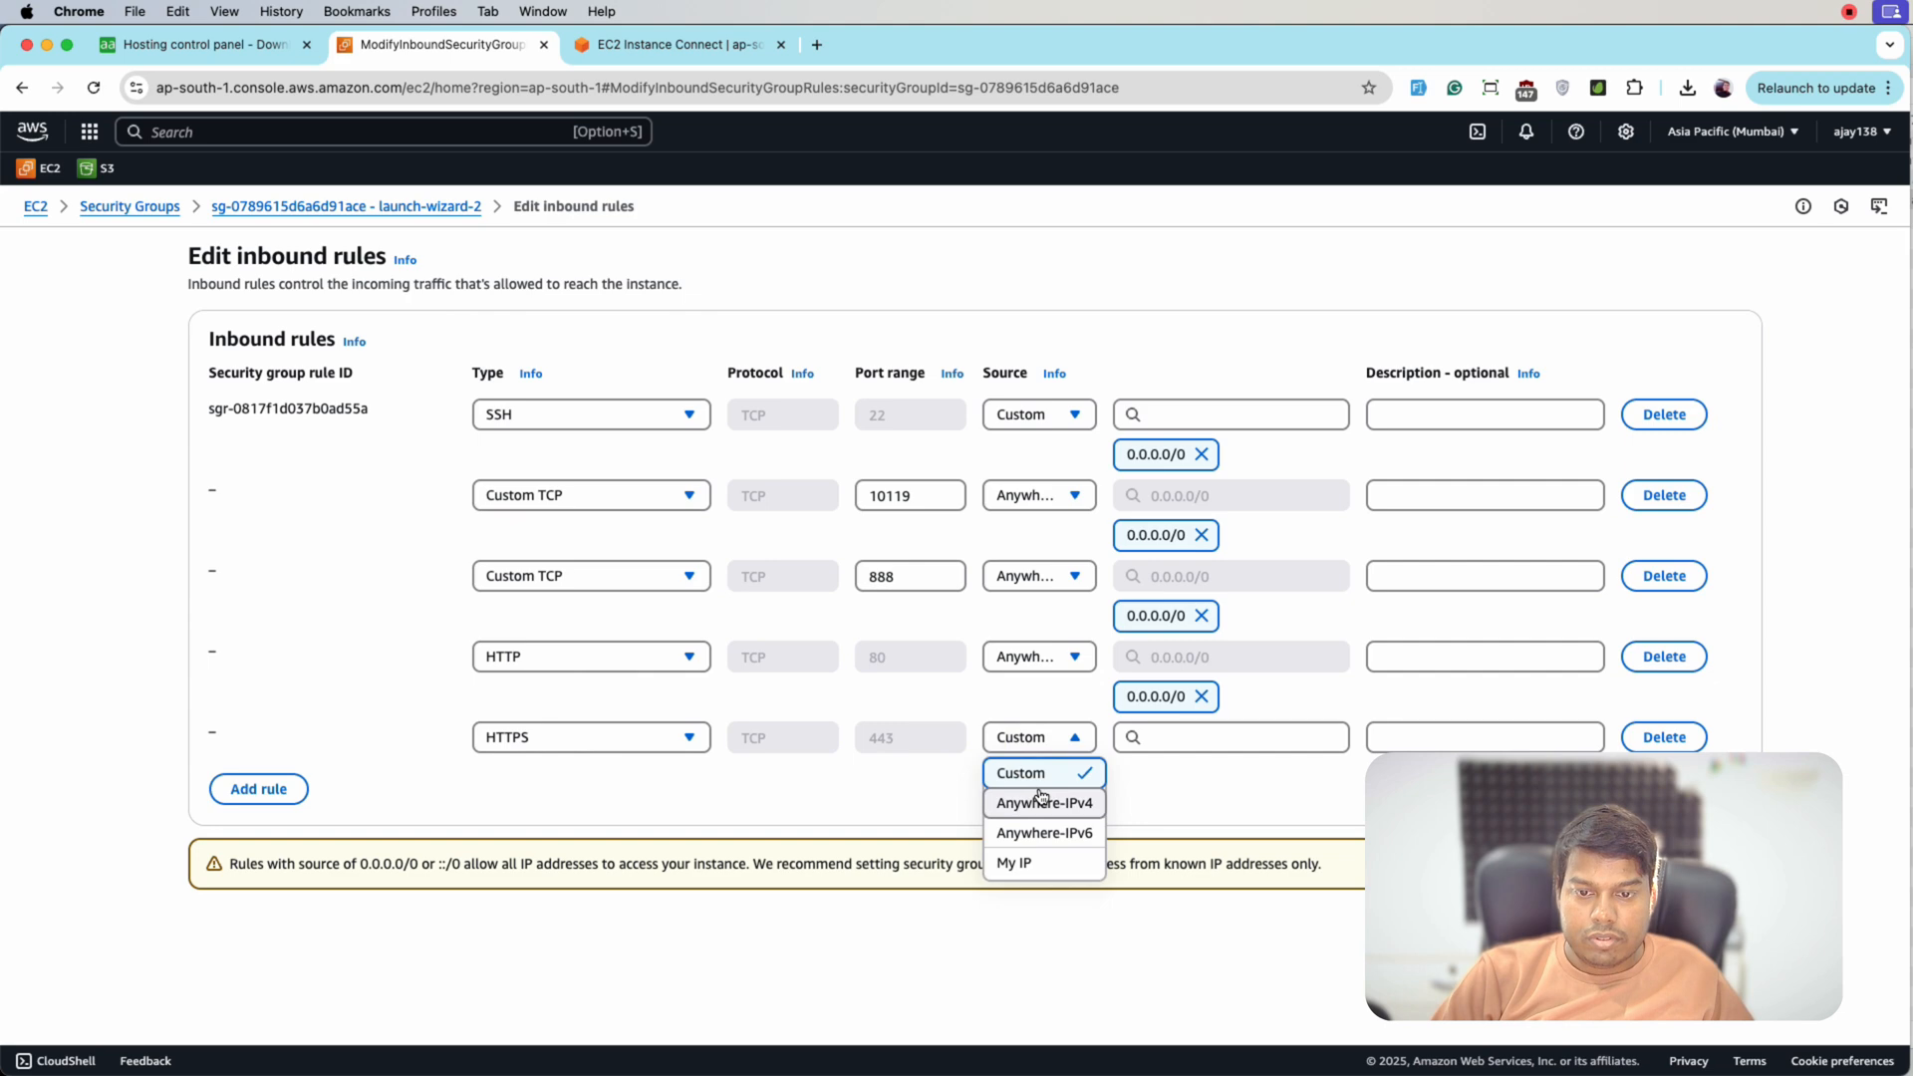
{"action": "left_click", "coordinate": [1043, 803]}
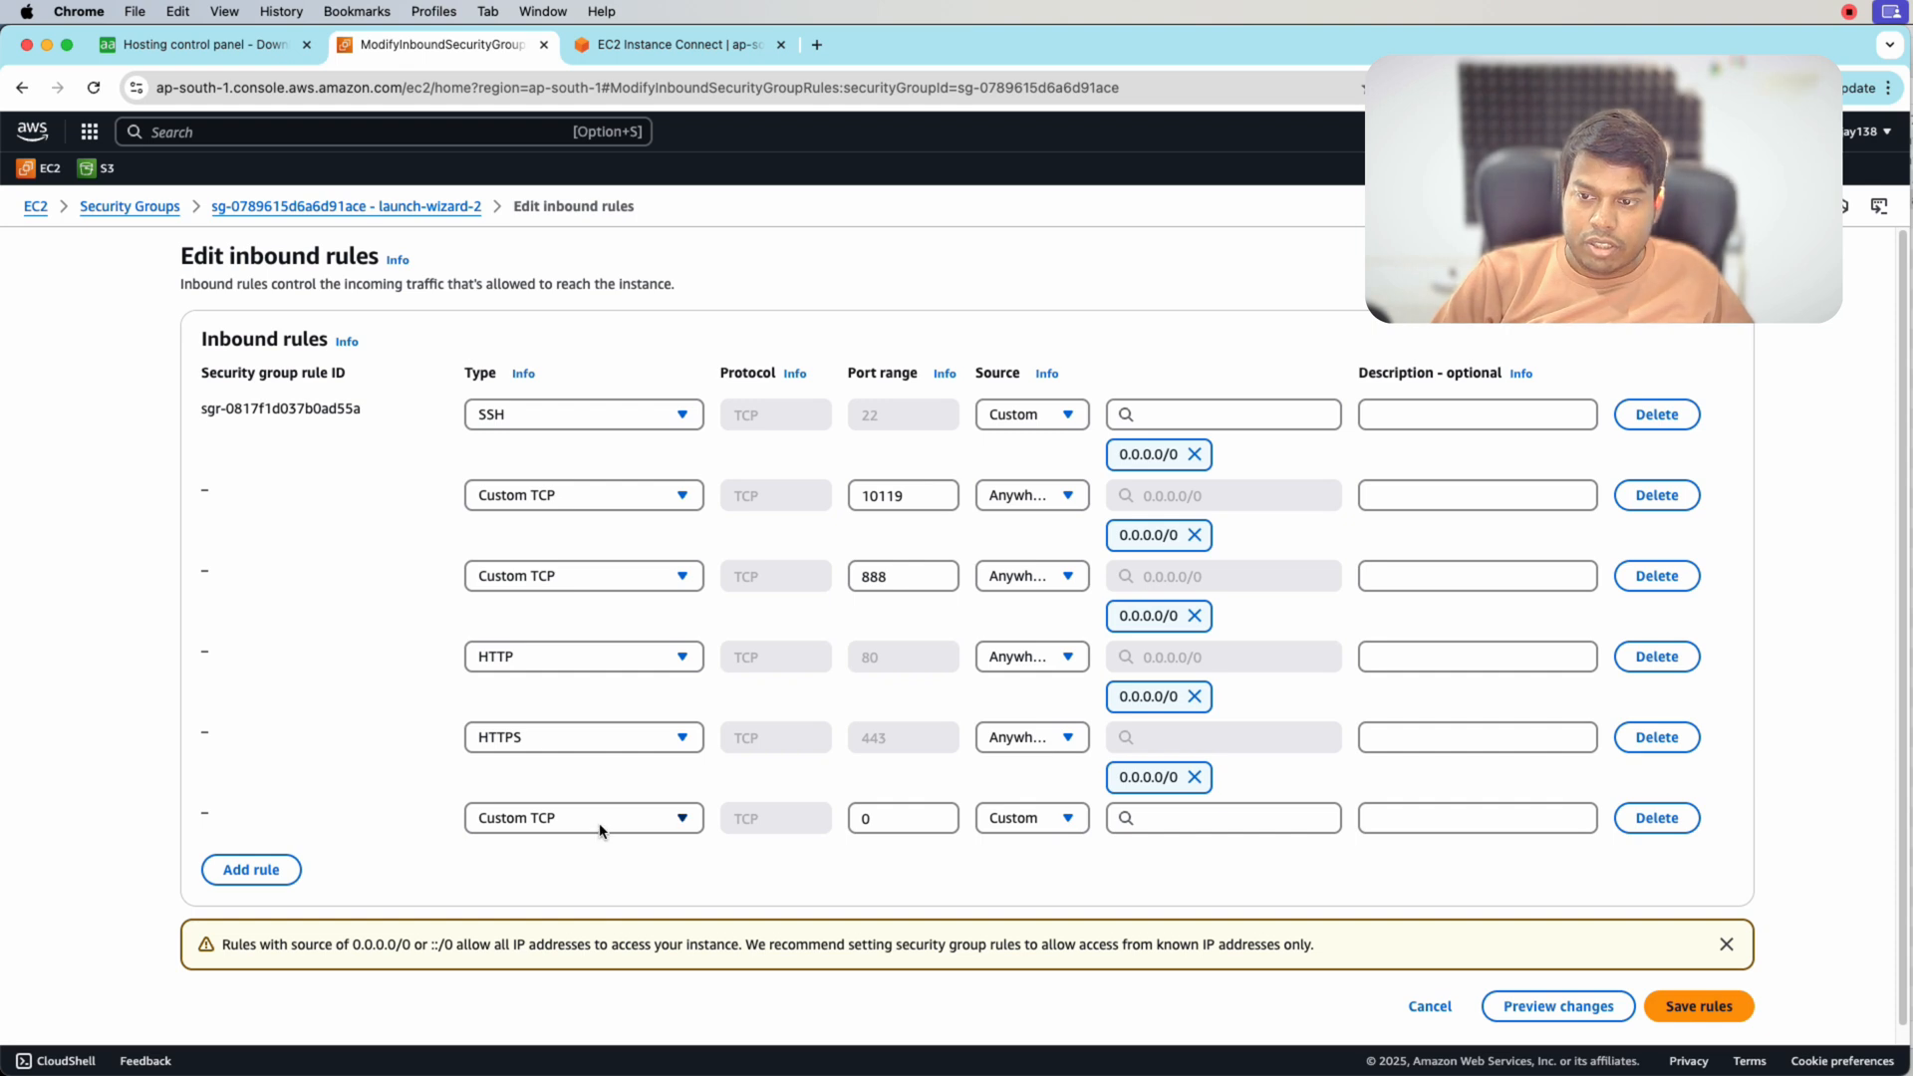
{"action": "type", "text": "20"}
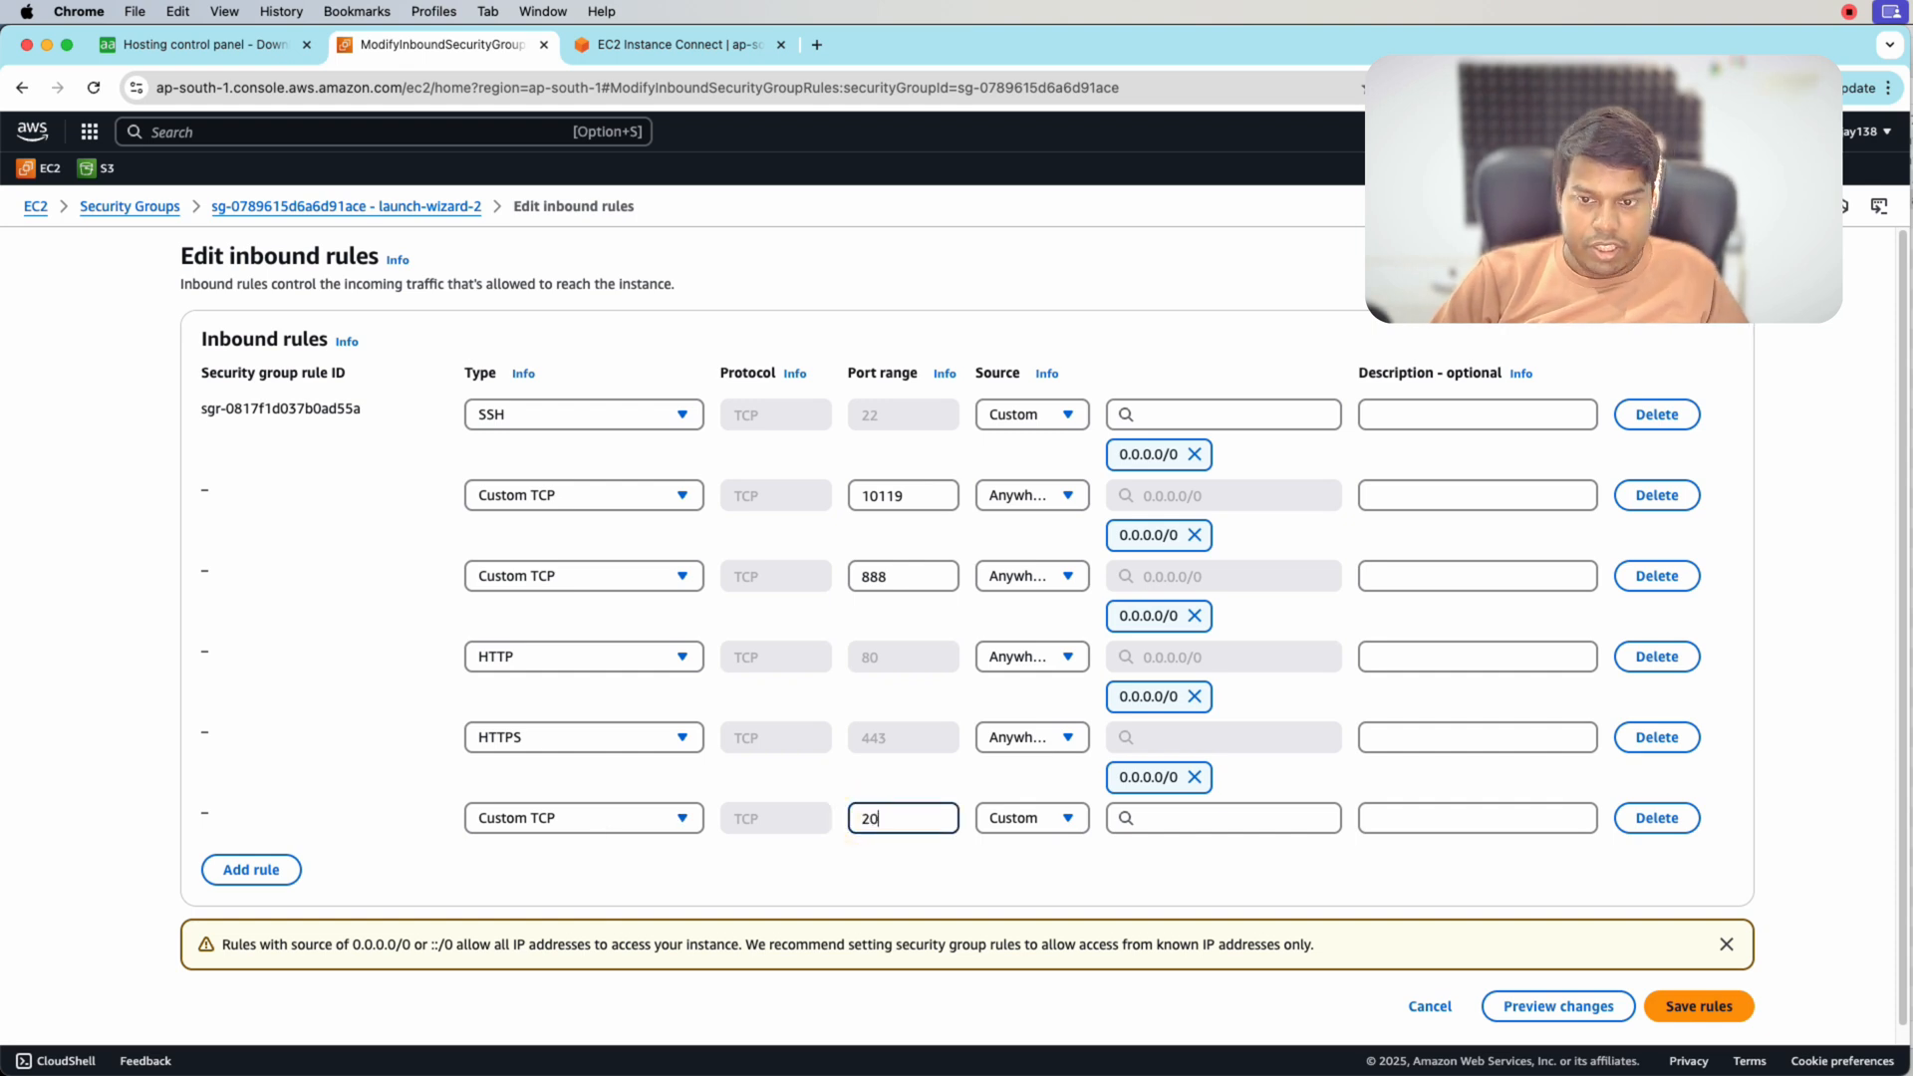
{"action": "left_click", "coordinate": [1029, 817]}
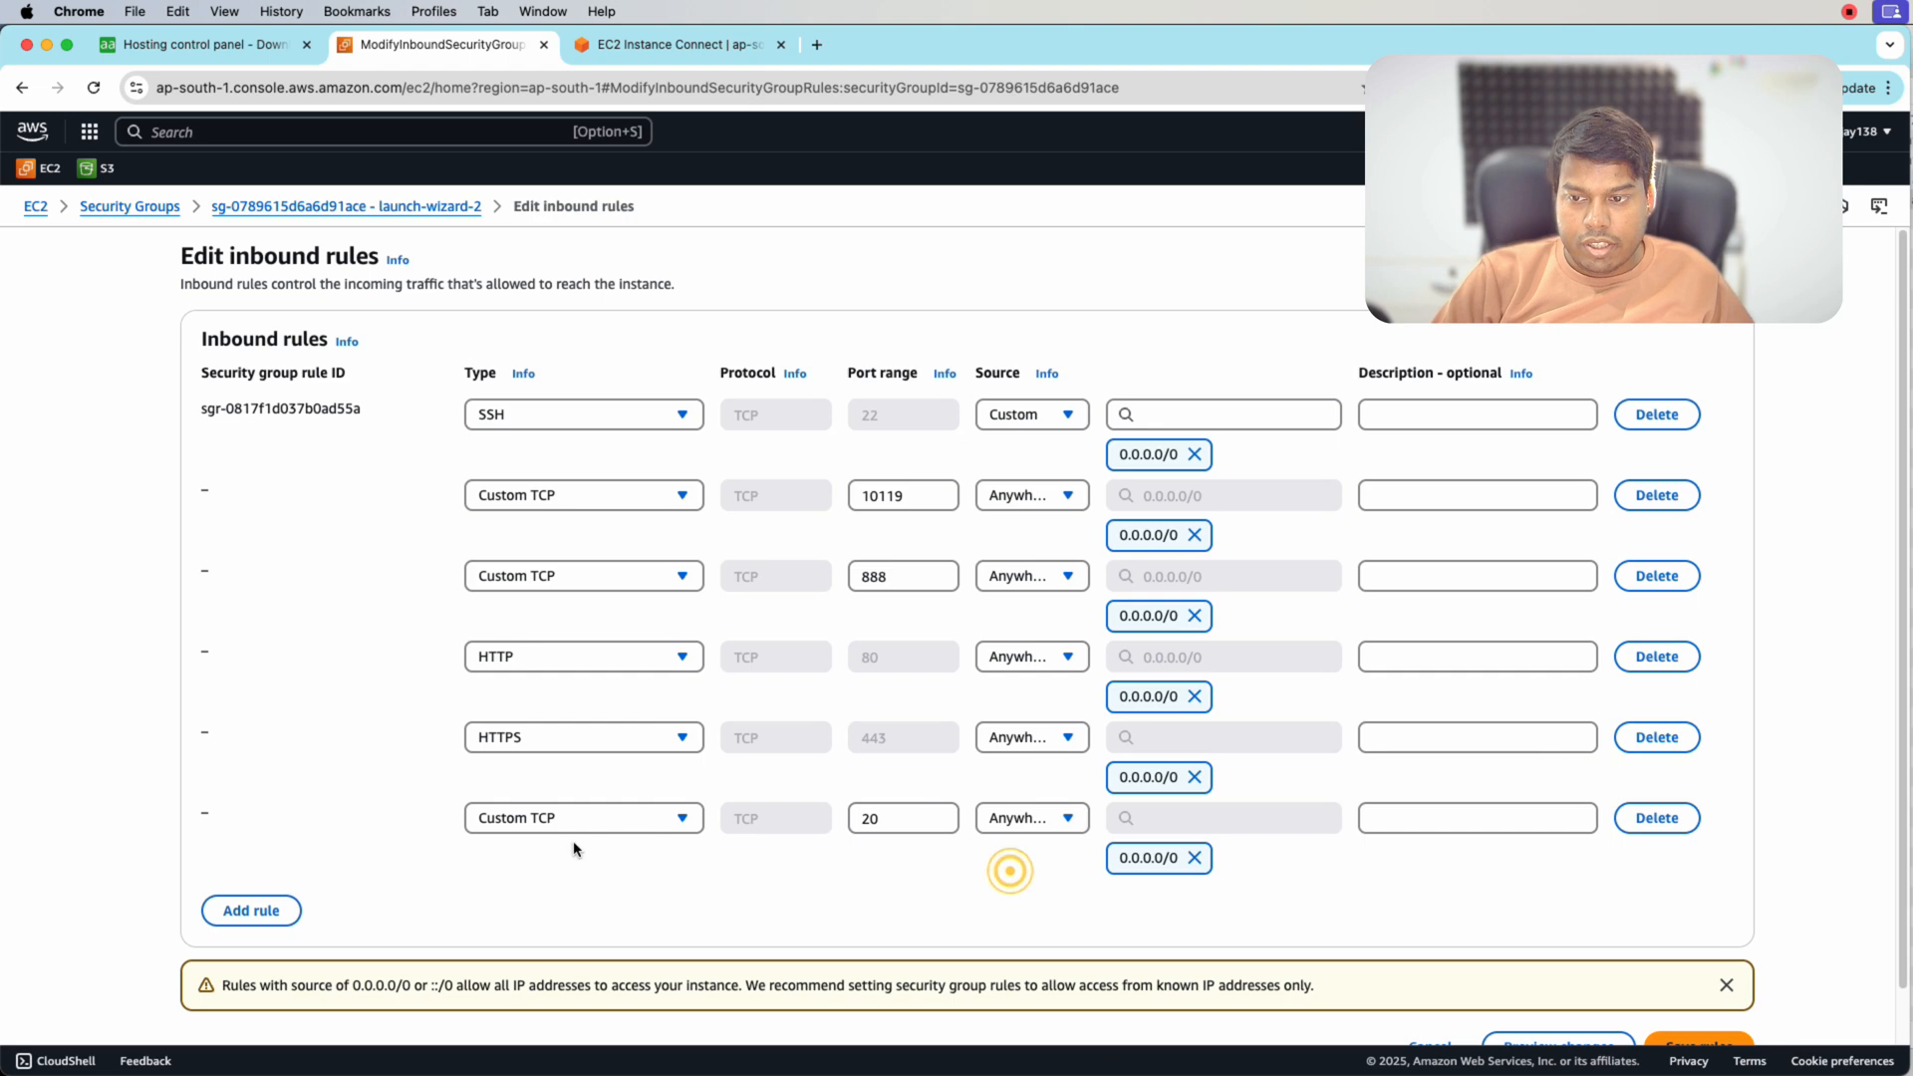
{"action": "left_click", "coordinate": [583, 897]}
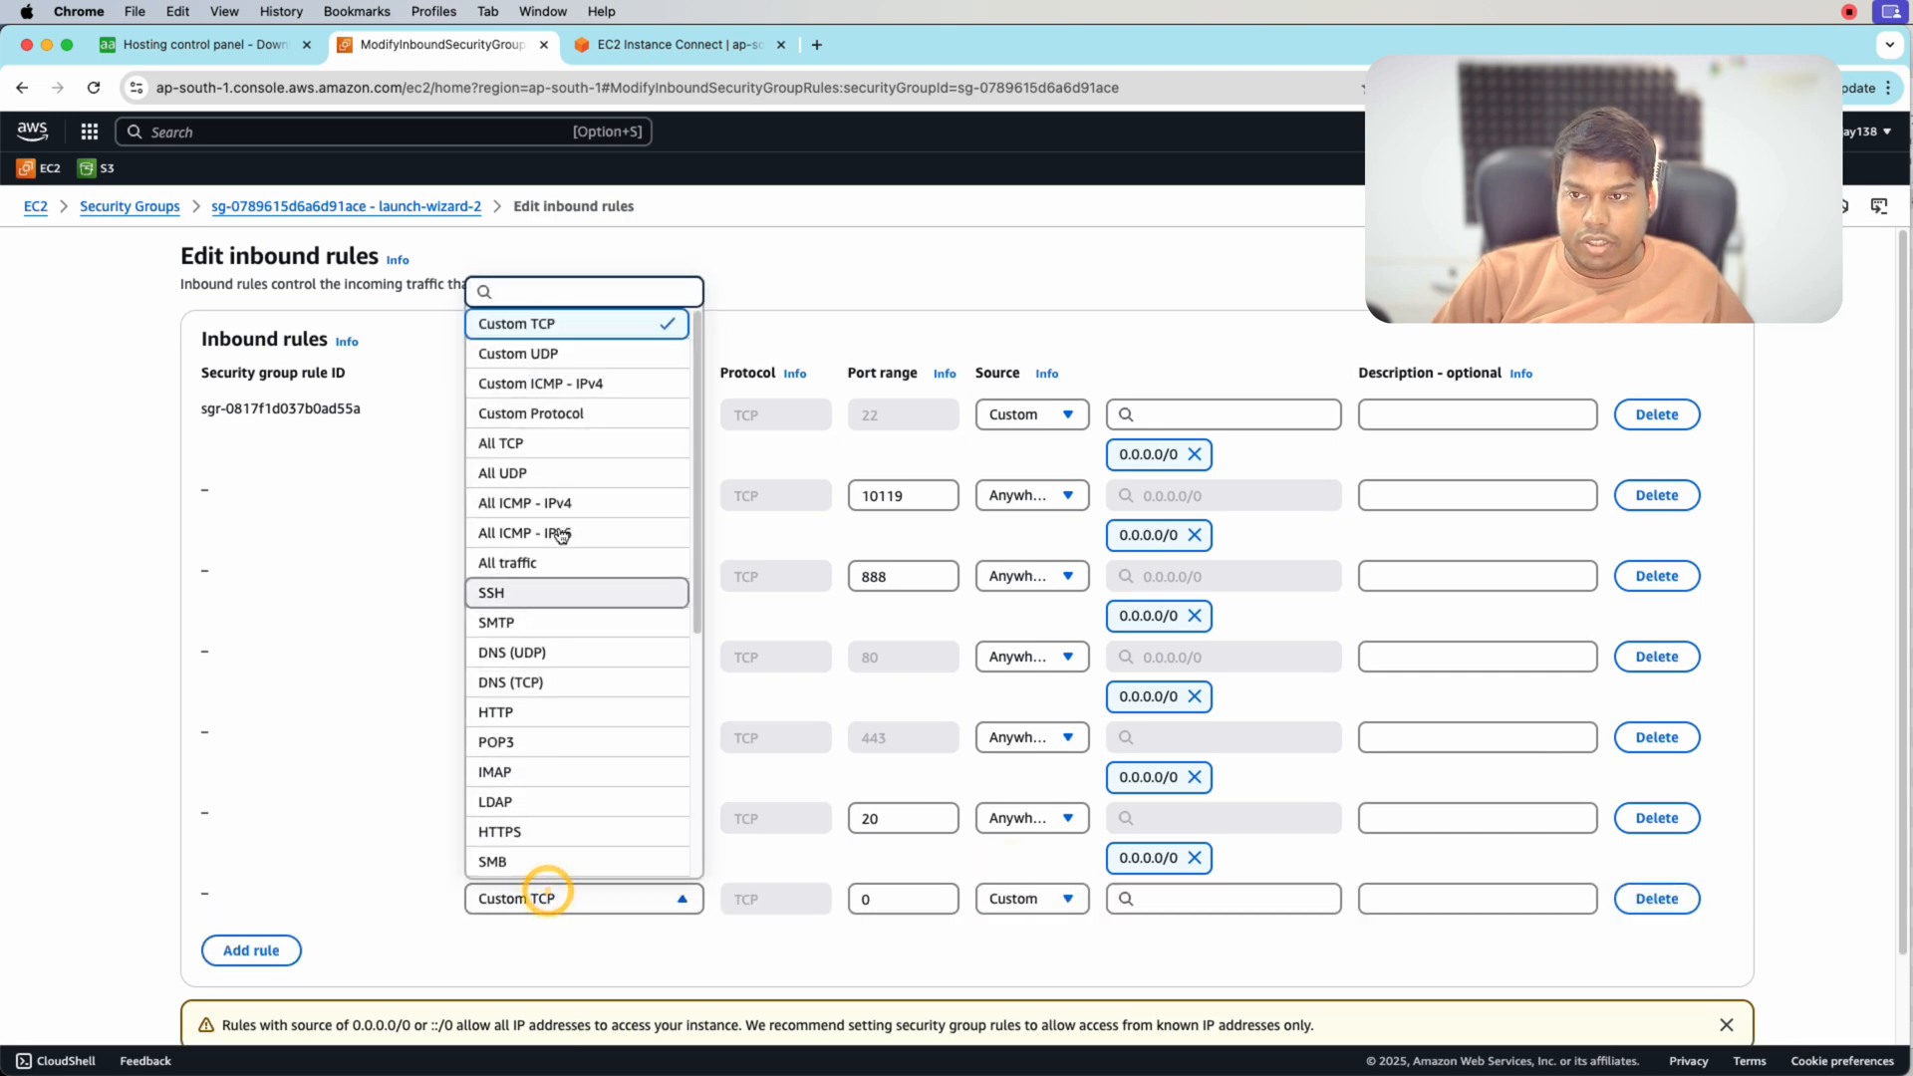
{"action": "type", "text": "ft"}
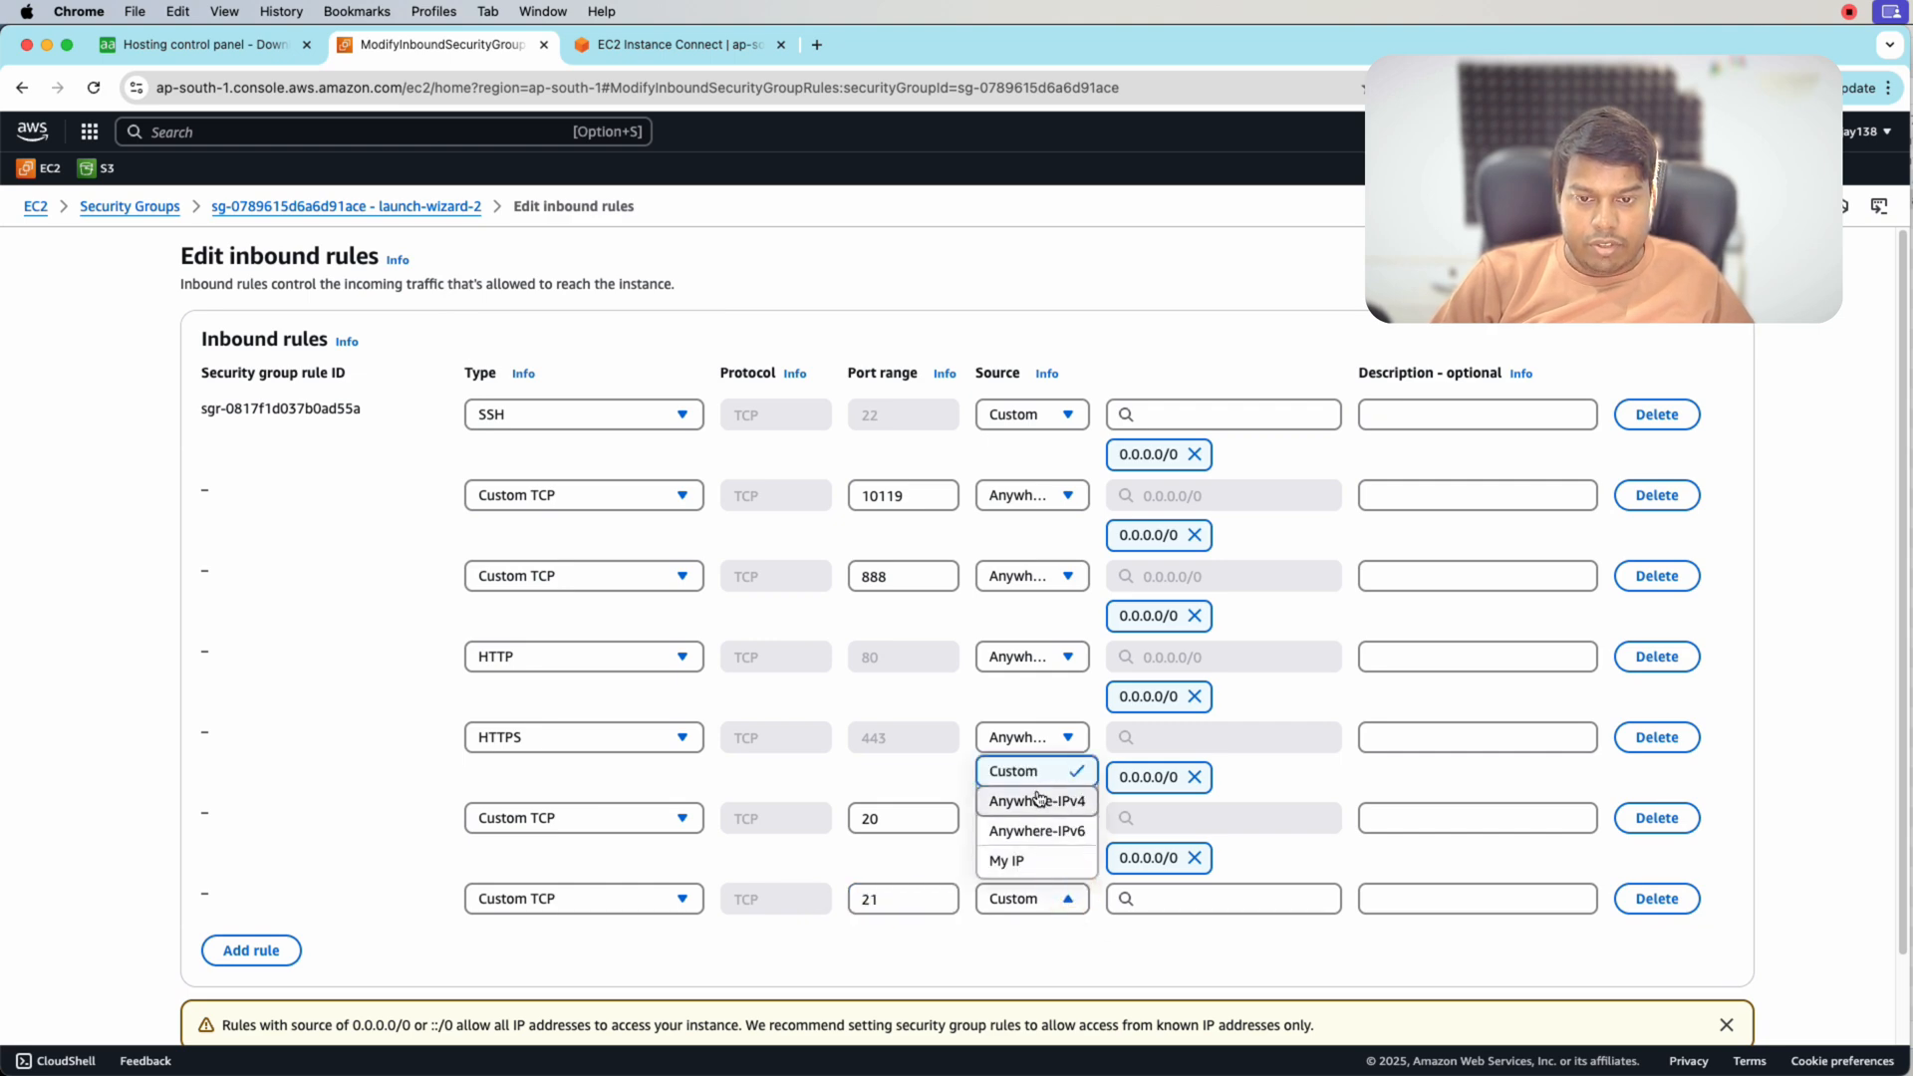
{"action": "left_click", "coordinate": [1037, 800]}
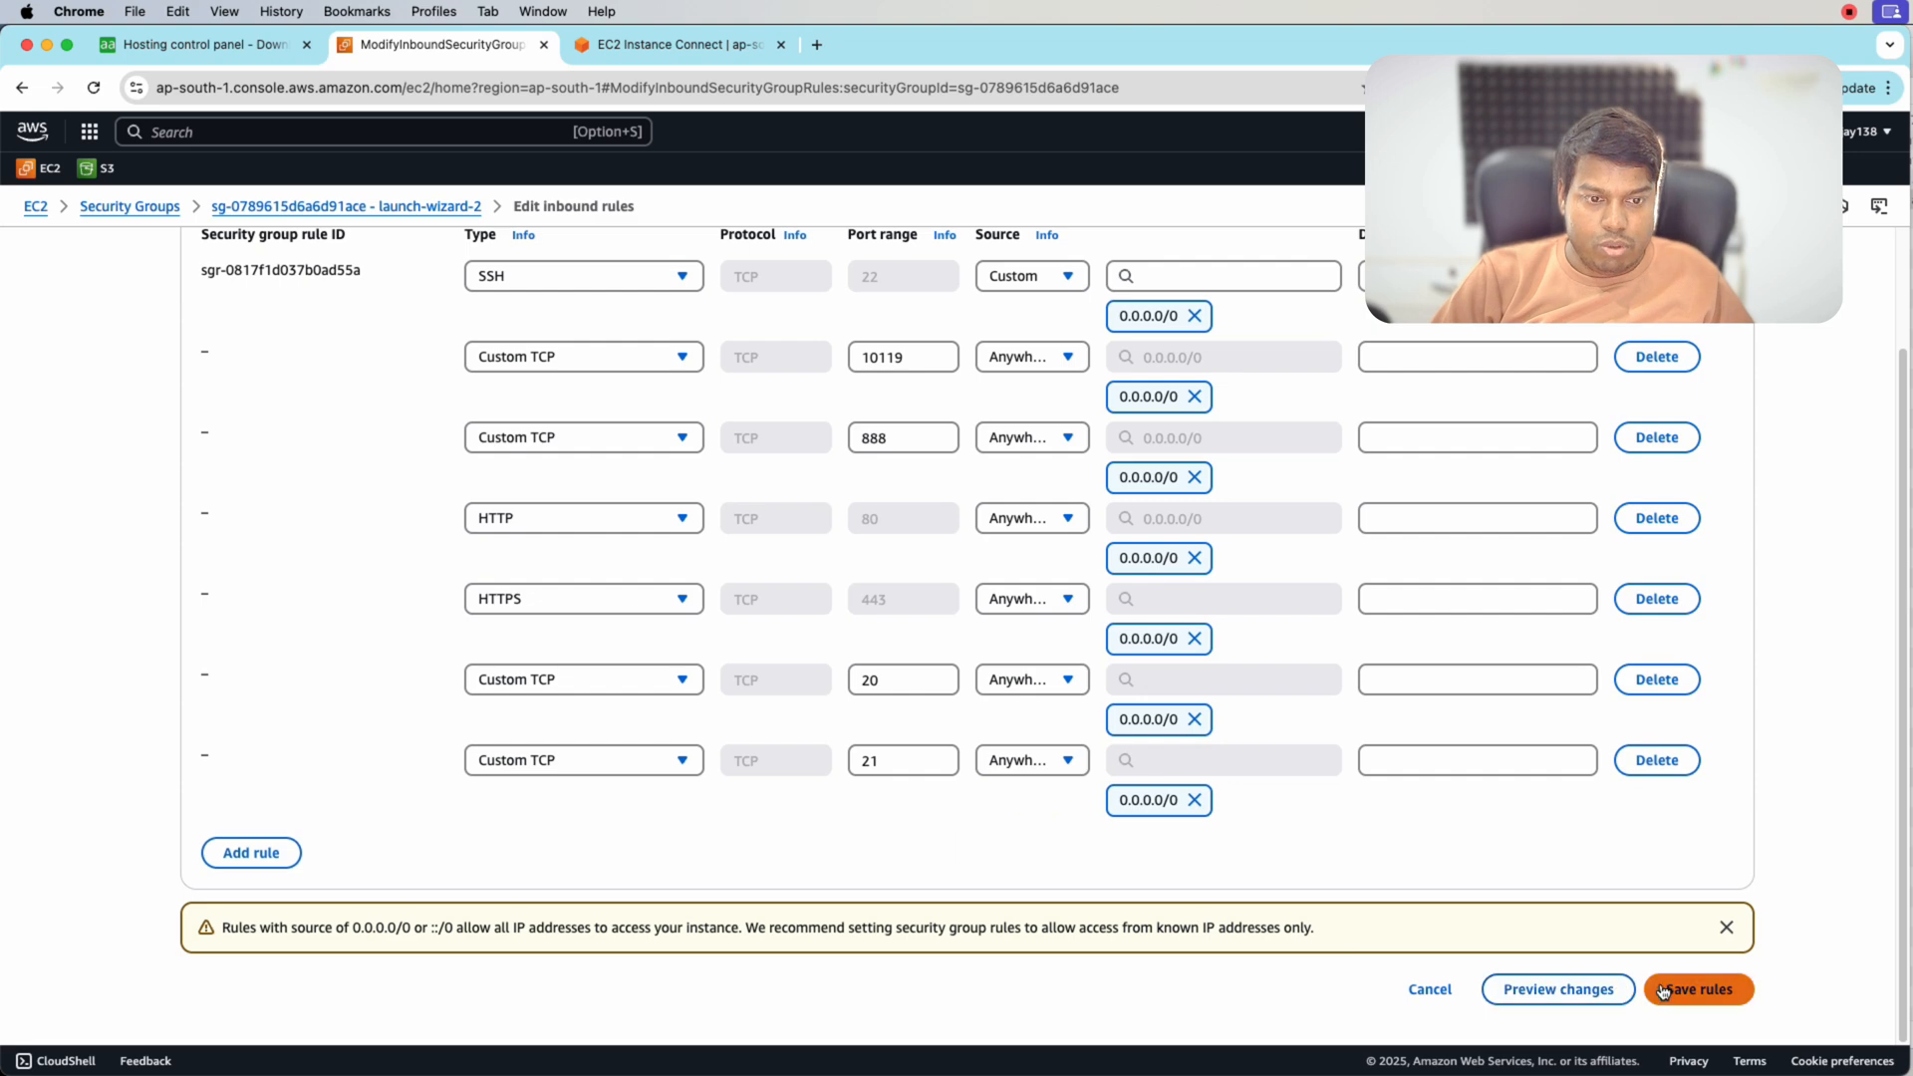
{"action": "left_click", "coordinate": [1694, 988]}
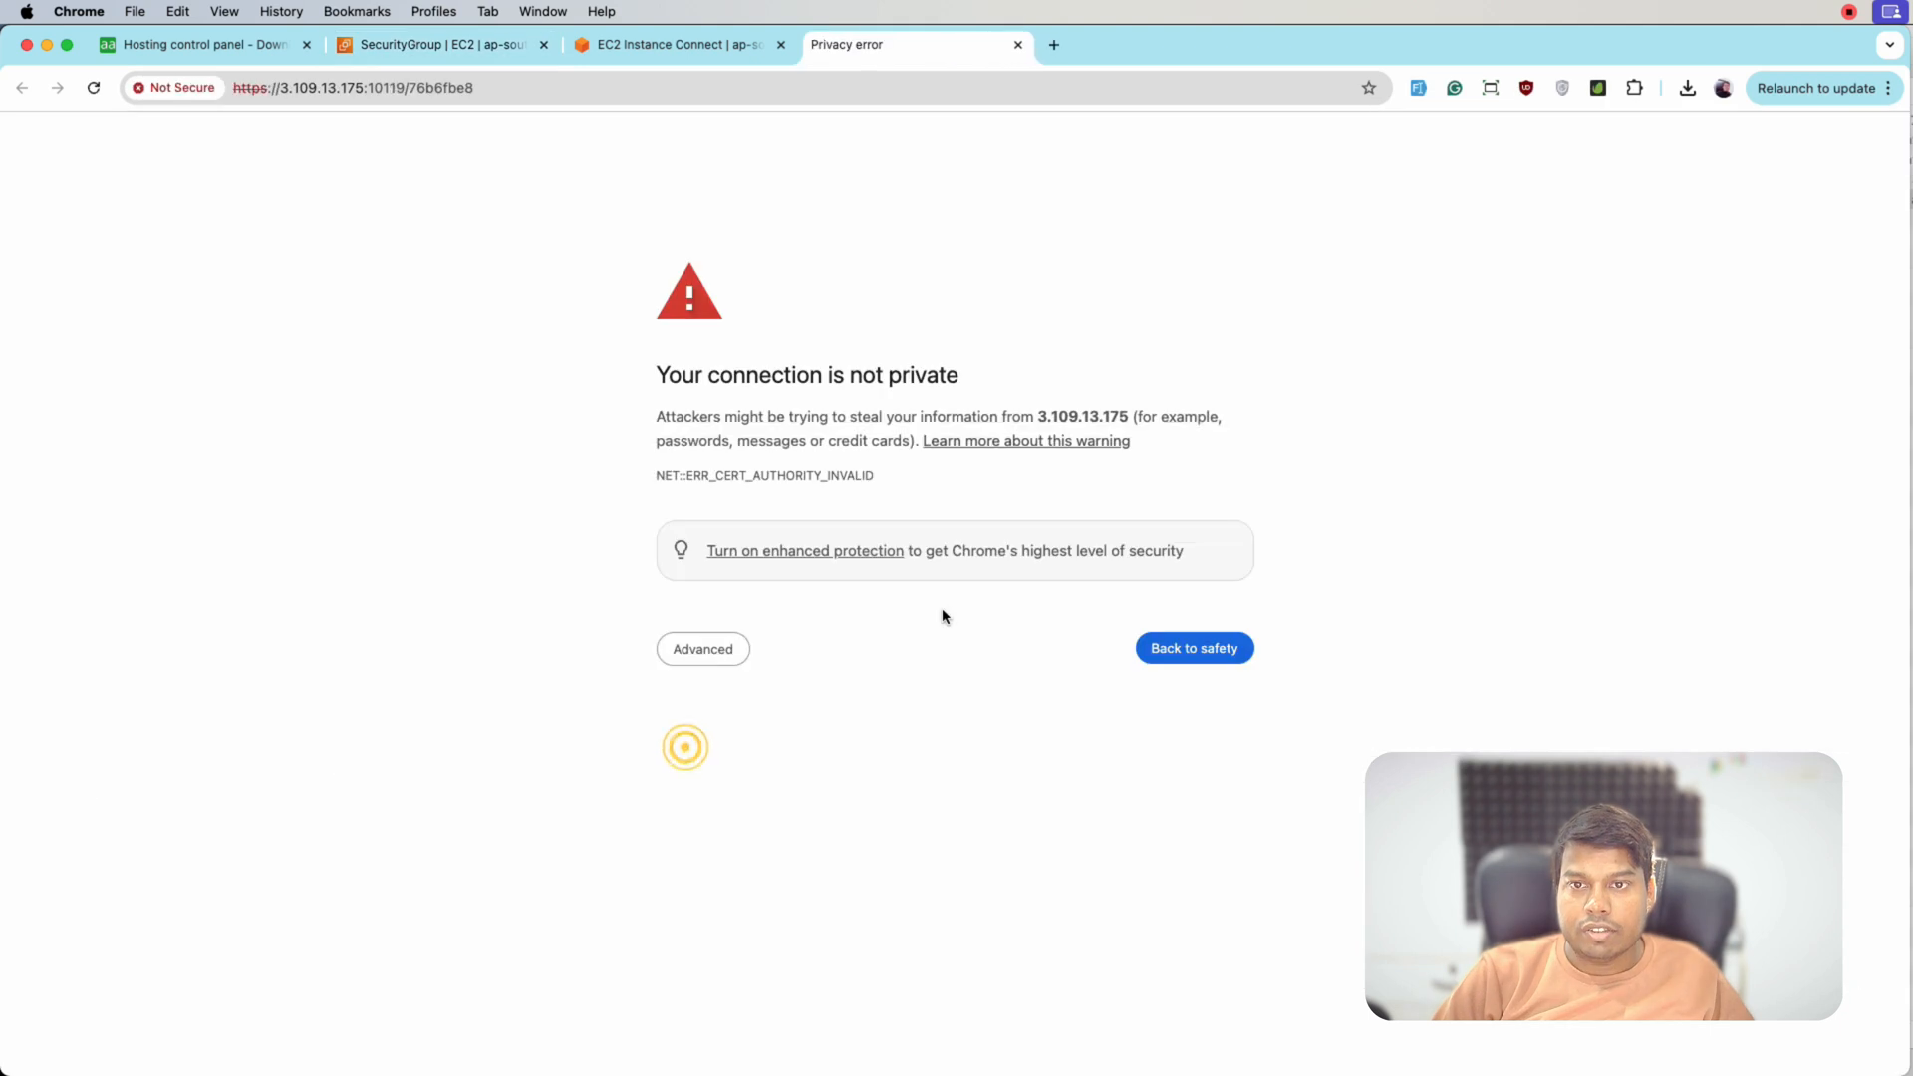
{"action": "mouse_move", "coordinate": [702, 641]}
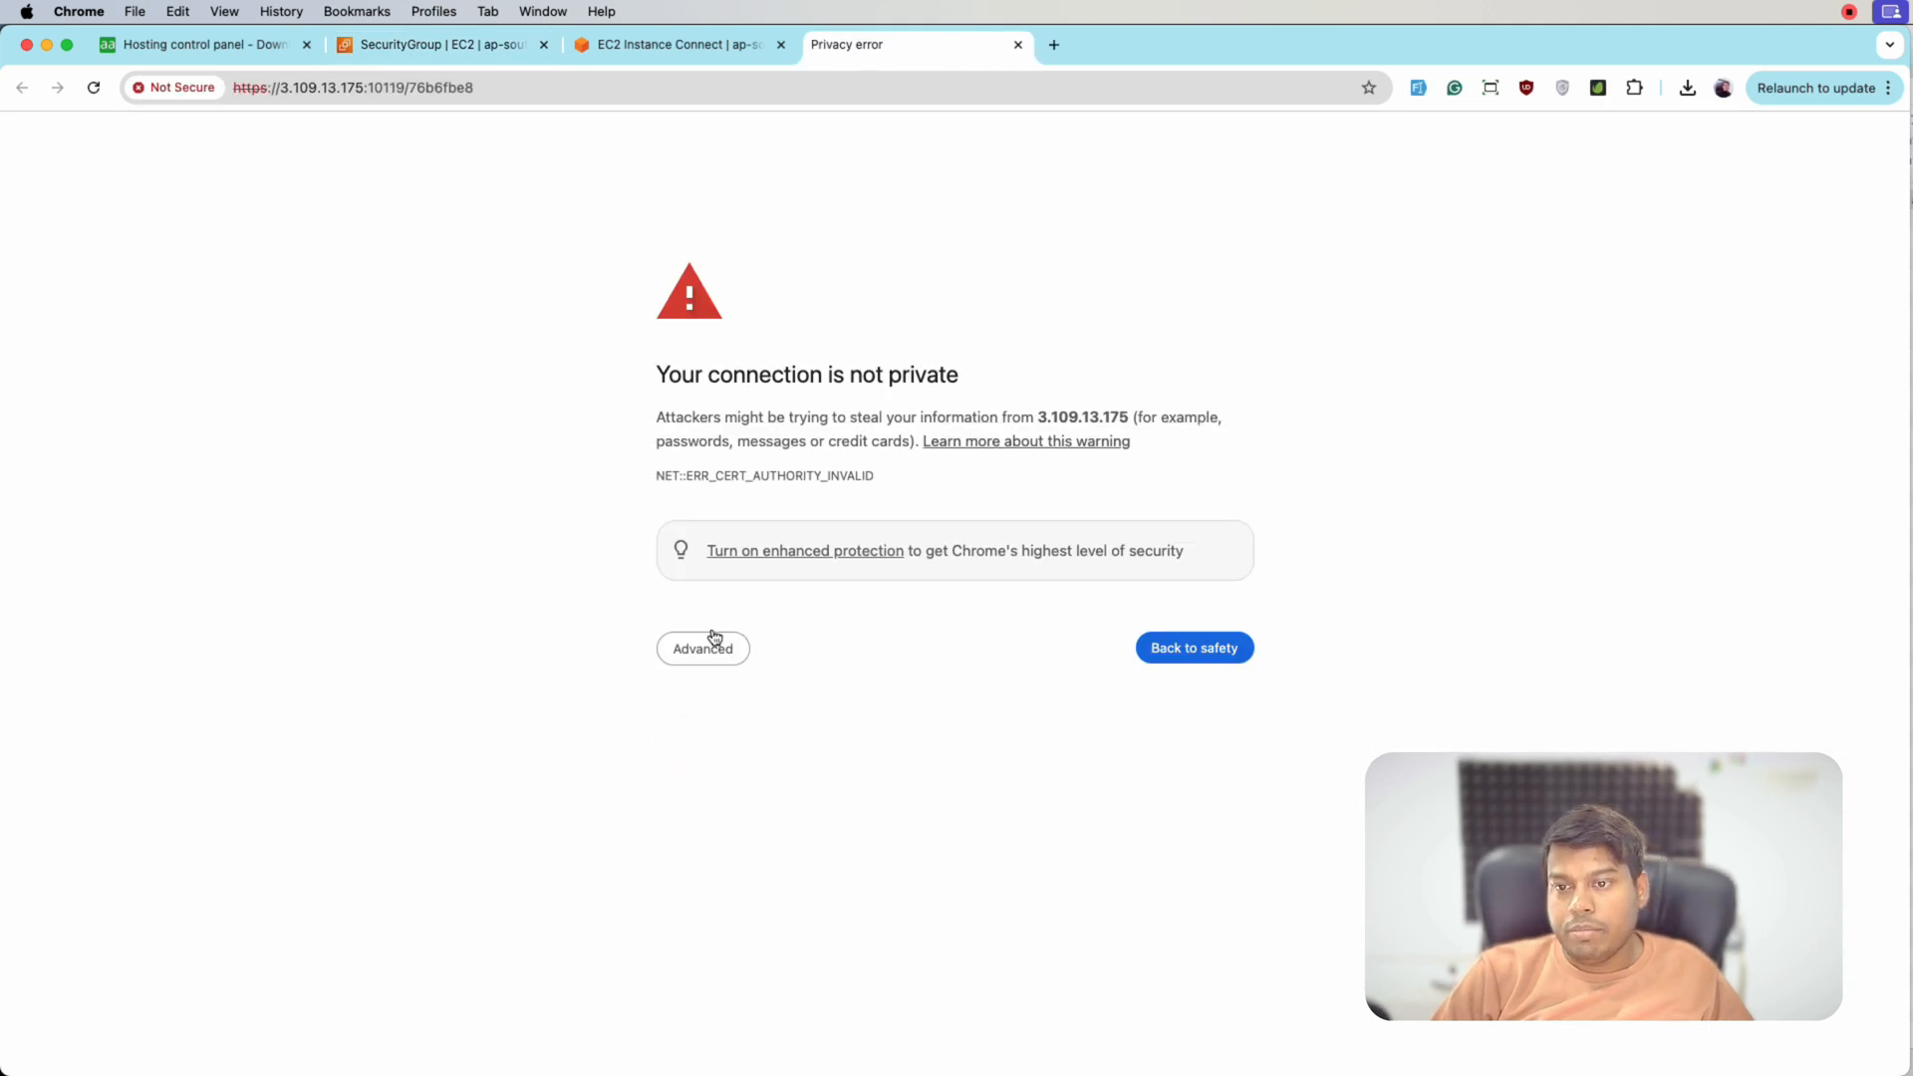
Proceed past the certificate warning, log in with the installer's credentials, and dismiss the success notice
{"action": "left_click", "coordinate": [702, 647]}
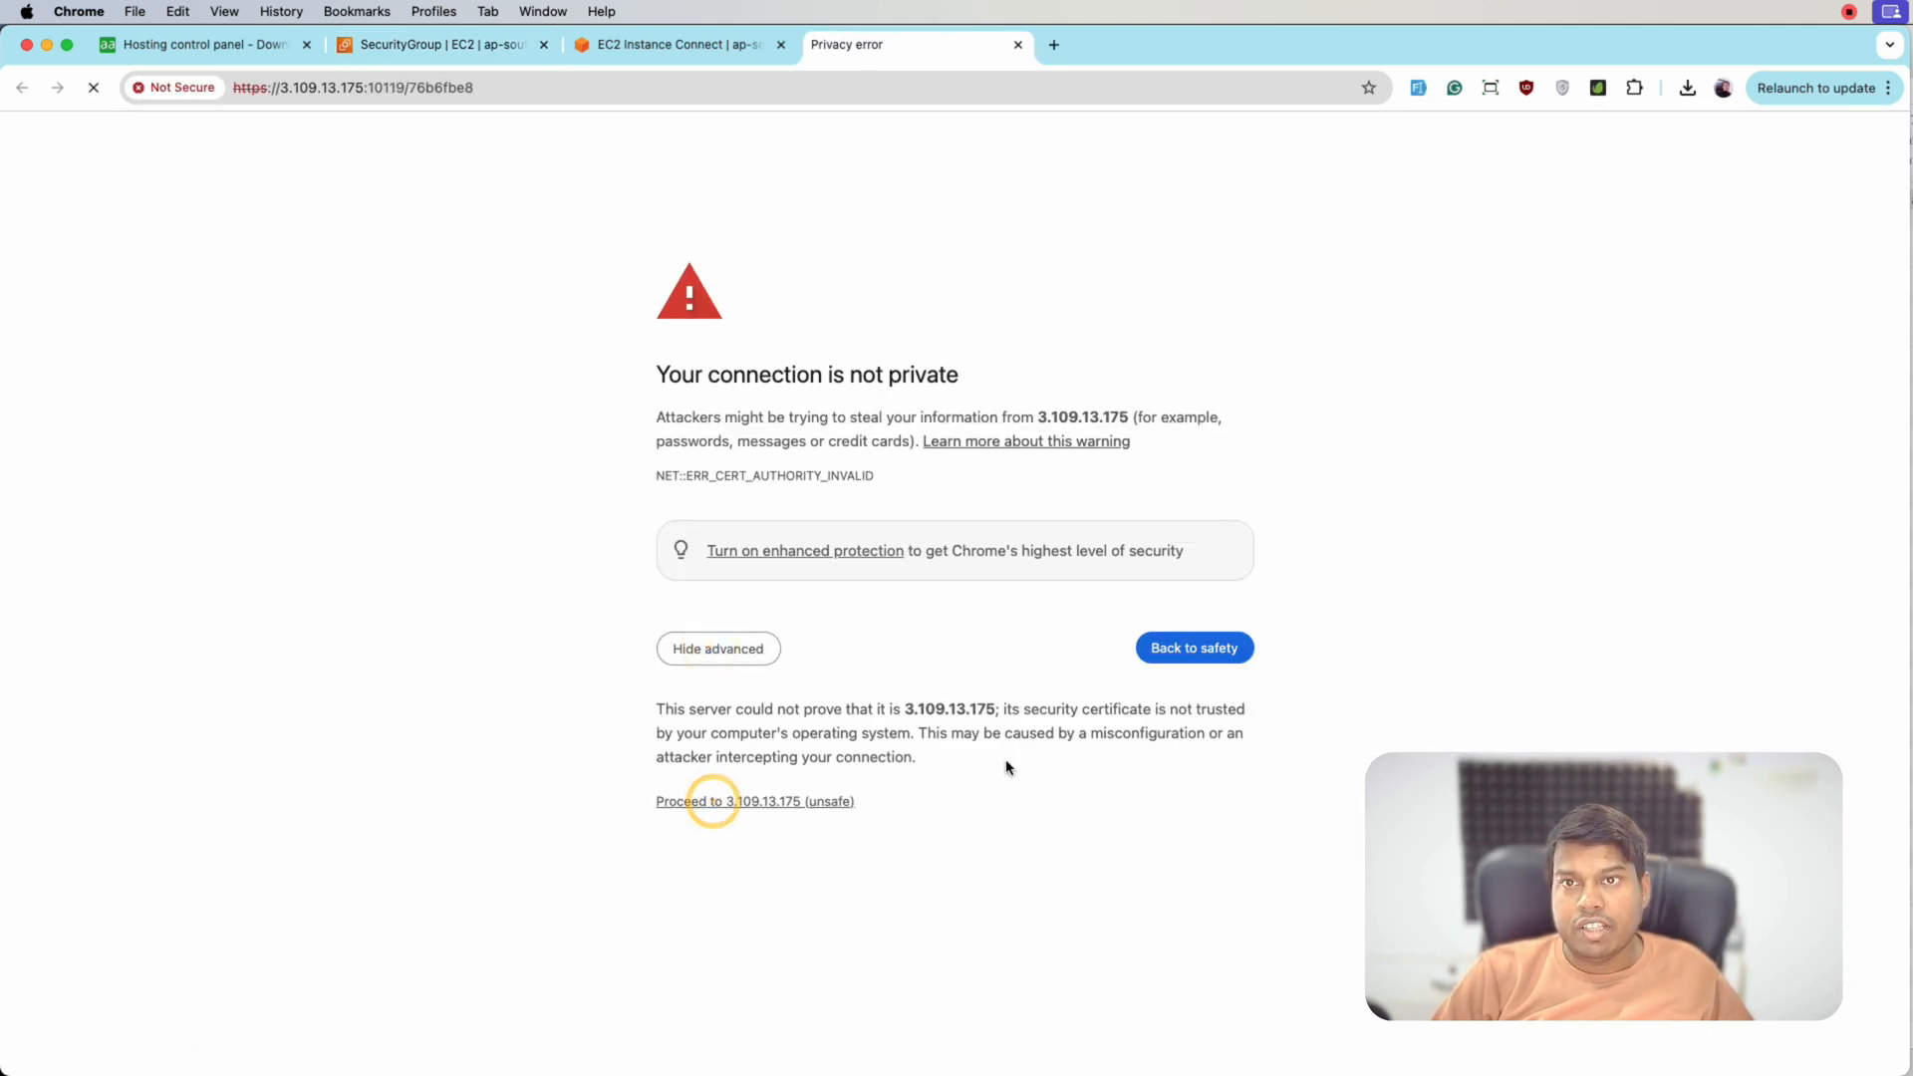
{"action": "left_click", "coordinate": [754, 801]}
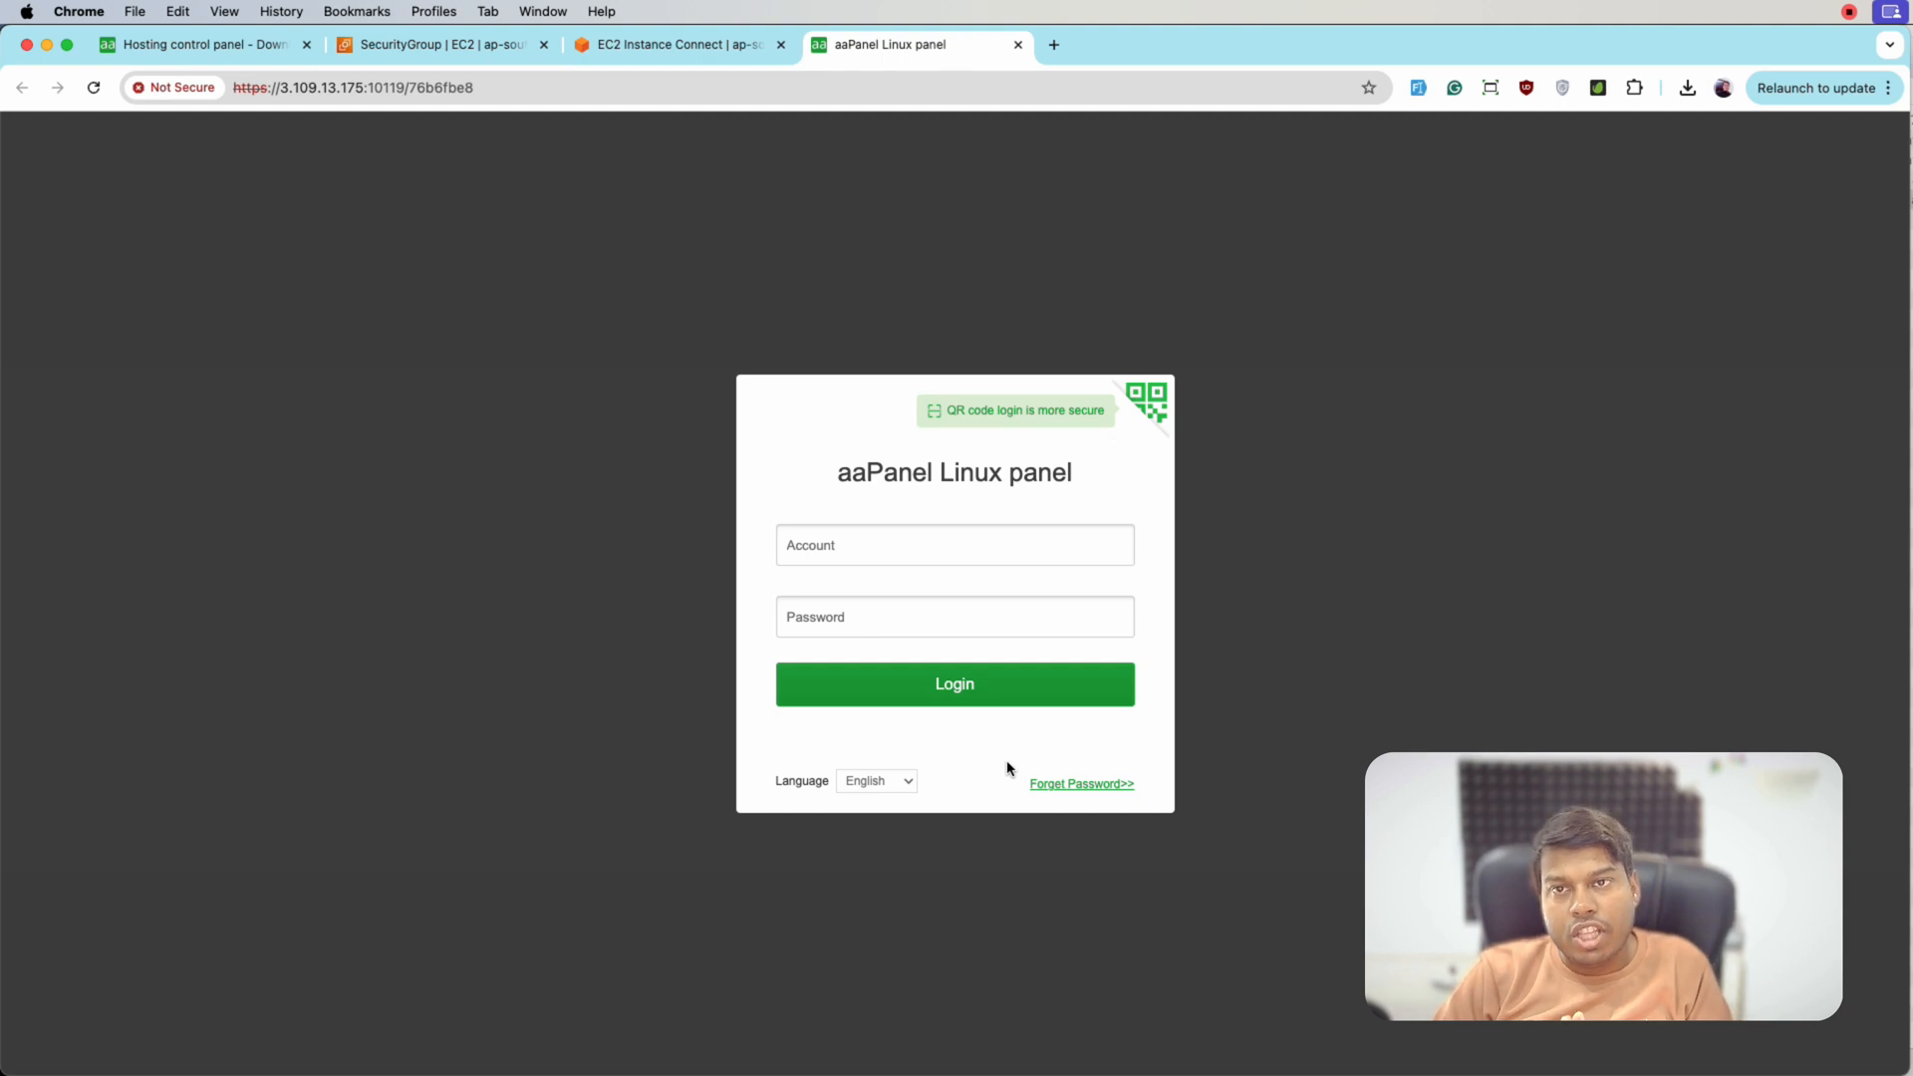
{"action": "mouse_move", "coordinate": [853, 388]}
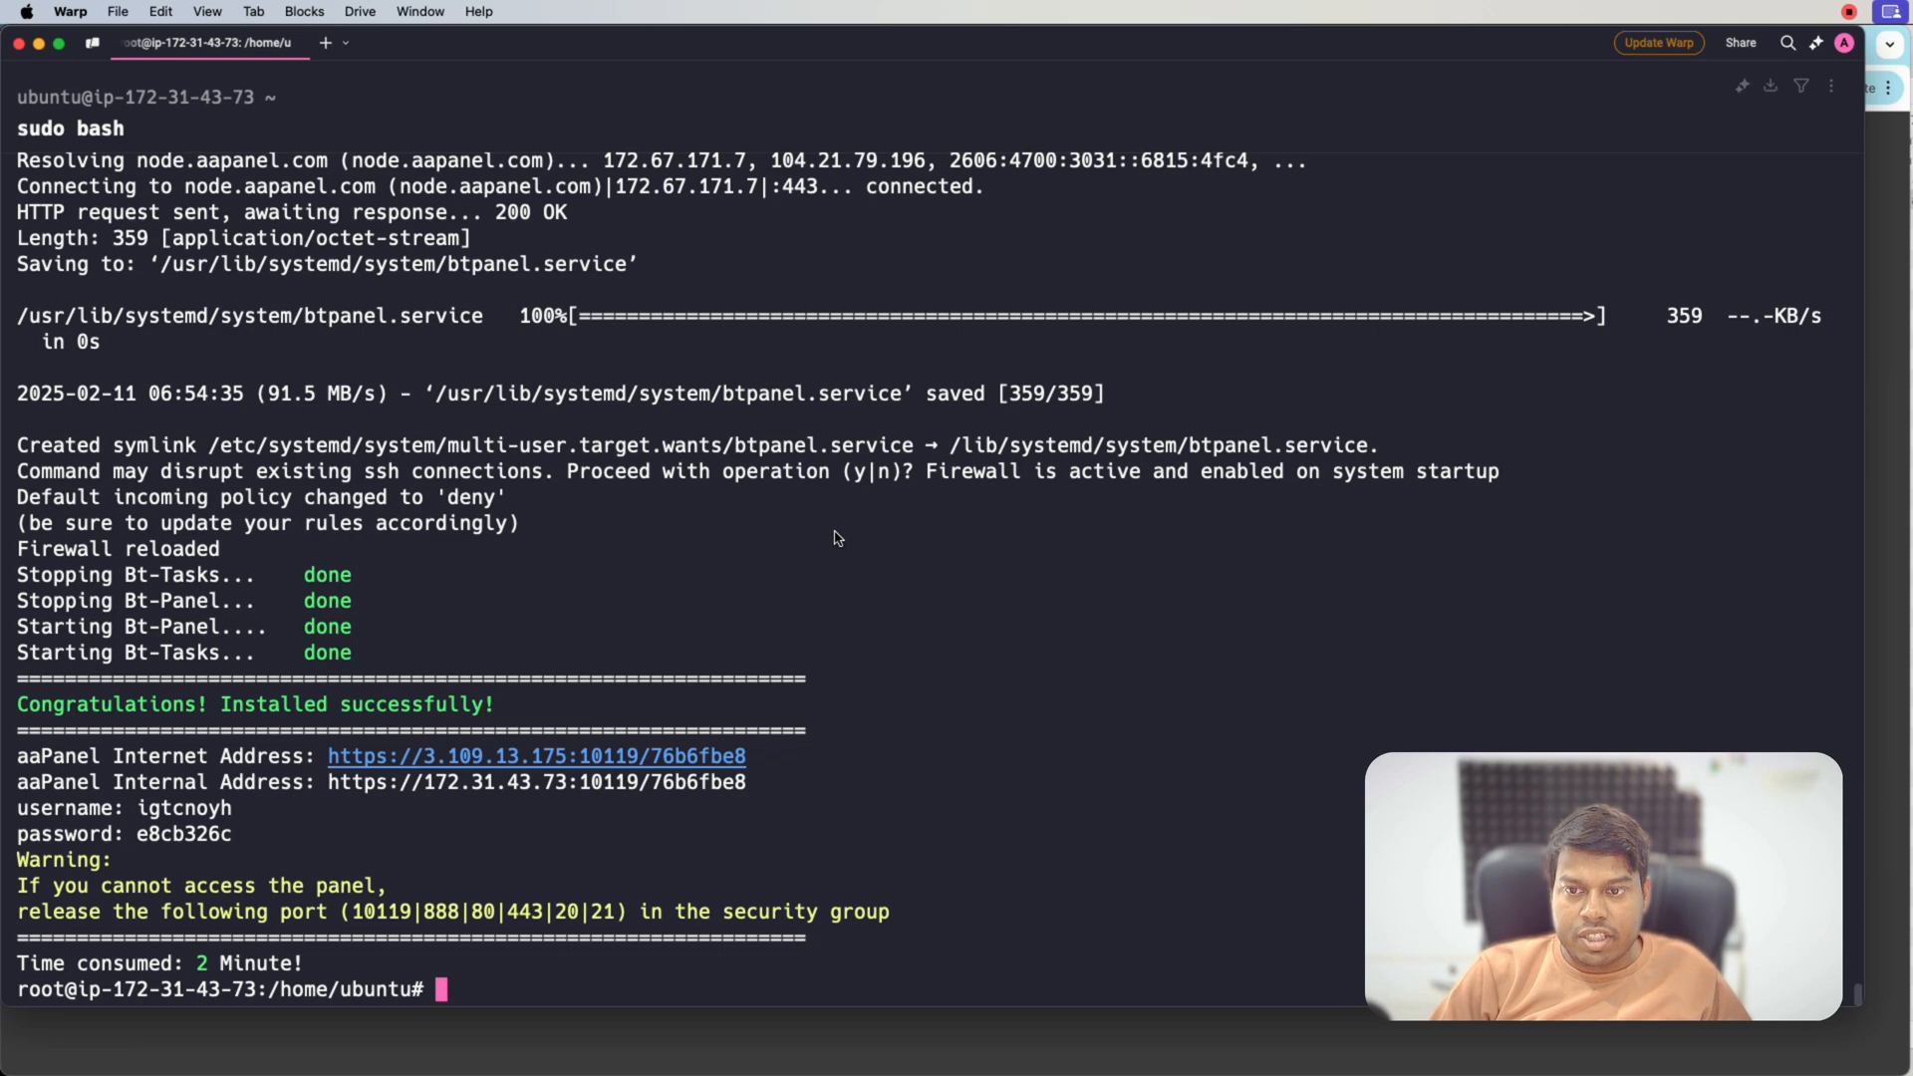
{"action": "left_click", "coordinate": [537, 756]}
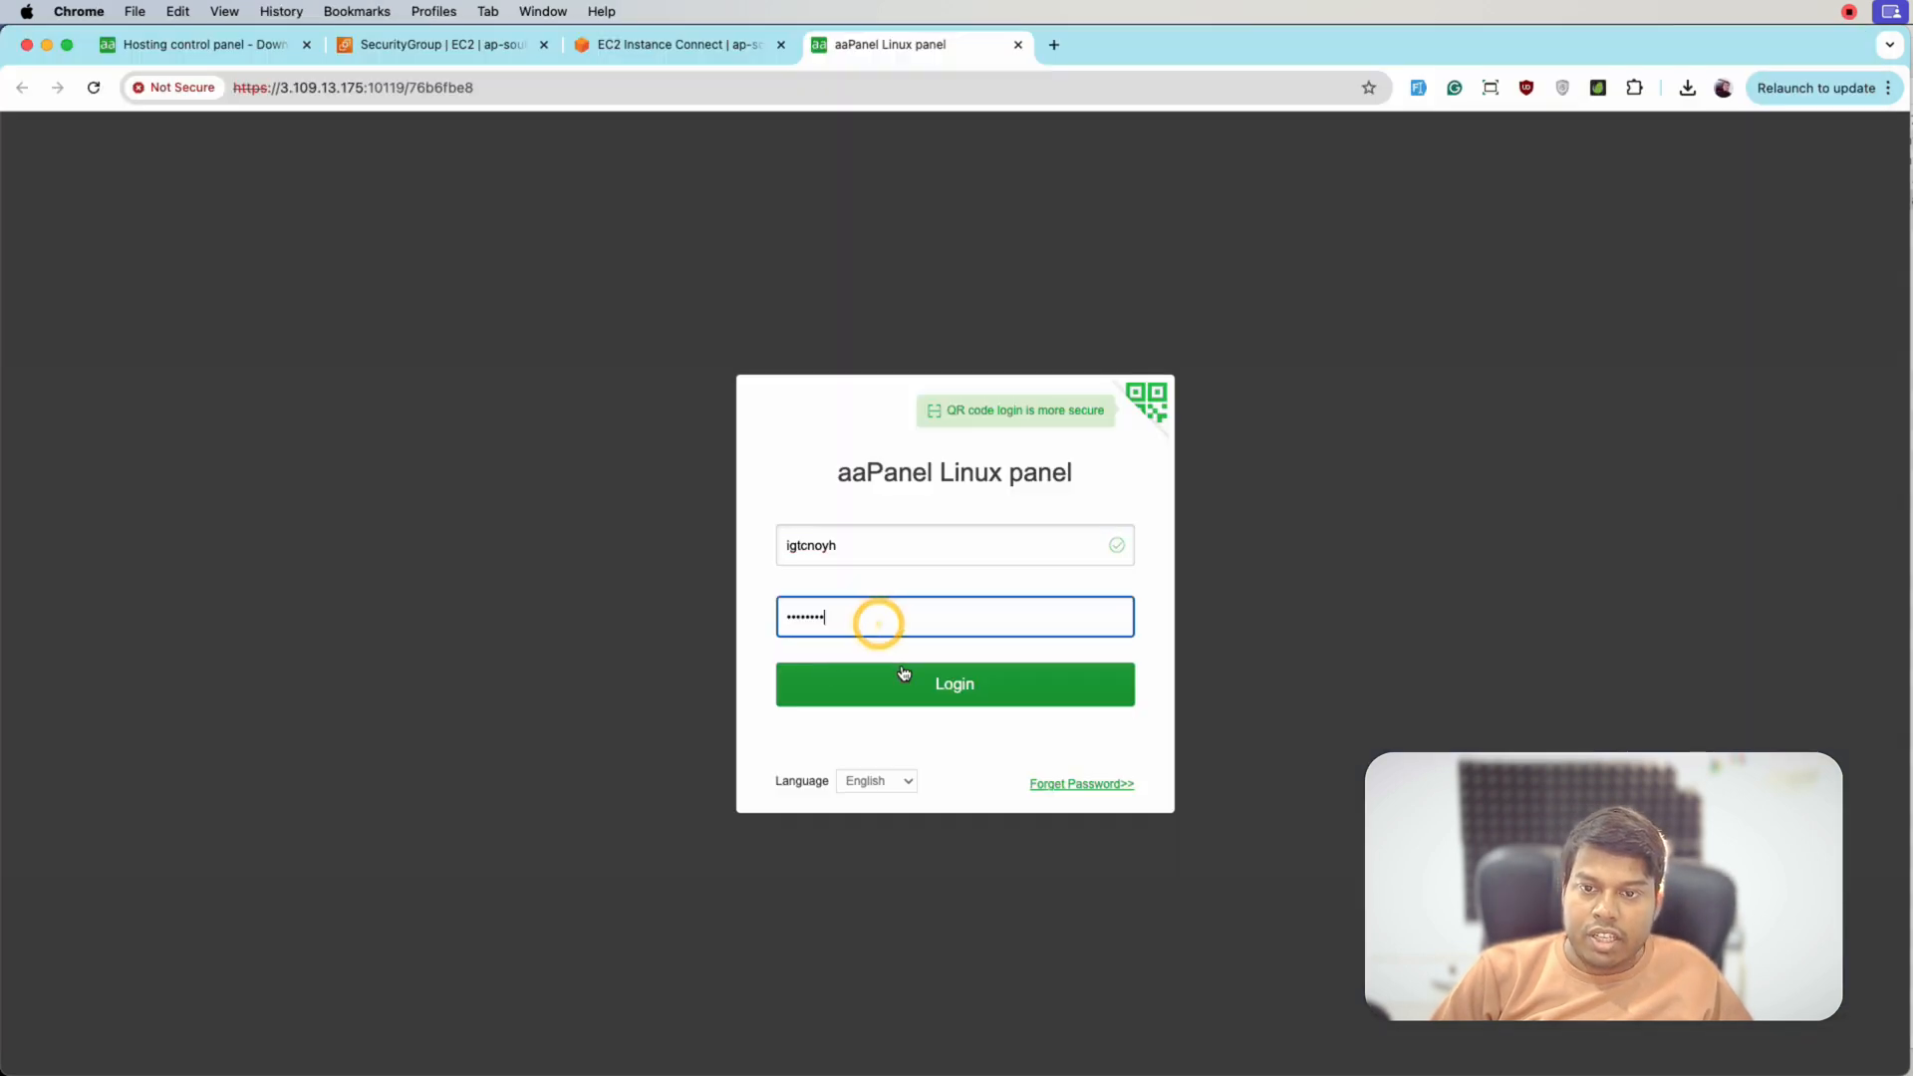
{"action": "left_click", "coordinate": [954, 684]}
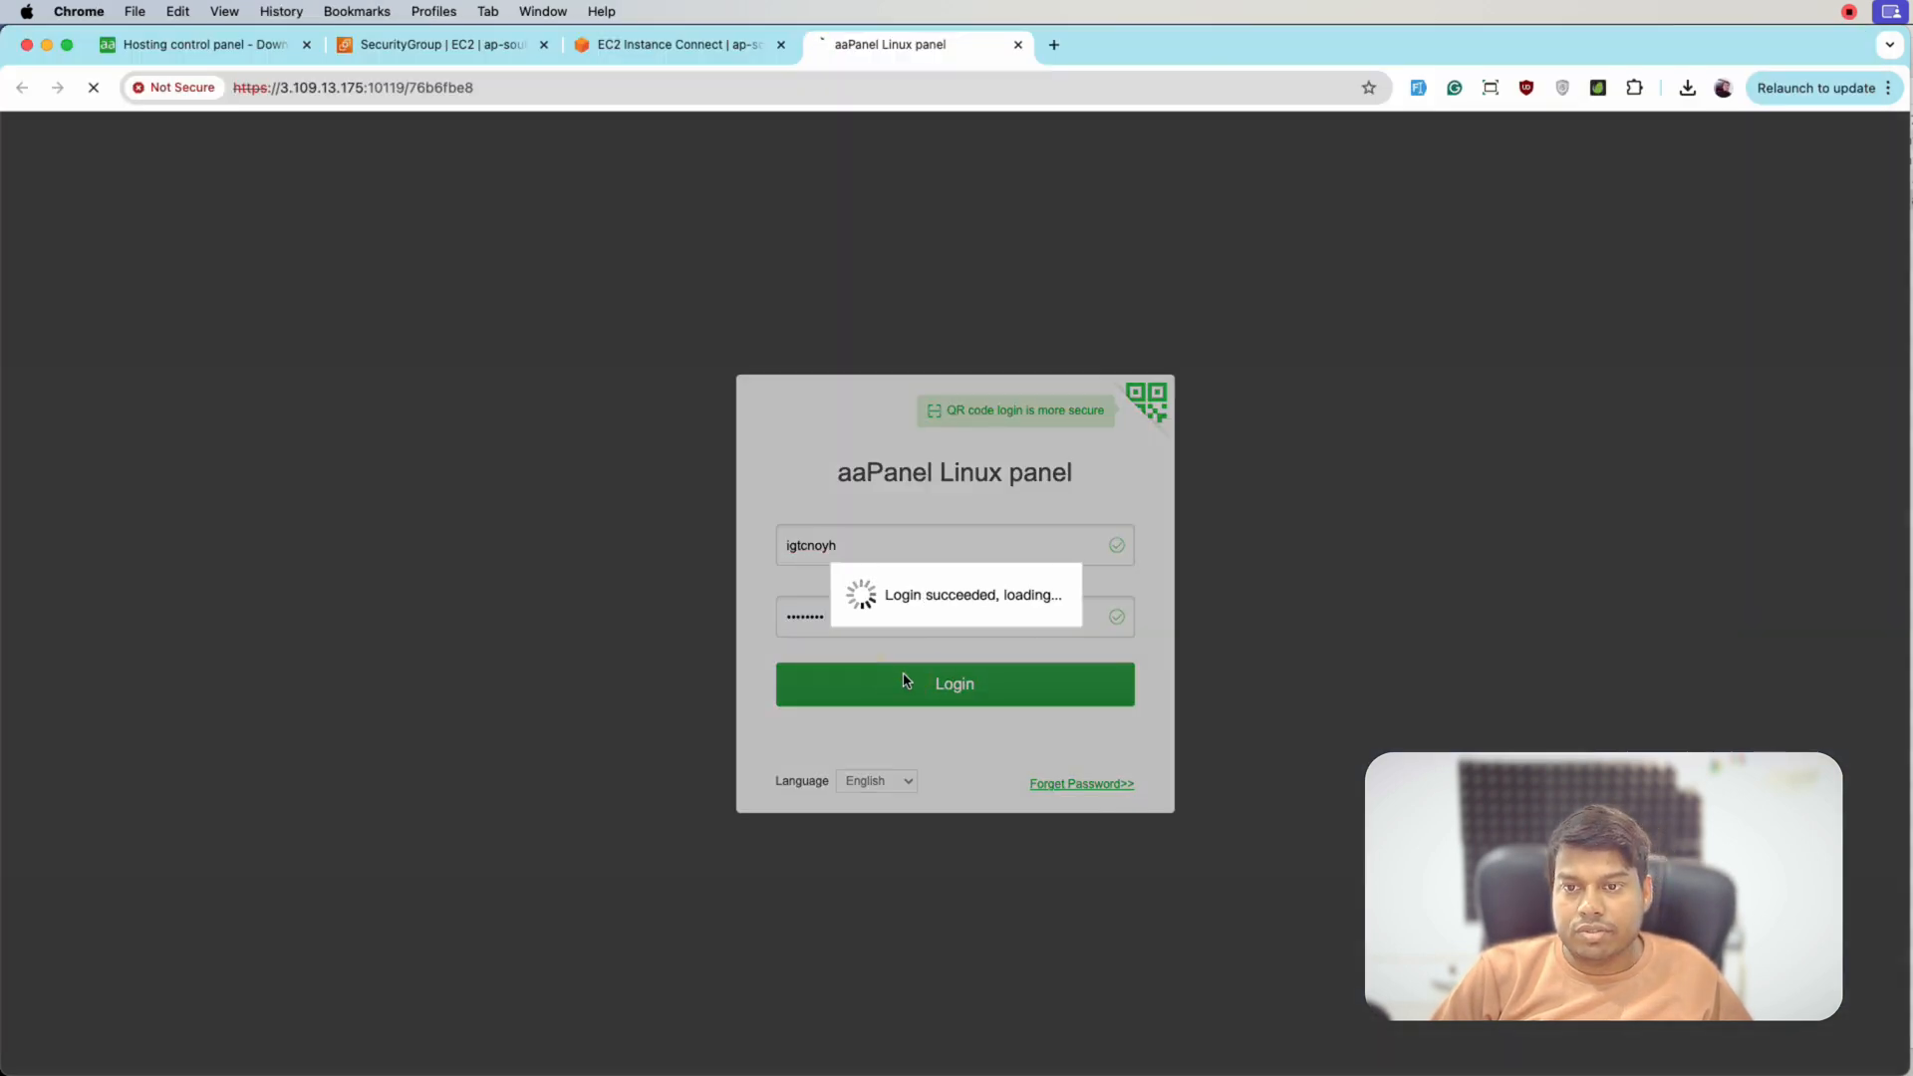
{"action": "left_click", "coordinate": [954, 684]}
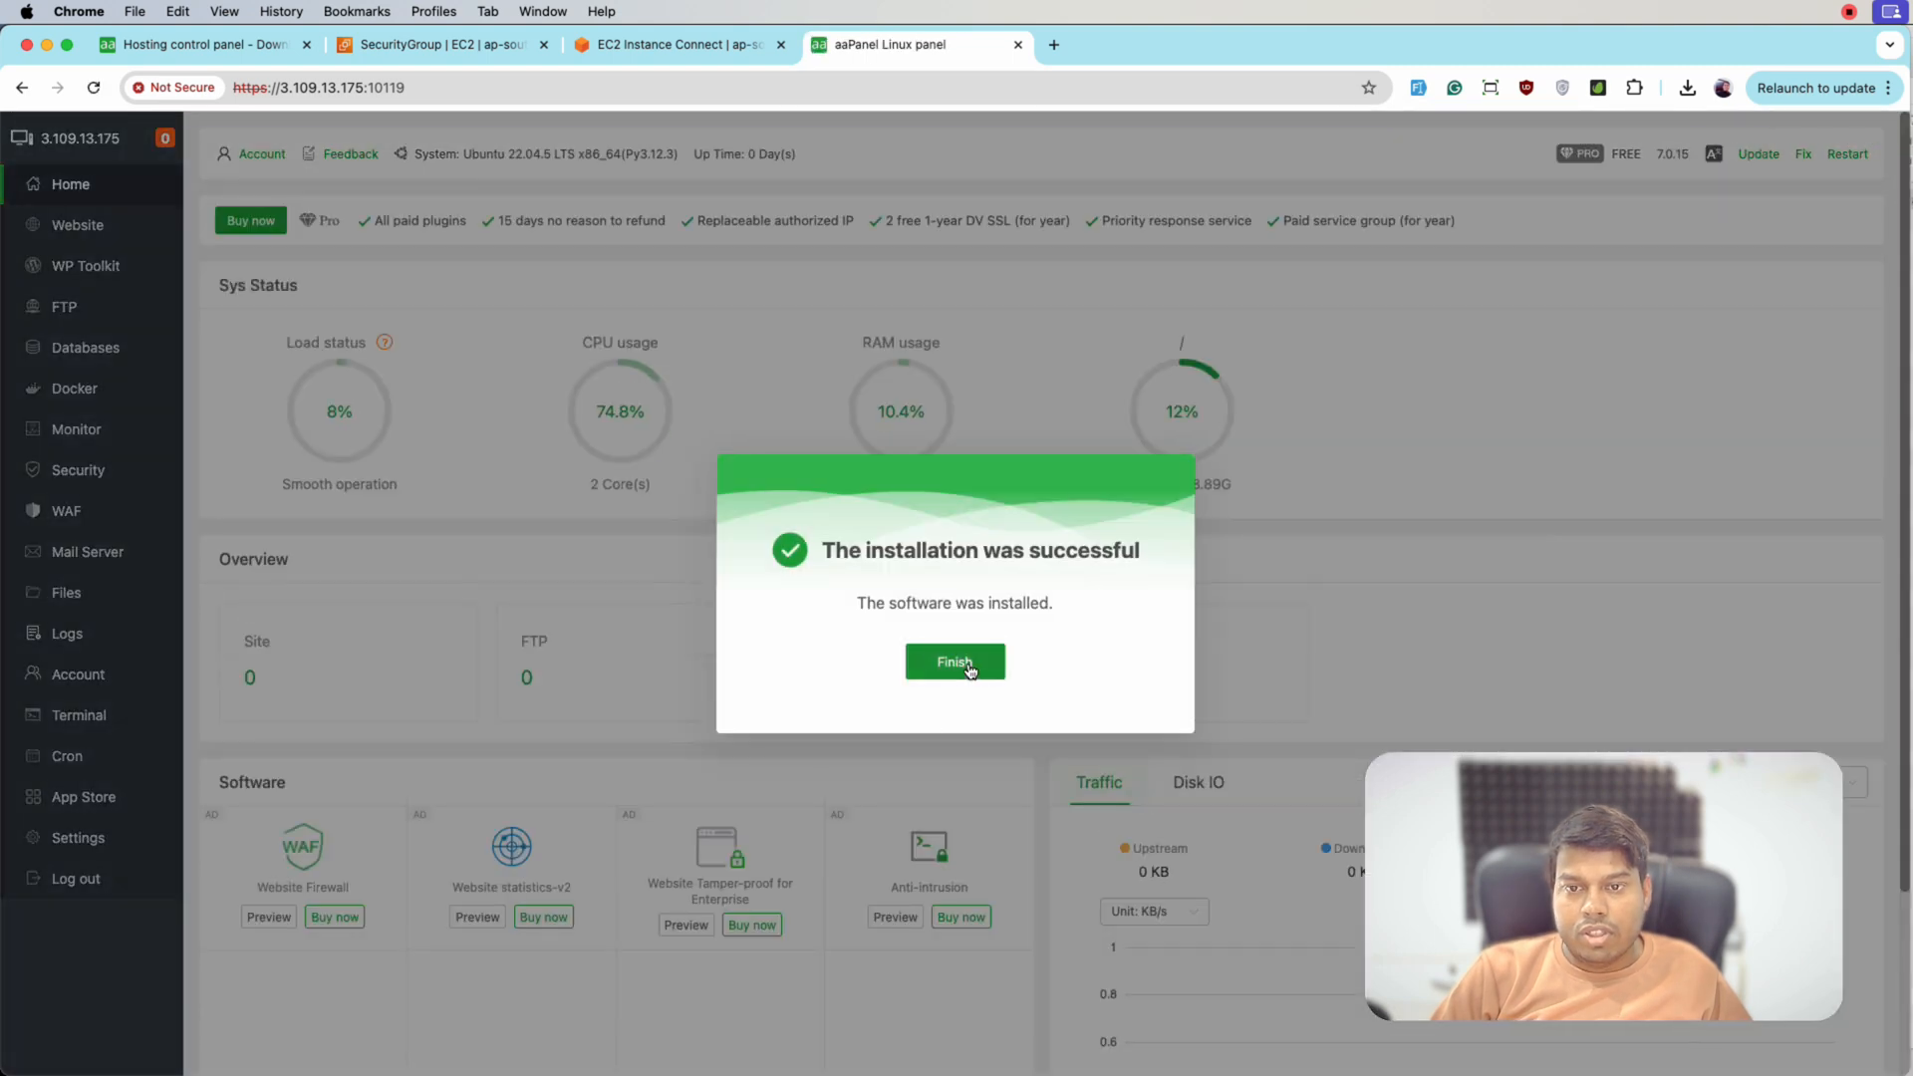
{"action": "left_click", "coordinate": [956, 661]}
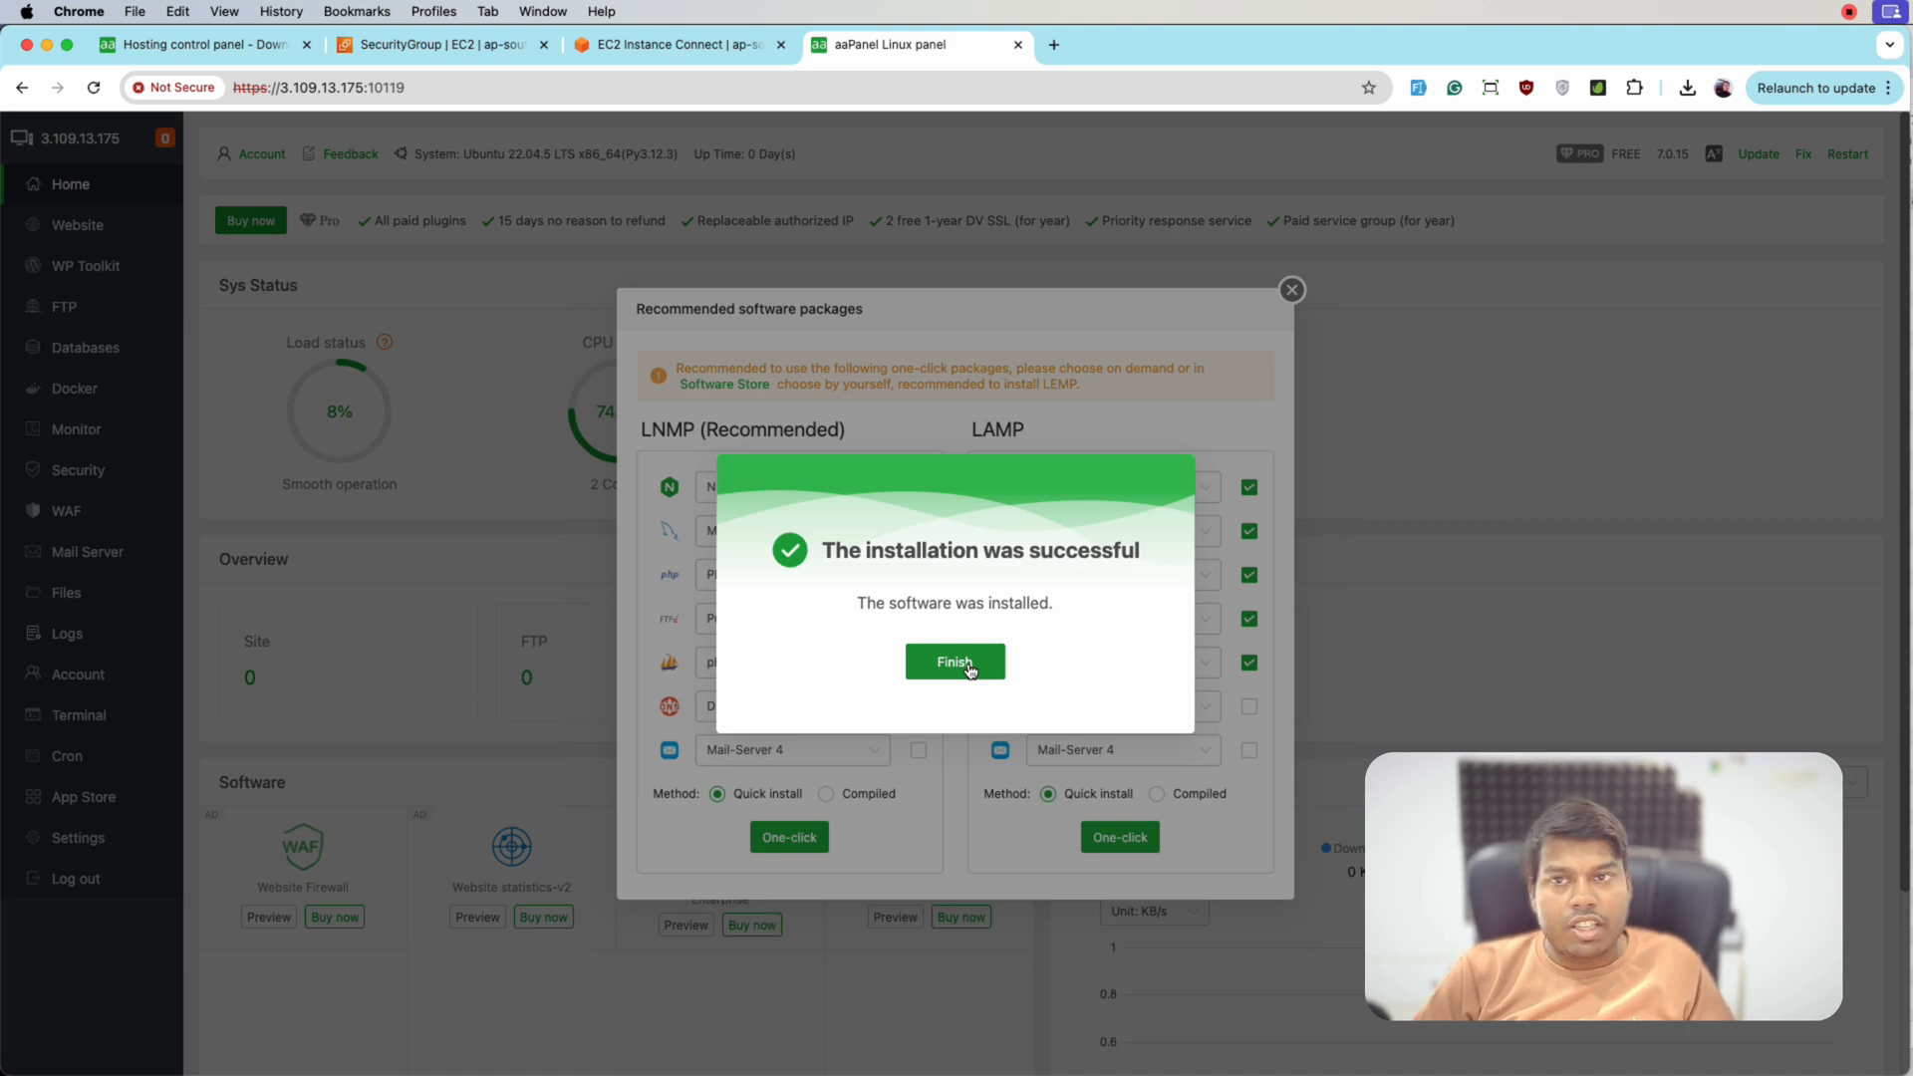